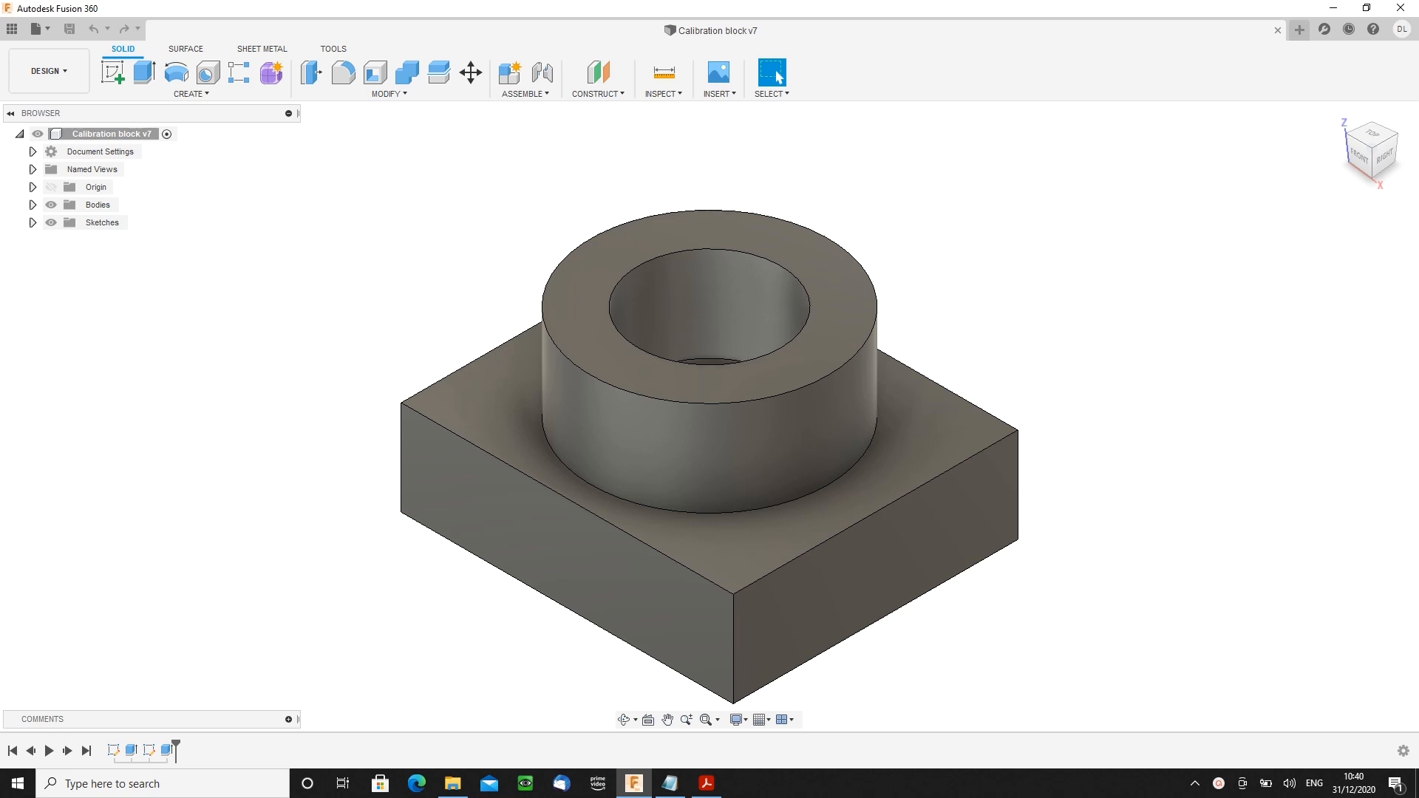
mouse_move(1153, 757)
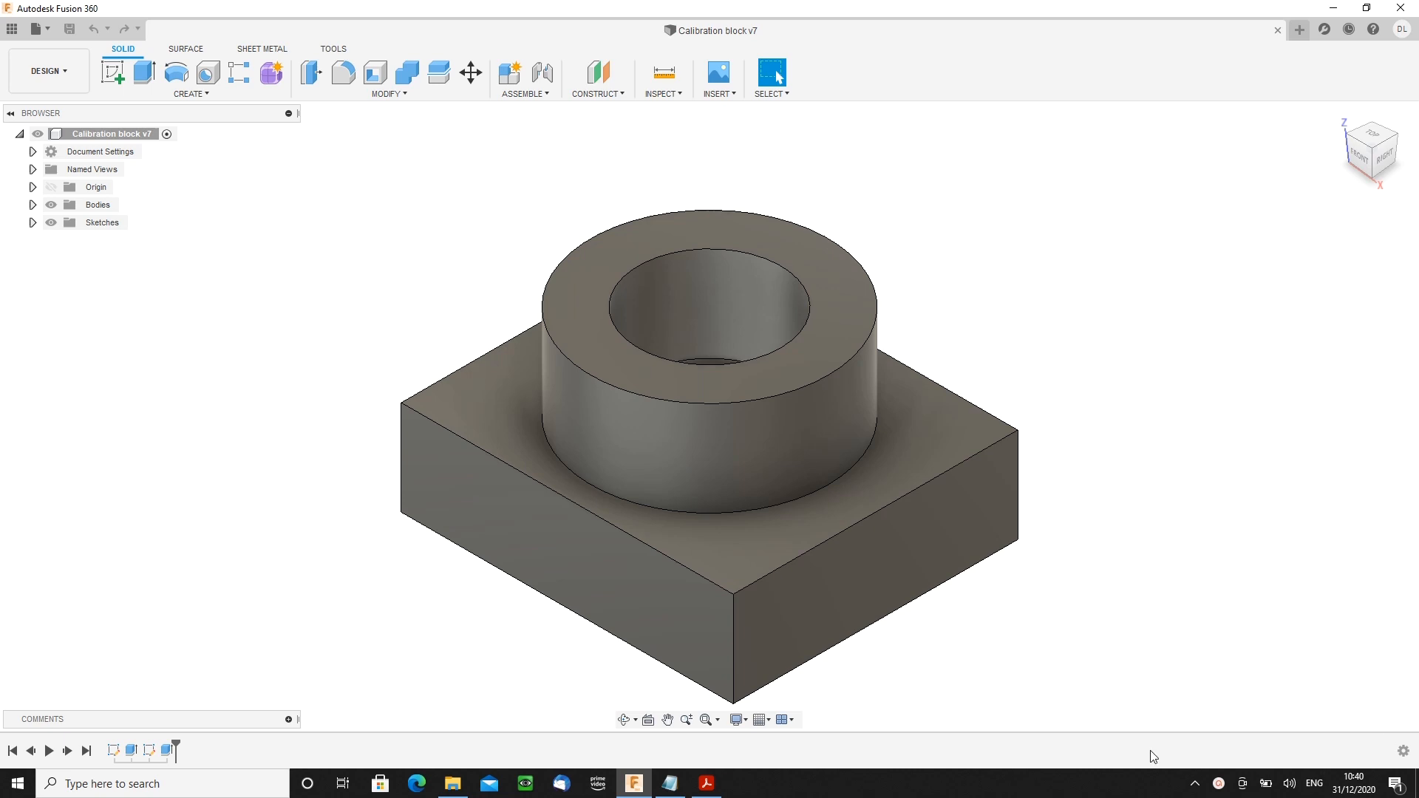
- Show Inspectionreport.pdf in Acrobat Reader at the InspectTestBlock heading with Component 1 results
click(706, 783)
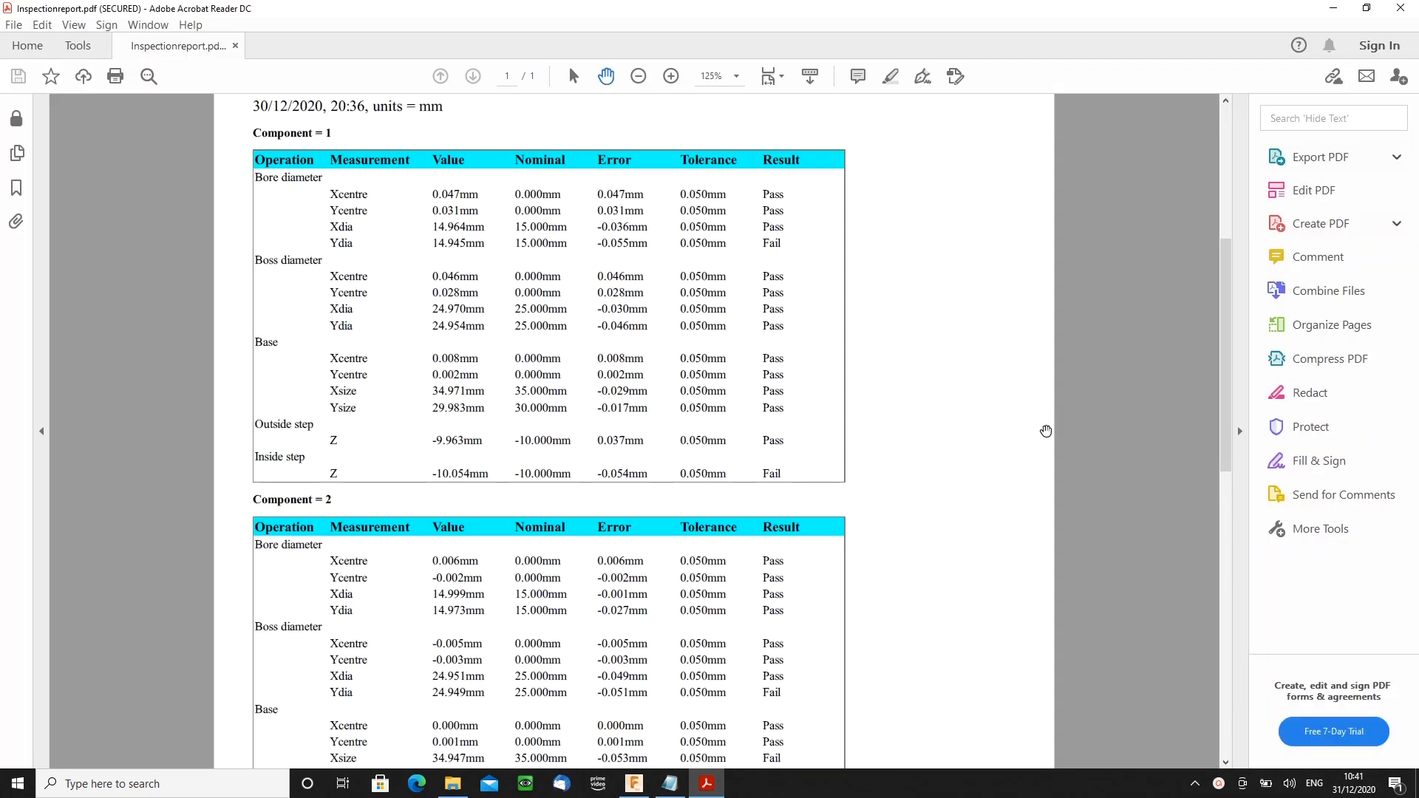
mouse_move(1355, 34)
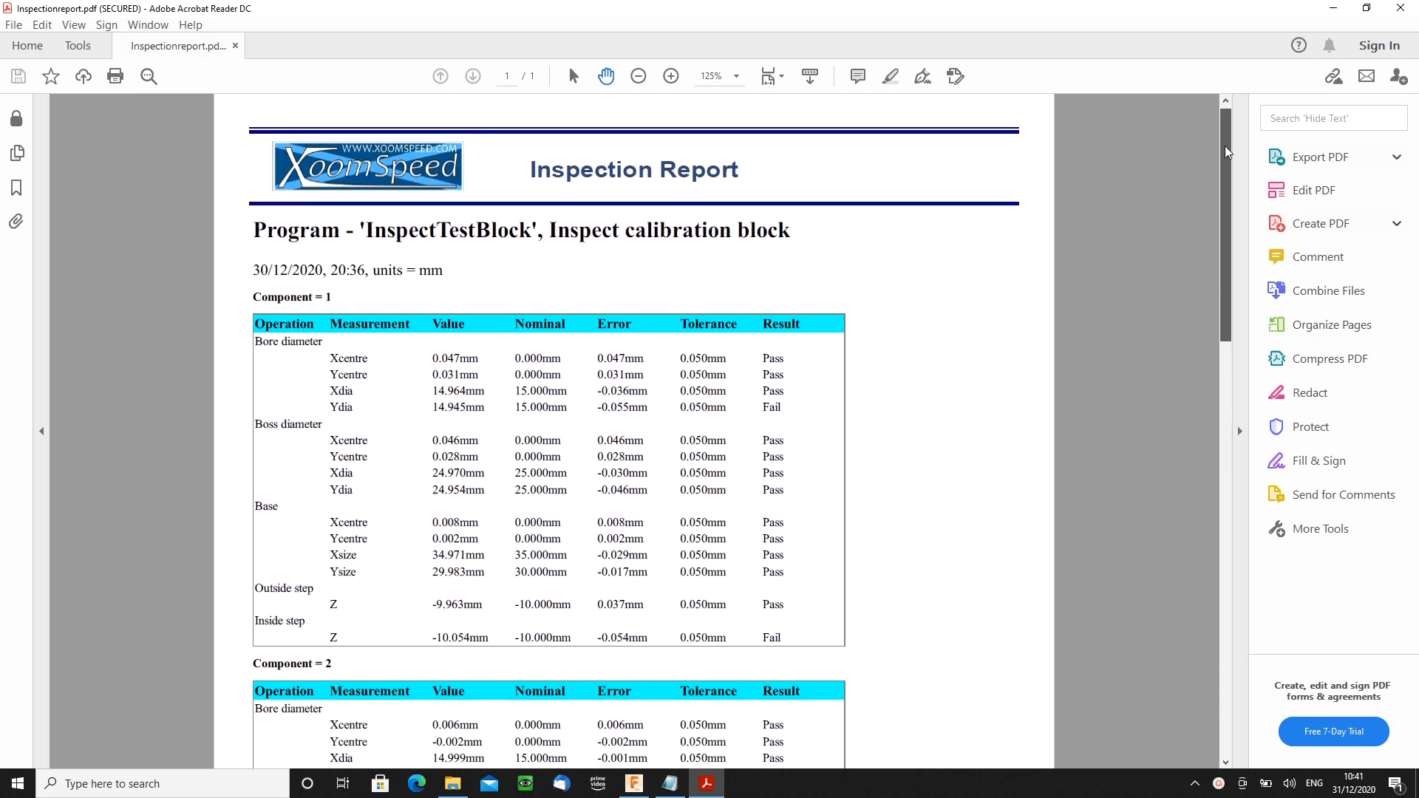
scroll(down, 3)
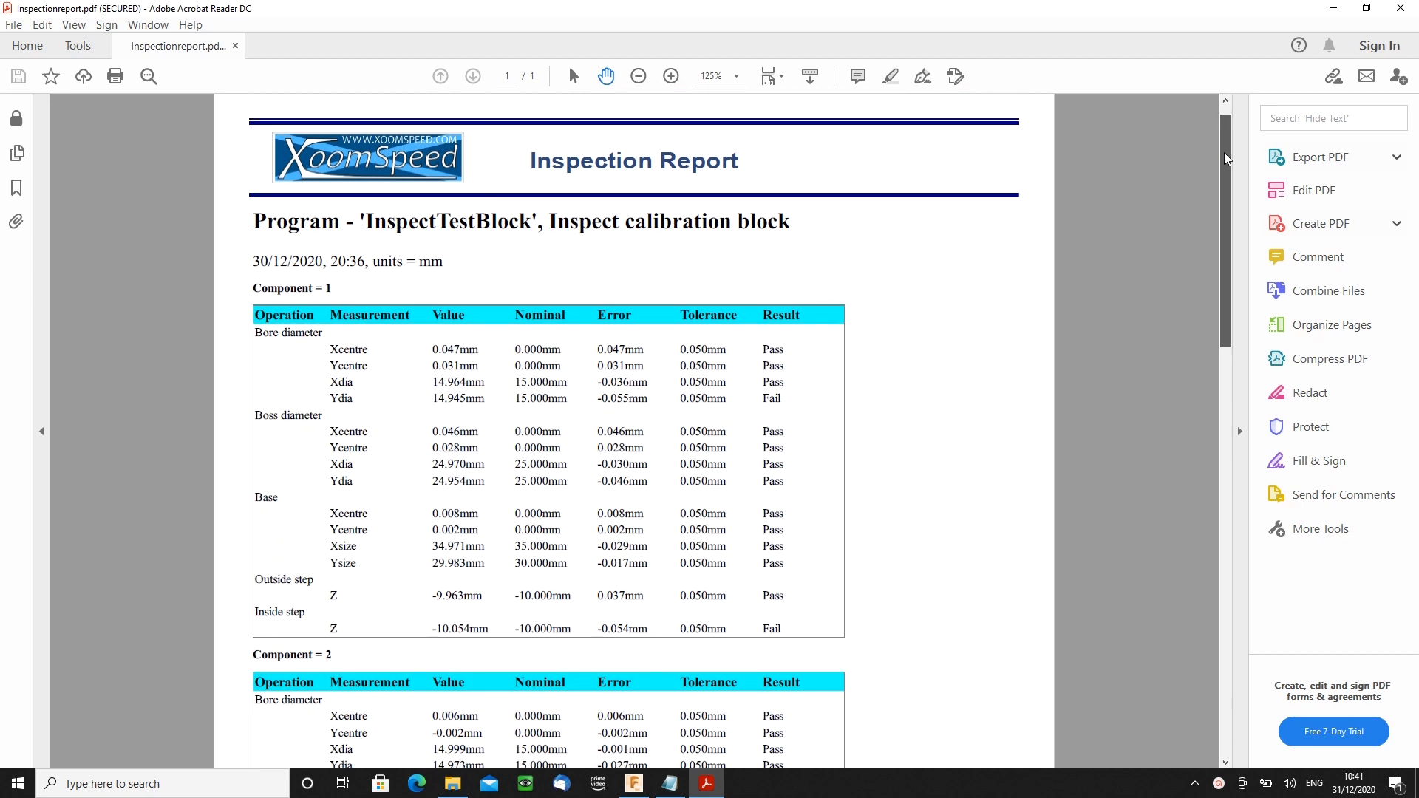
scroll(down, 3)
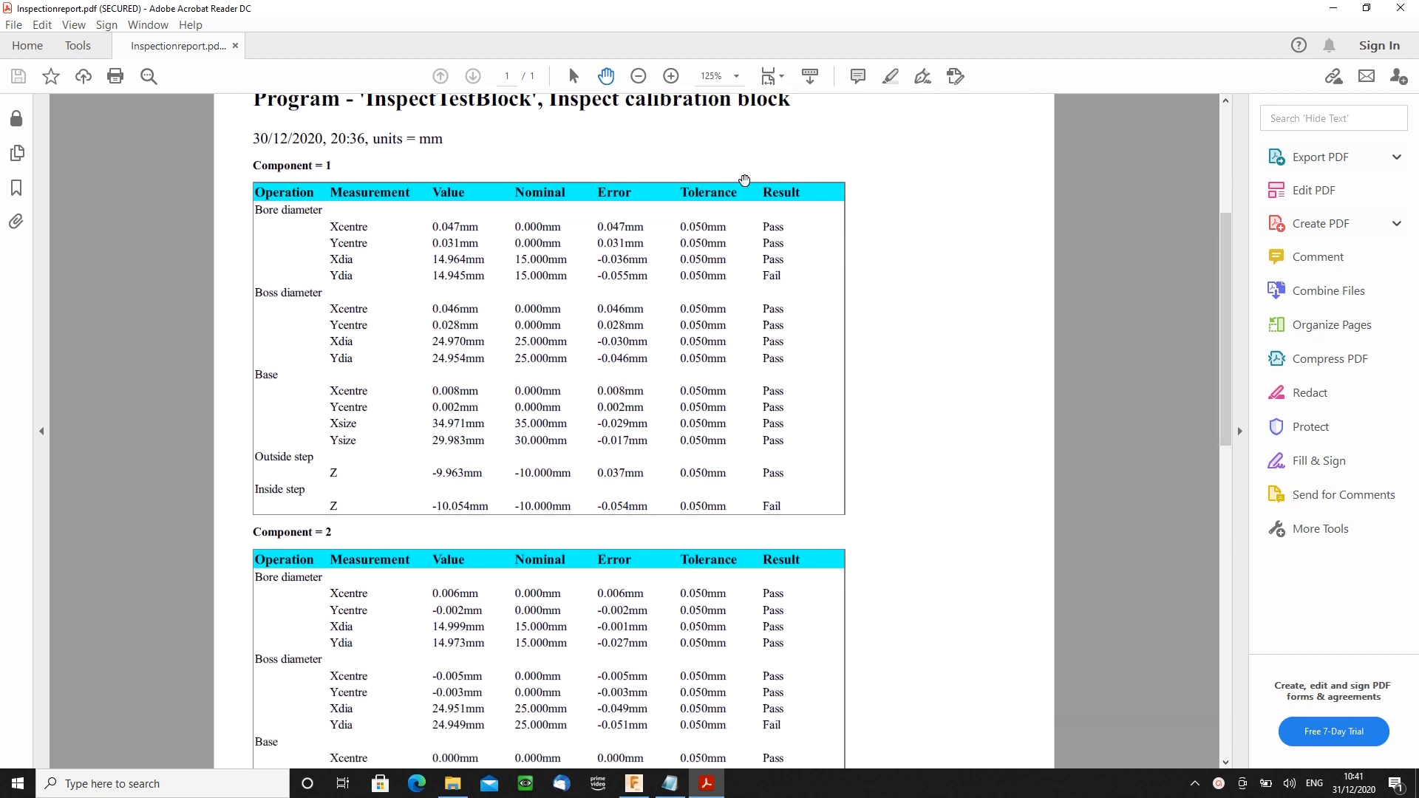
double_click(291, 164)
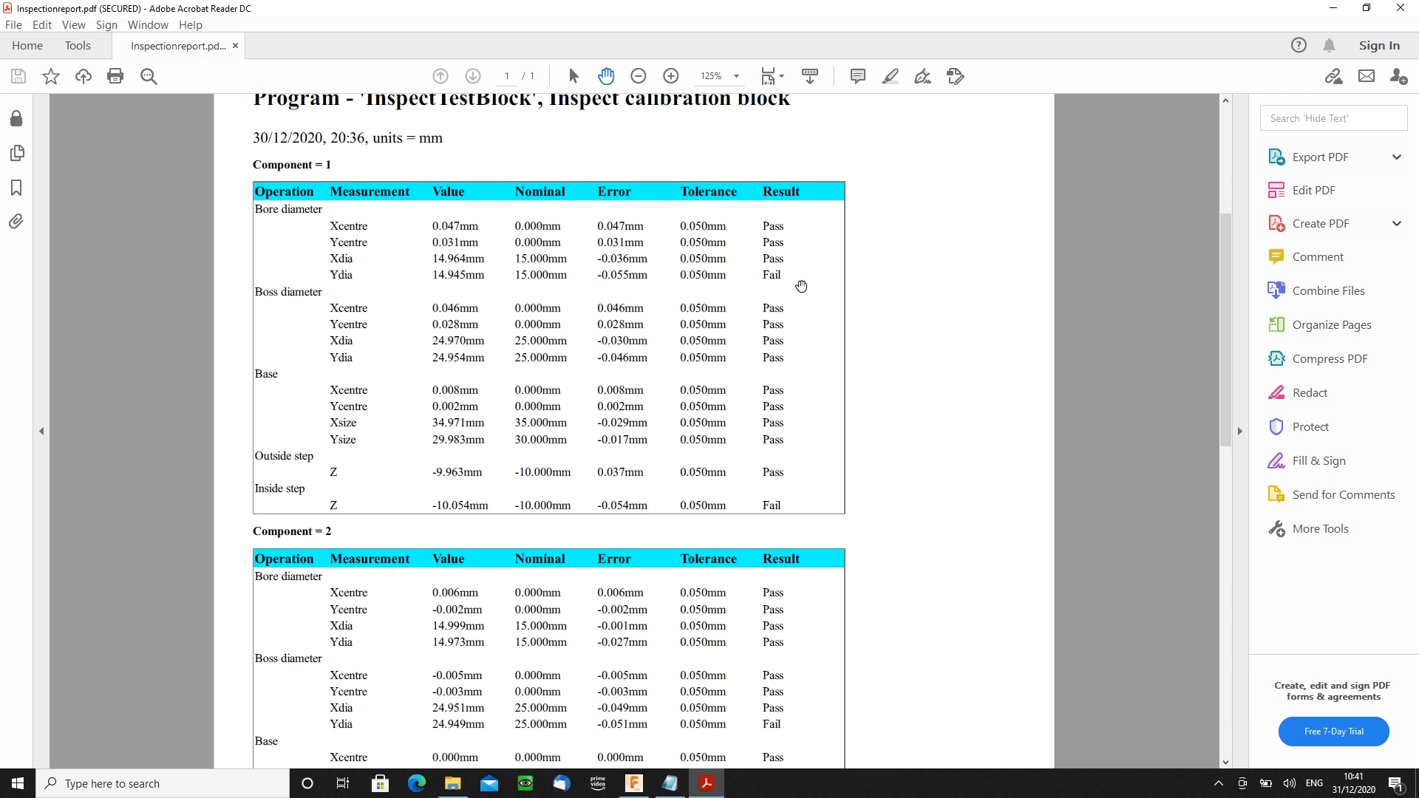
mouse_move(995, 191)
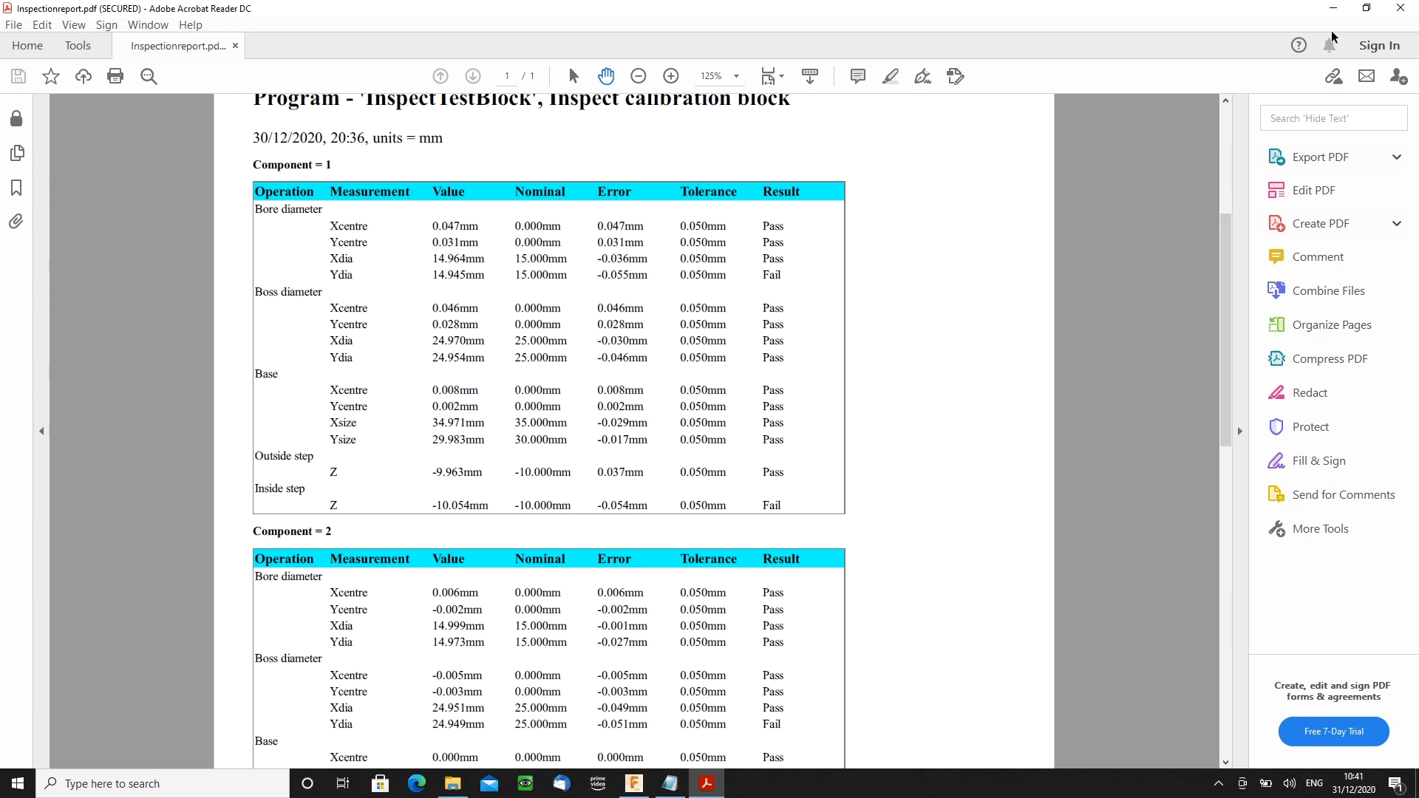
click(633, 783)
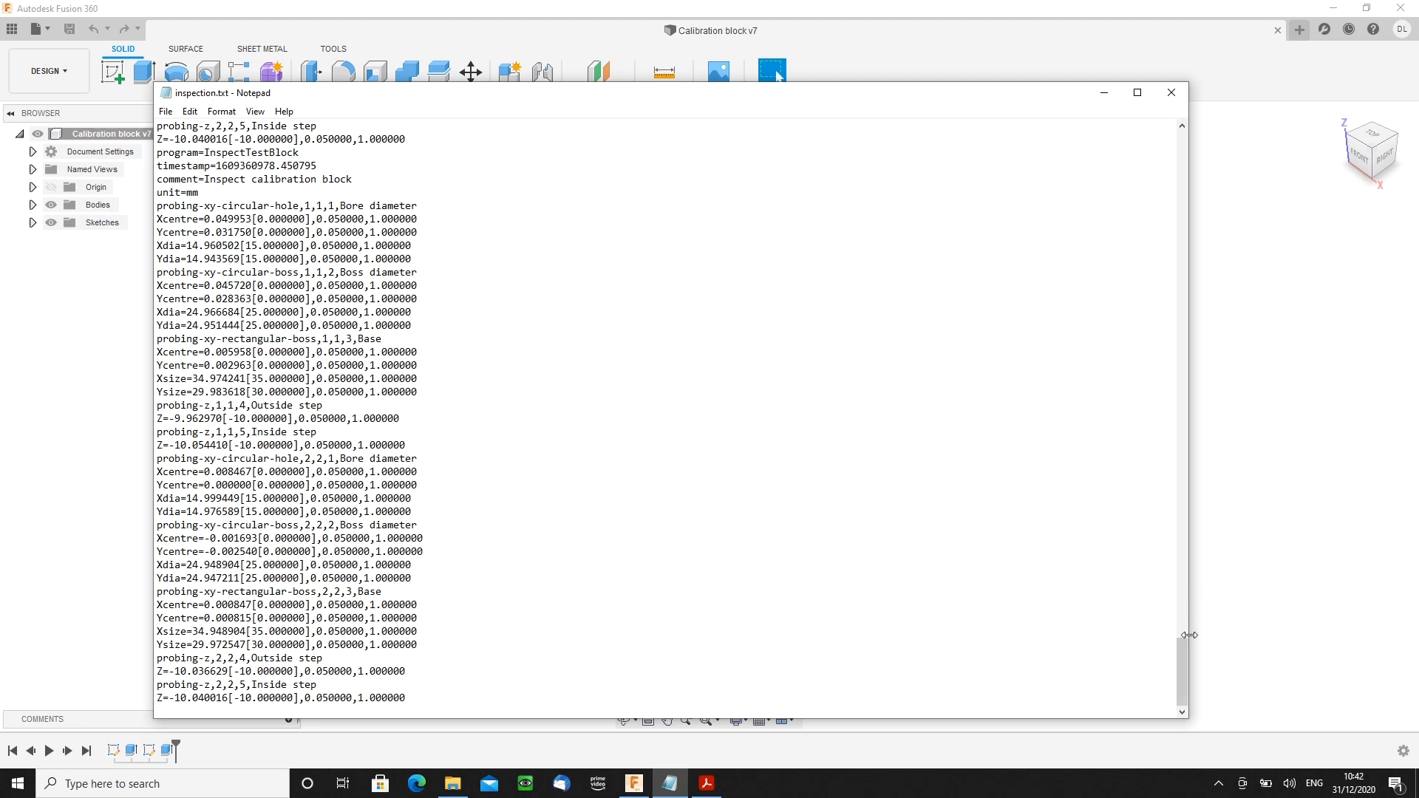
scroll(down, 3)
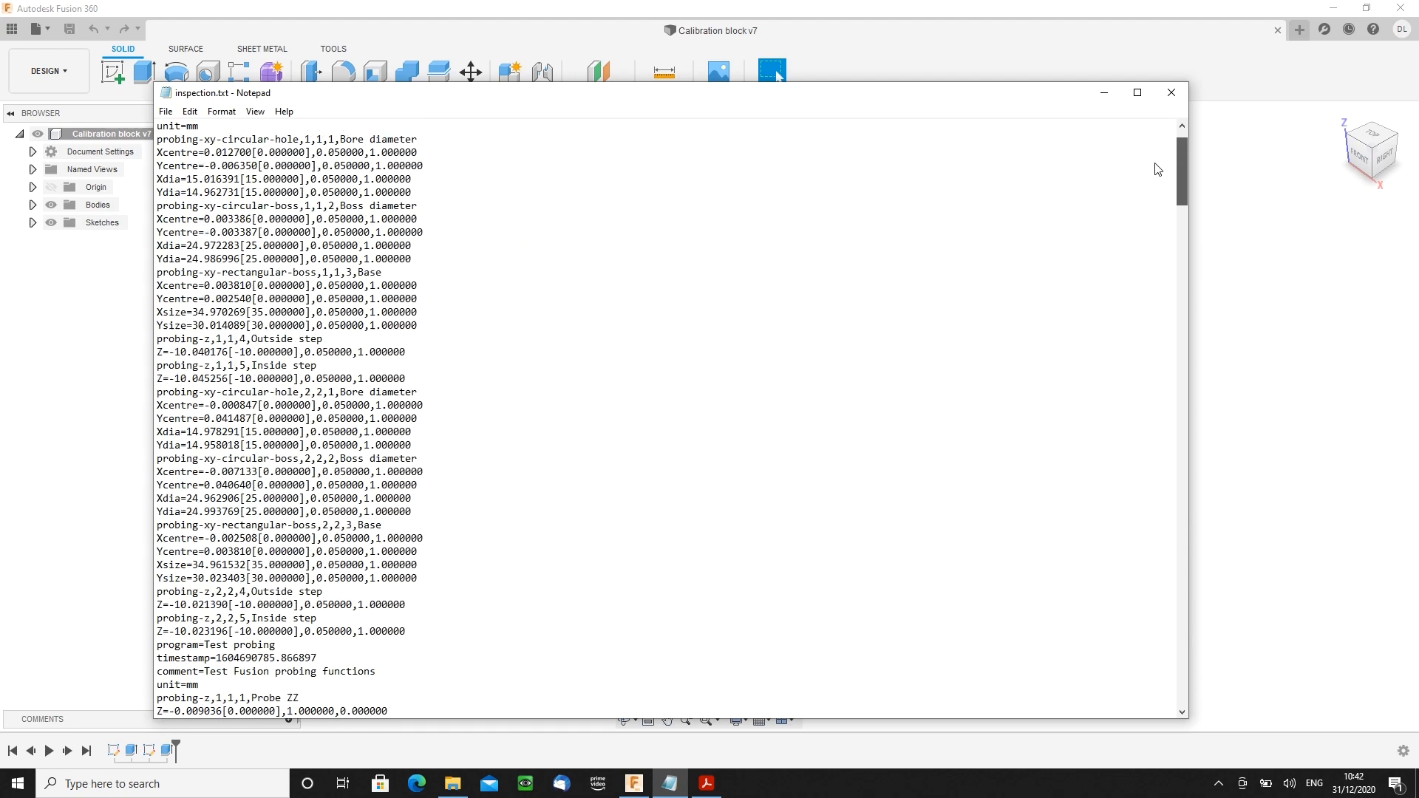
scroll(down, 3)
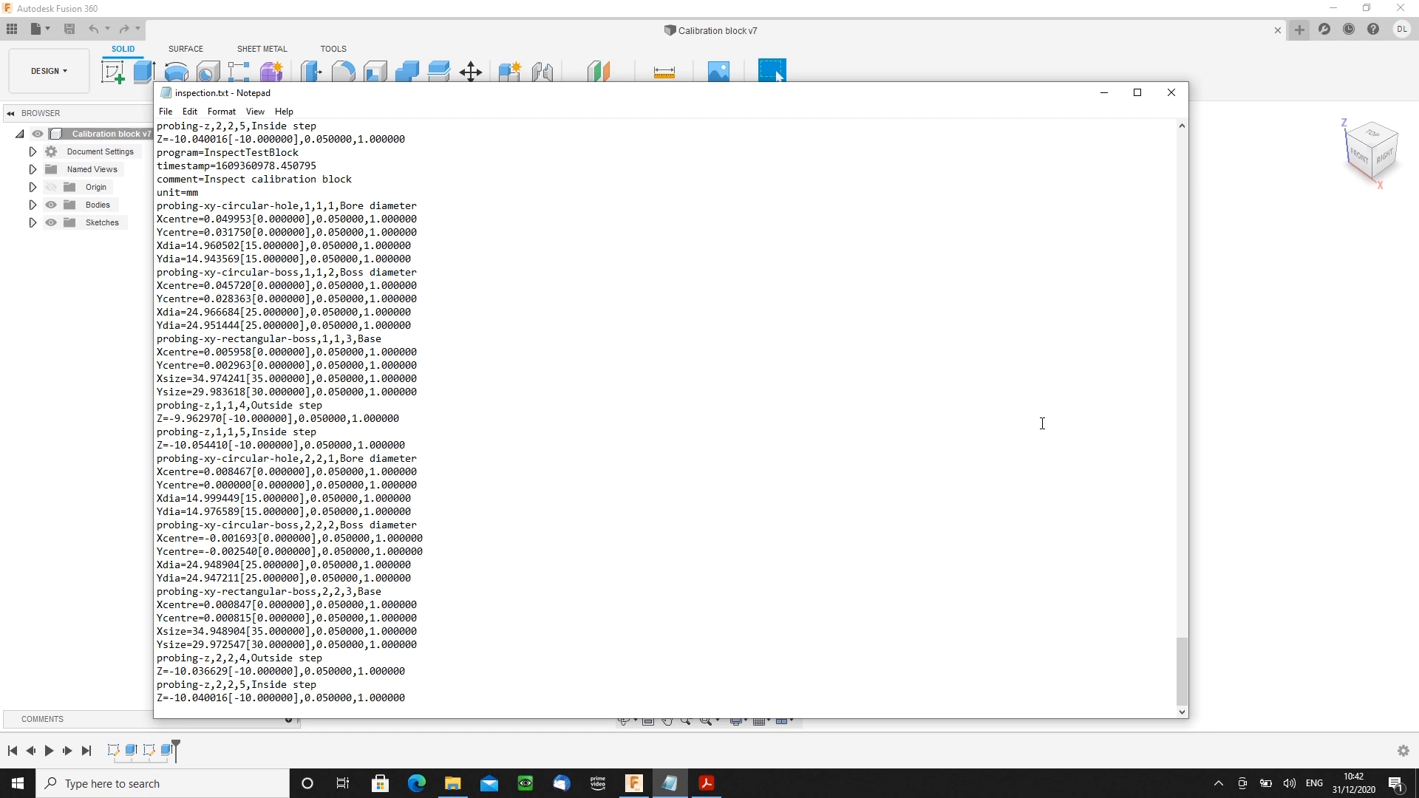
mouse_move(1103, 93)
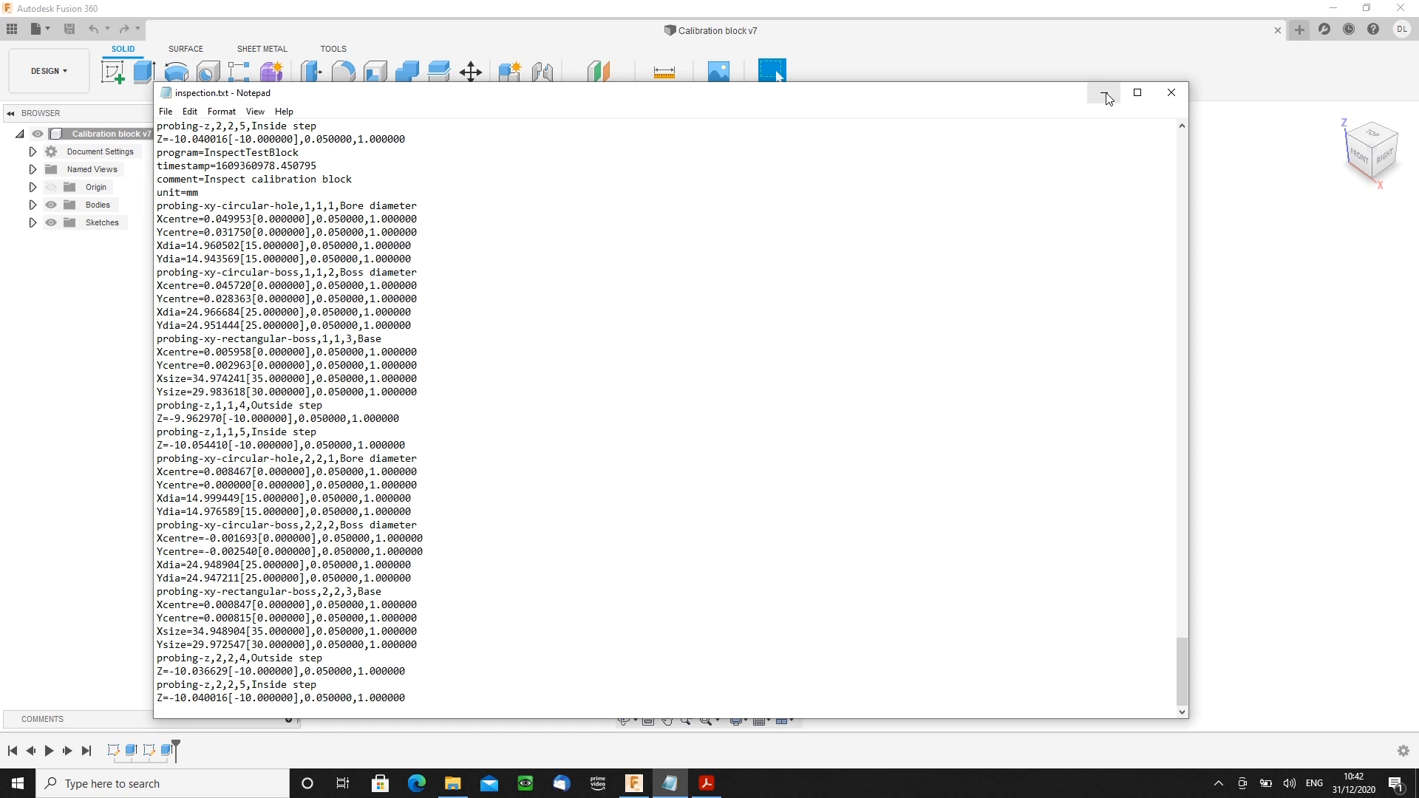
mouse_move(1104, 94)
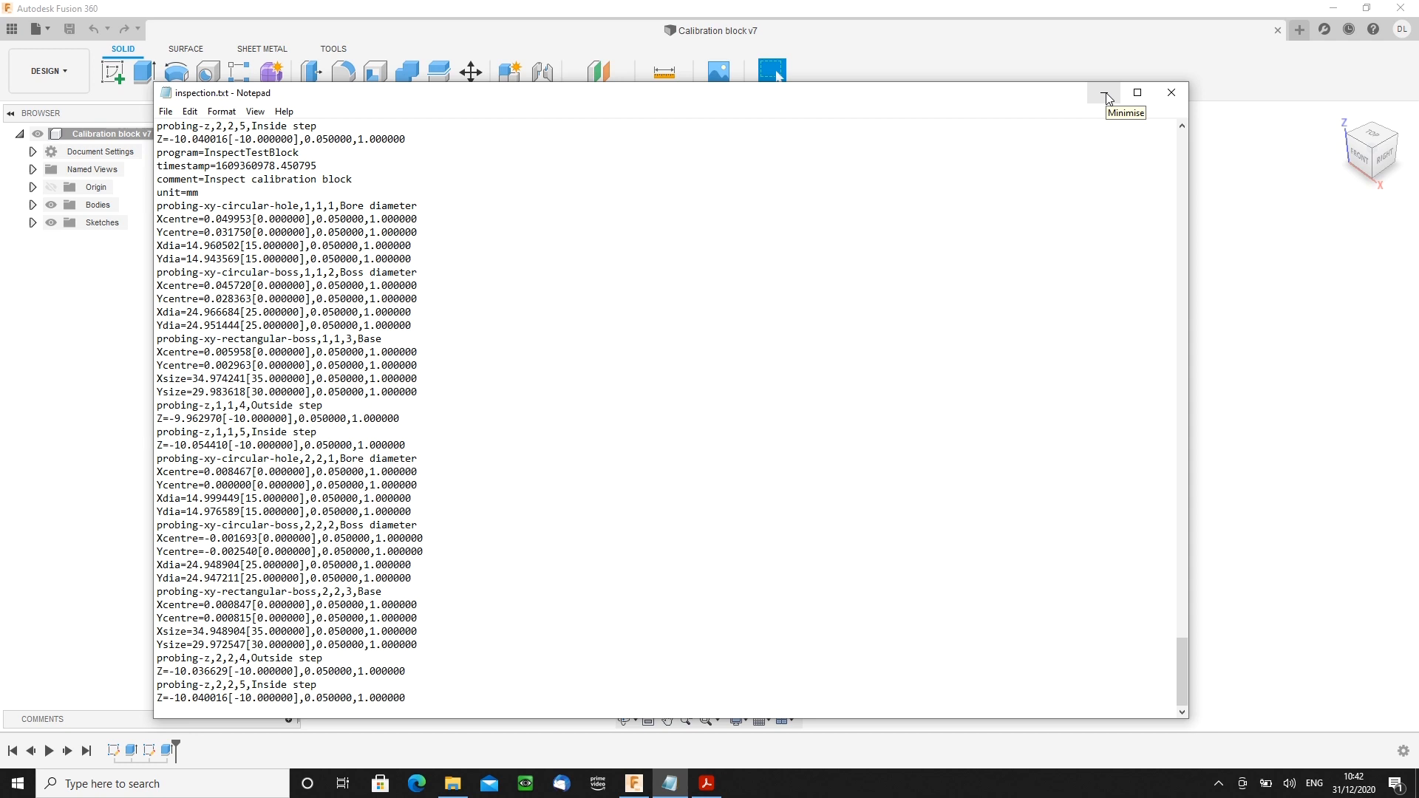
- Minimise Notepad so the calibration block model is visible again
click(1103, 92)
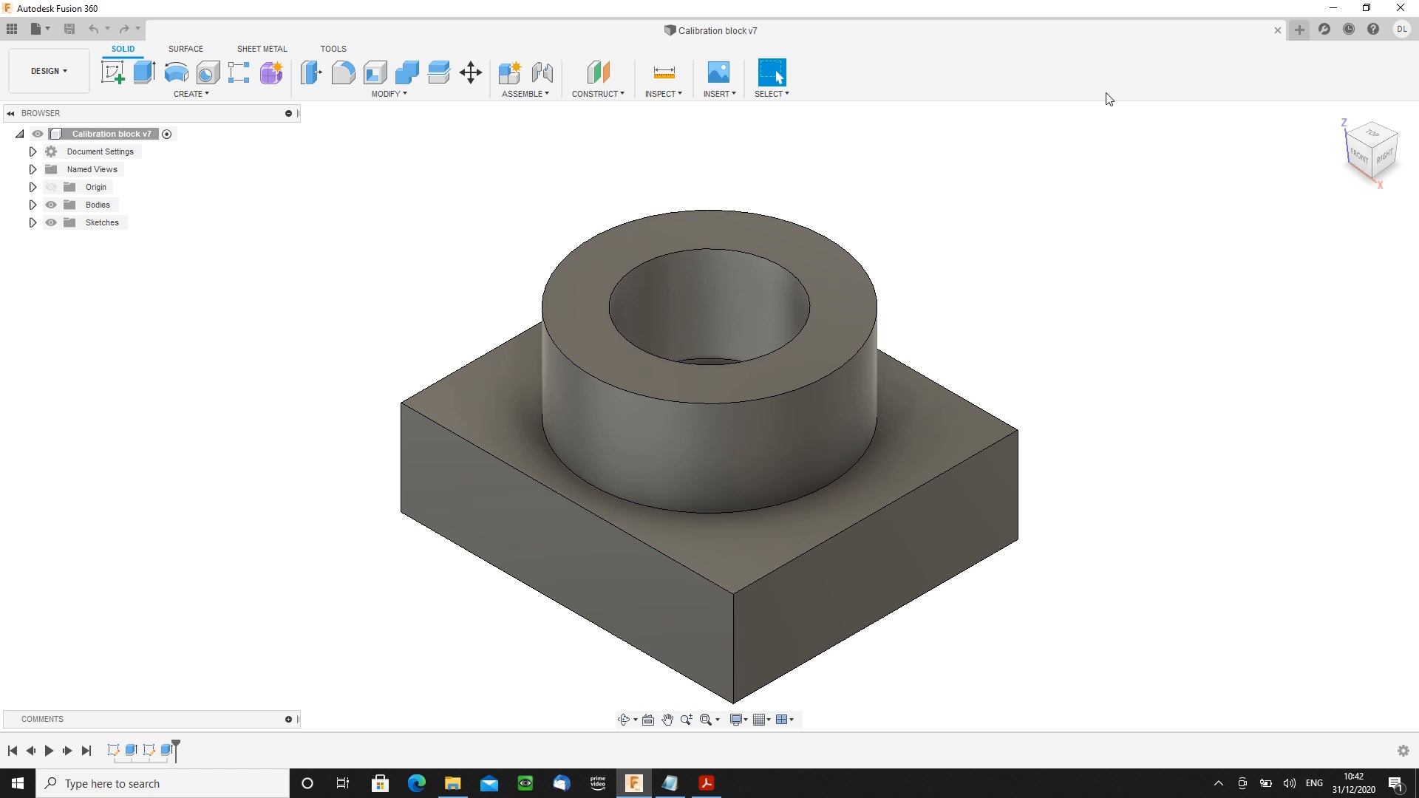
mouse_move(1116, 103)
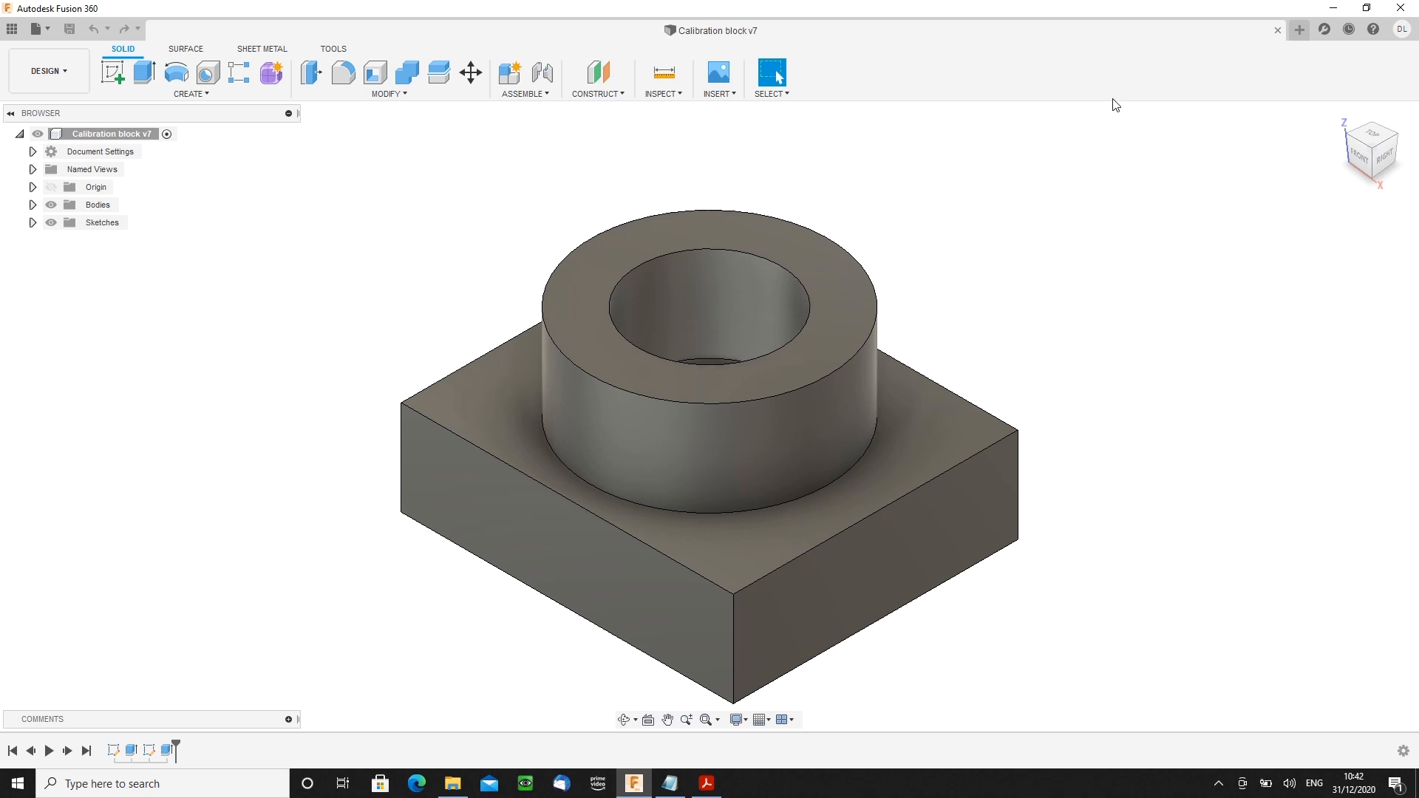
mouse_move(435, 8)
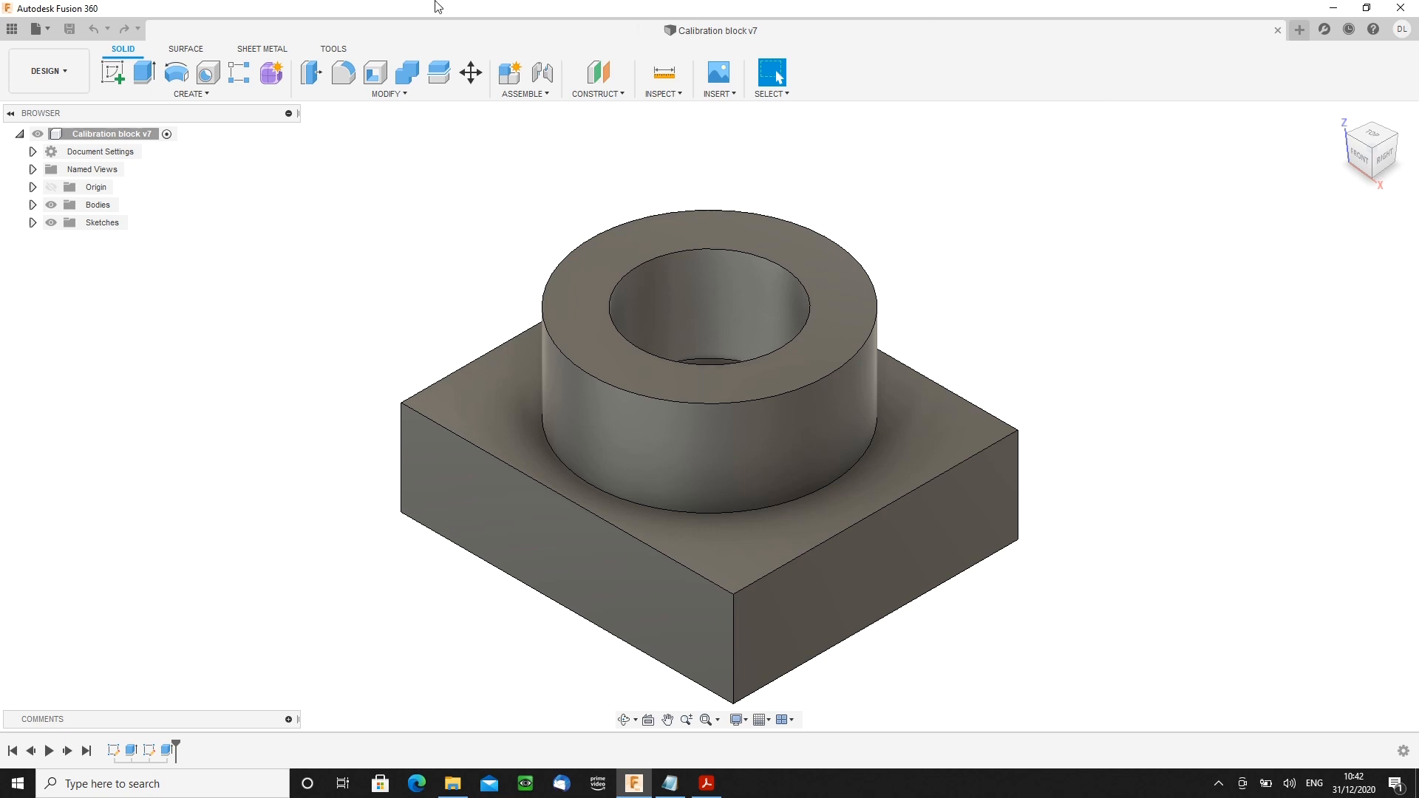
- In the Manufacture workspace, start a new setup with its origin at a model box point
click(48, 71)
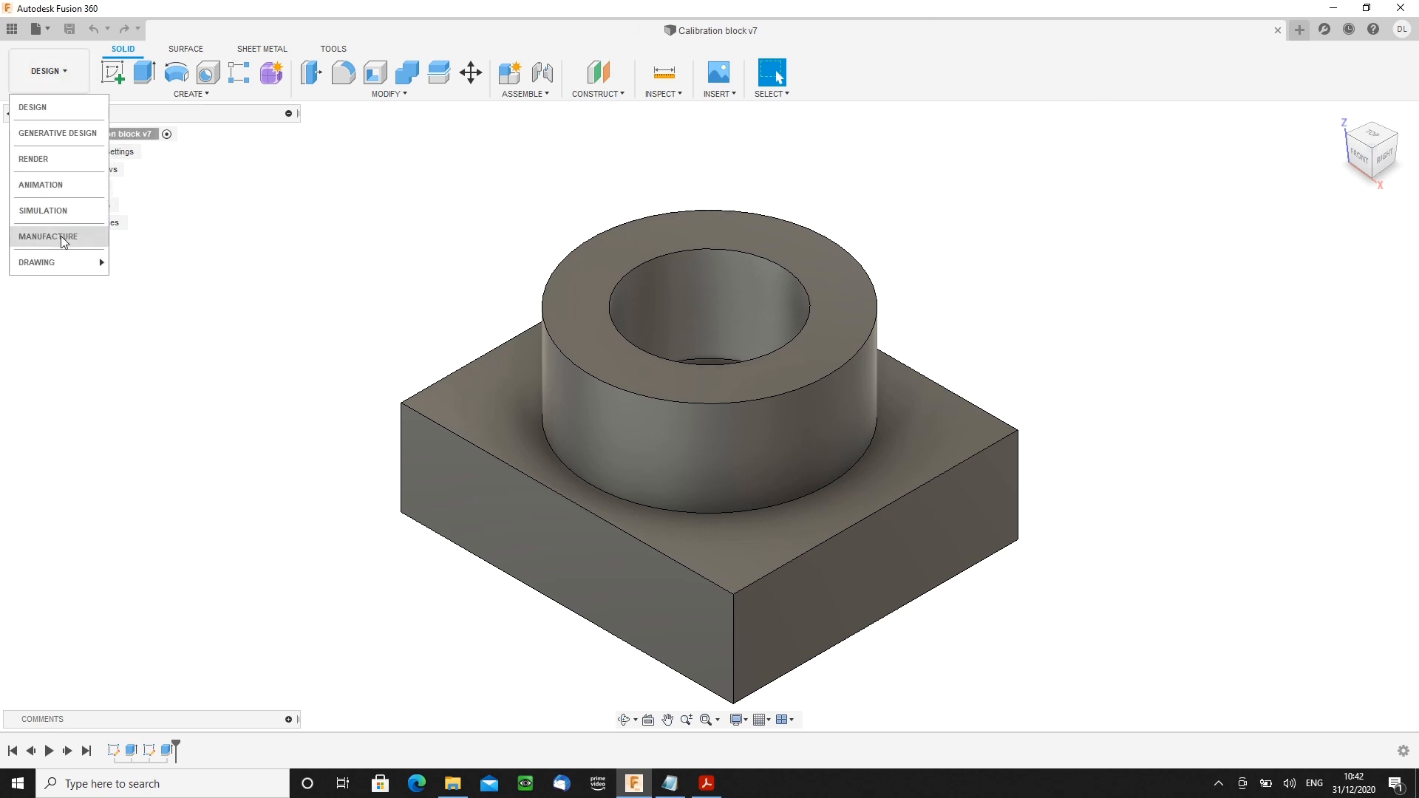
click(47, 237)
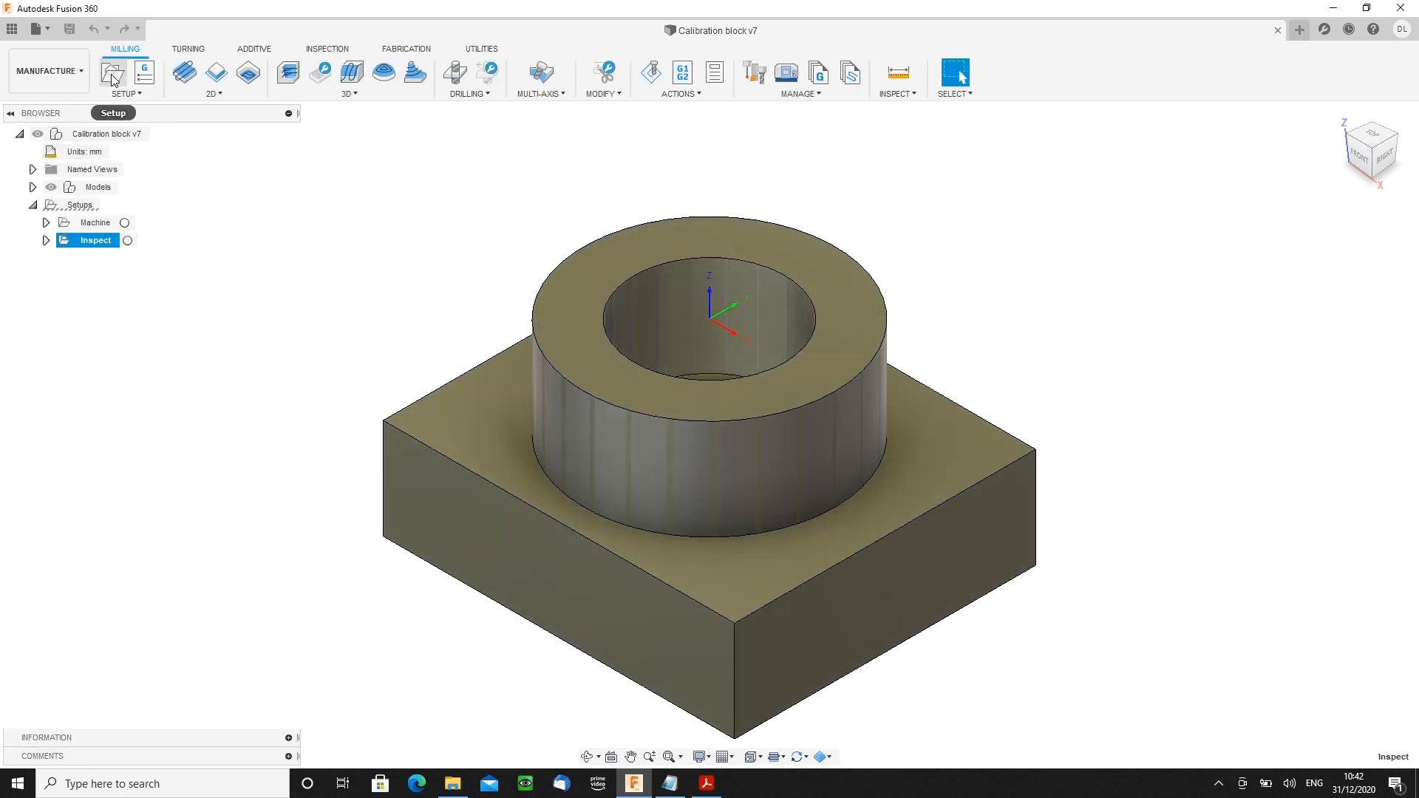
click(111, 73)
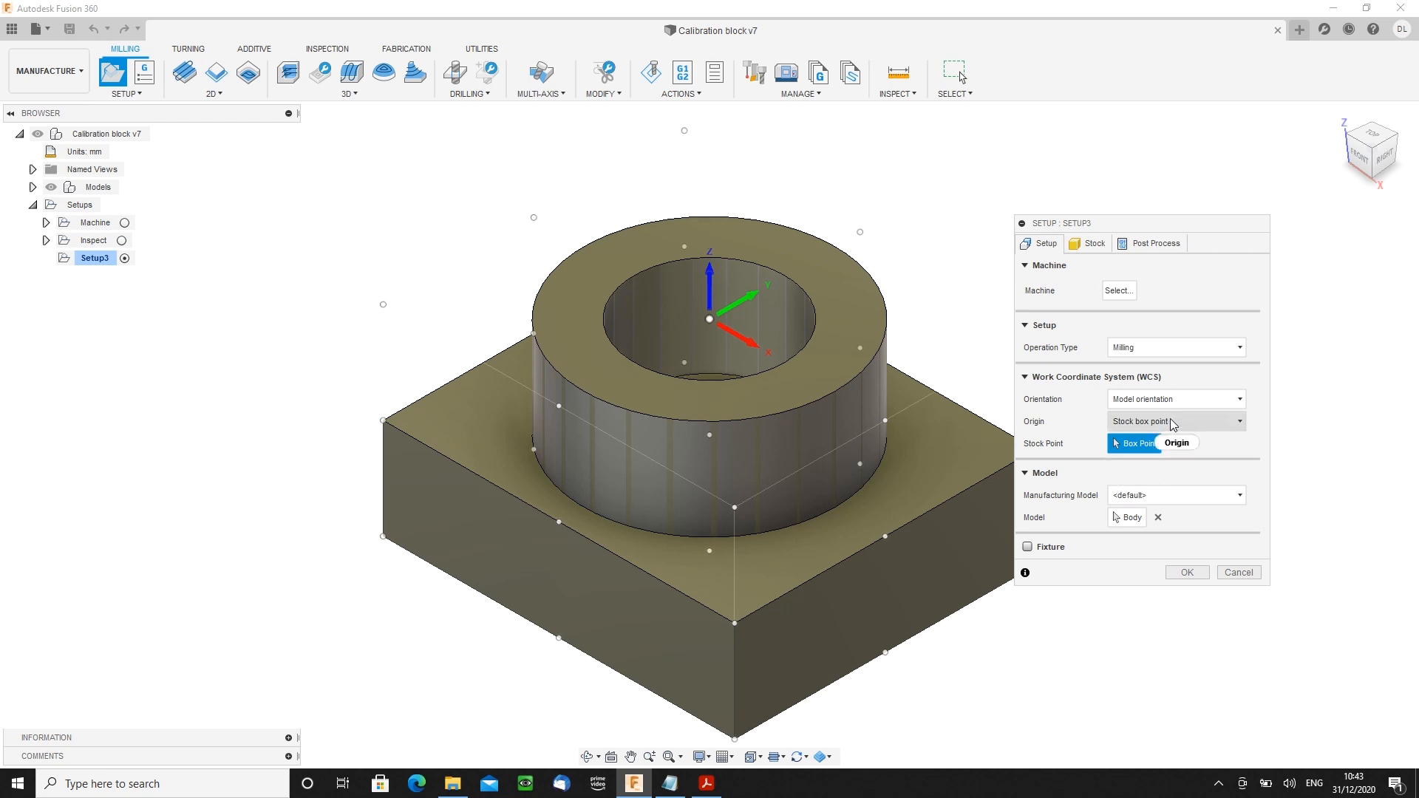
click(1175, 421)
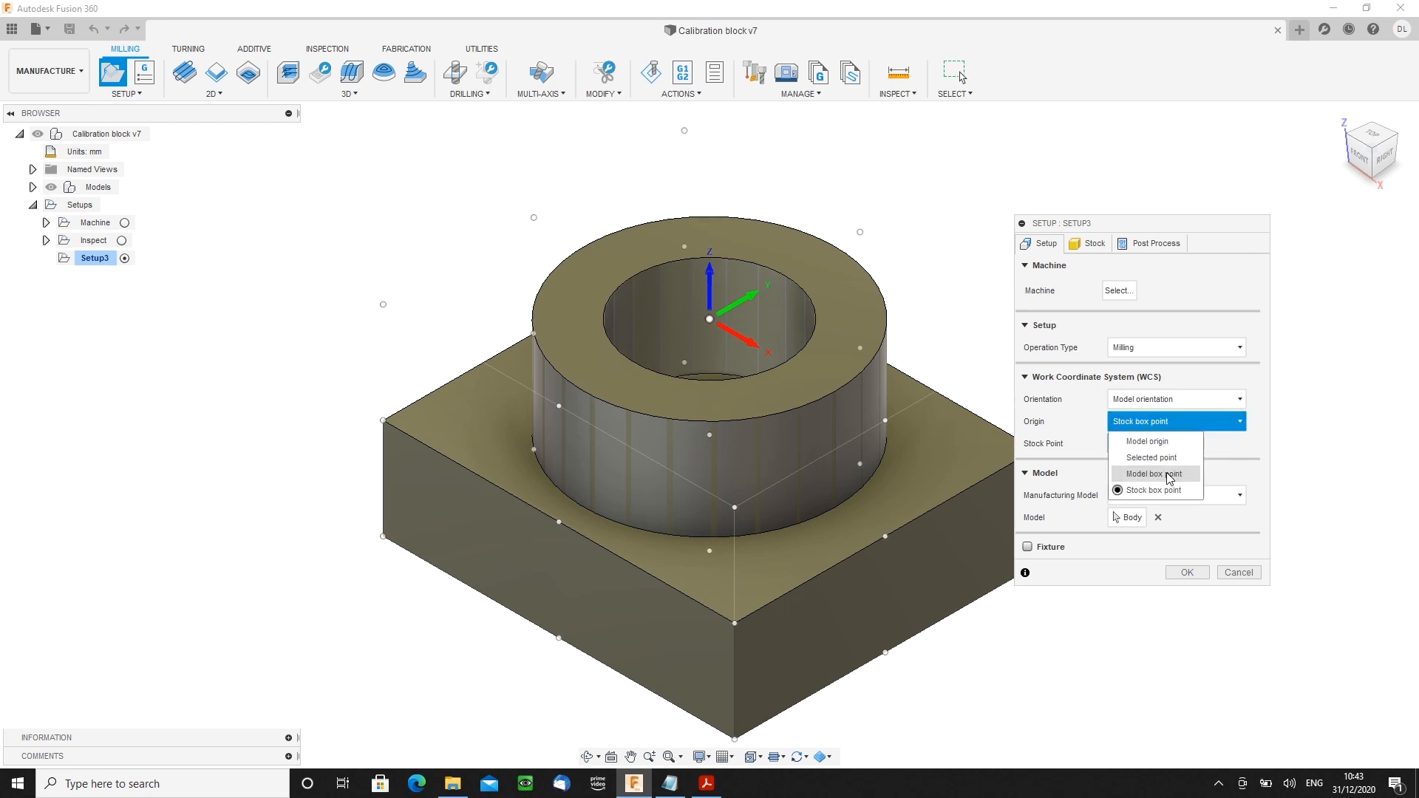
click(1156, 473)
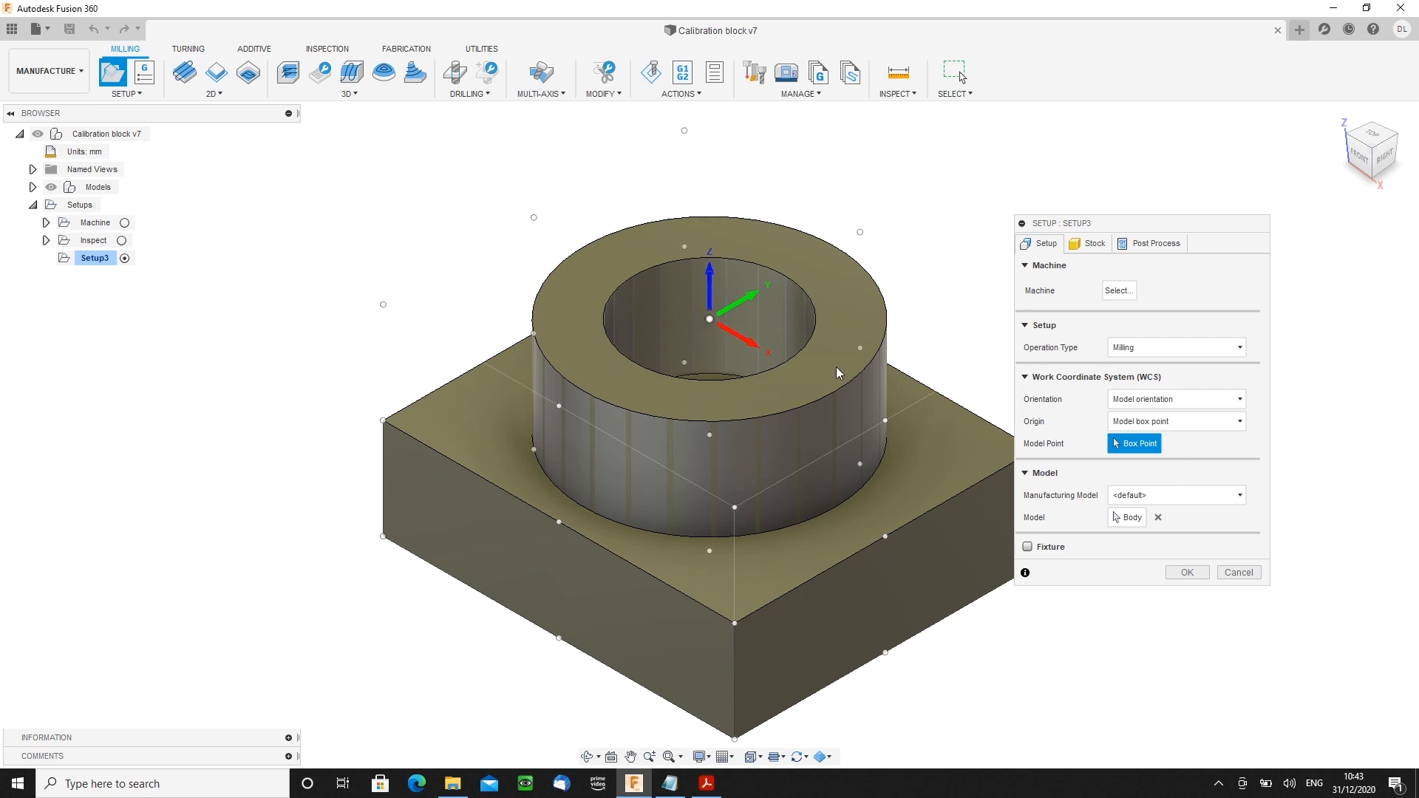
mouse_move(1162, 247)
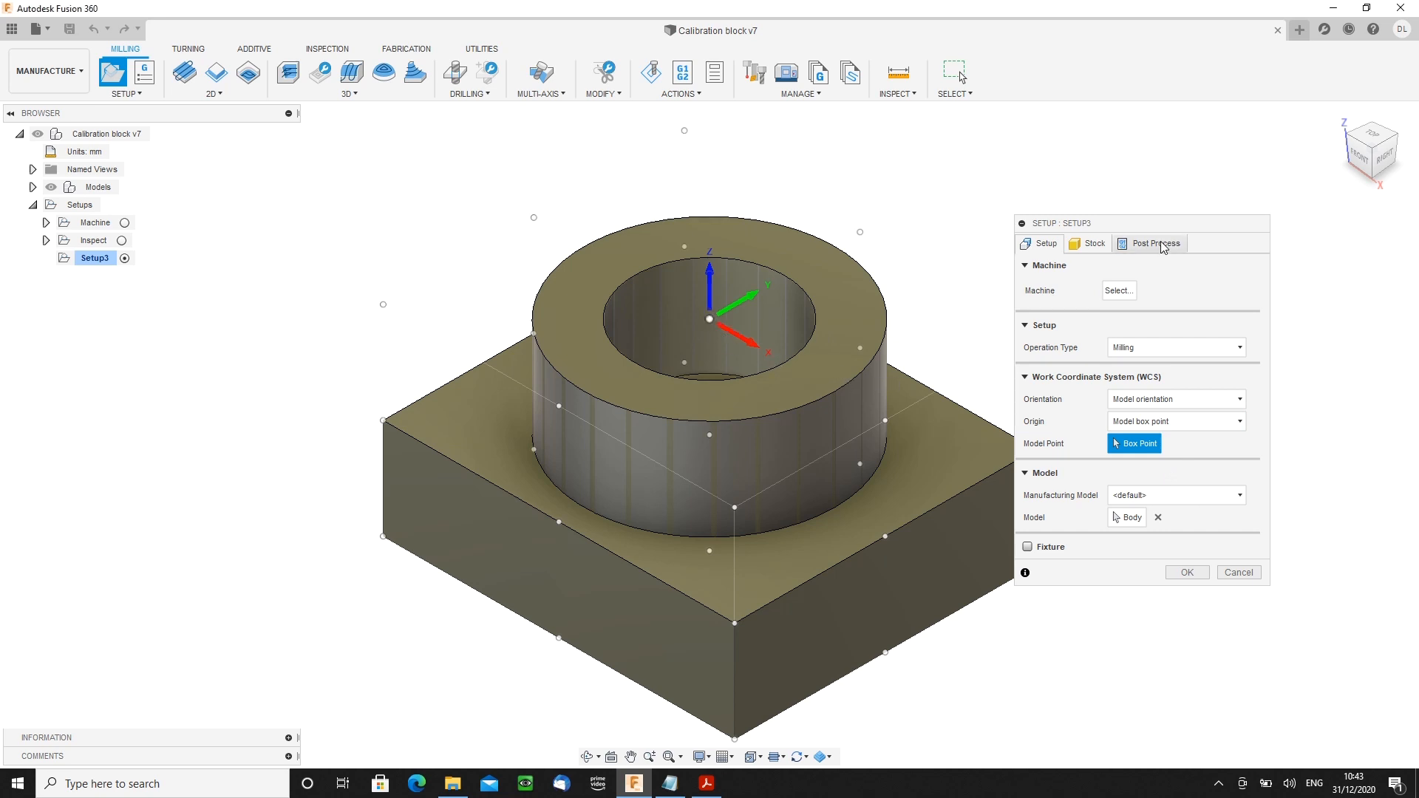
- Enable multiple WCS offsets with 2 instances, program 'Inspection report', comment 'Inspection of test block', and confirm Setup3
click(1157, 244)
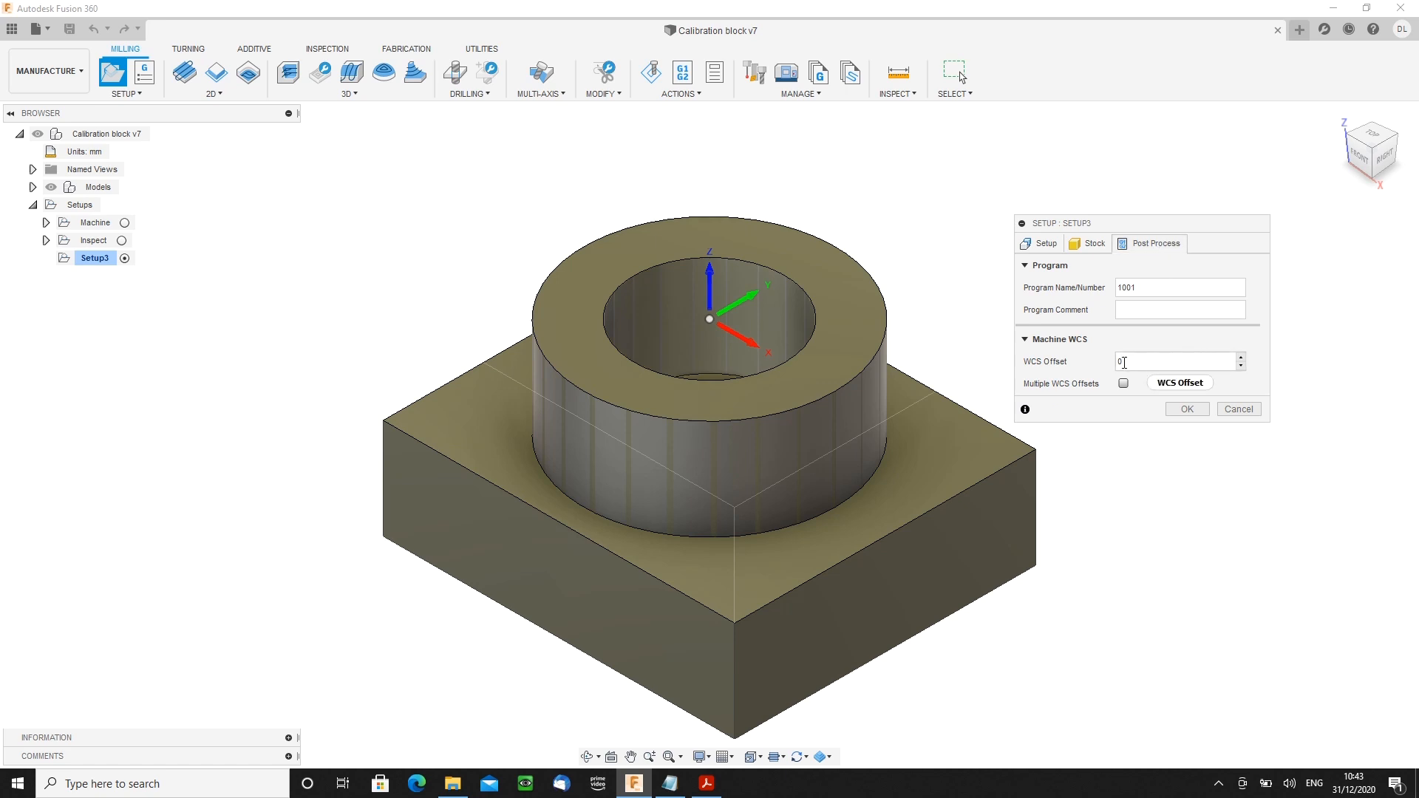
mouse_move(1124, 383)
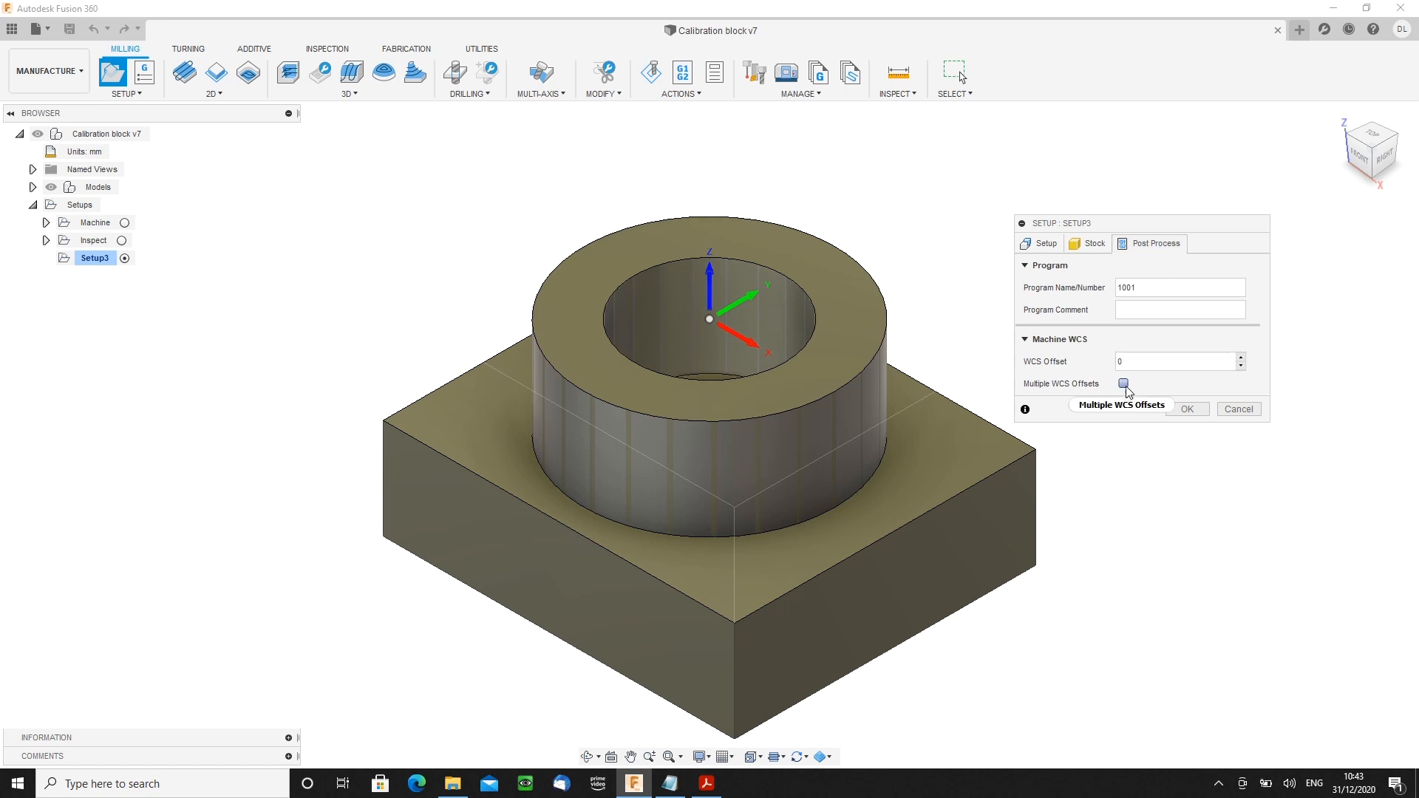
click(1124, 383)
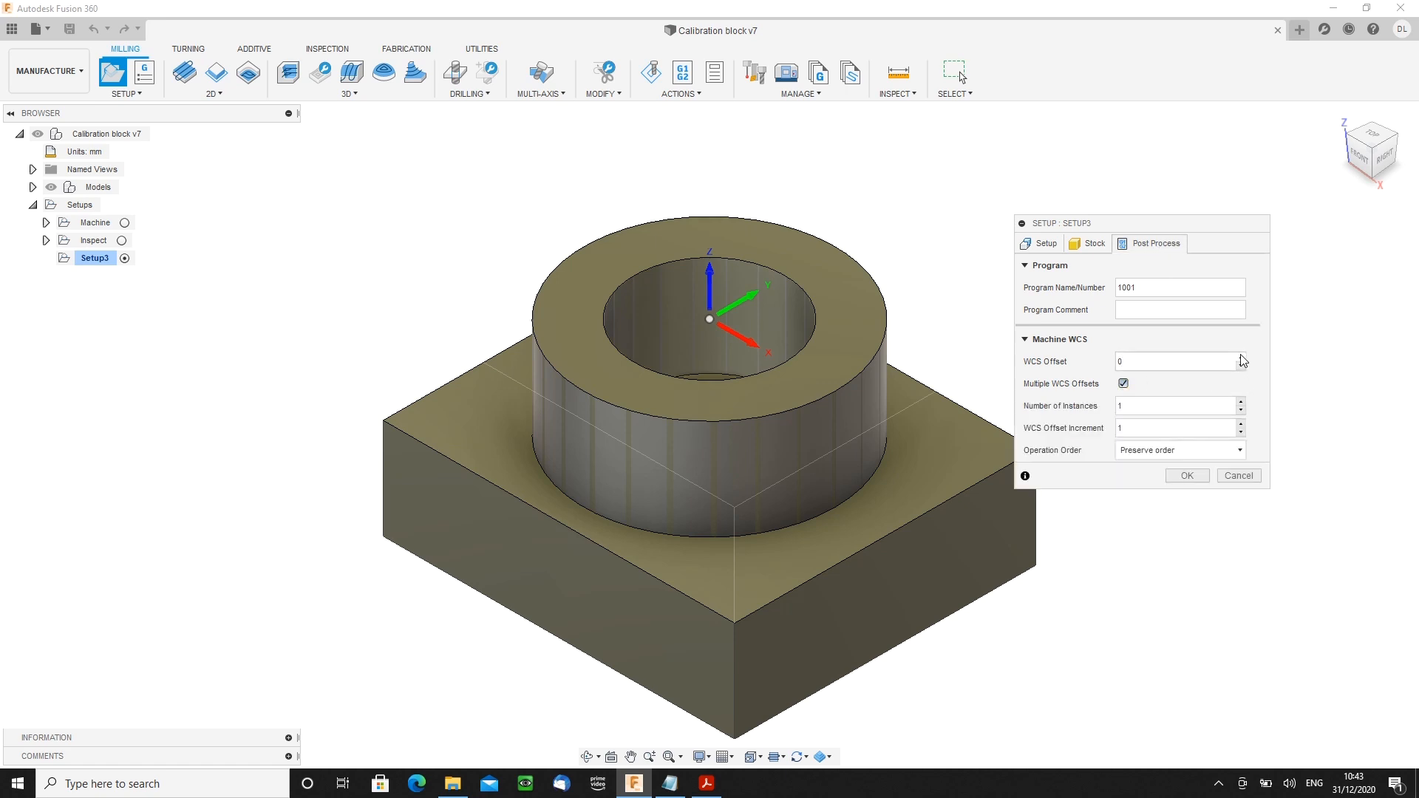
click(1240, 358)
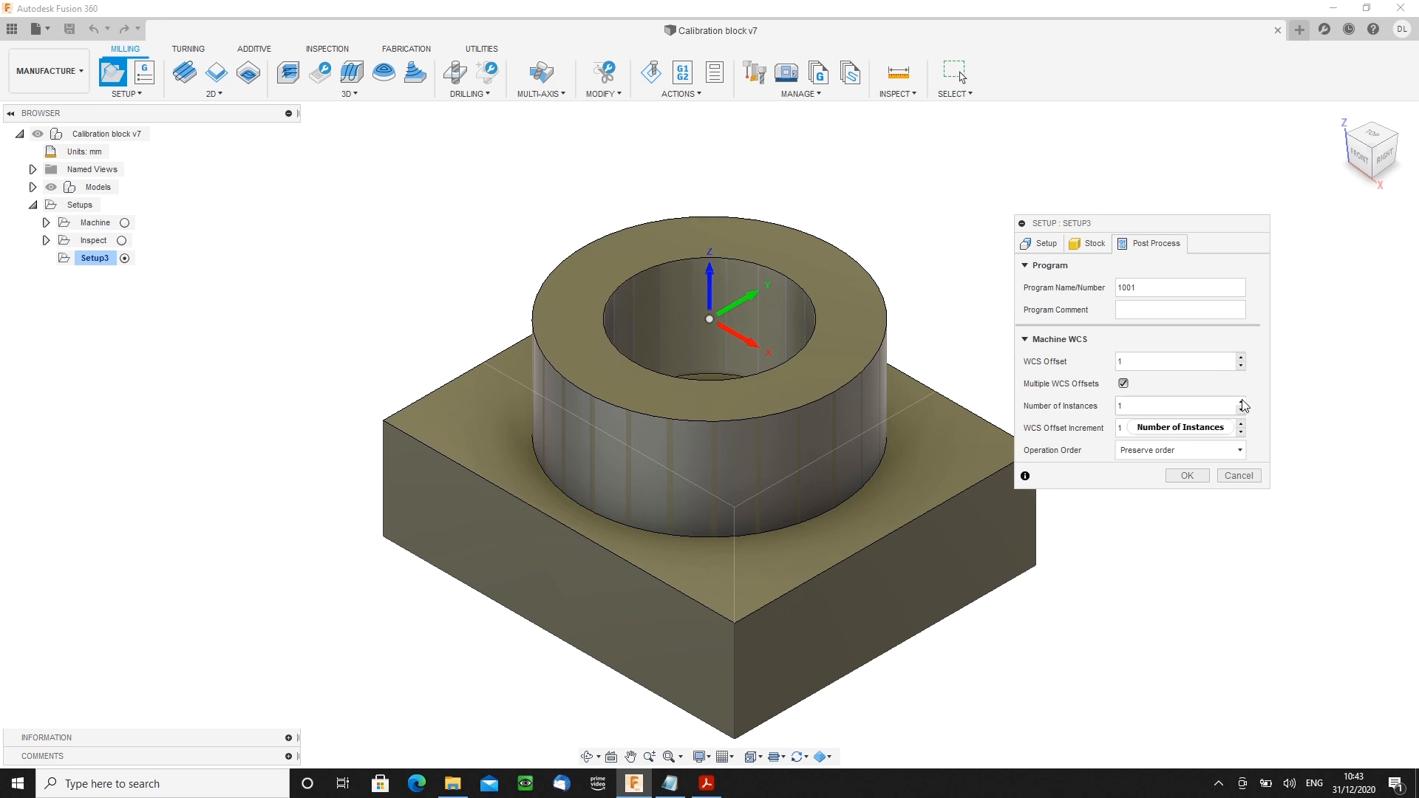
click(1240, 402)
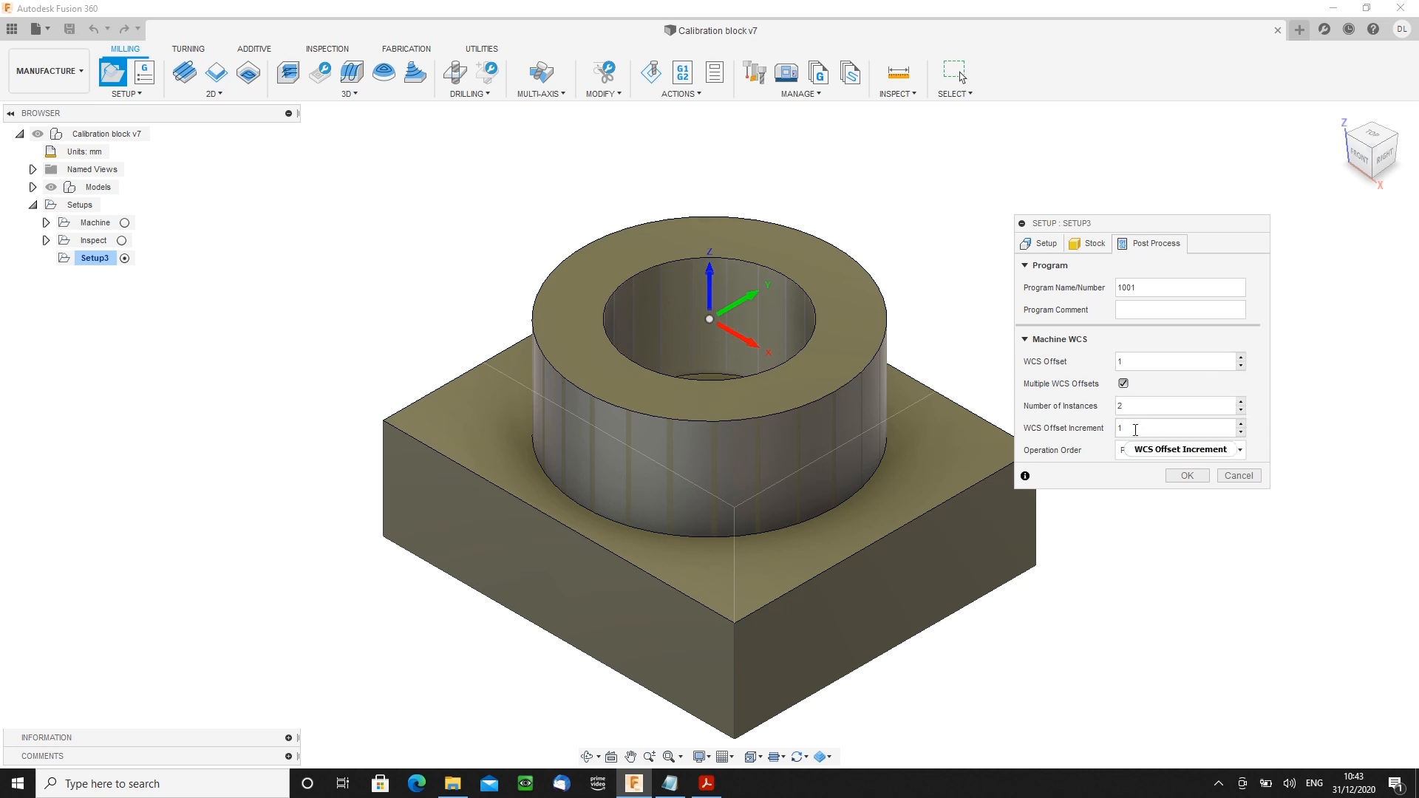
click(1179, 450)
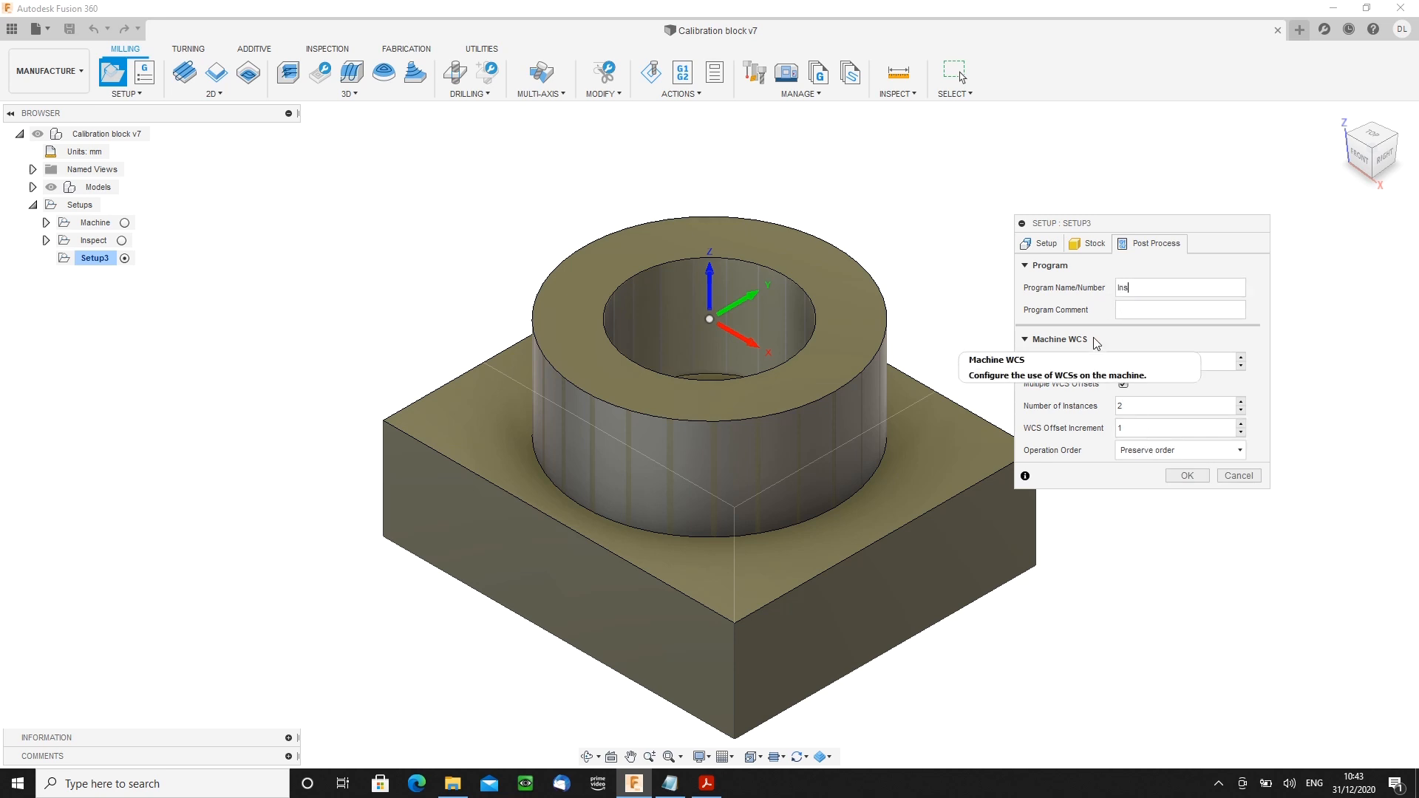
text(Inspection report)
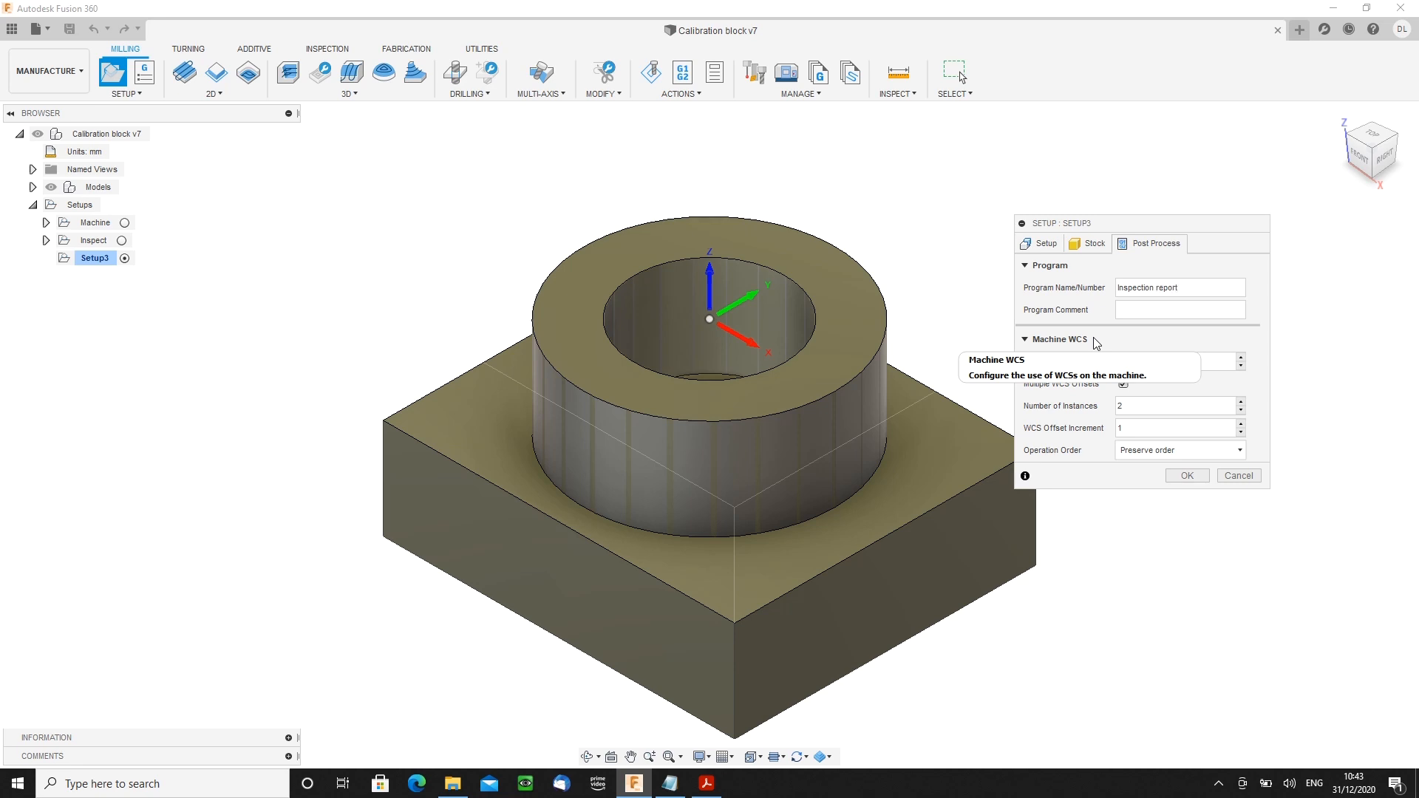
text(Inspection of test block)
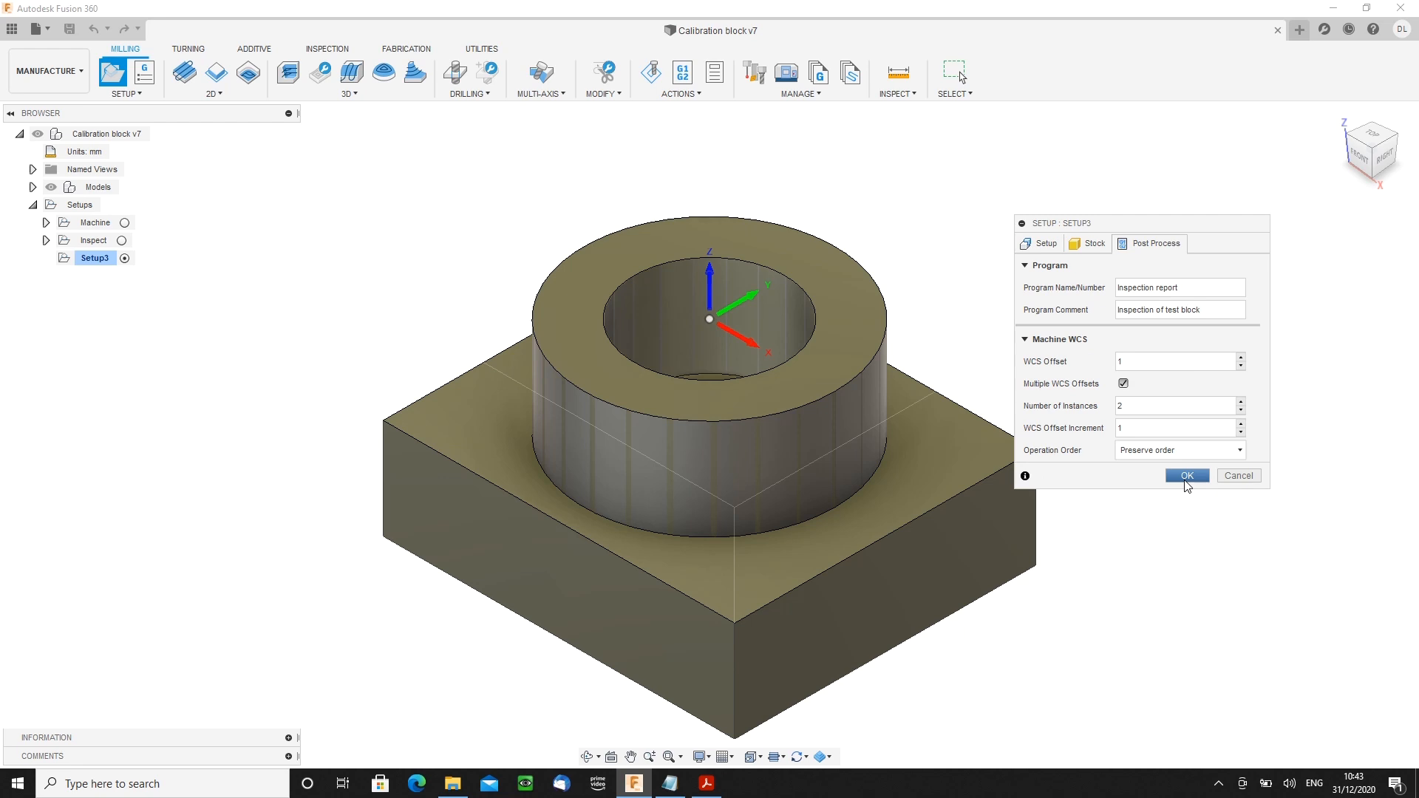
click(1186, 475)
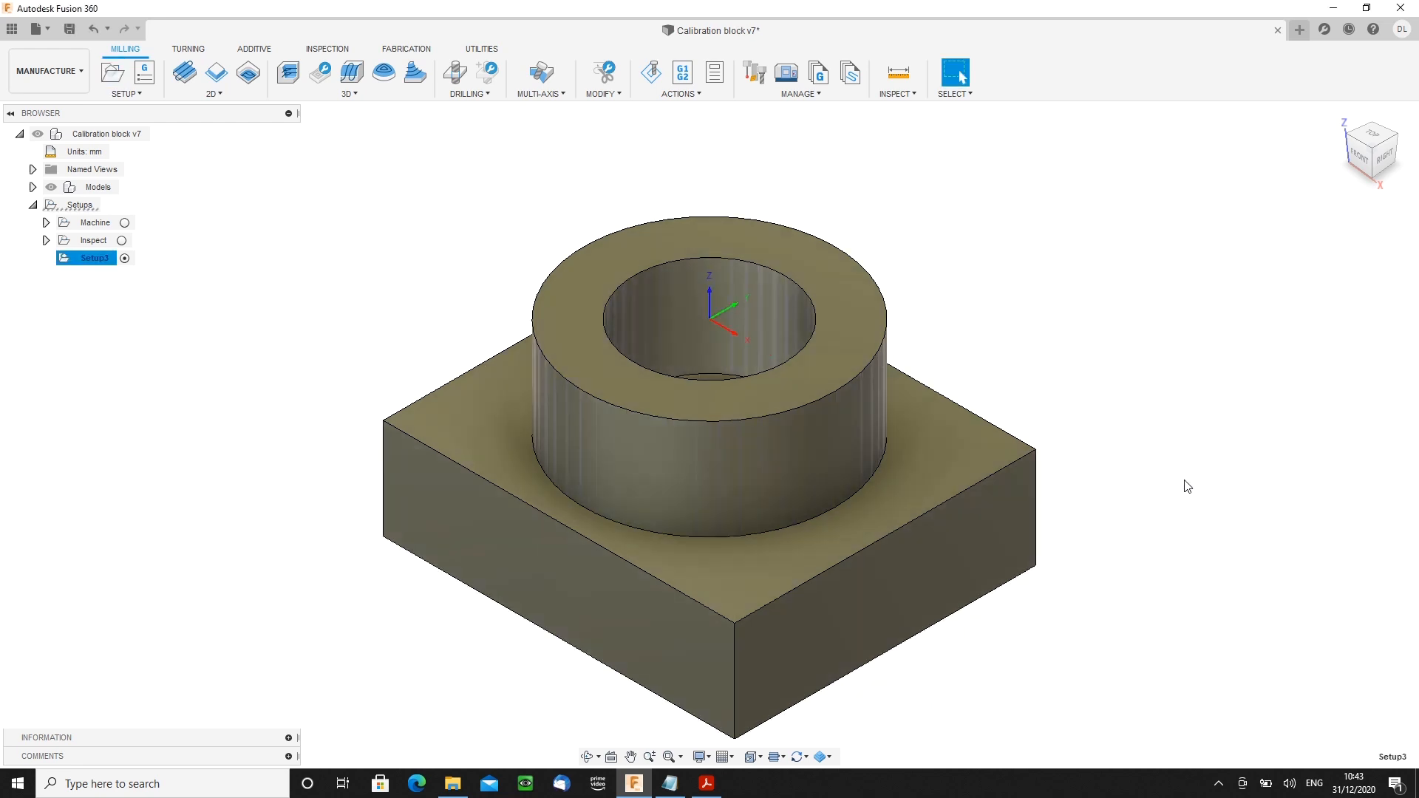
mouse_move(1188, 480)
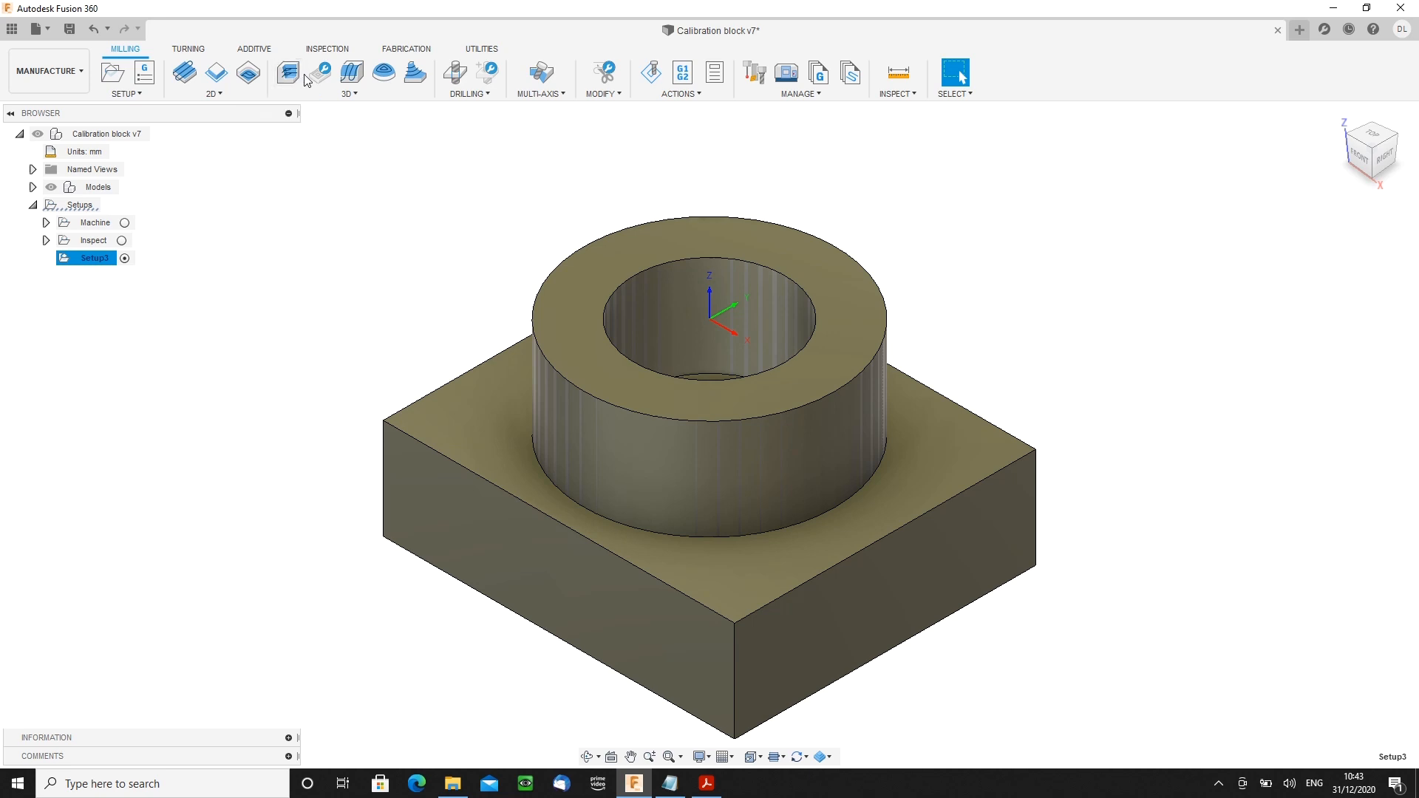
- Add Probe WCS10 as a Z surface probe on the boss top face
click(328, 49)
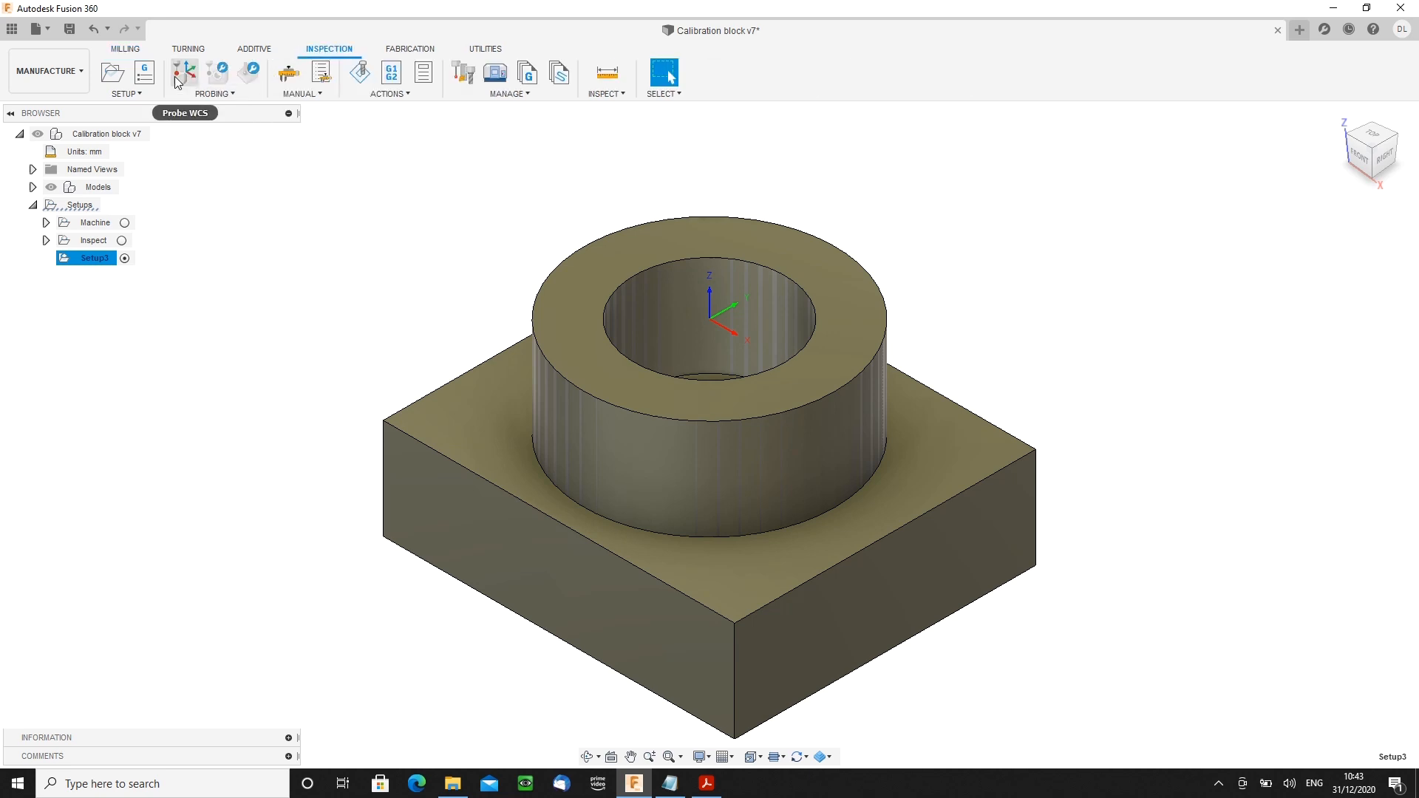
click(183, 71)
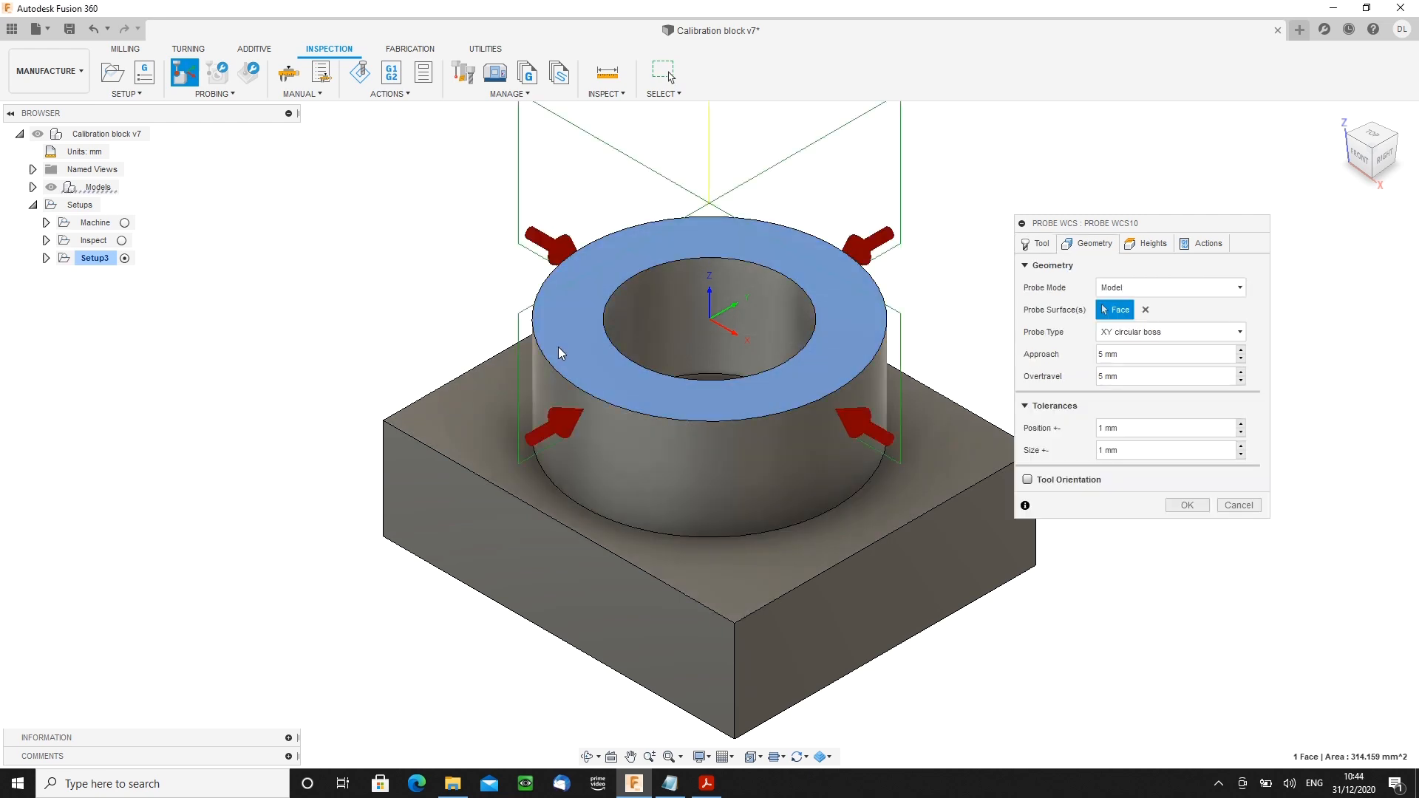
click(1169, 332)
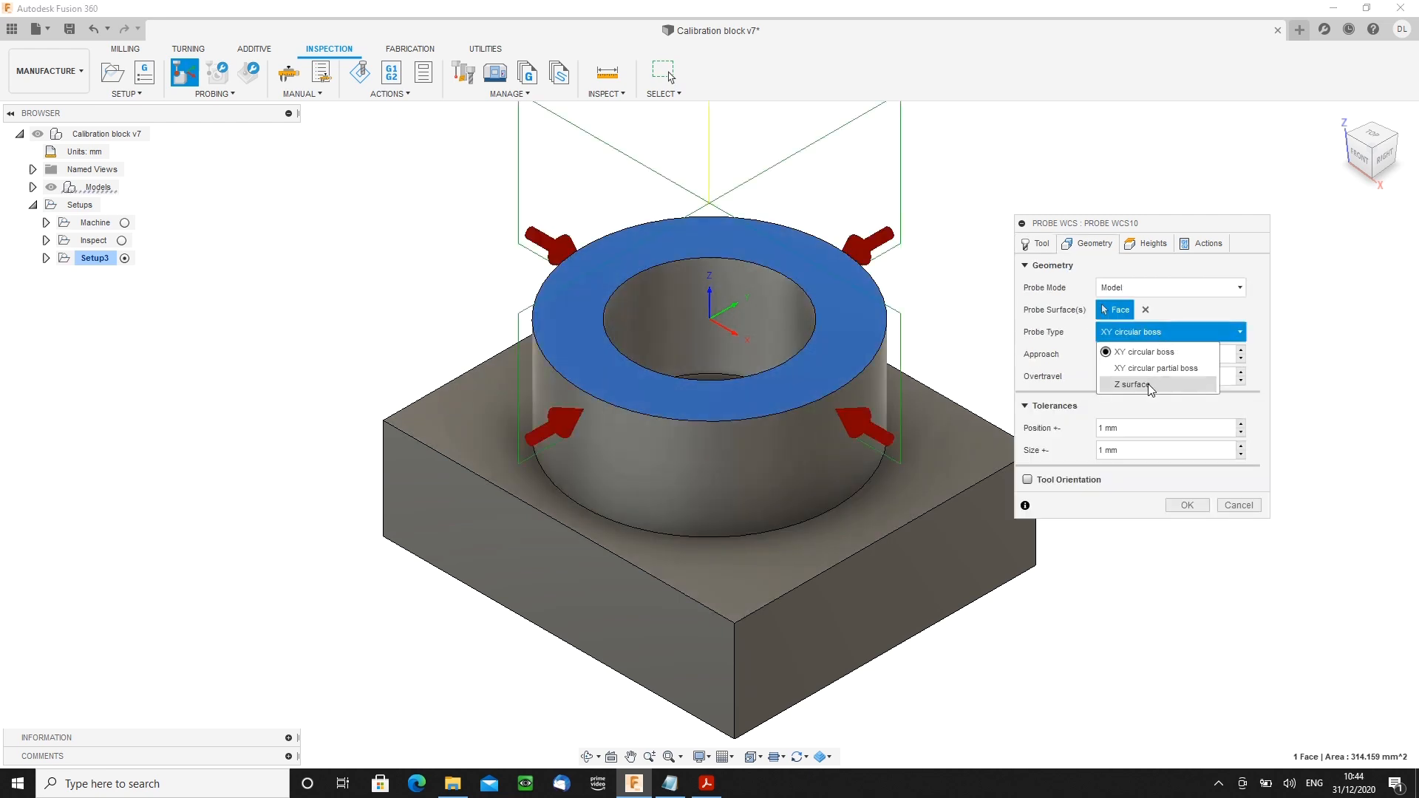
click(1131, 385)
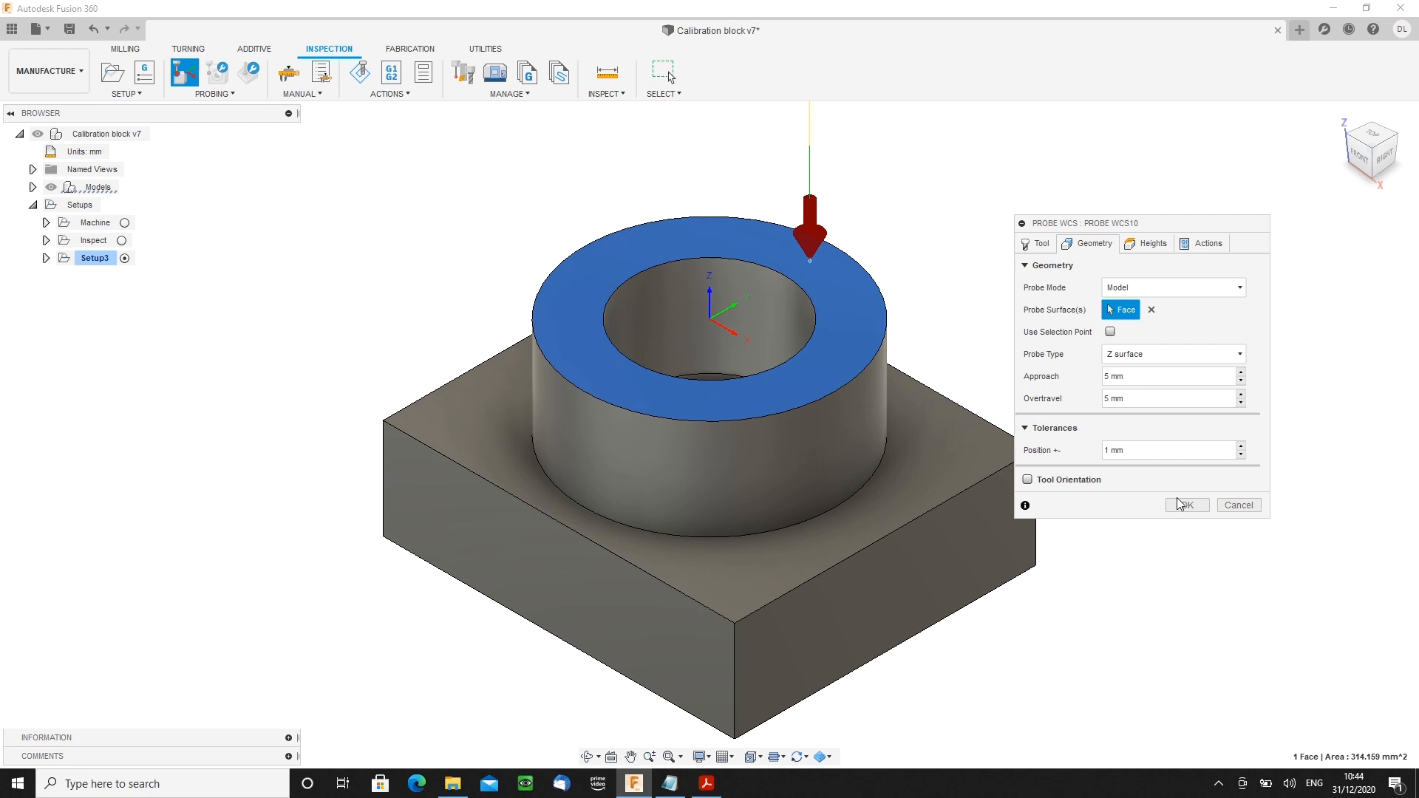
click(1185, 505)
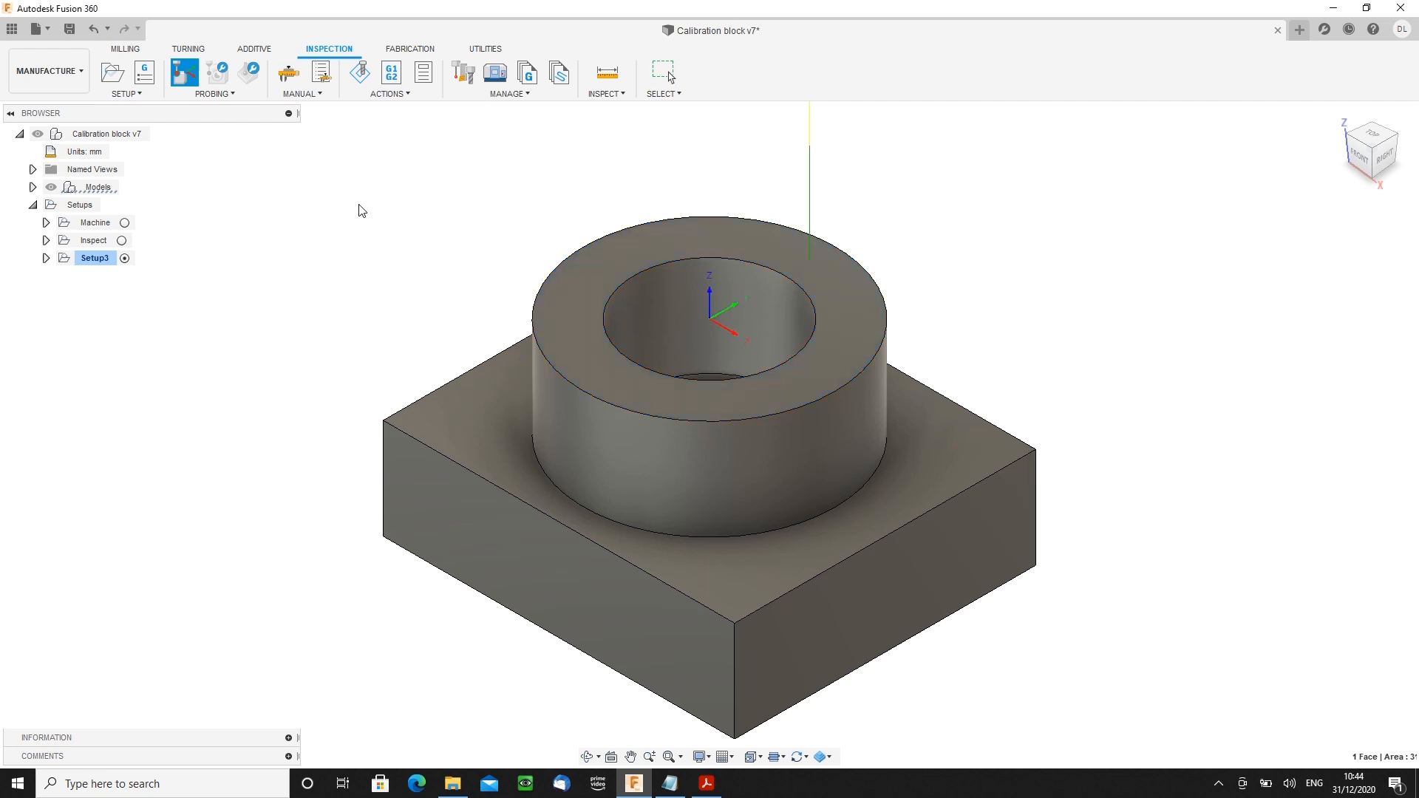
- Add Probe WCS11 as an XY rectangular boss probe on the four block sides
click(124, 49)
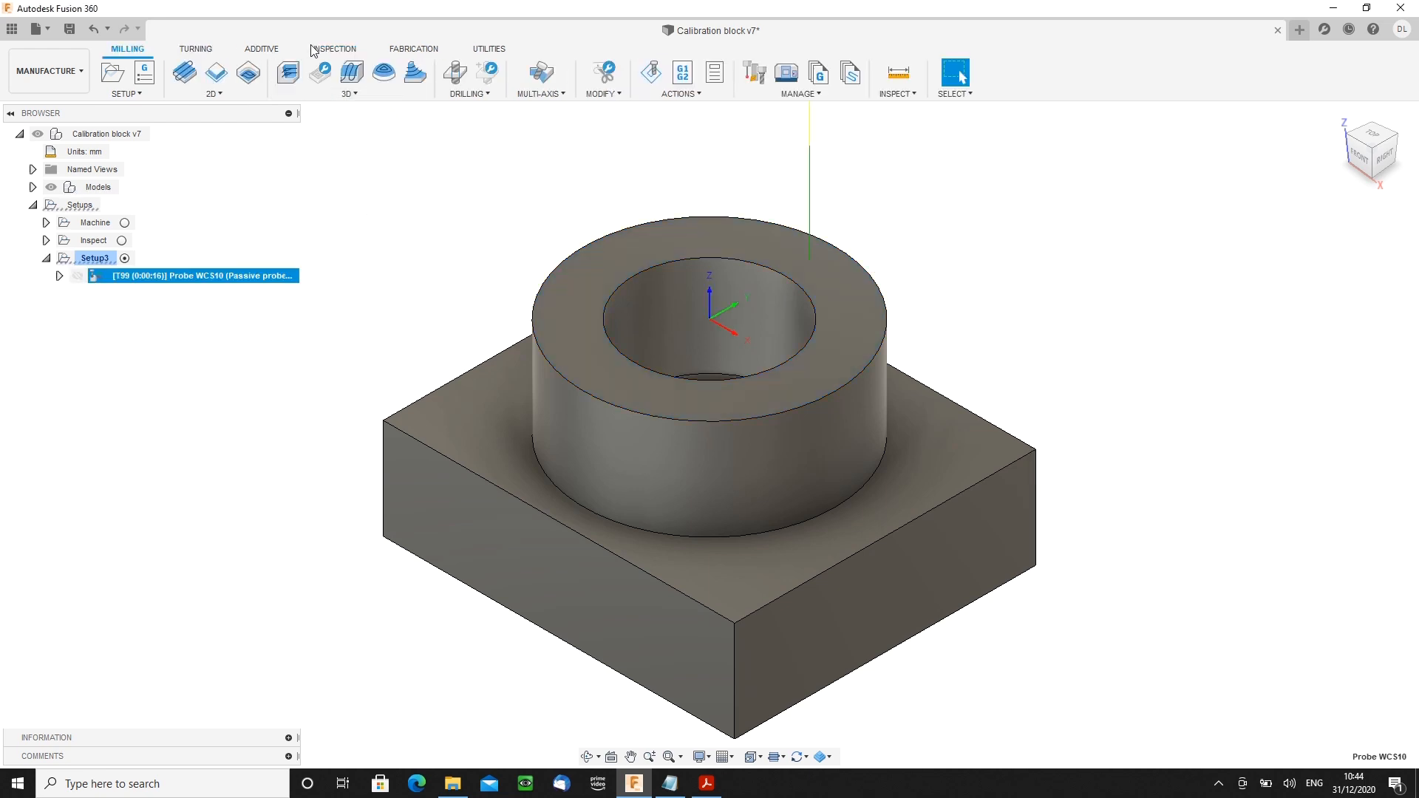
click(333, 49)
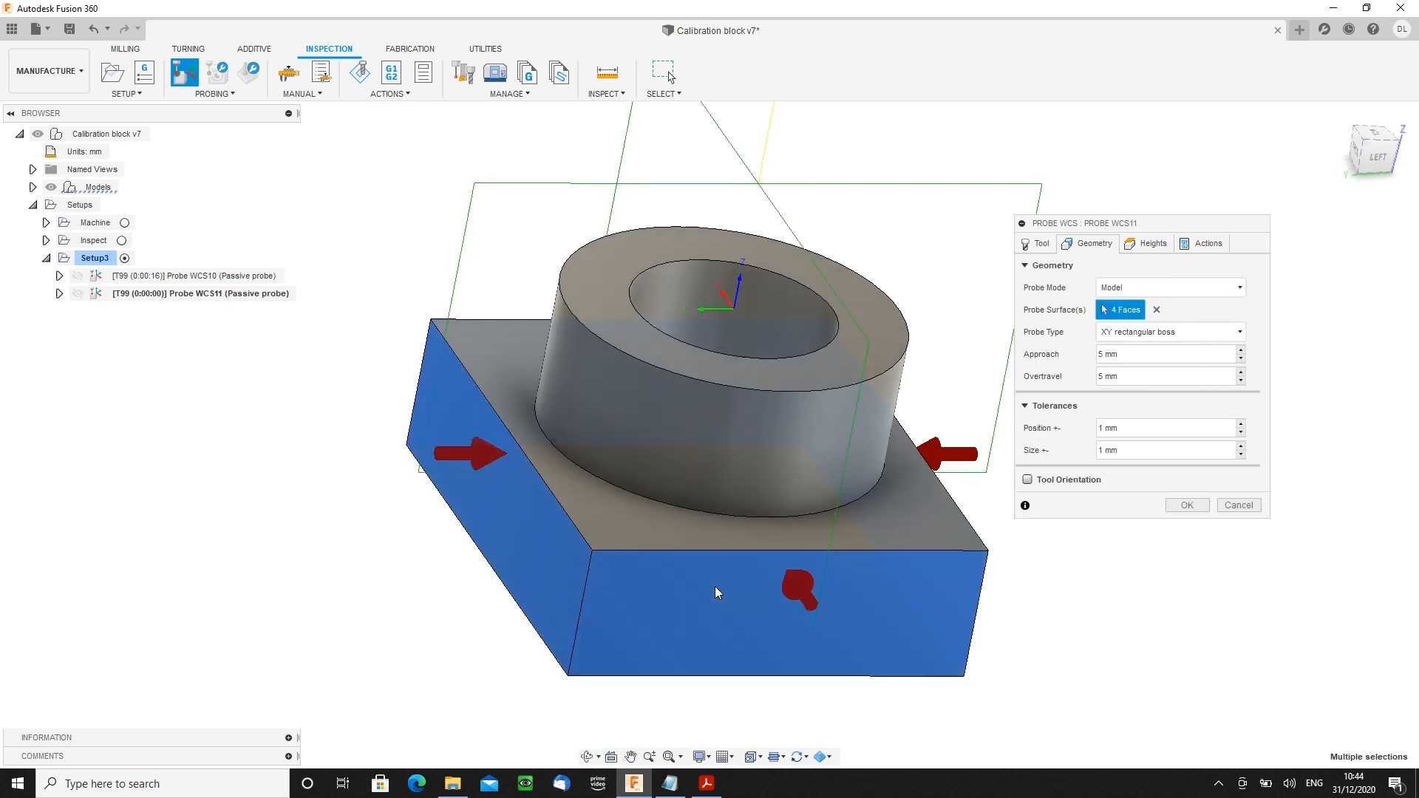
click(1186, 506)
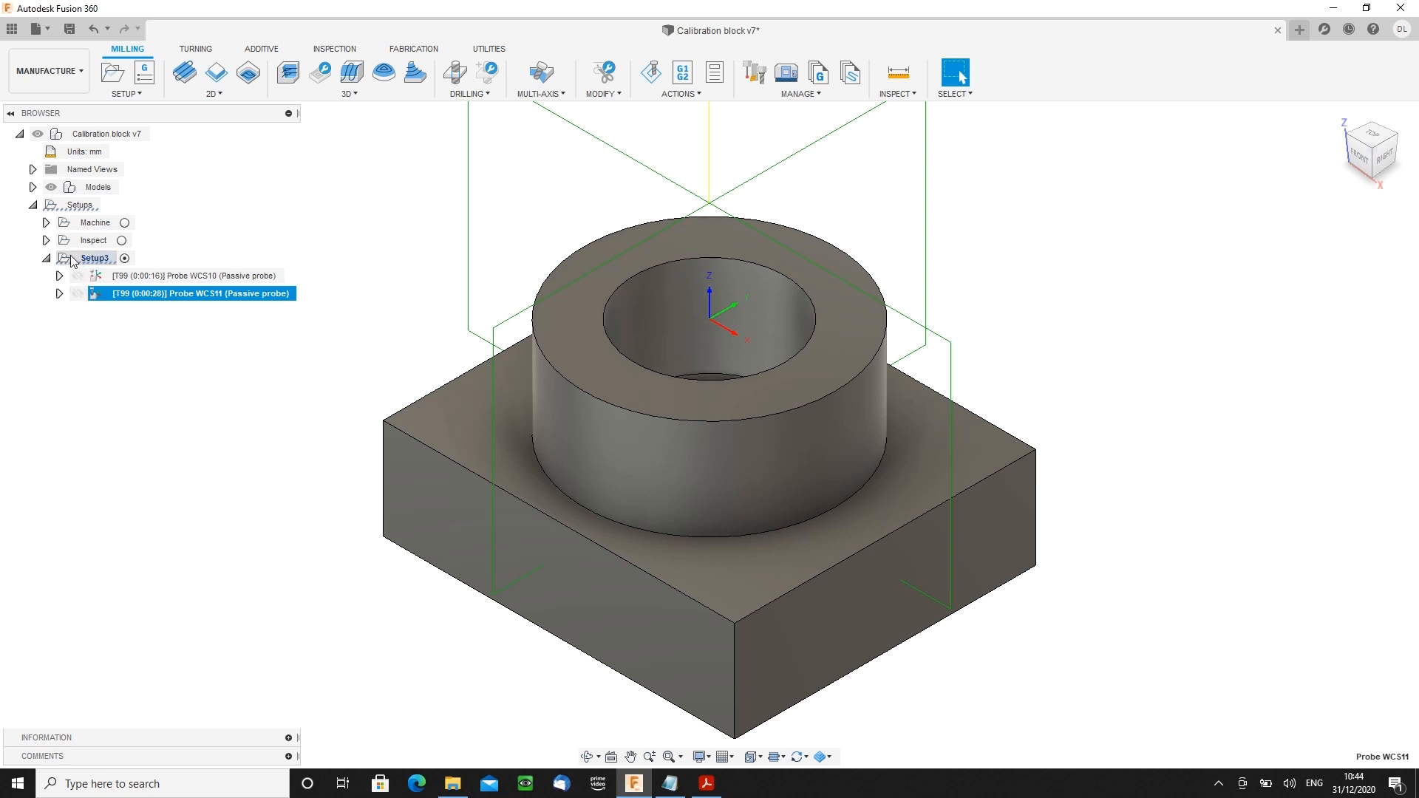
- Create a new folder under Setup3 and name it 'Inspection'
right_click(95, 257)
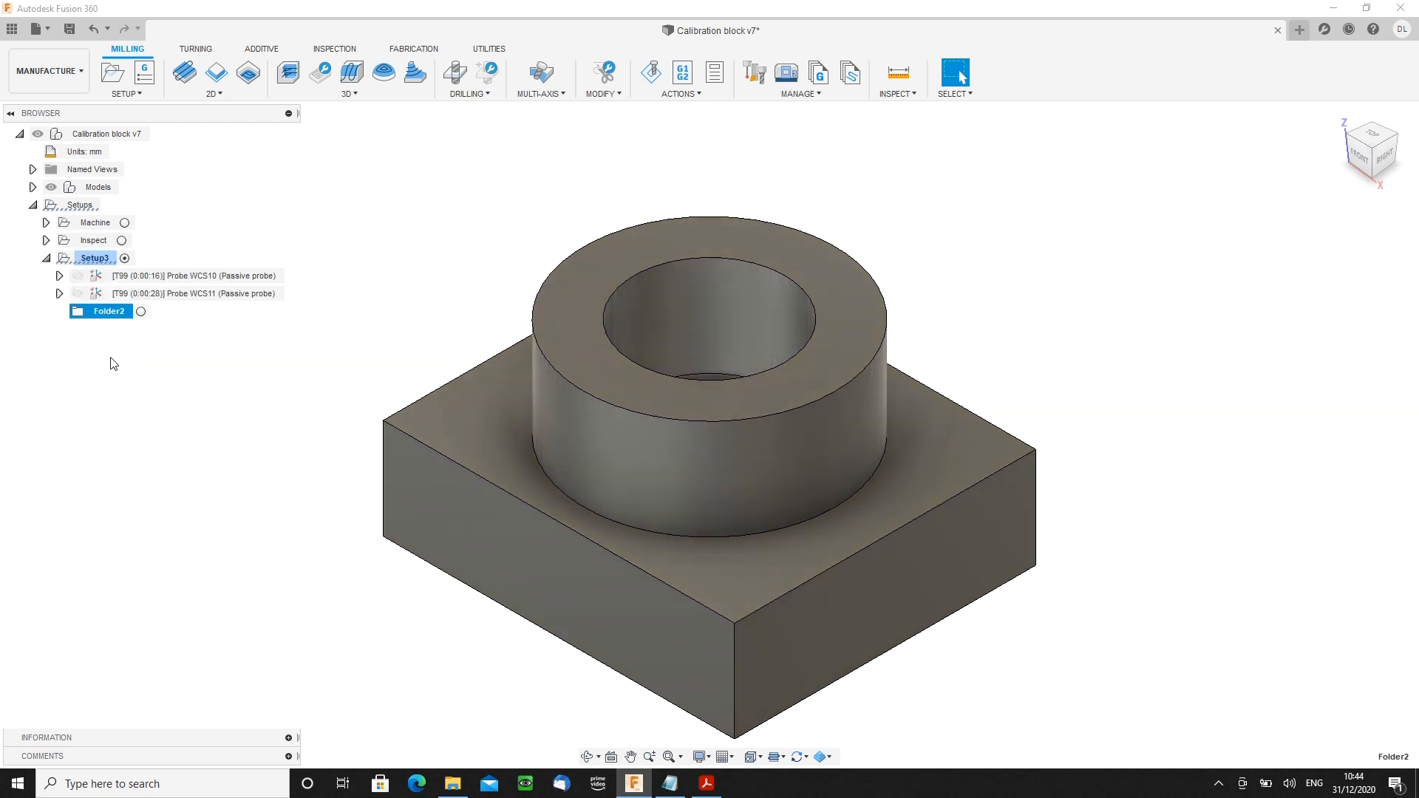
double_click(108, 311)
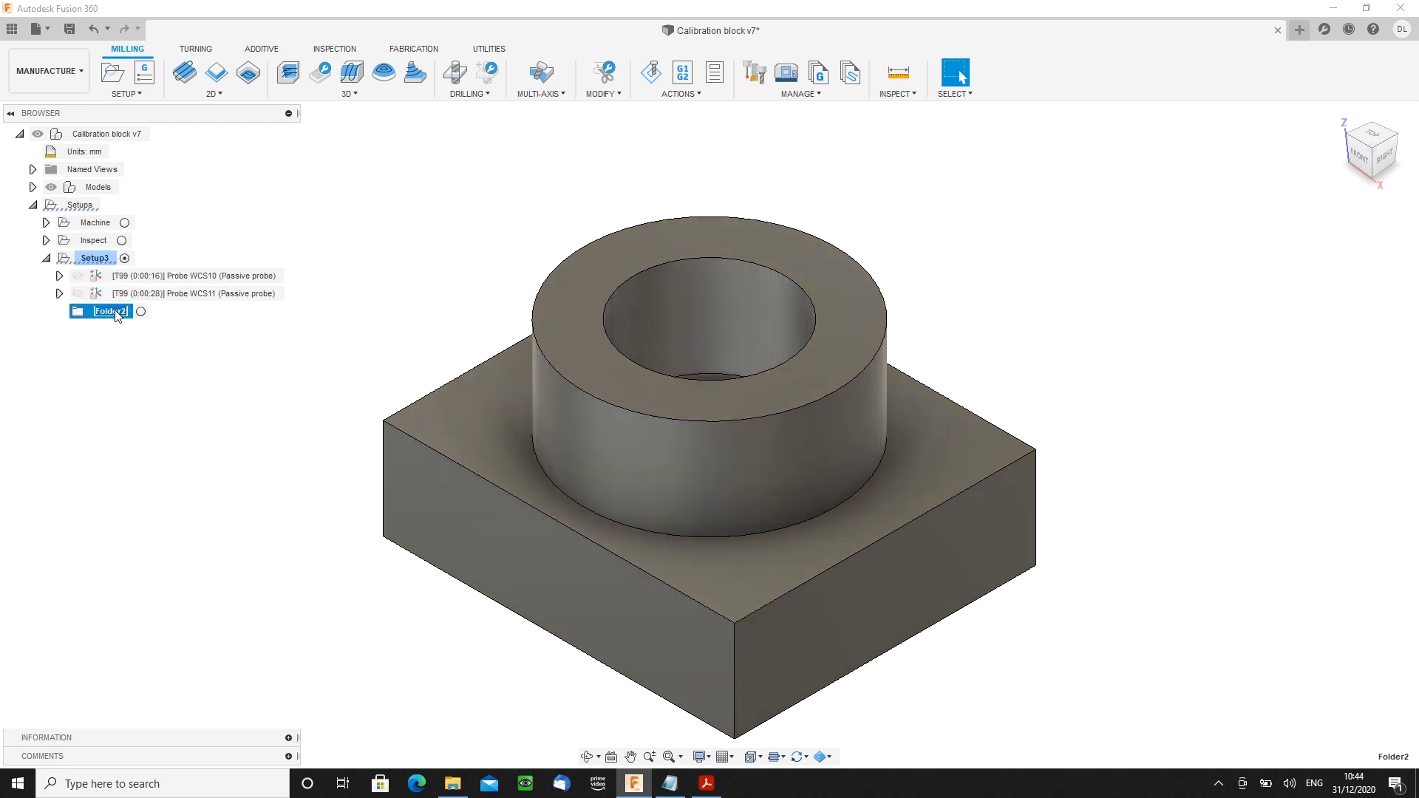
text(Inspection)
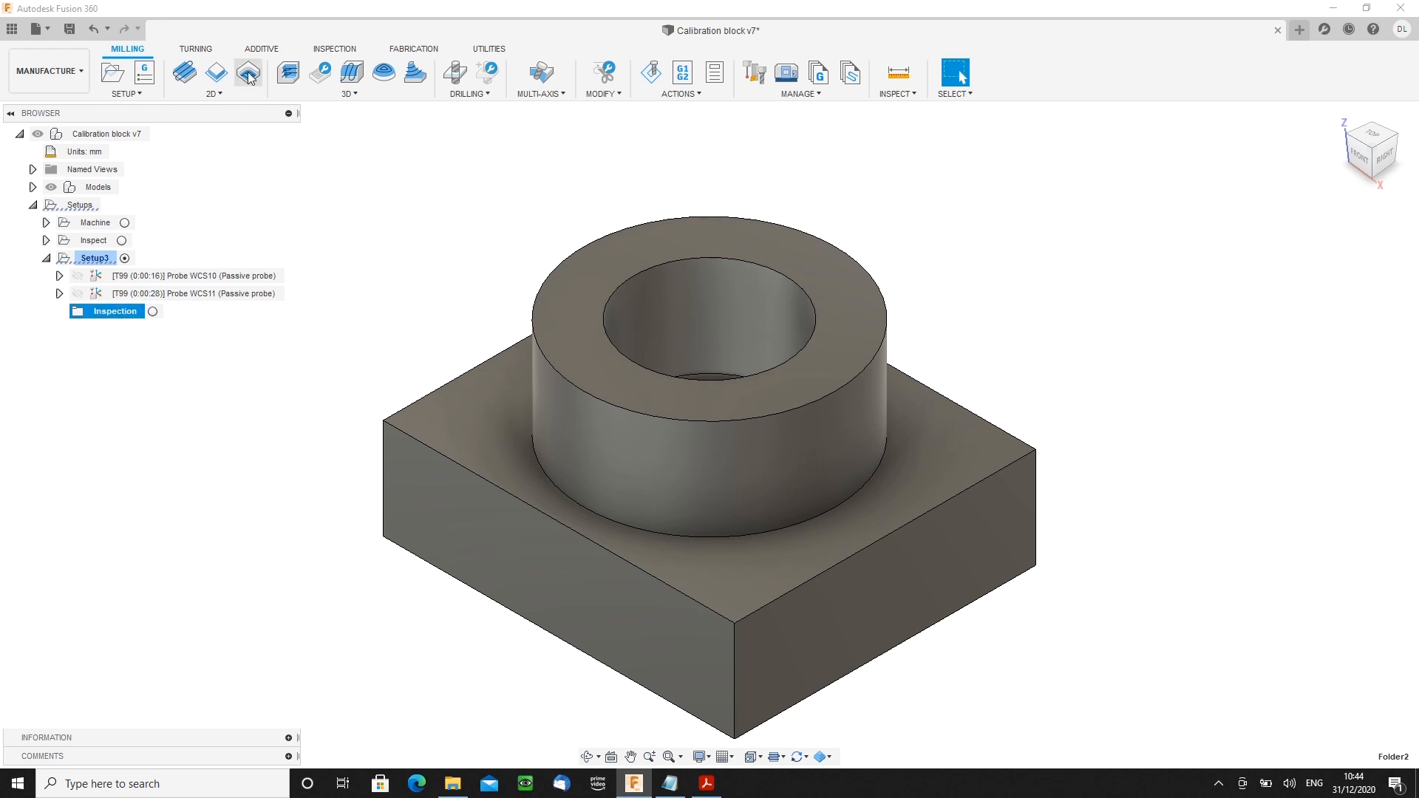
click(328, 49)
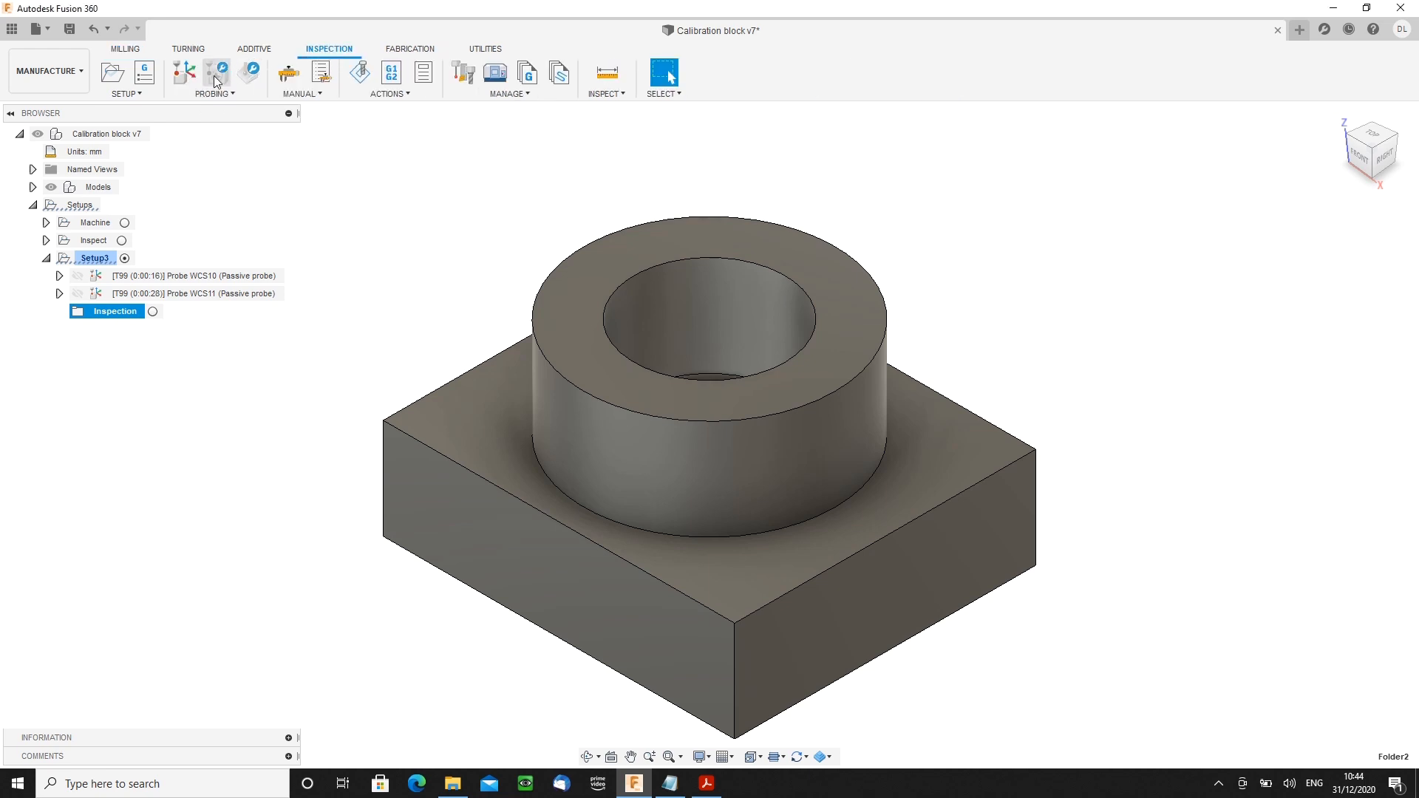
- Add Probe WCS12 in the Inspection folder and an XY circular boss probe on the boss wall
click(183, 71)
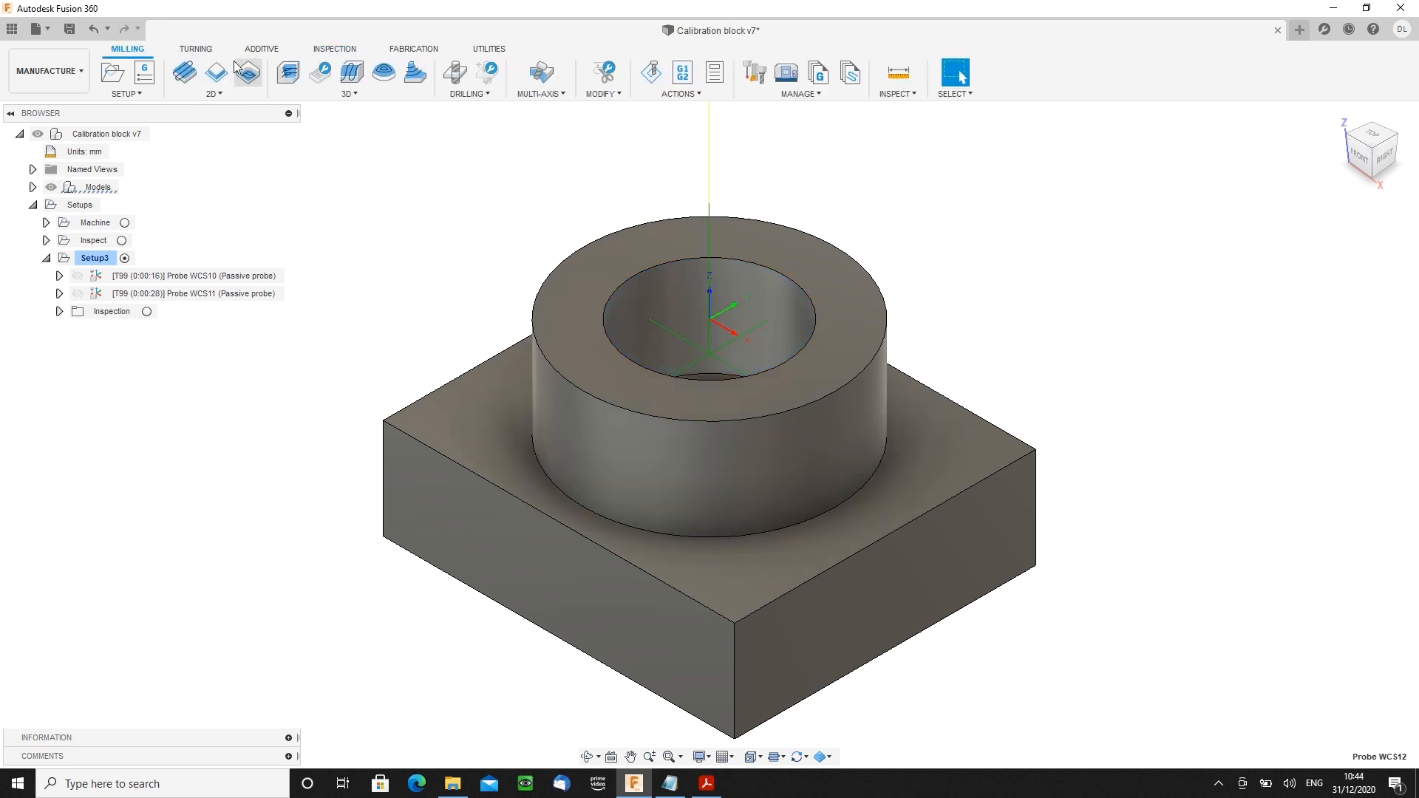
click(330, 49)
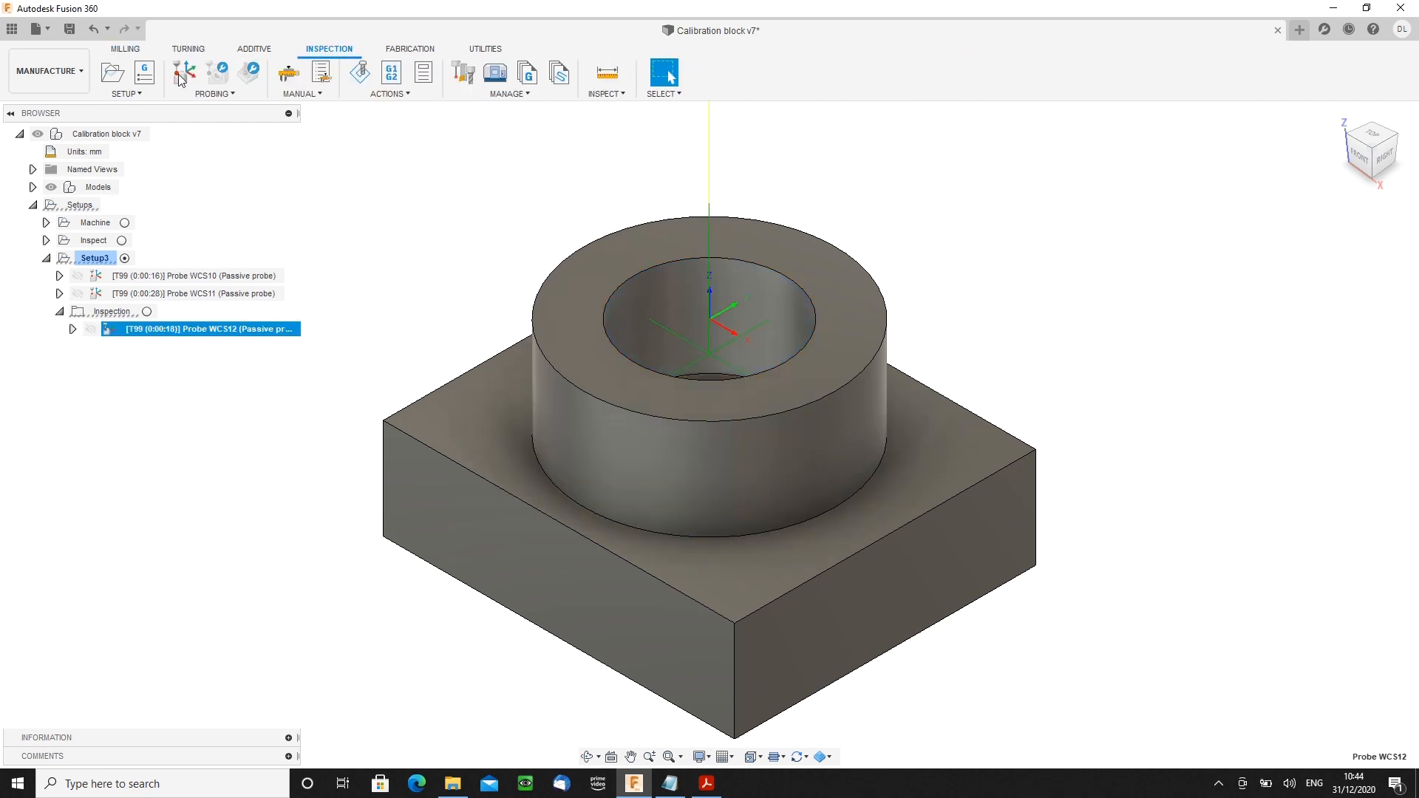
click(183, 70)
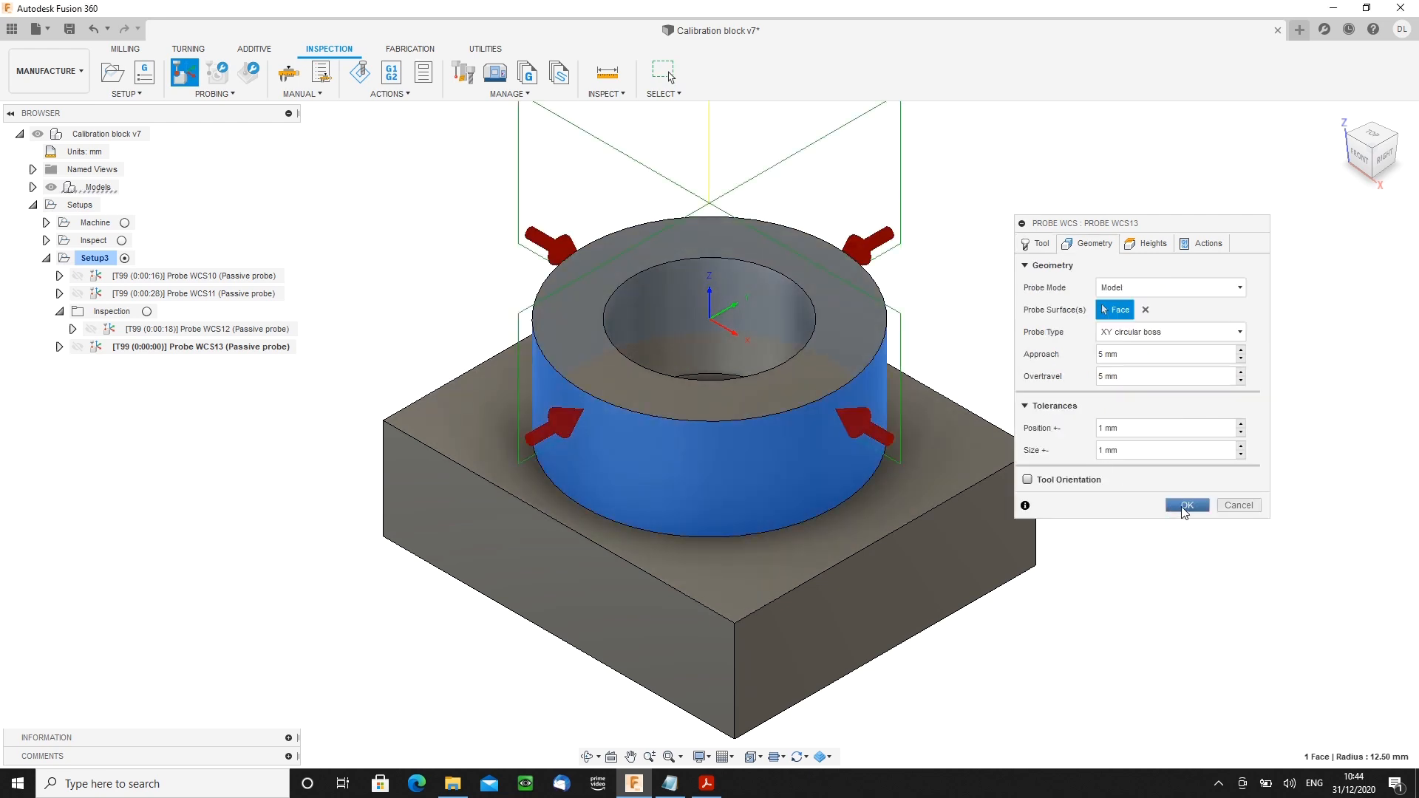
click(1187, 506)
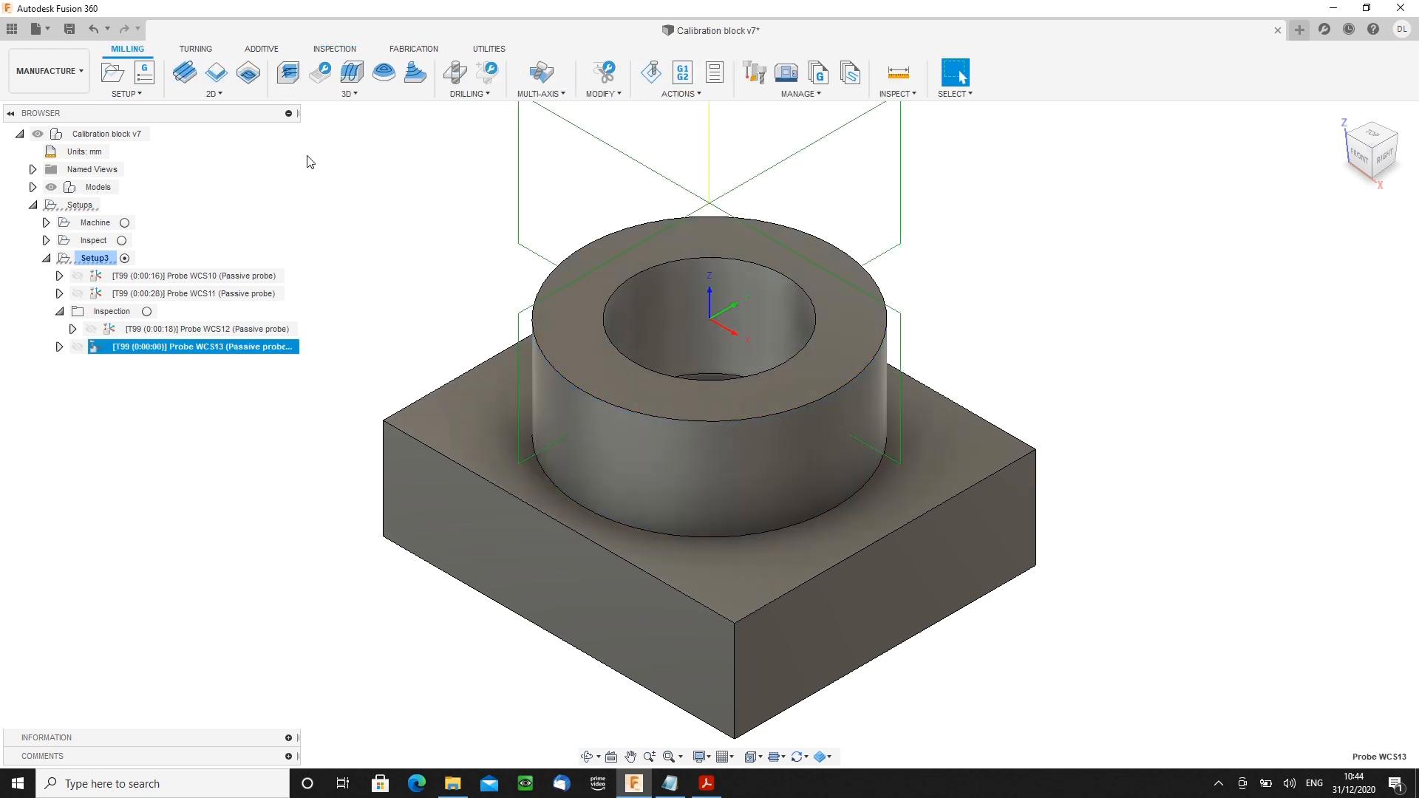
- Add probe operations on the block sides and a Z surface probe on the block top
click(329, 49)
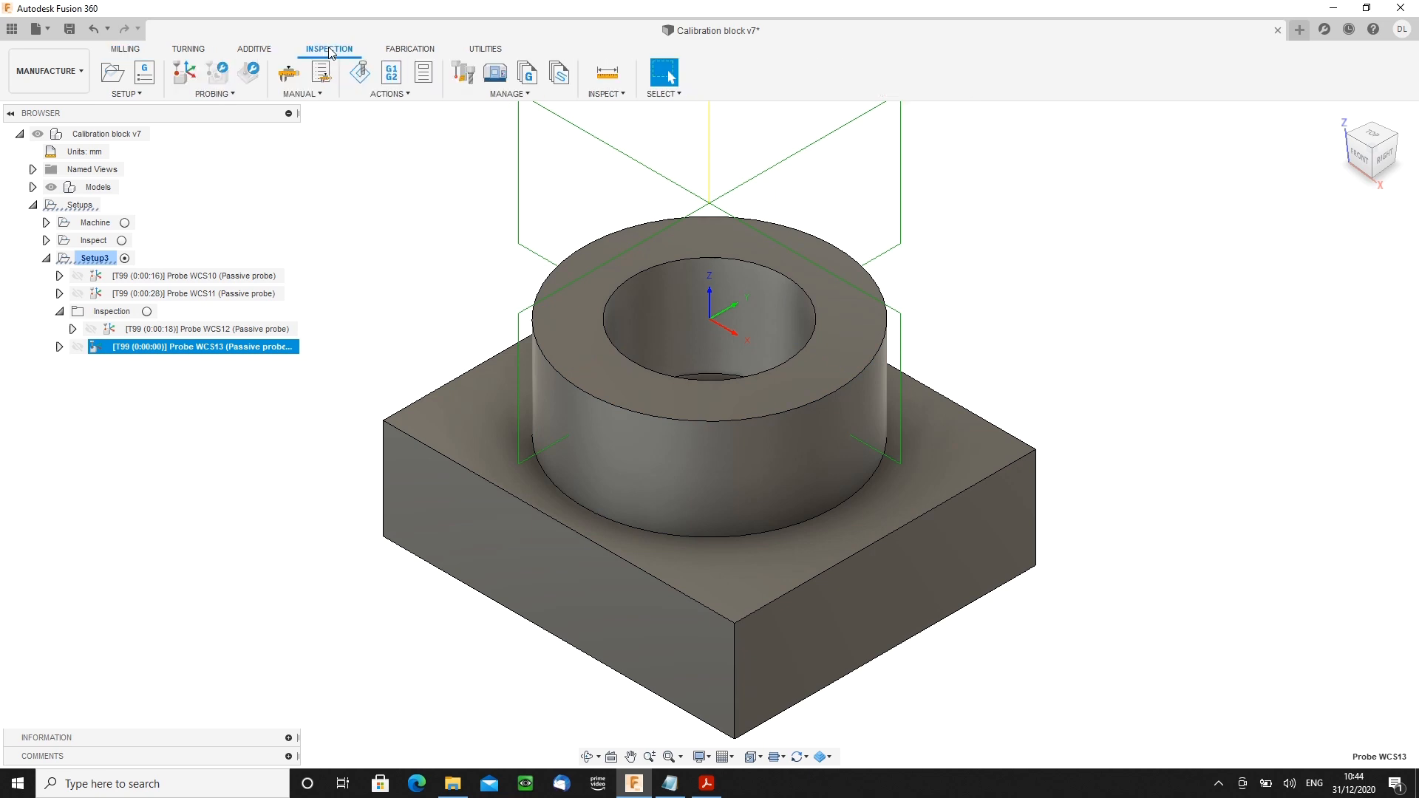
click(183, 71)
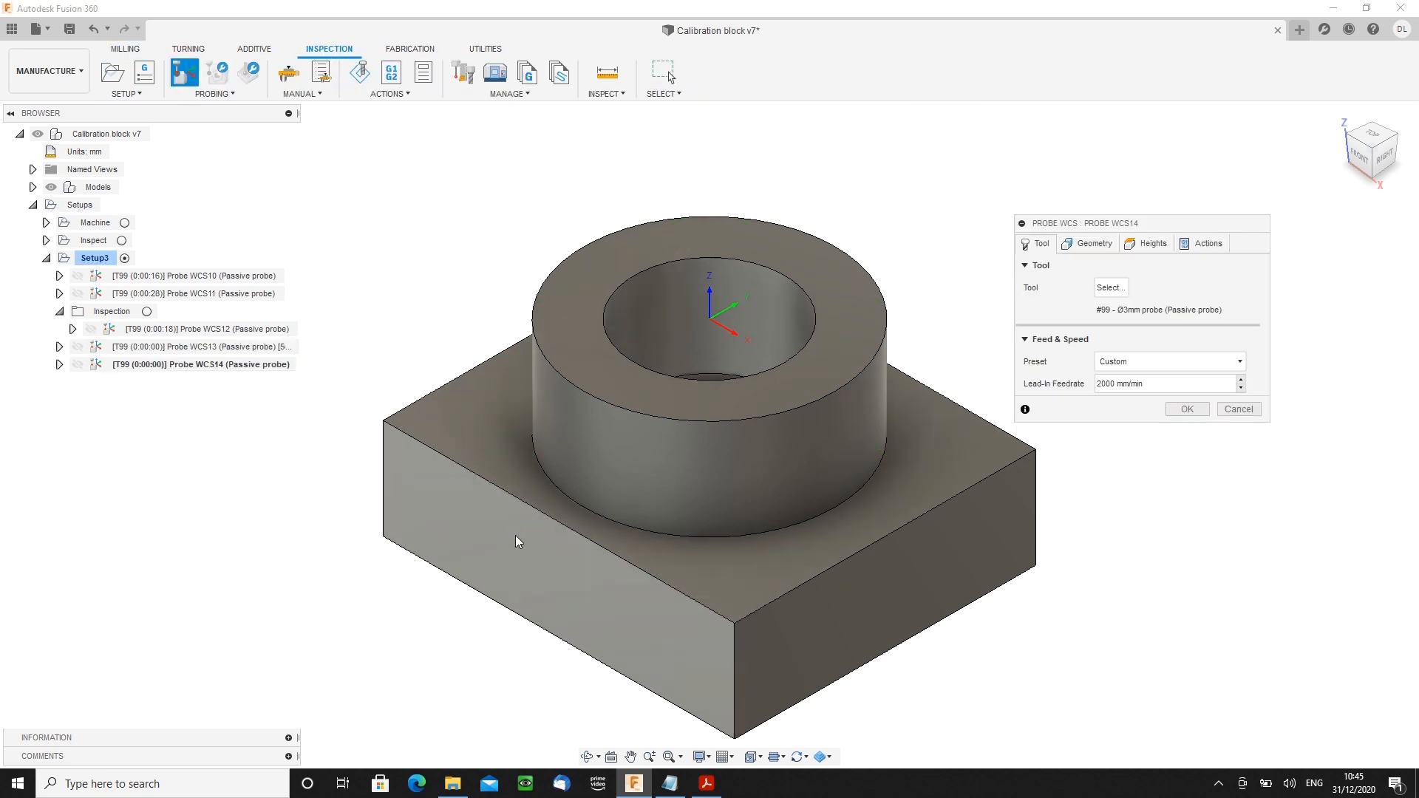
click(1093, 242)
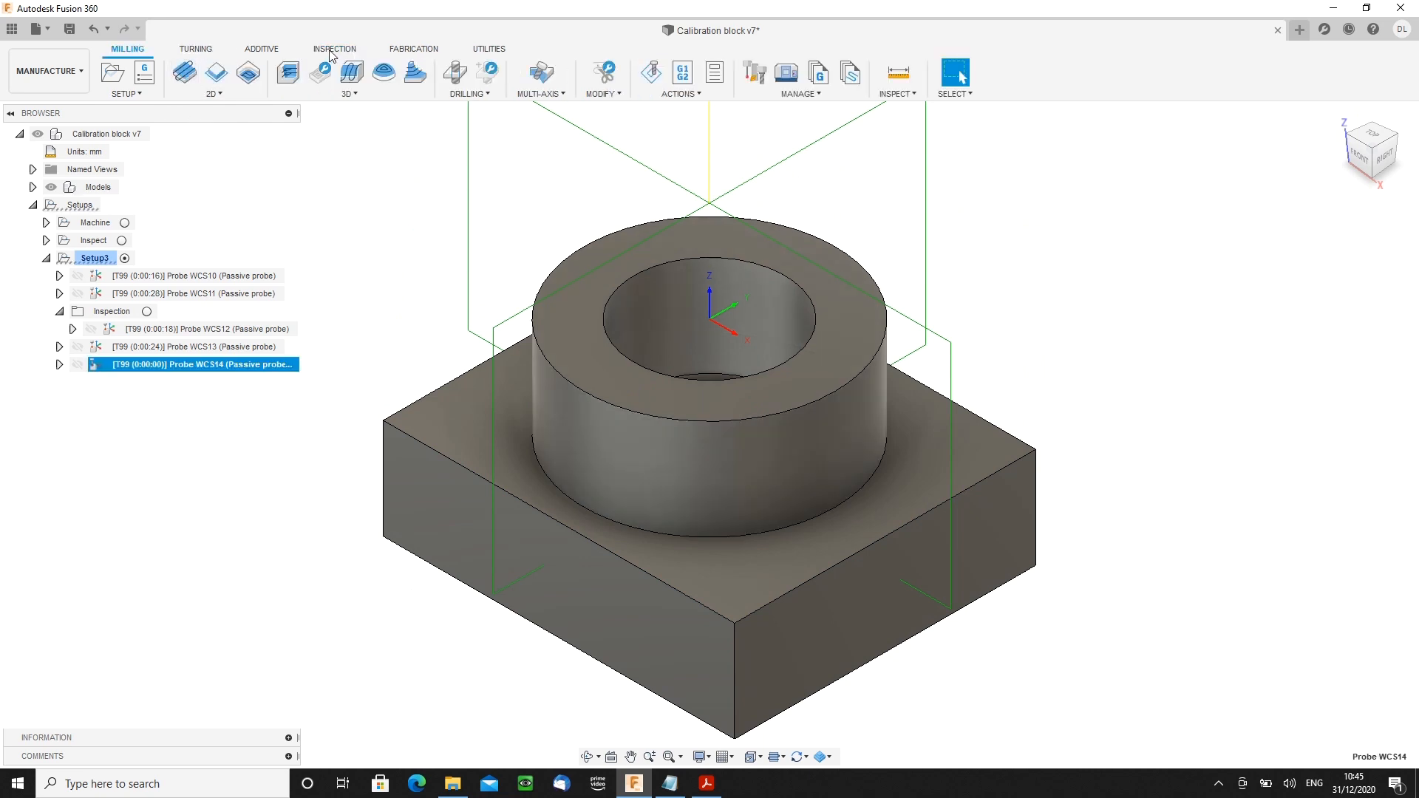
click(184, 72)
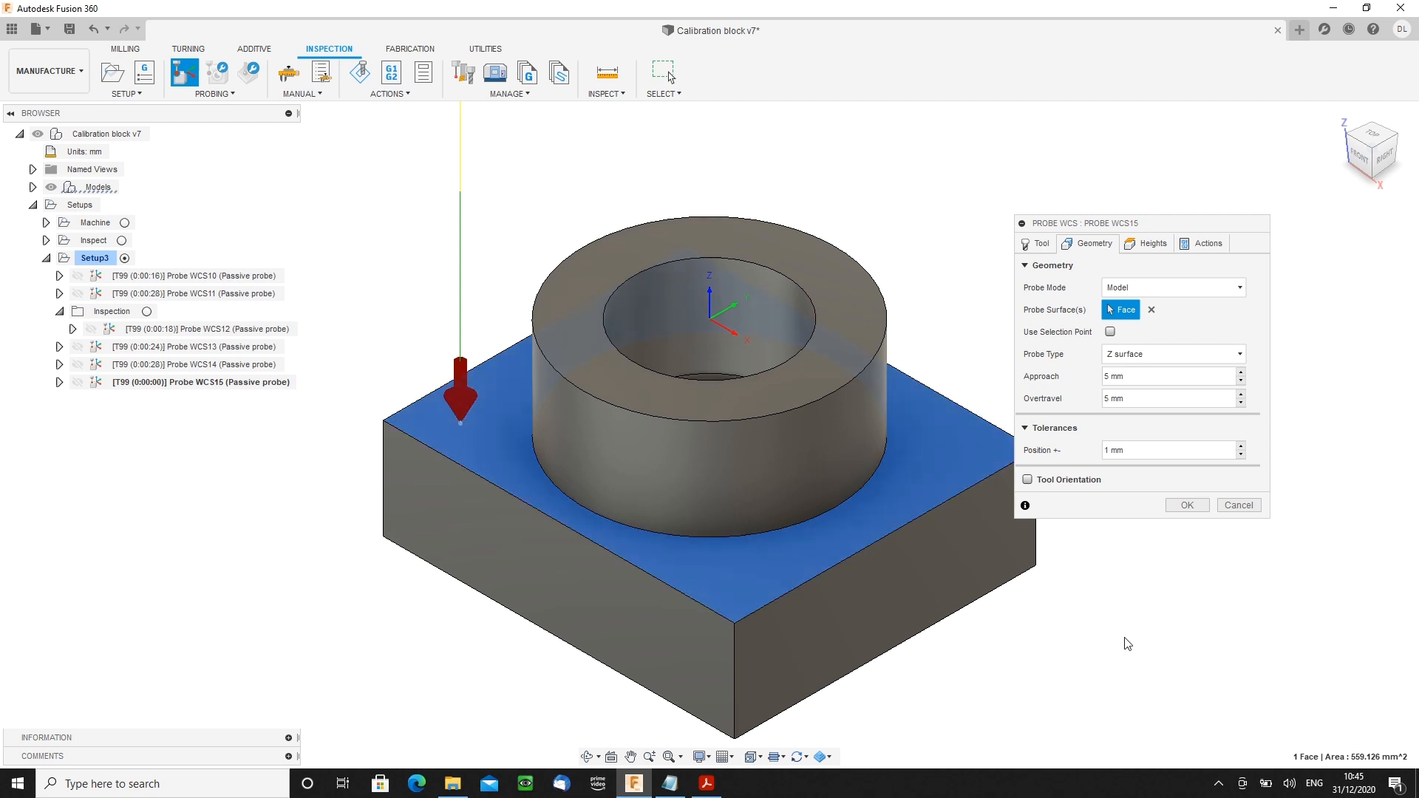
click(1186, 505)
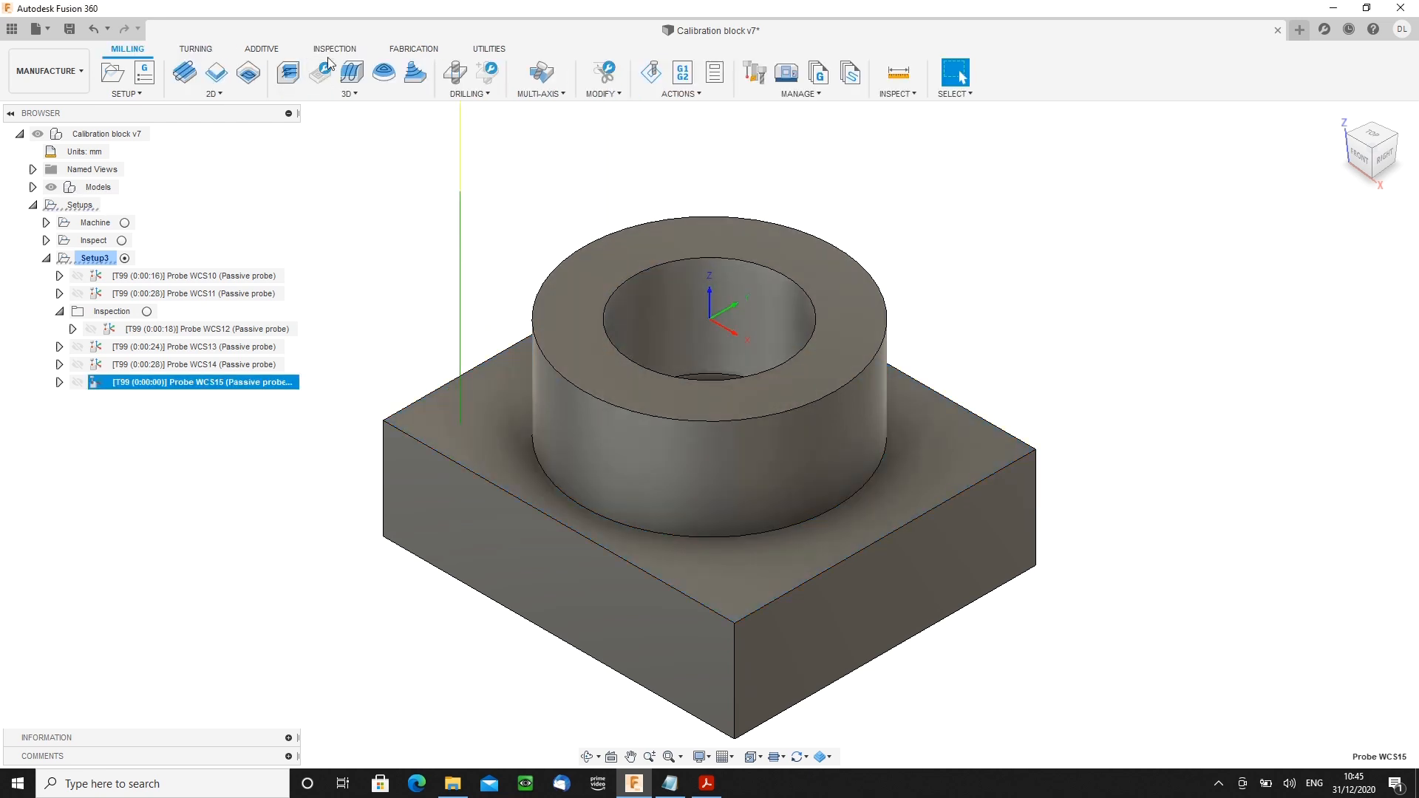
- Add Probe WCS16 as a Z surface probe on the hole bottom
click(333, 49)
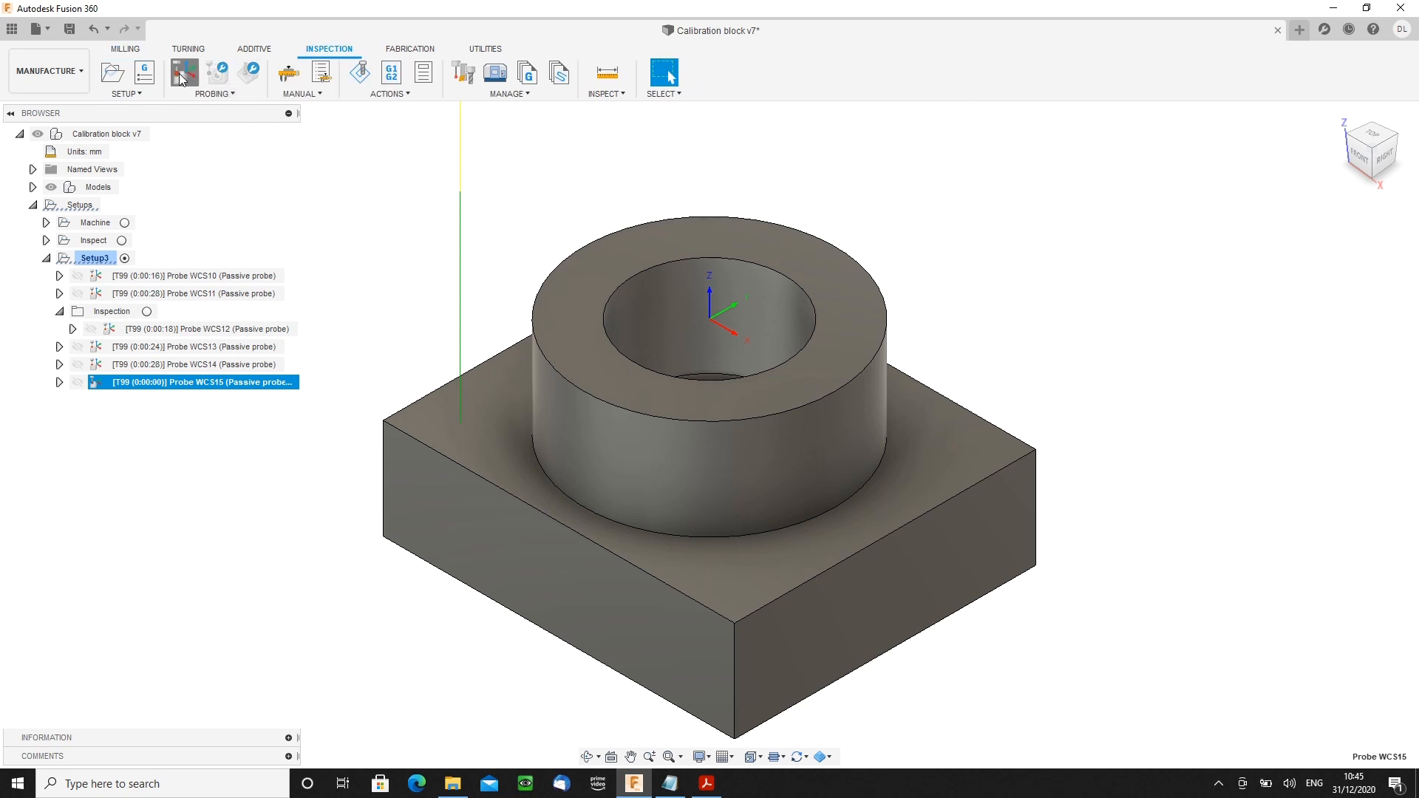
click(185, 71)
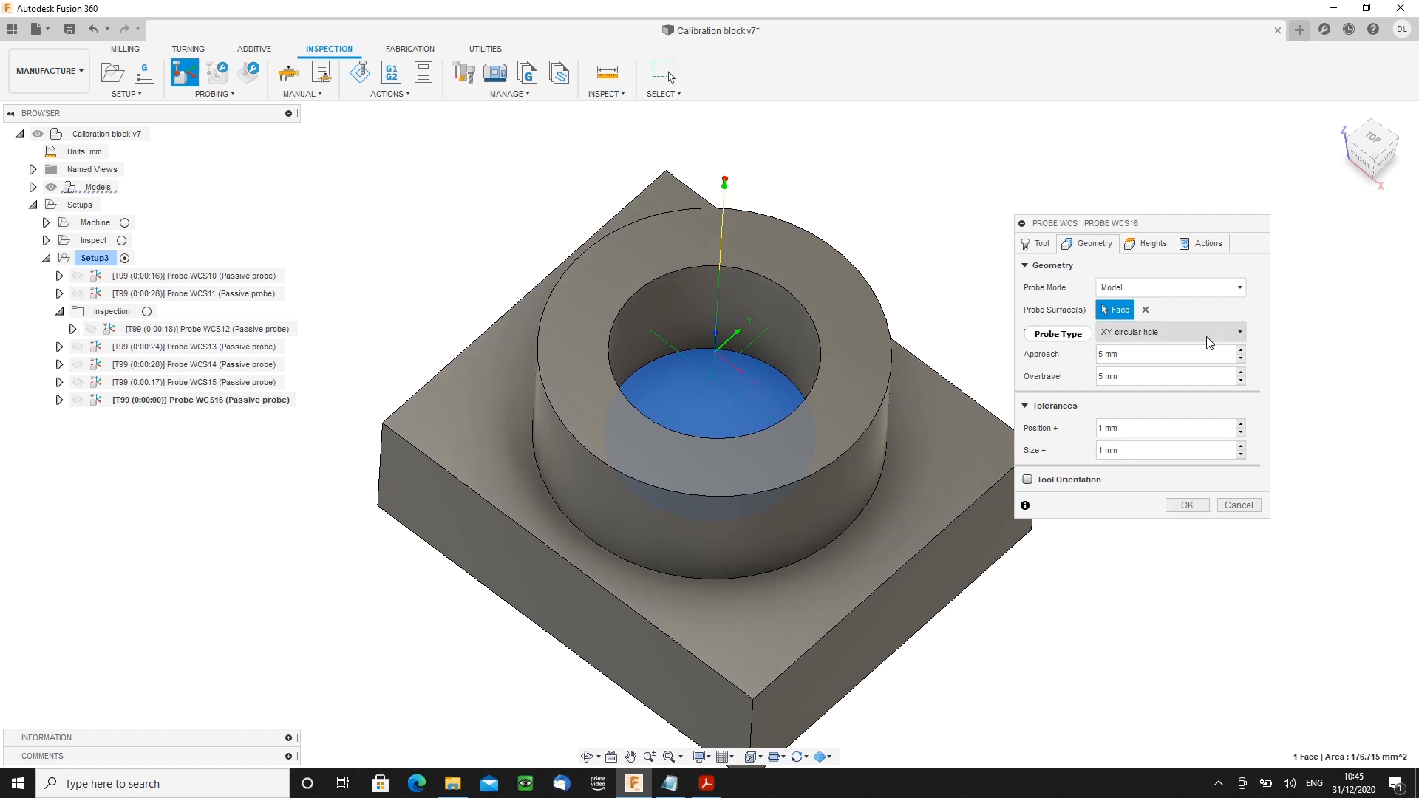
click(1168, 333)
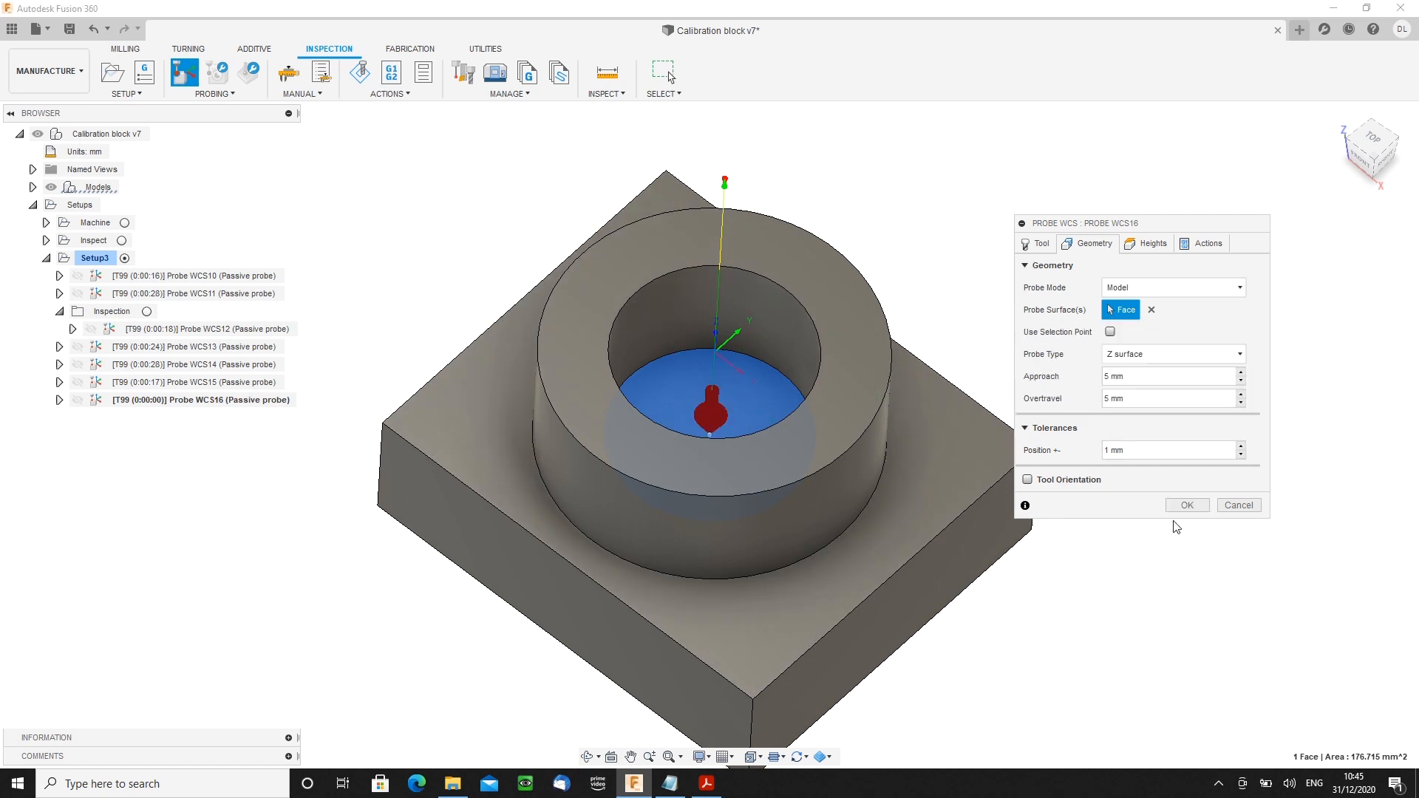
click(1187, 506)
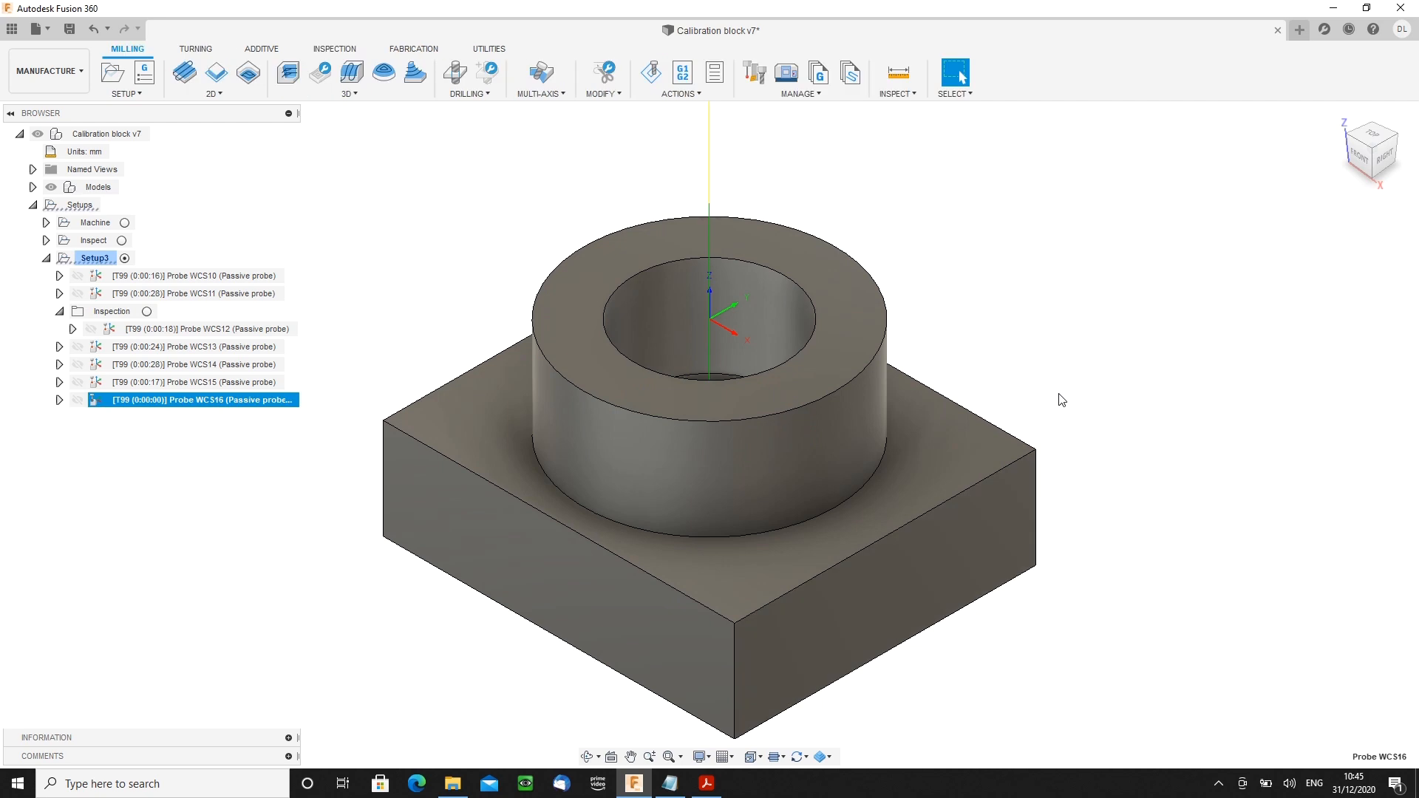
click(192, 346)
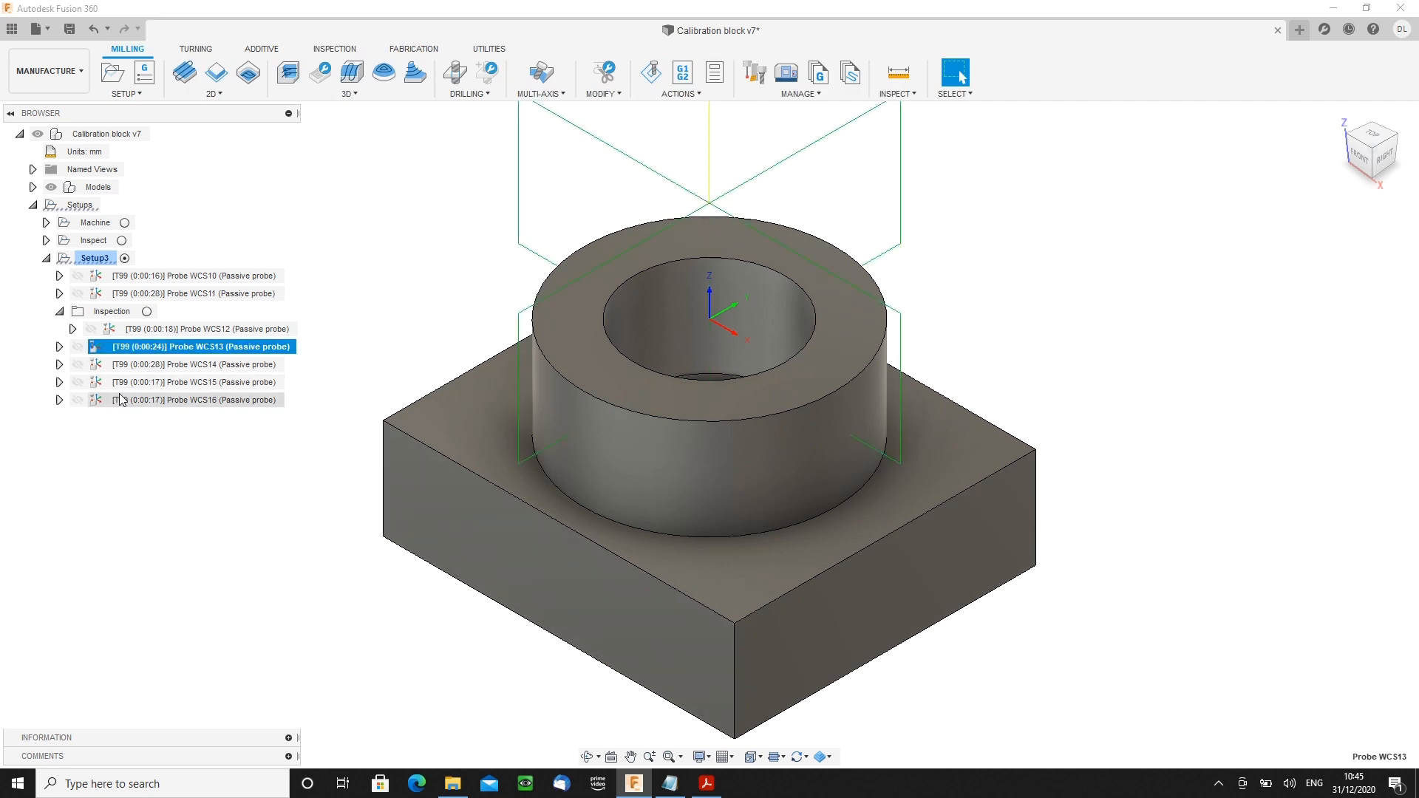
click(192, 399)
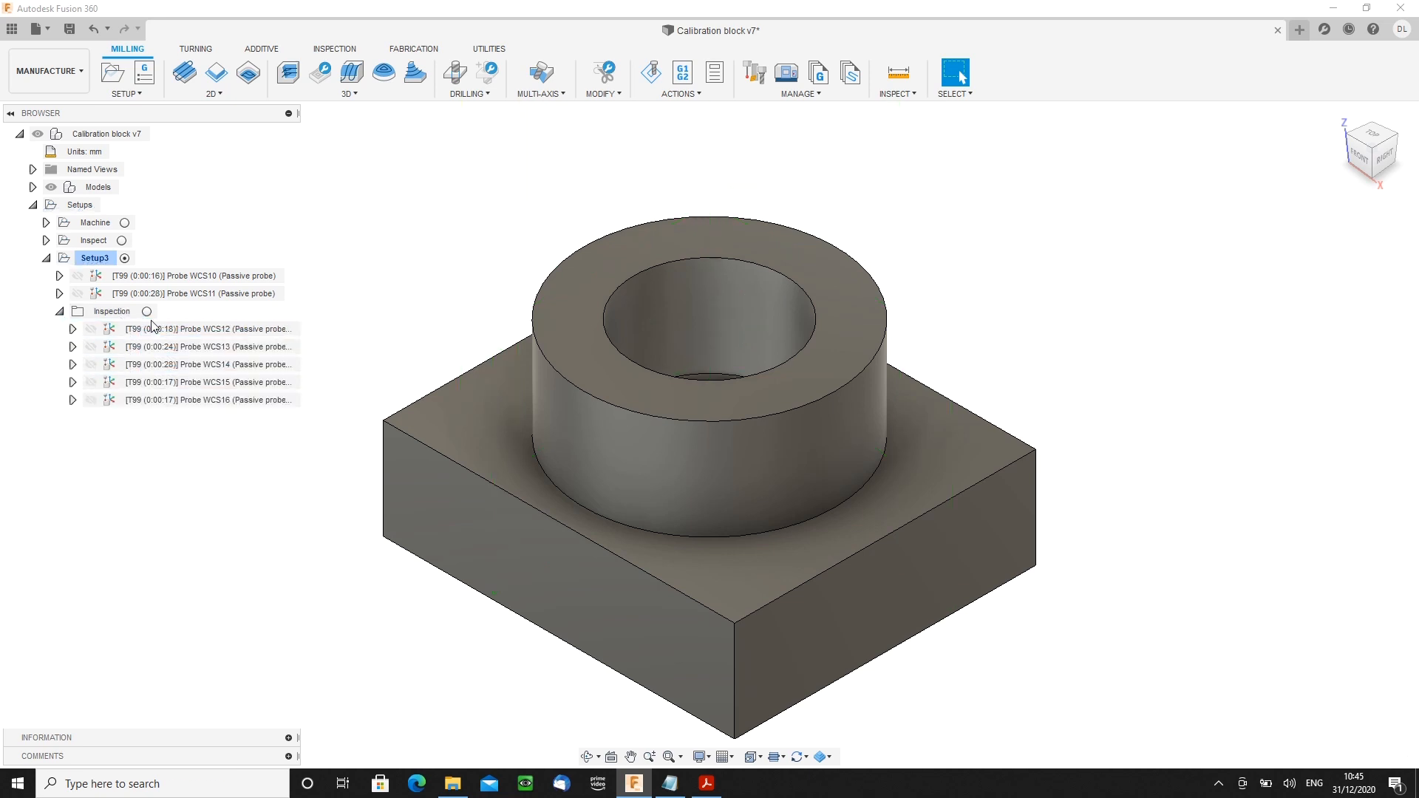
click(111, 311)
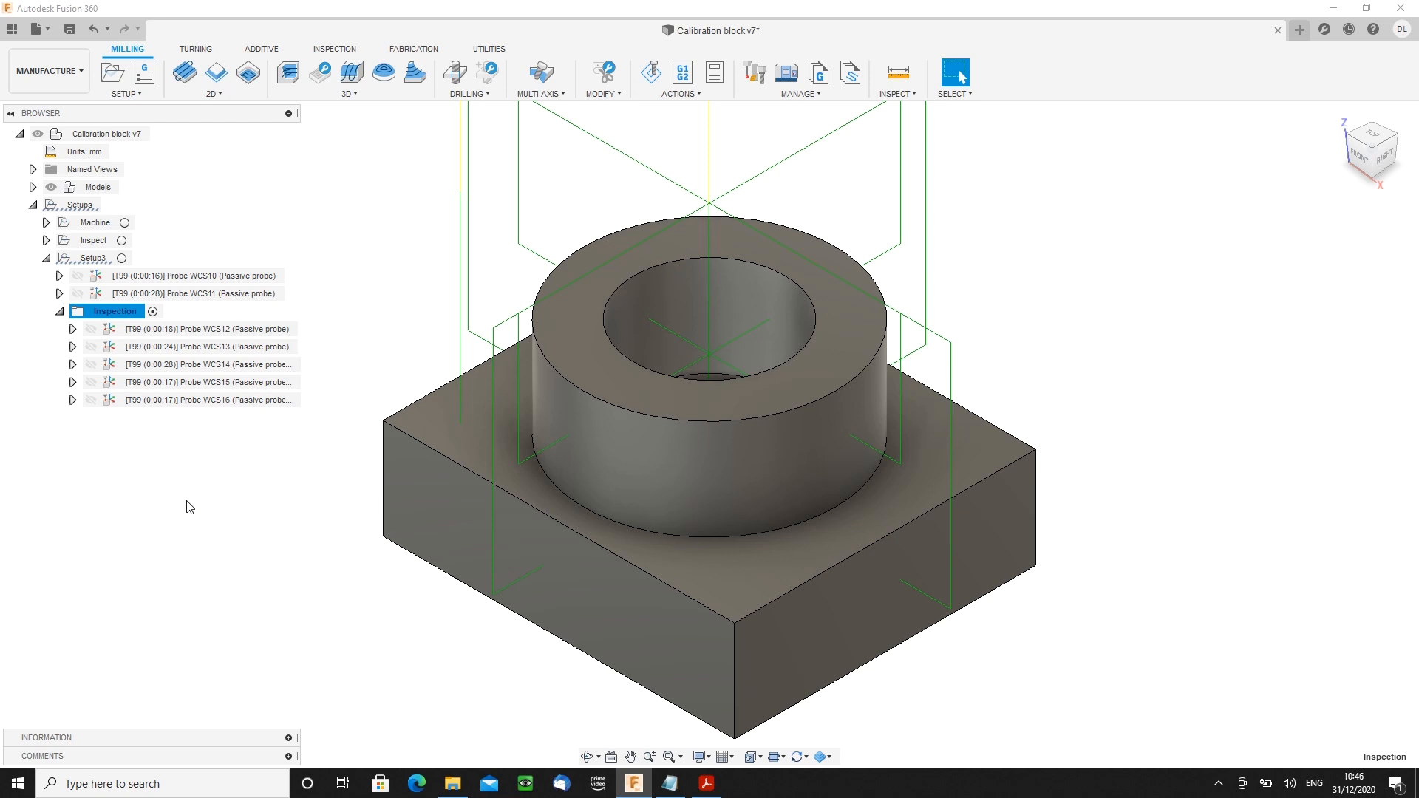
click(208, 328)
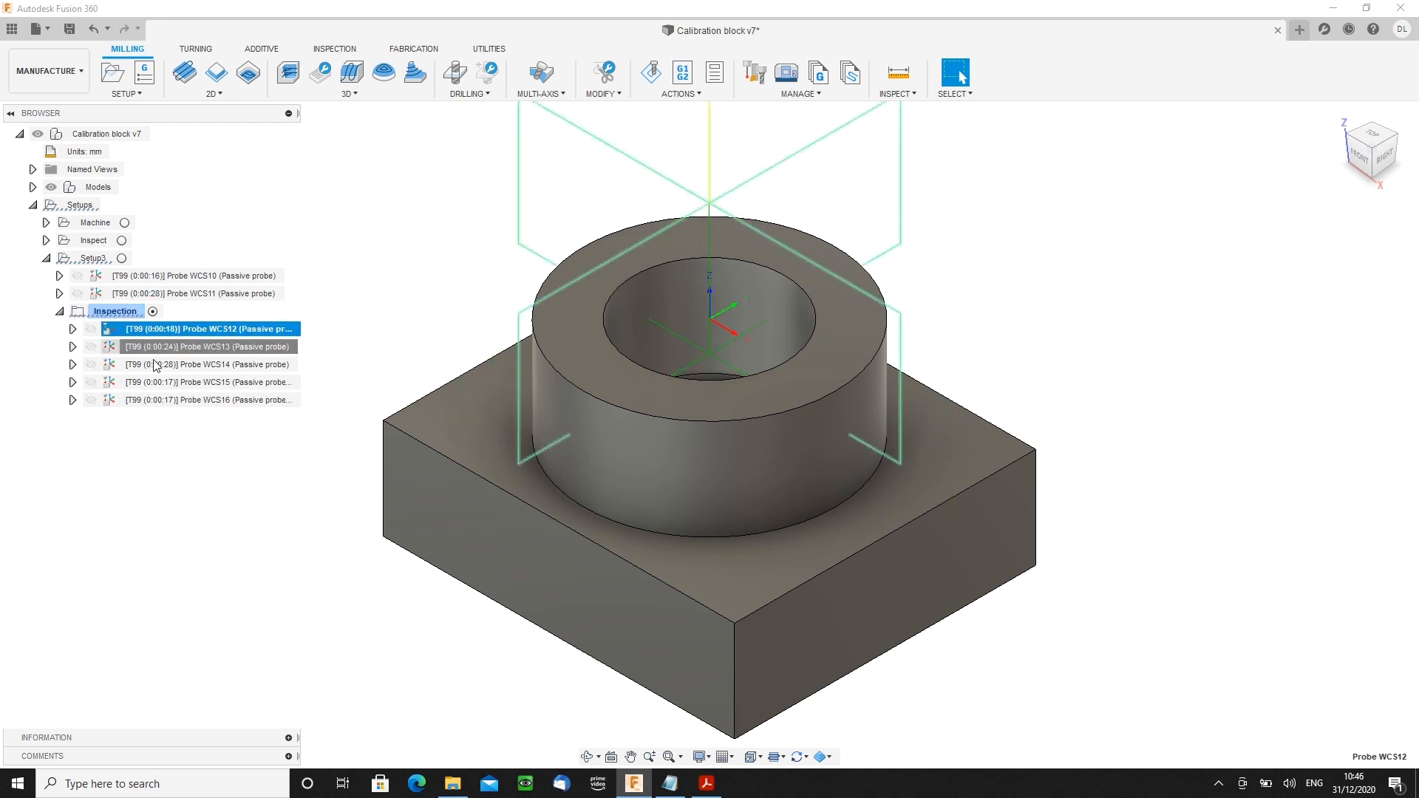
click(207, 363)
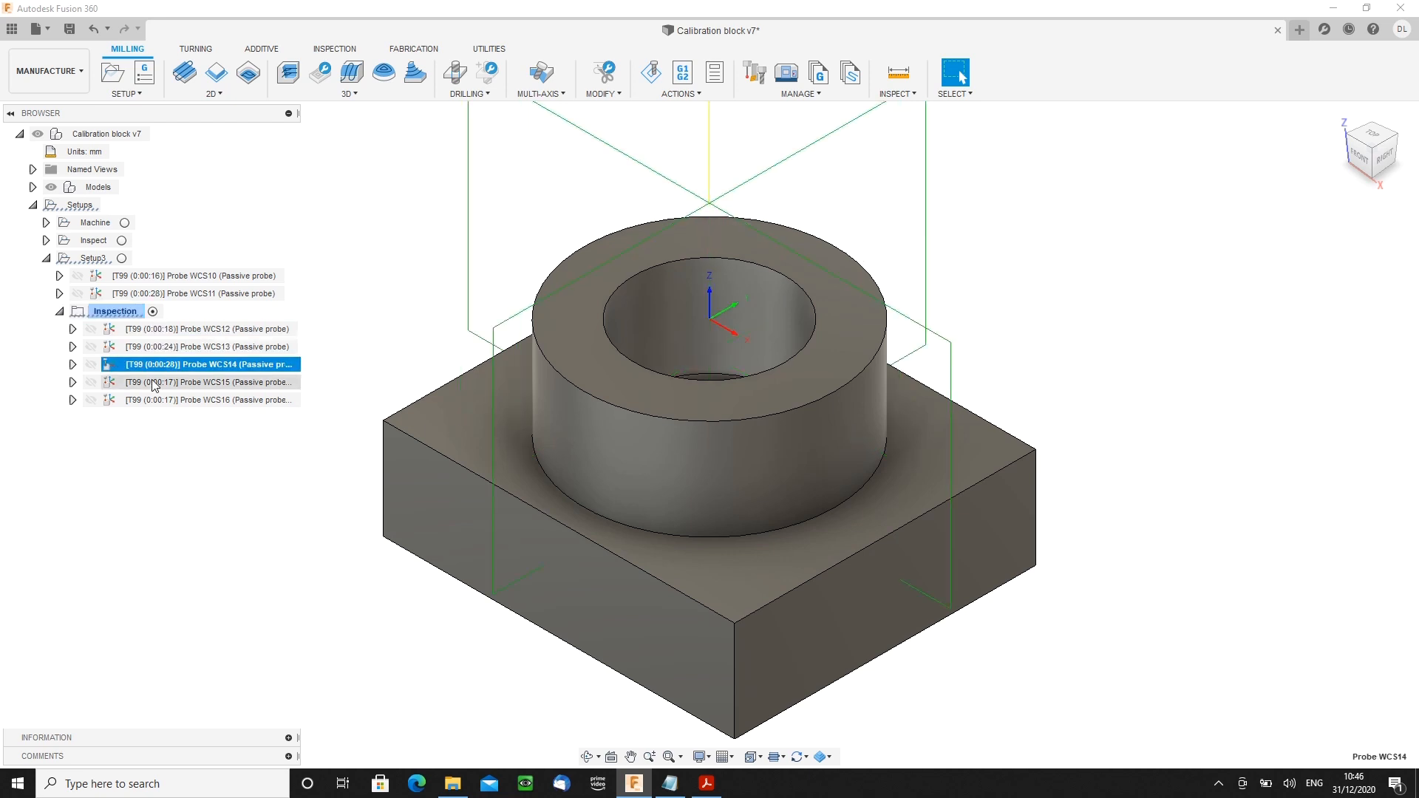
click(206, 401)
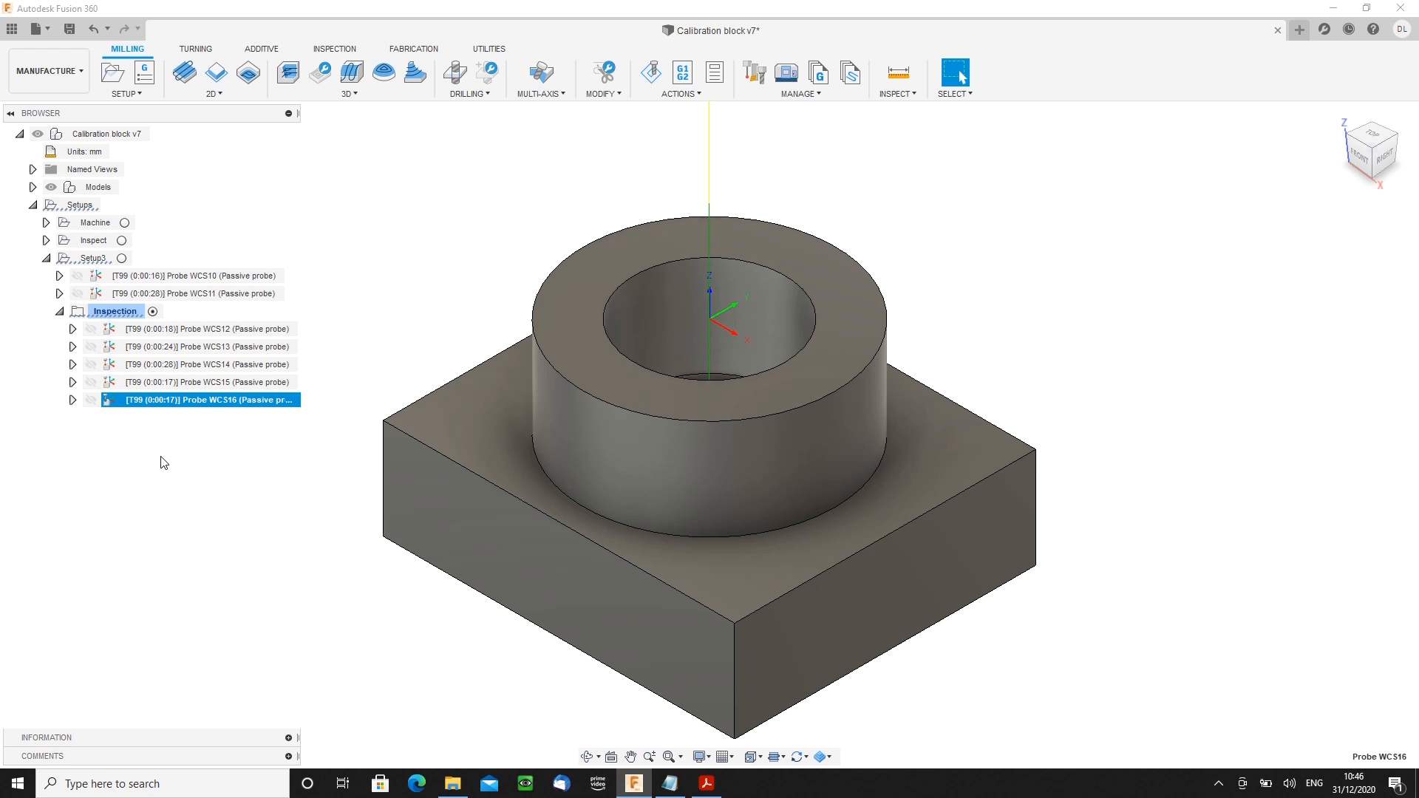
mouse_move(158, 467)
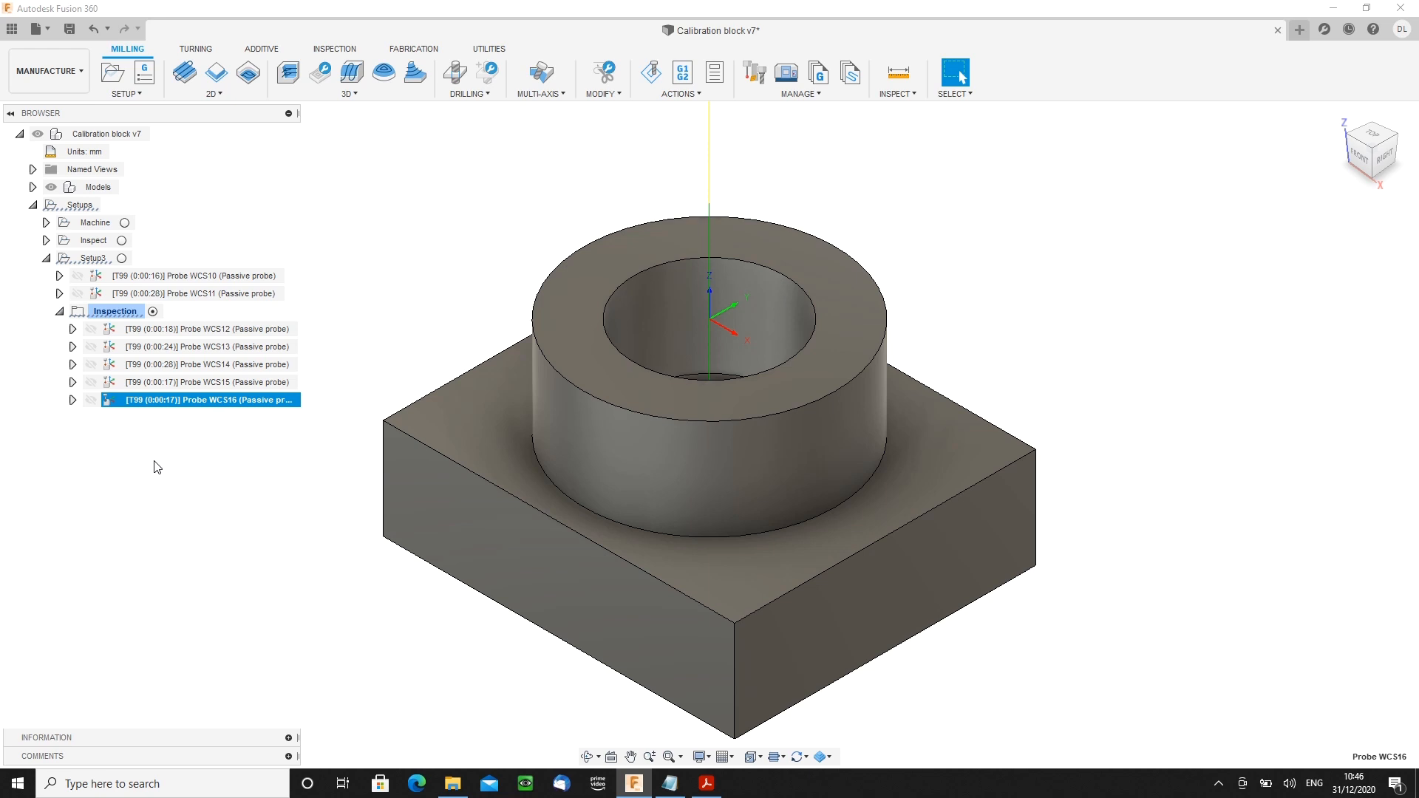
mouse_move(136, 119)
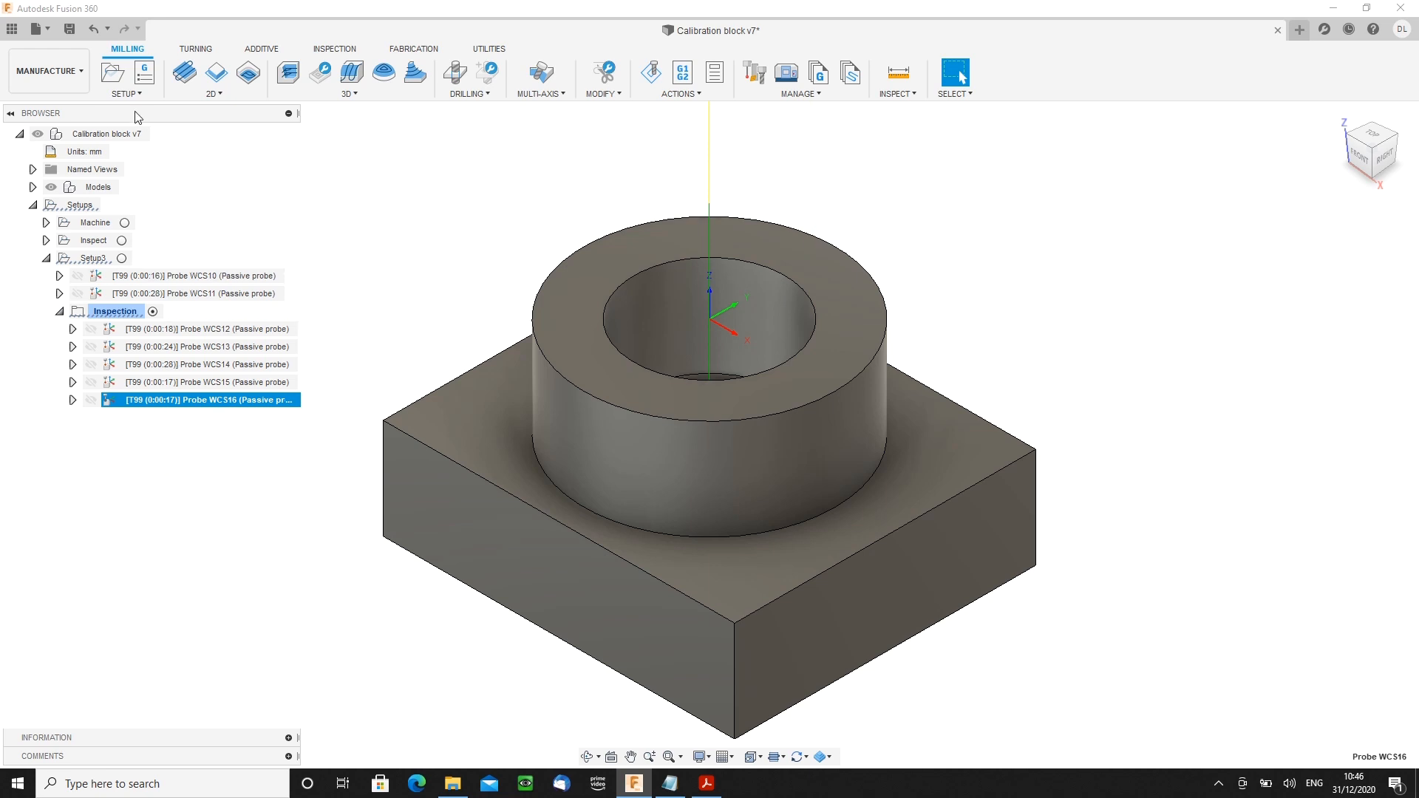
- Add a Manual NC action 'Inspection on' at the start of the Inspection folder
click(124, 93)
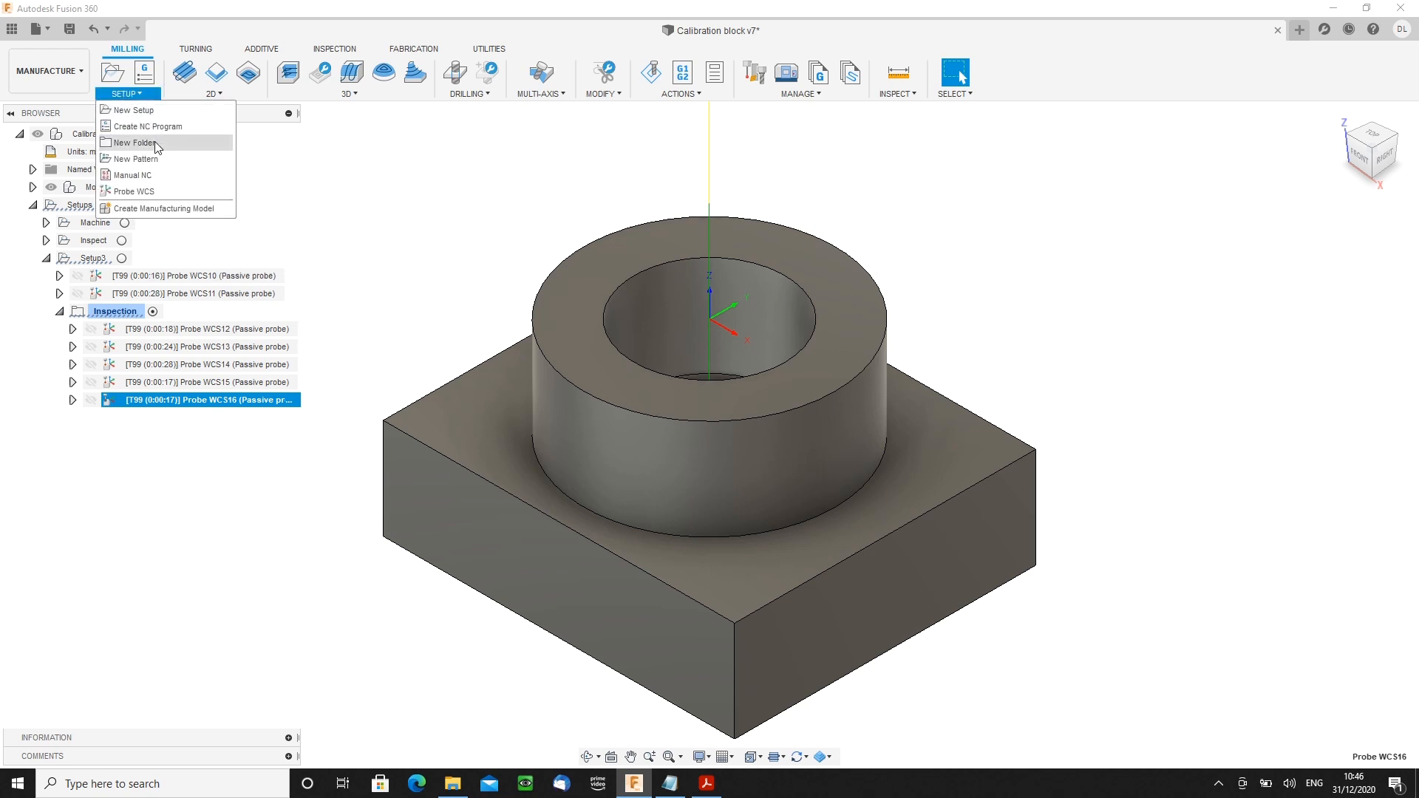
click(135, 174)
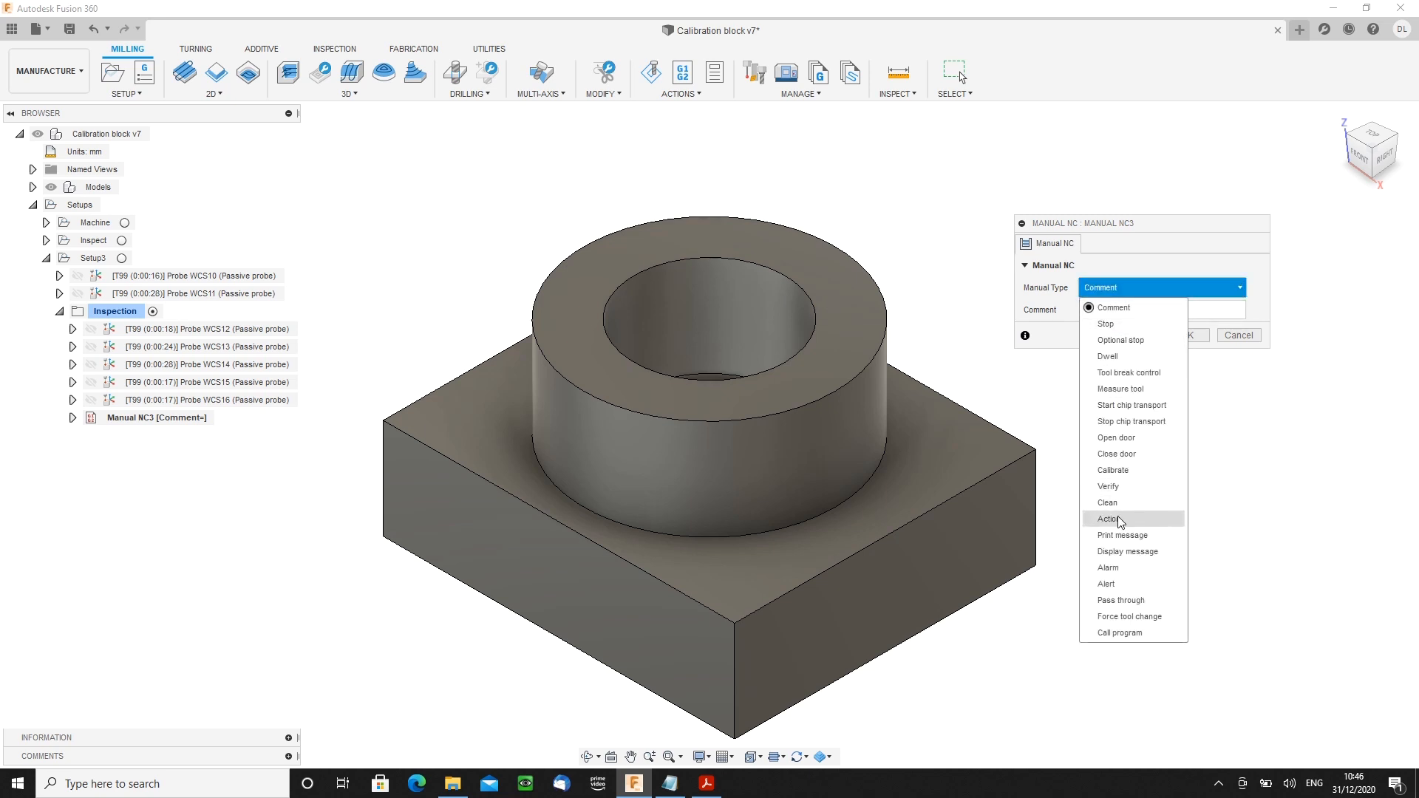
click(1108, 517)
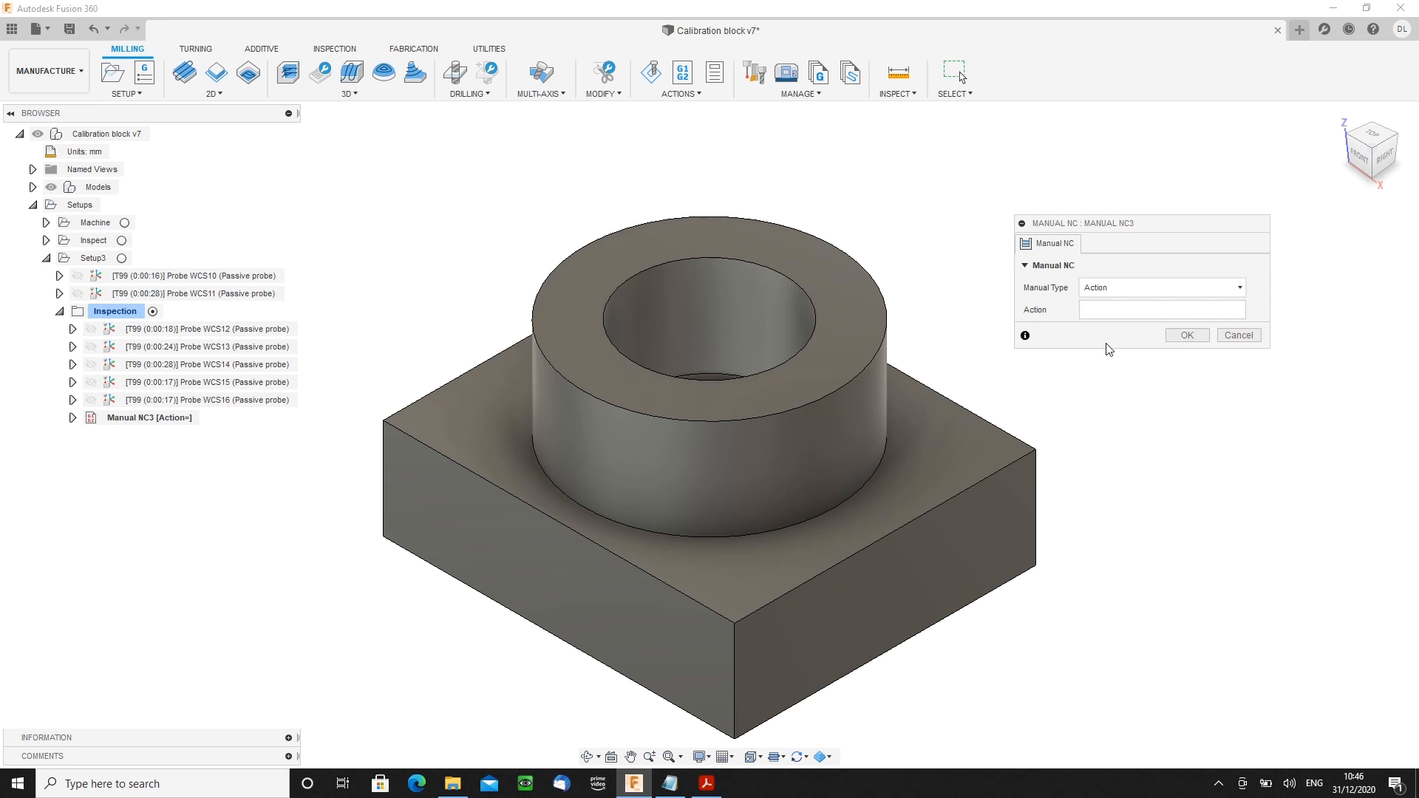
text(Inspection on)
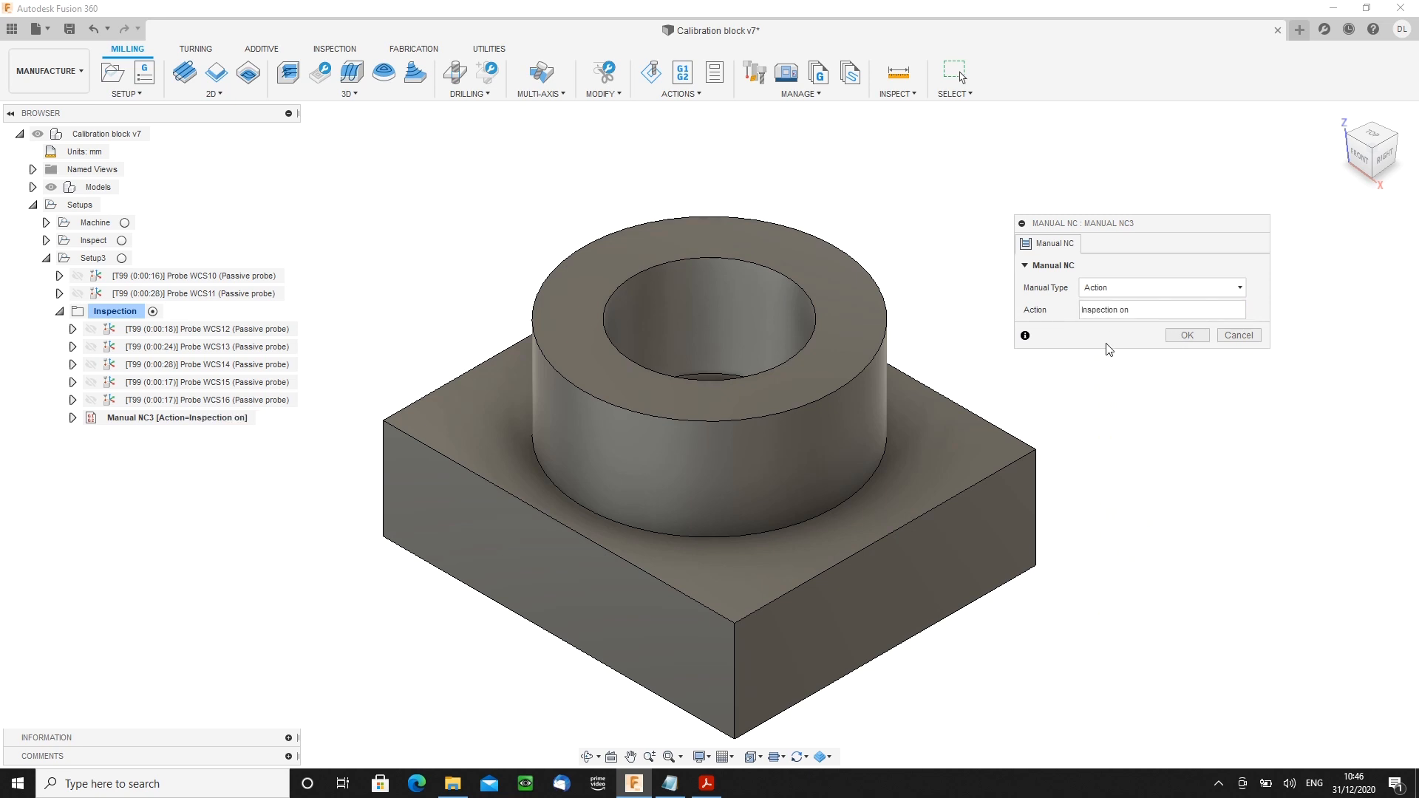
click(1186, 336)
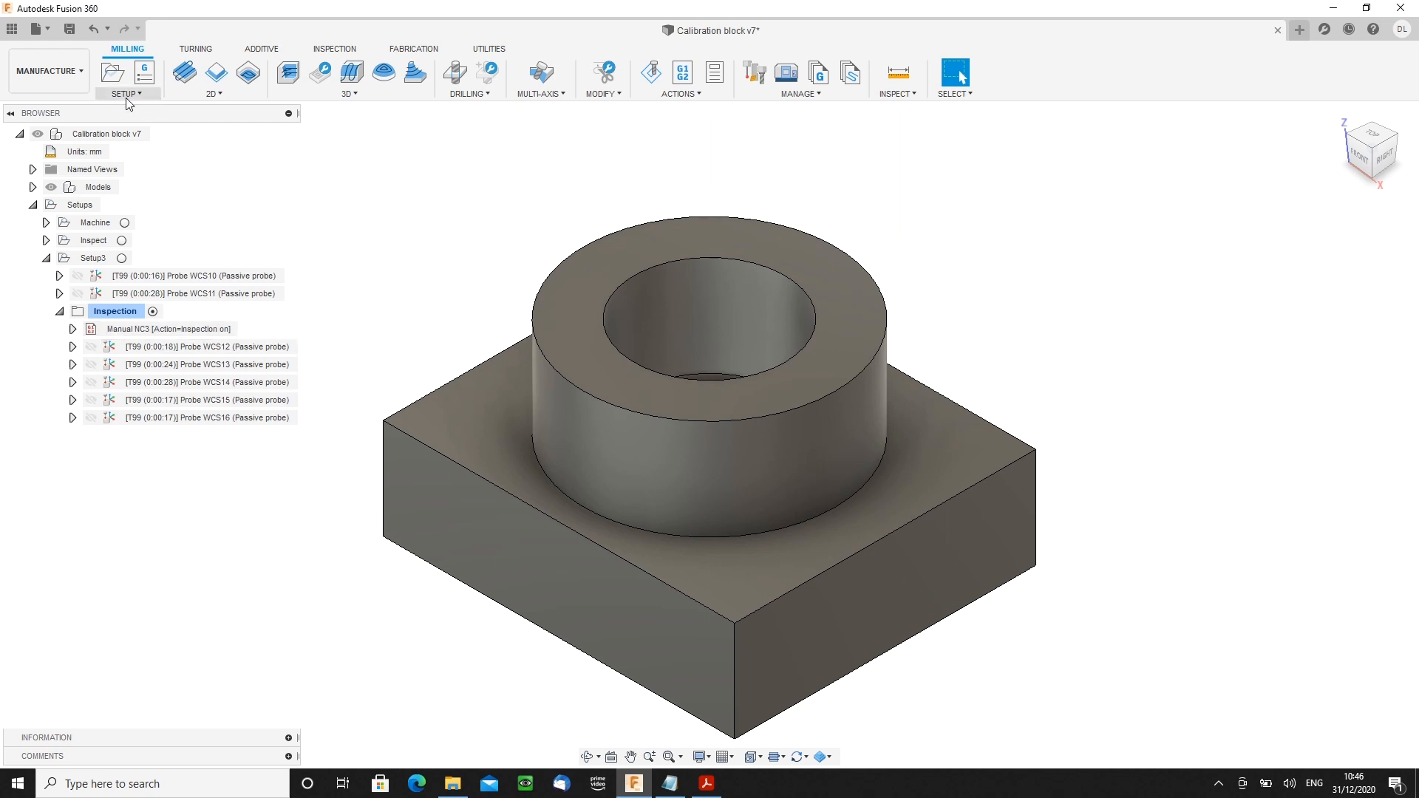
- Add a Manual NC action 'Inspection off' after Probe WCS16 in the Inspection folder
click(125, 93)
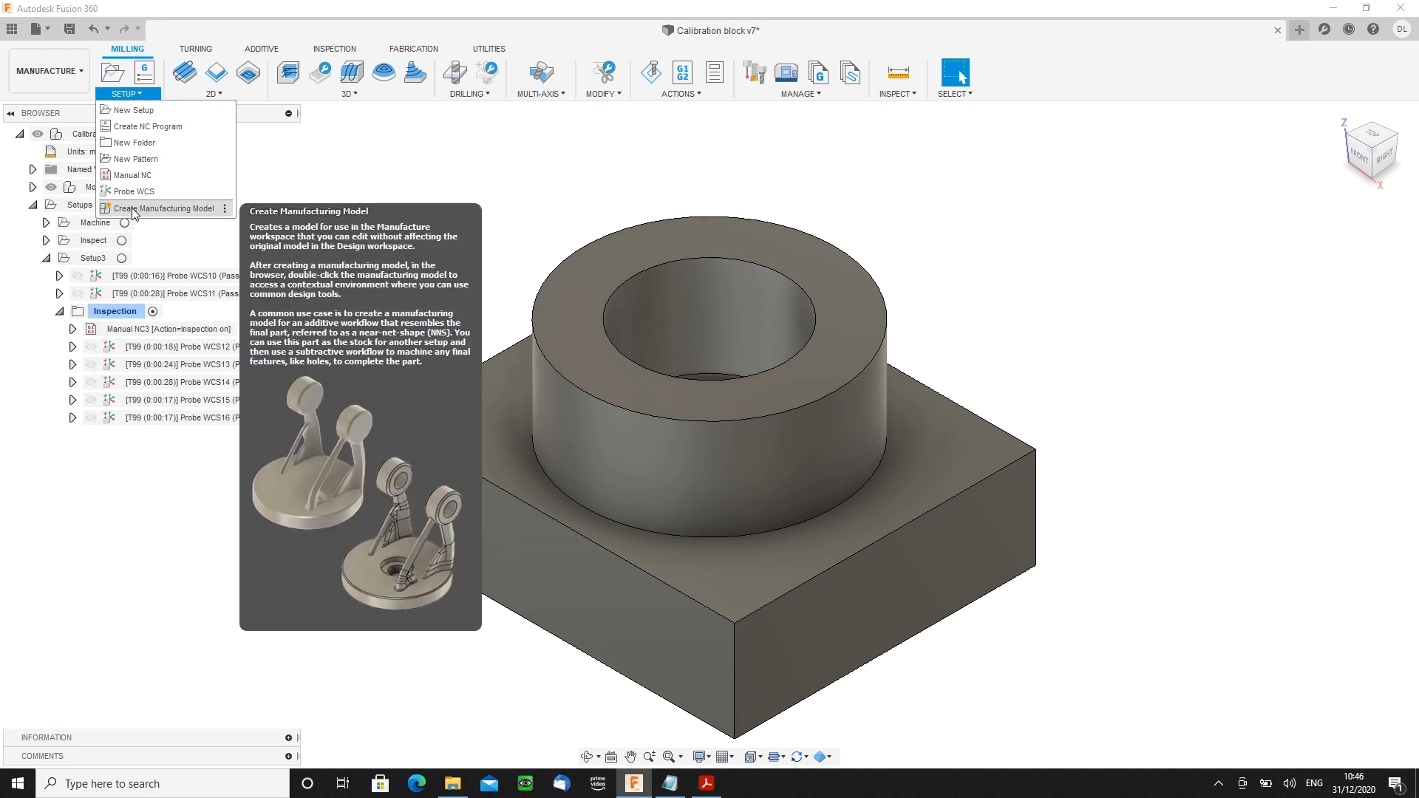
click(133, 174)
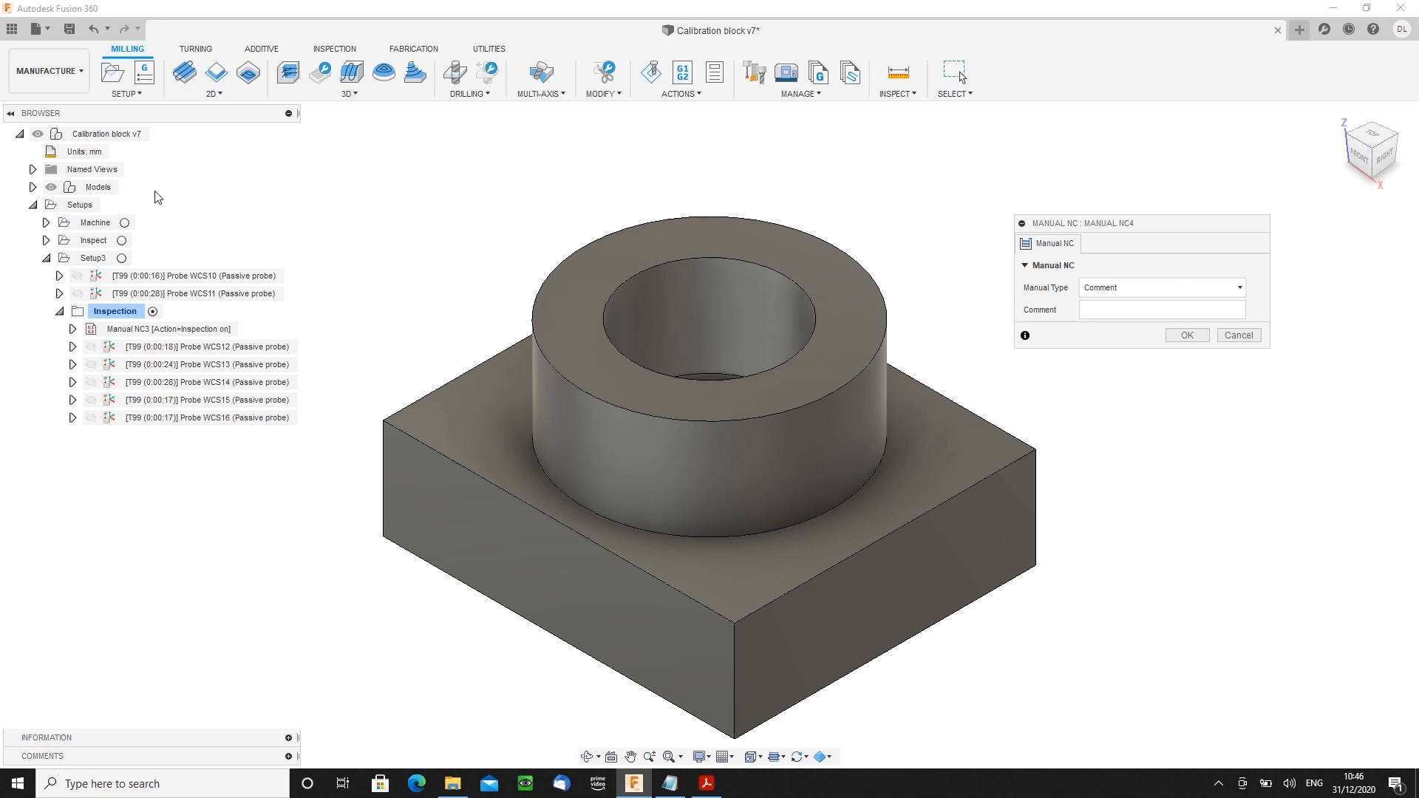
click(1162, 287)
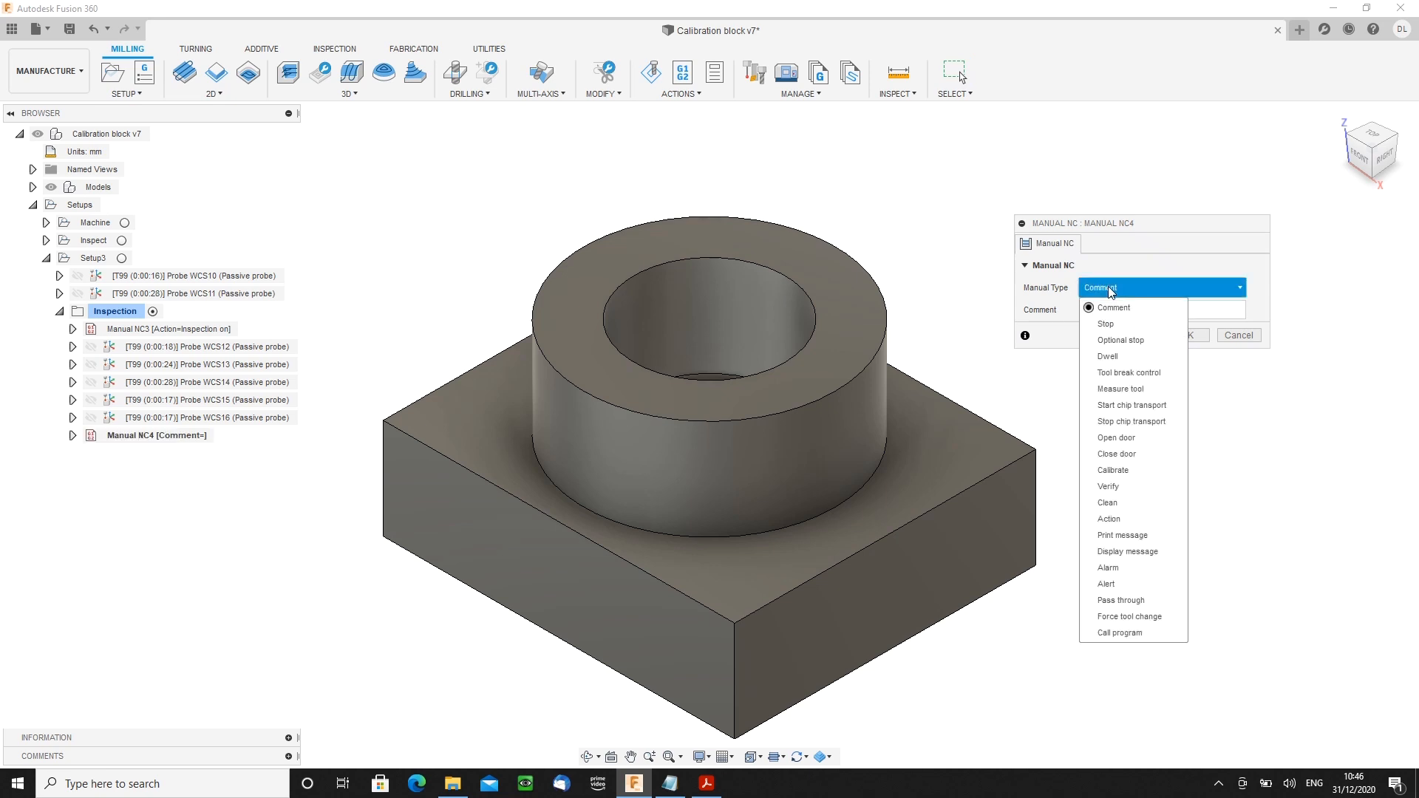
mouse_move(1108, 568)
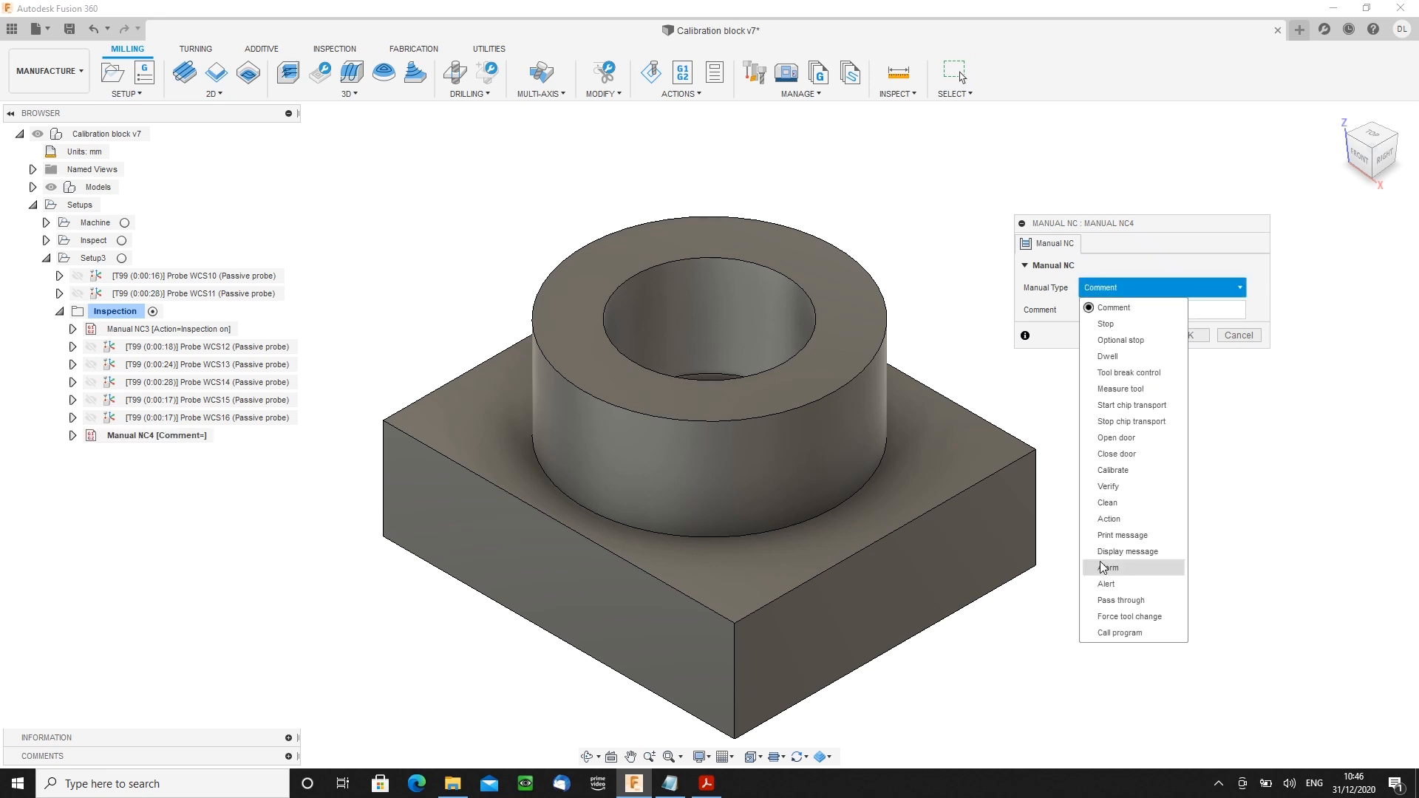
click(1108, 519)
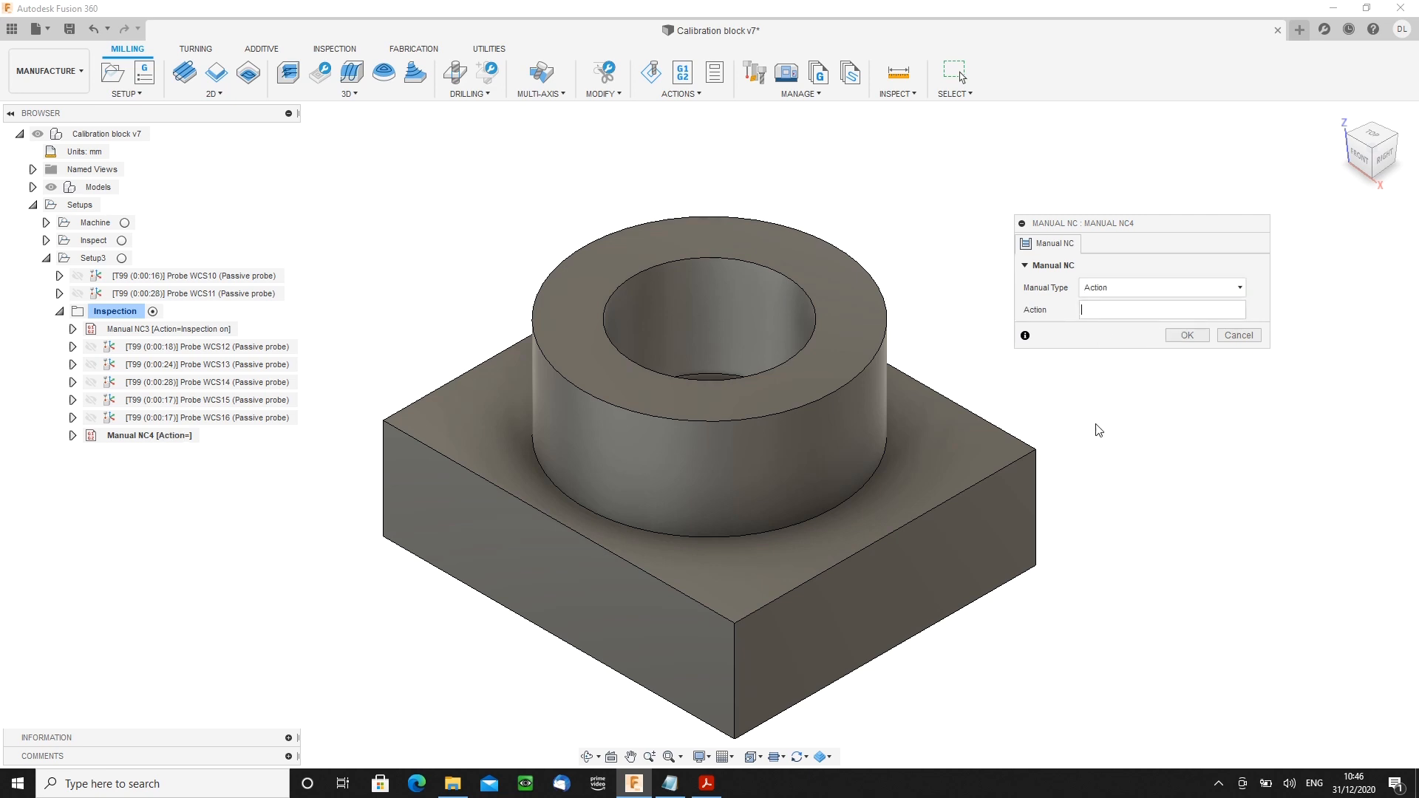
text(Inspection off)
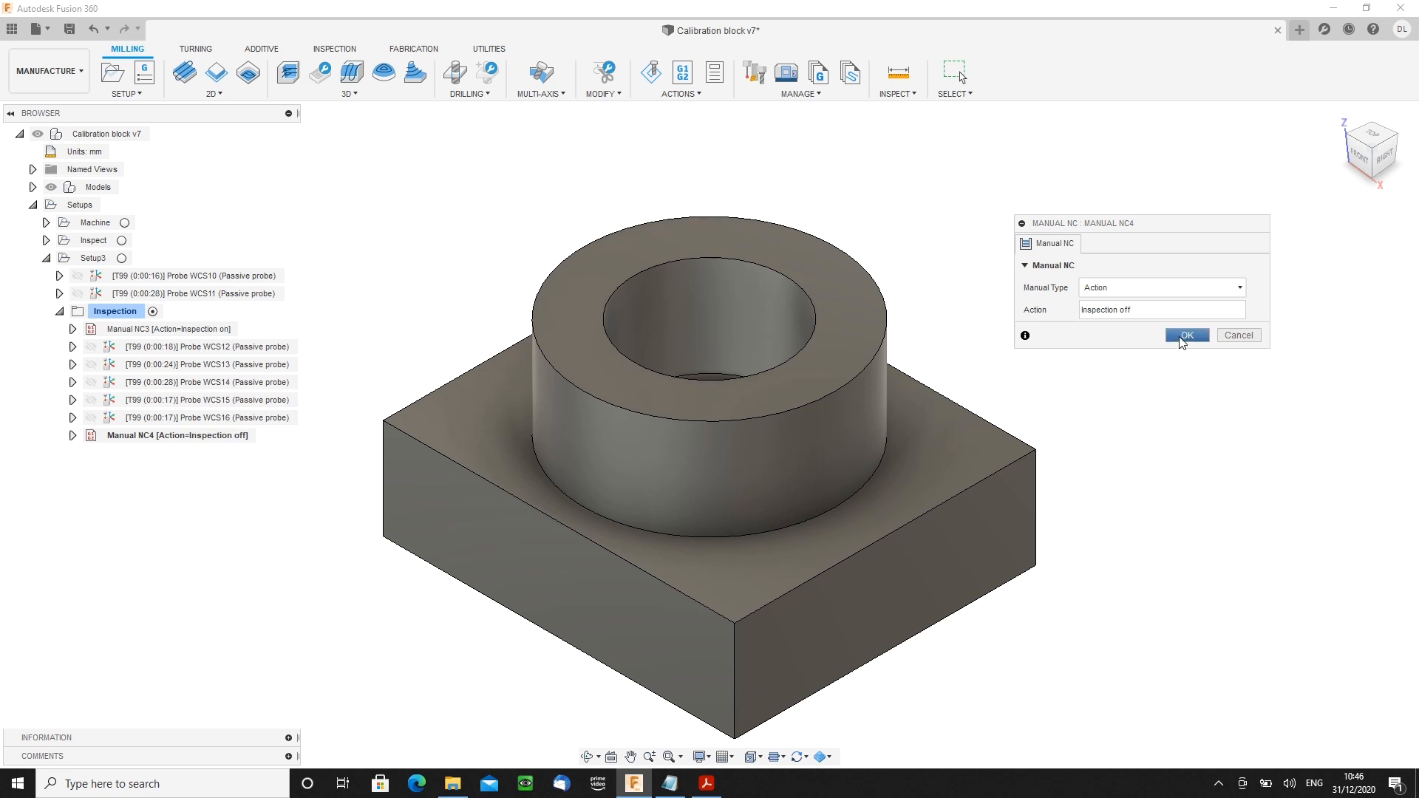
click(1186, 336)
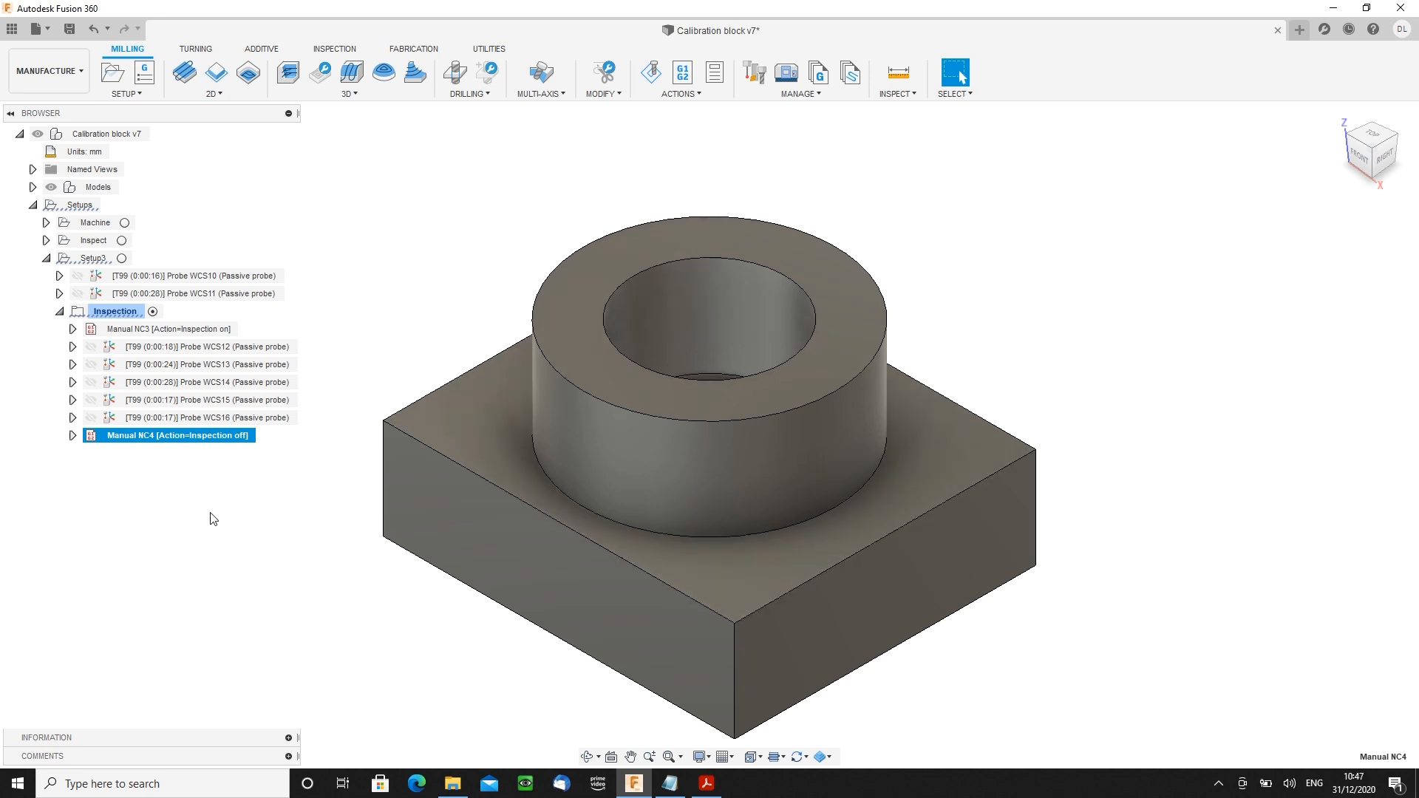
- Enable Print Results and Increment Component on Probe WCS16 and confirm the edit
click(207, 417)
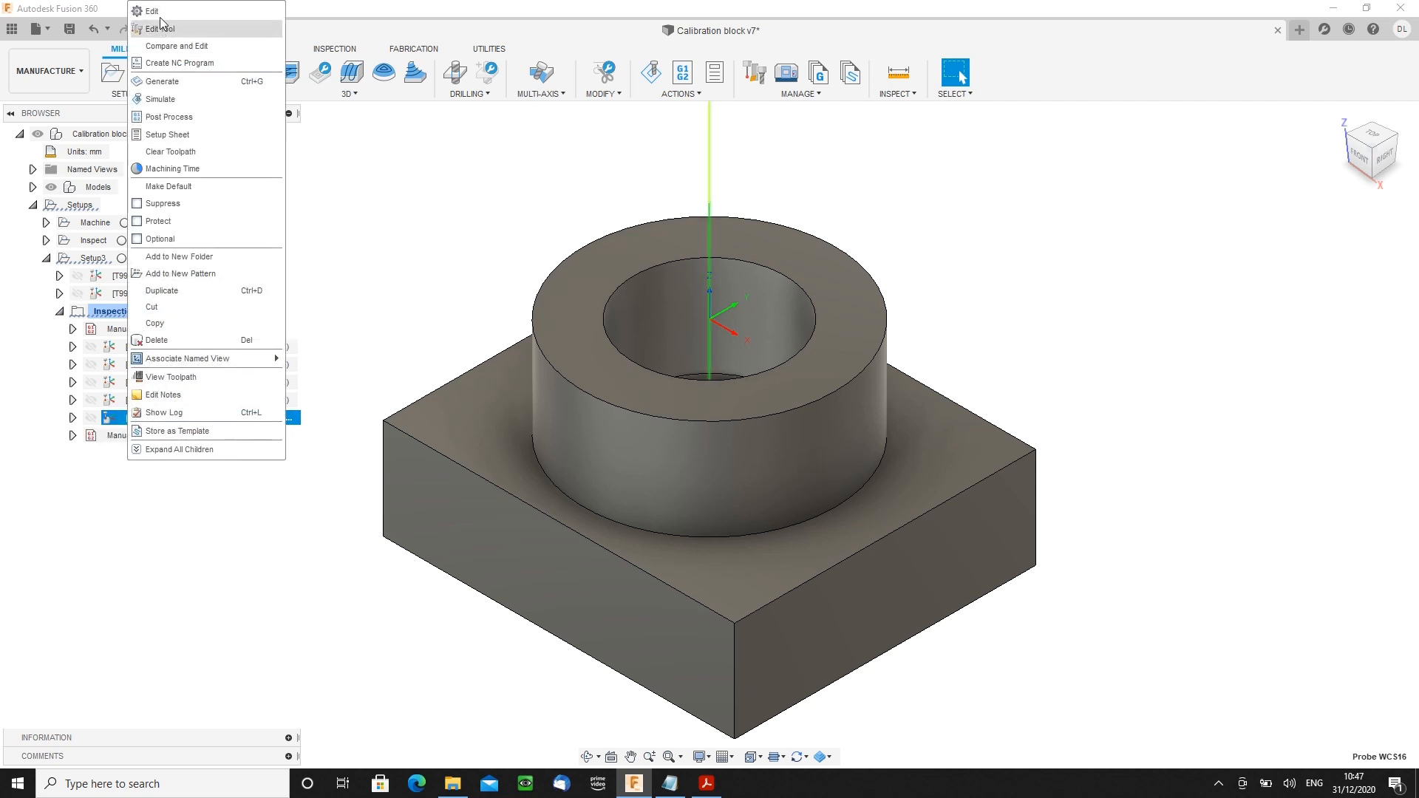
click(152, 11)
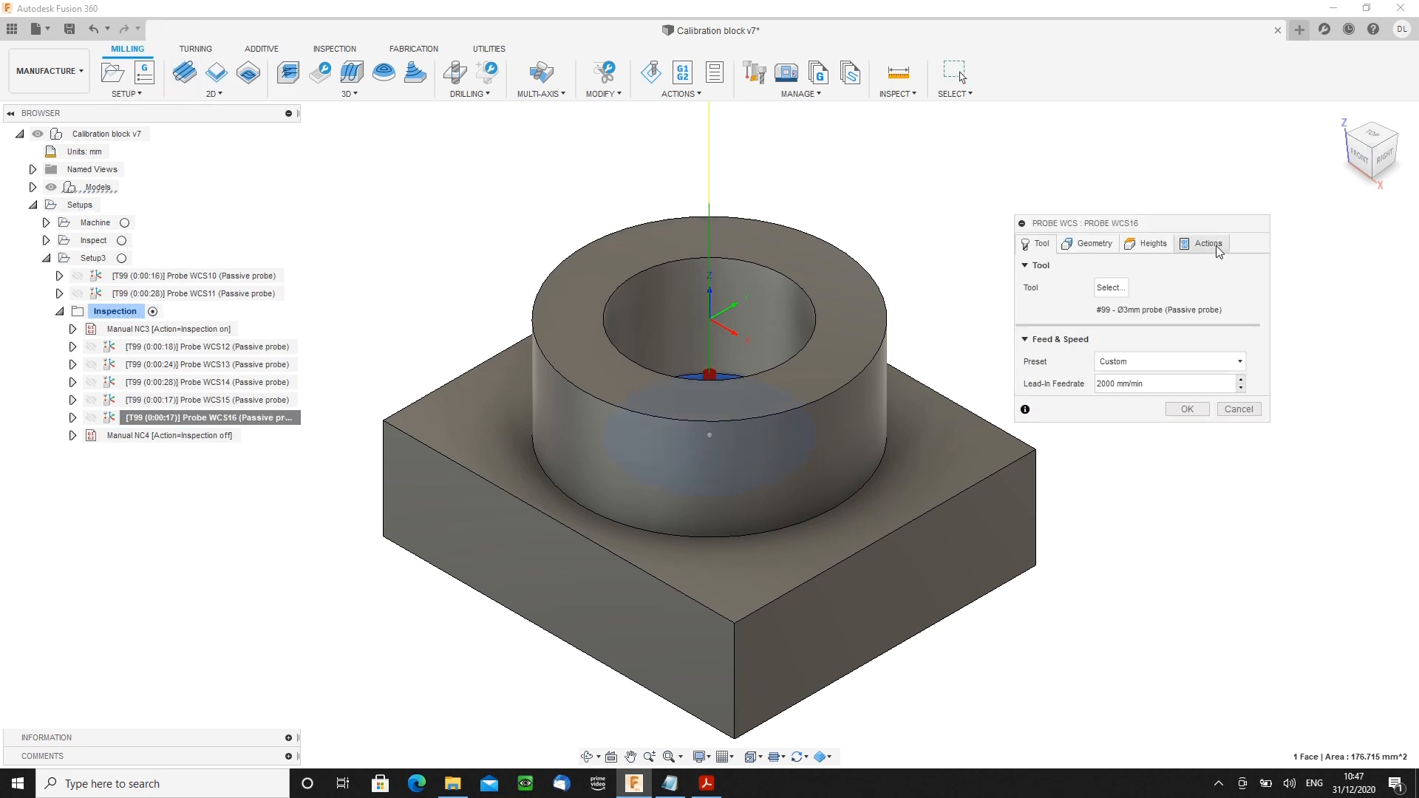
click(1208, 242)
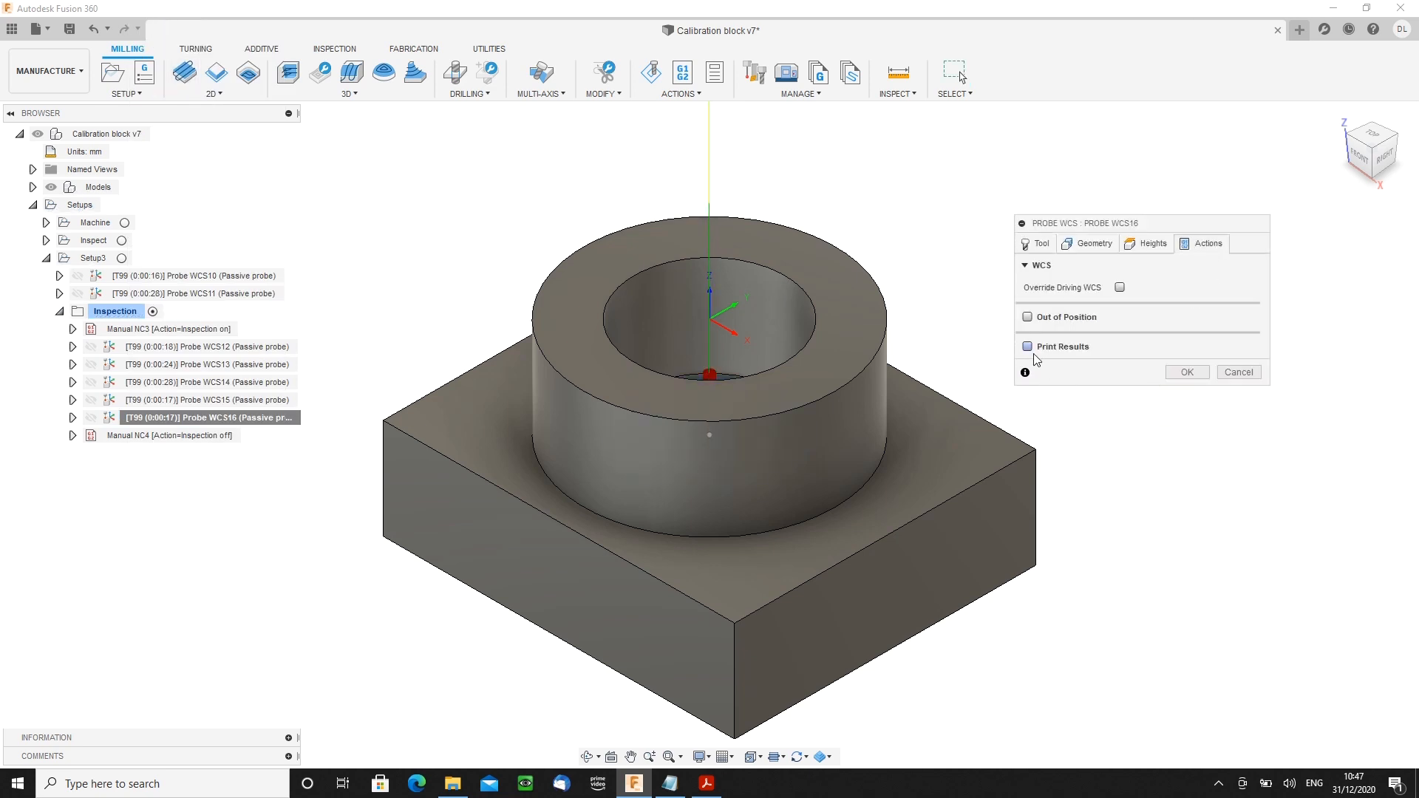
click(1028, 346)
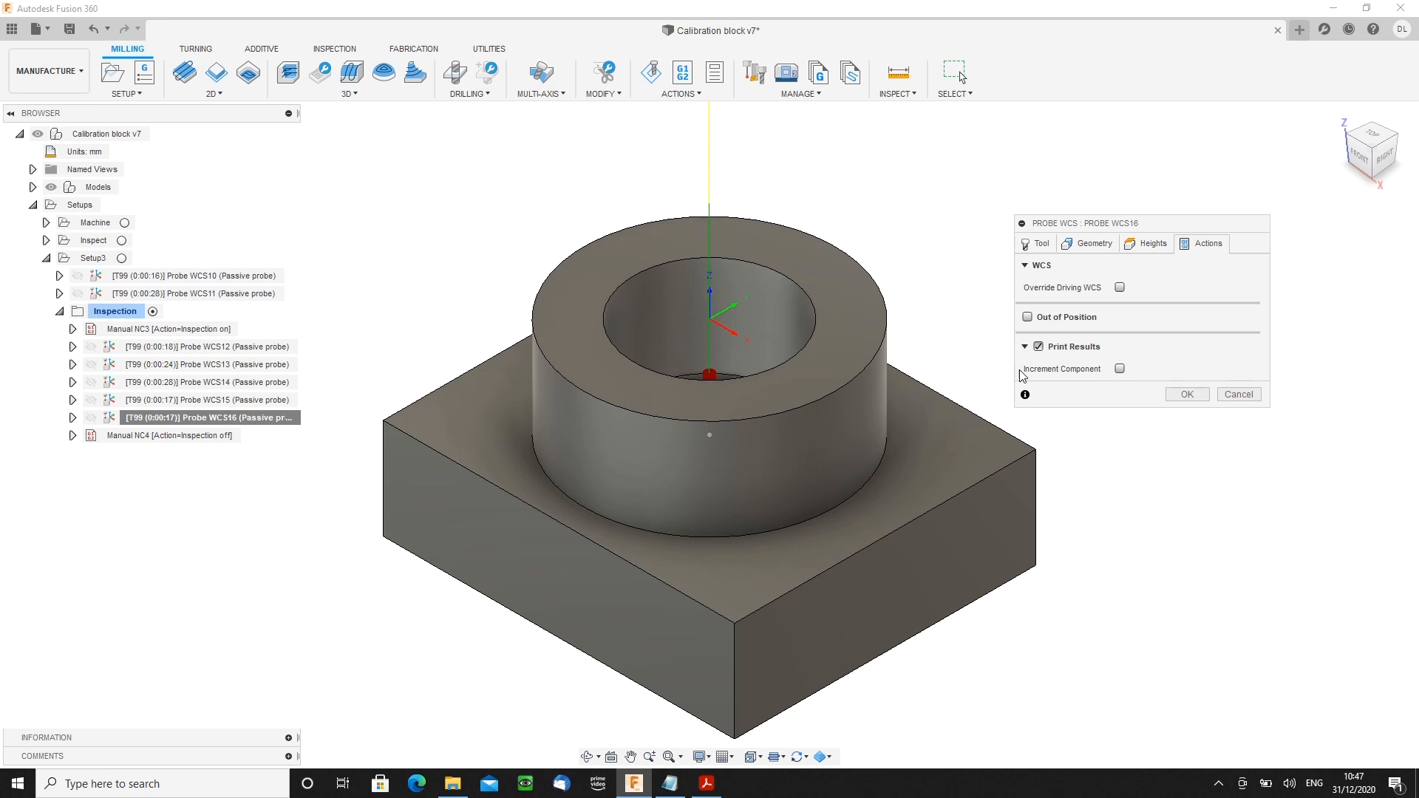
click(1120, 368)
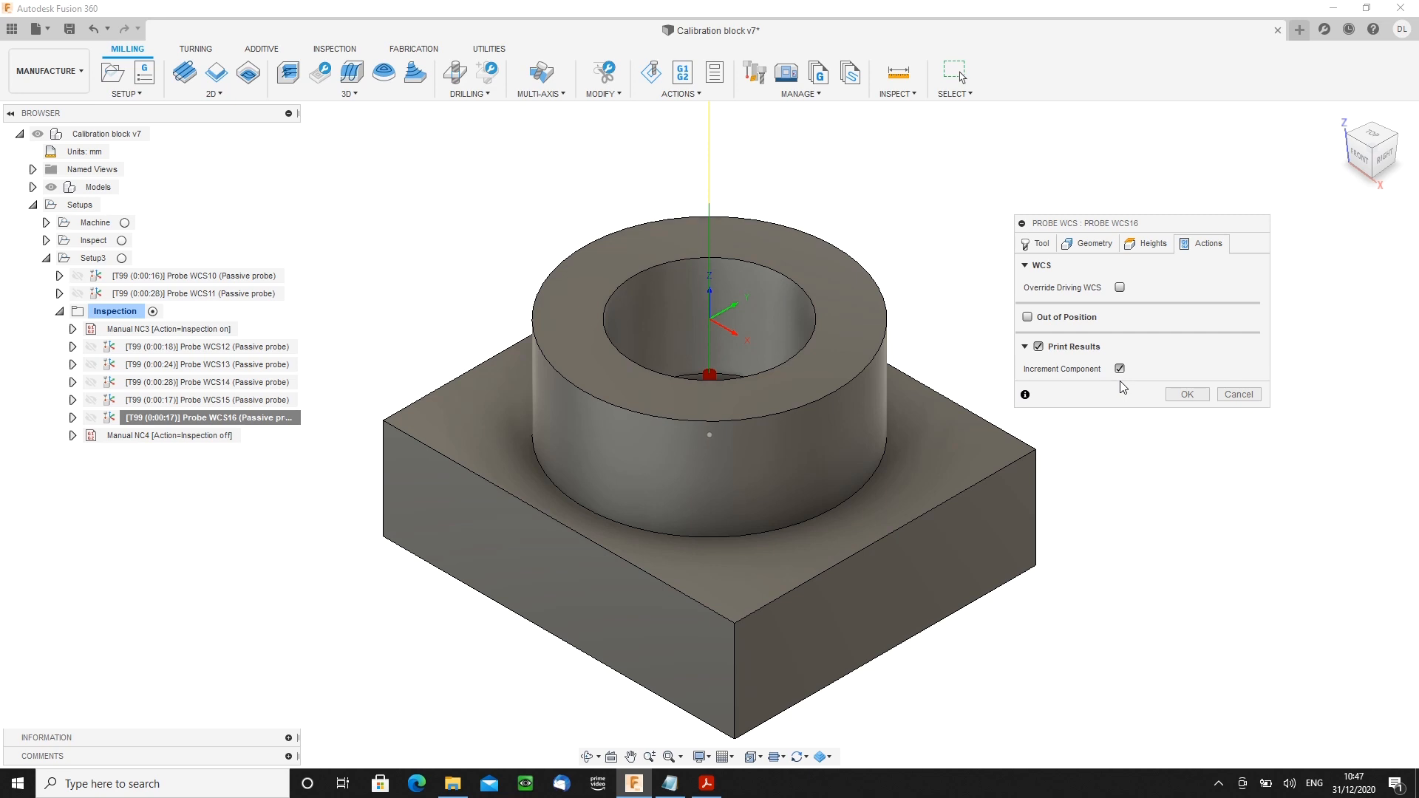
mouse_move(1187, 394)
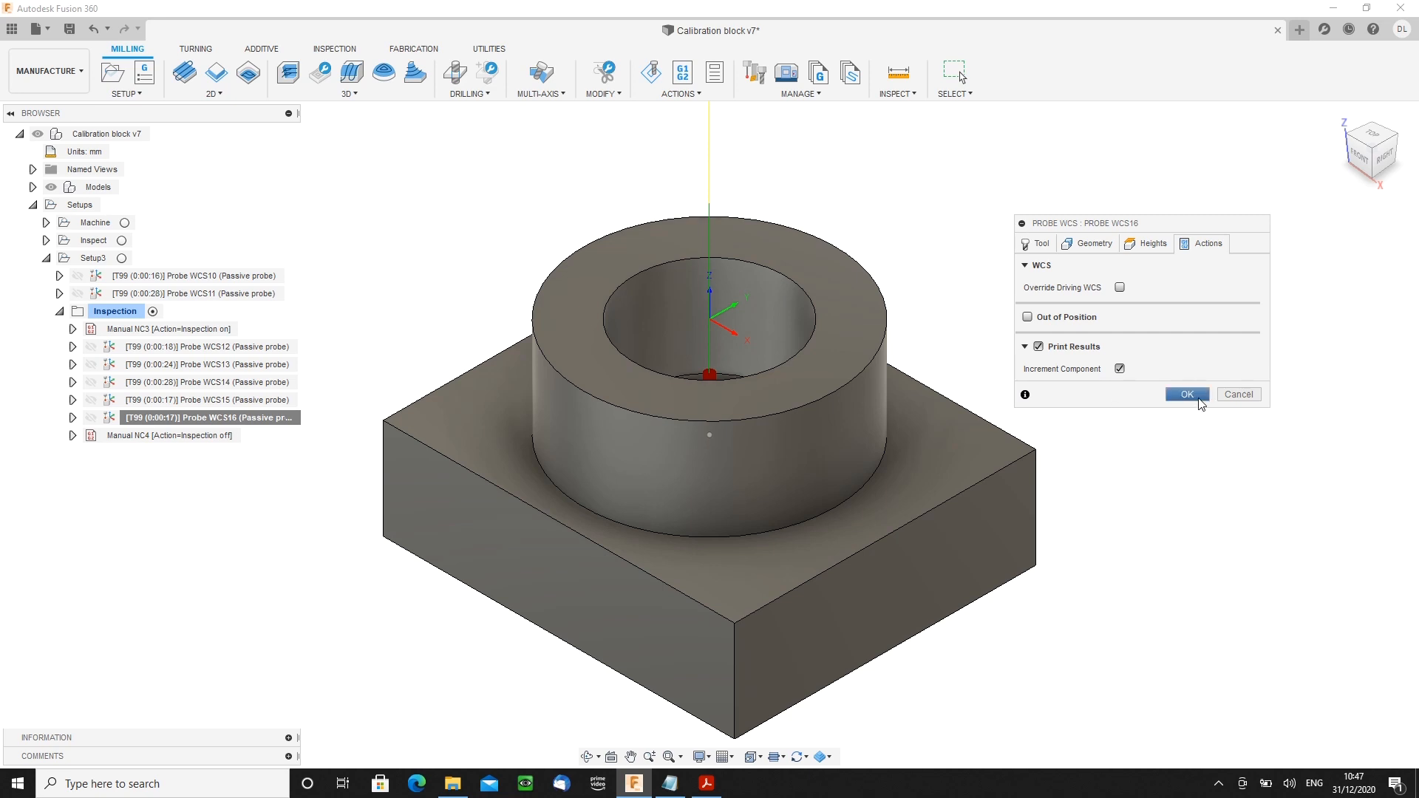
click(1187, 393)
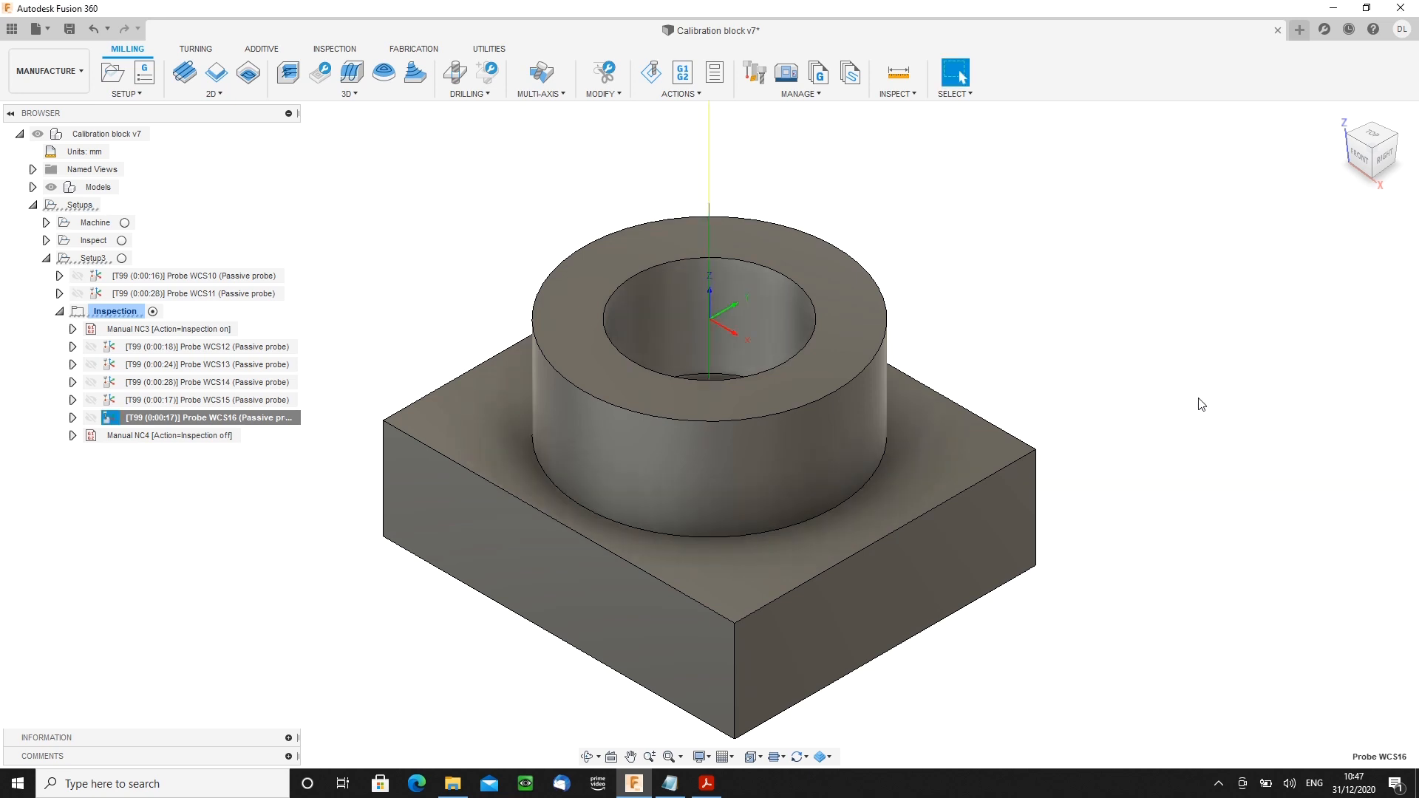
mouse_move(1099, 408)
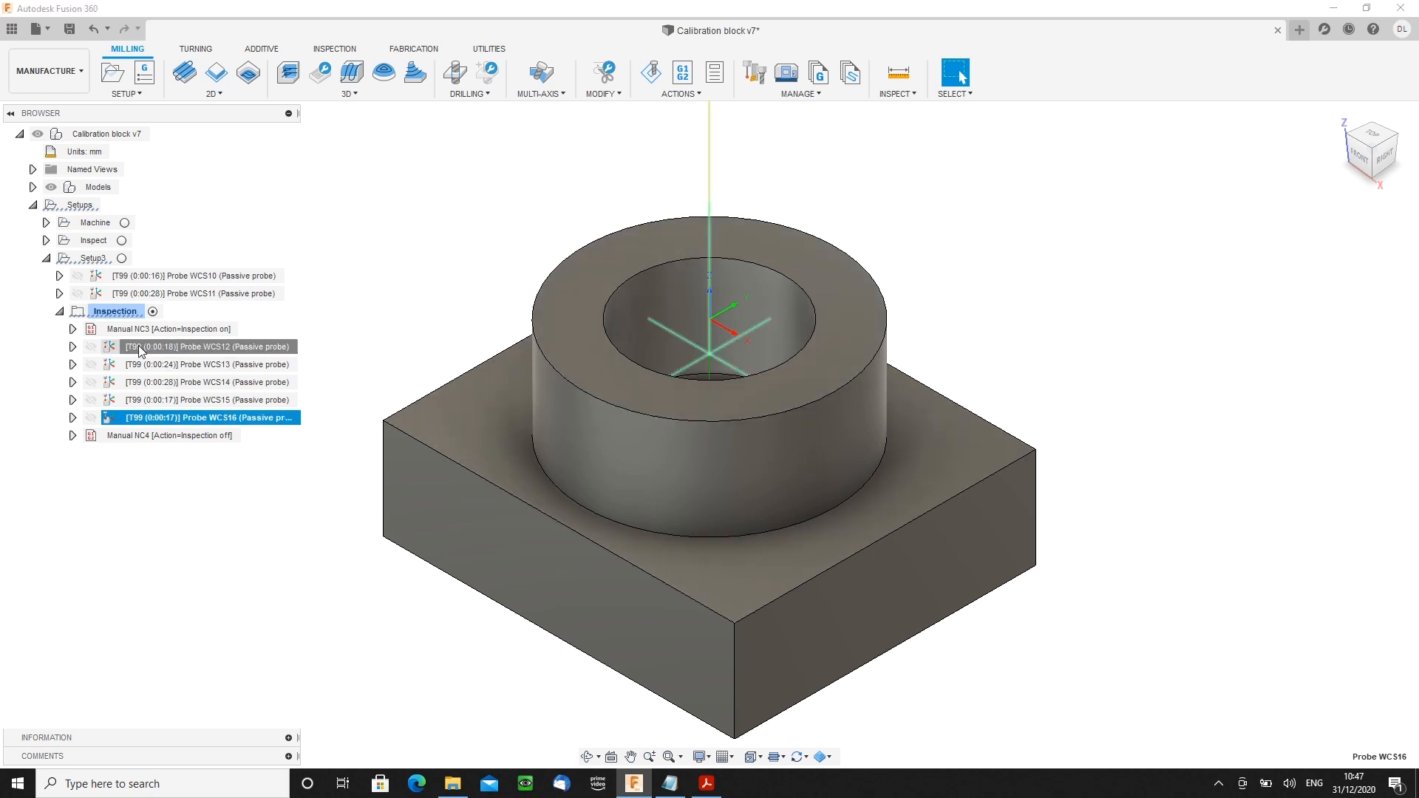
- Set Probe WCS12 position and size tolerances to 0.05 mm
click(207, 346)
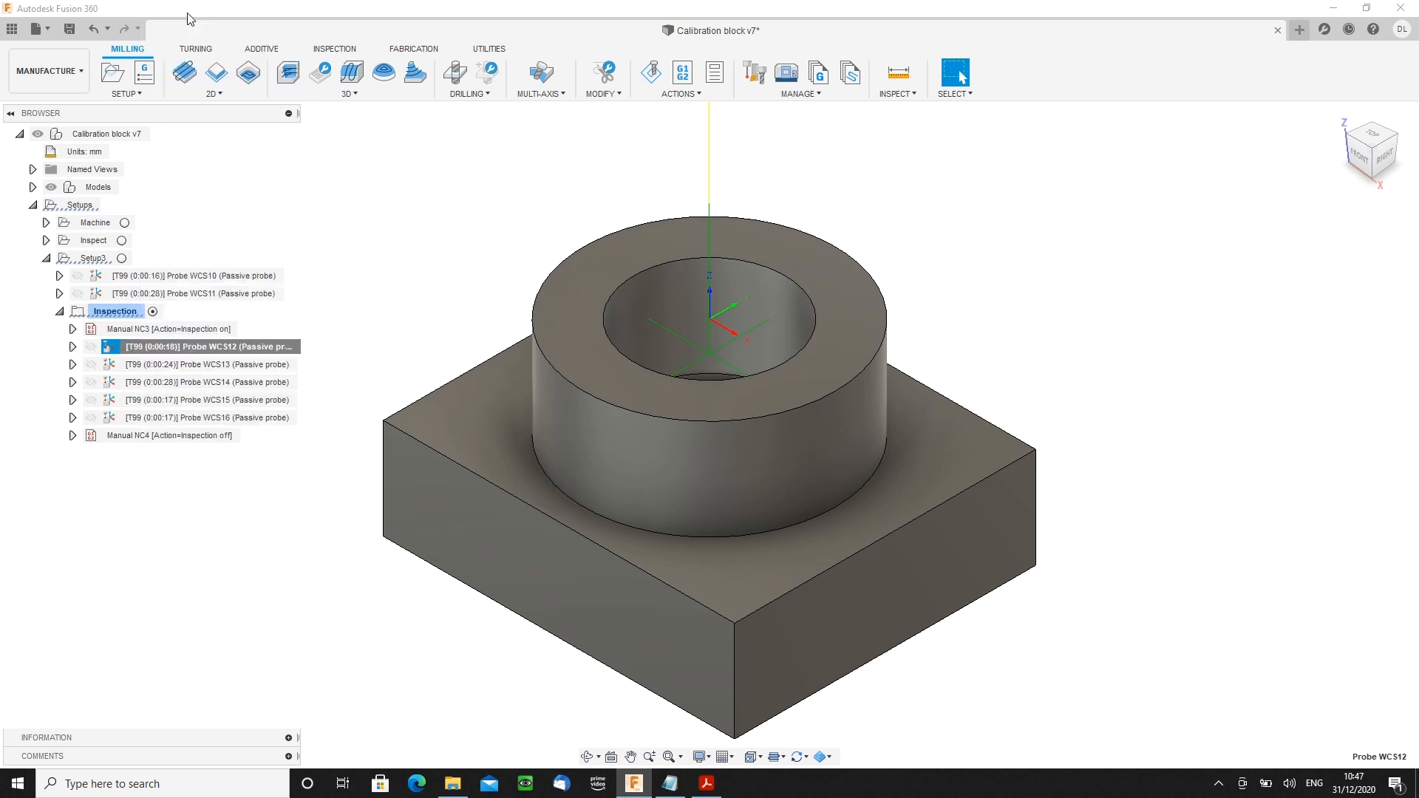
double_click(205, 346)
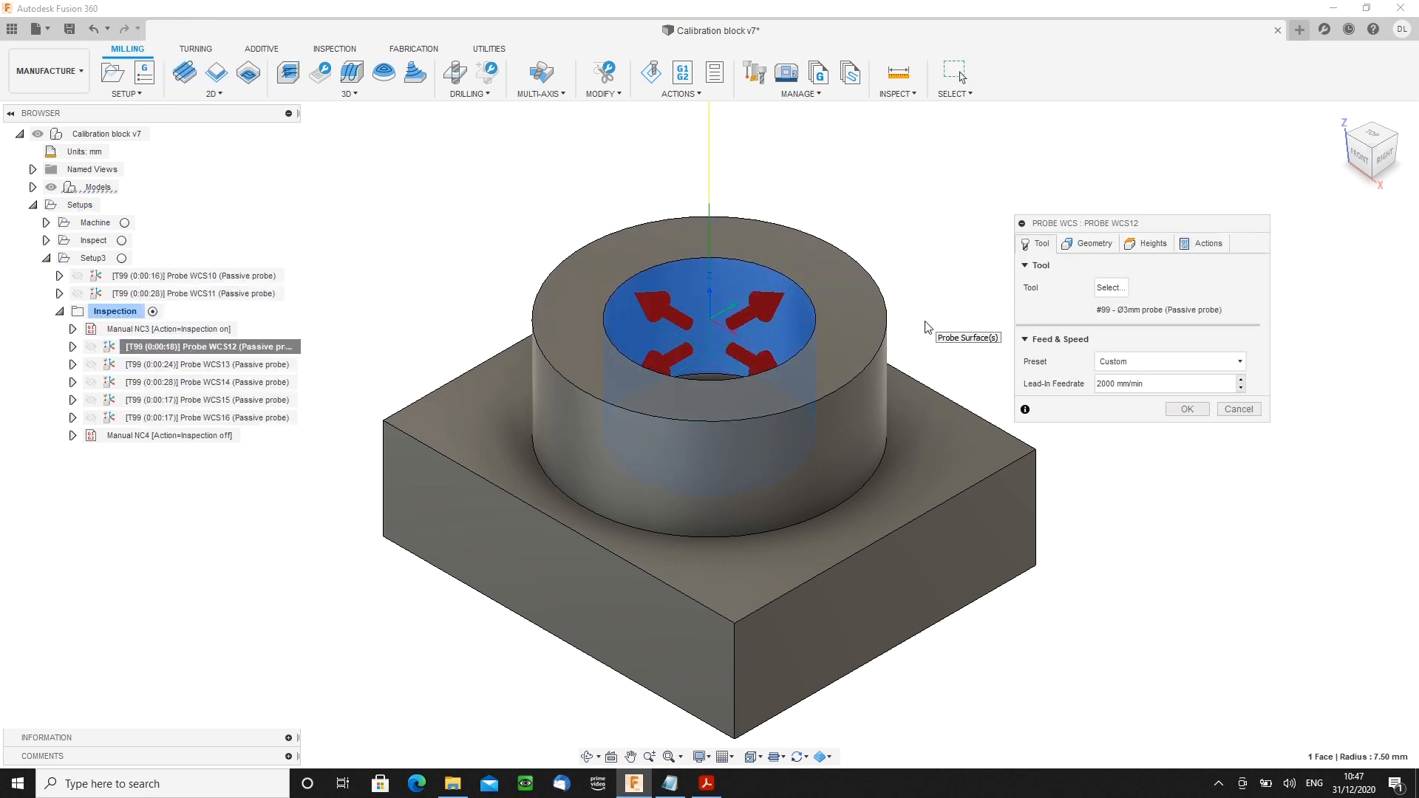
click(1094, 242)
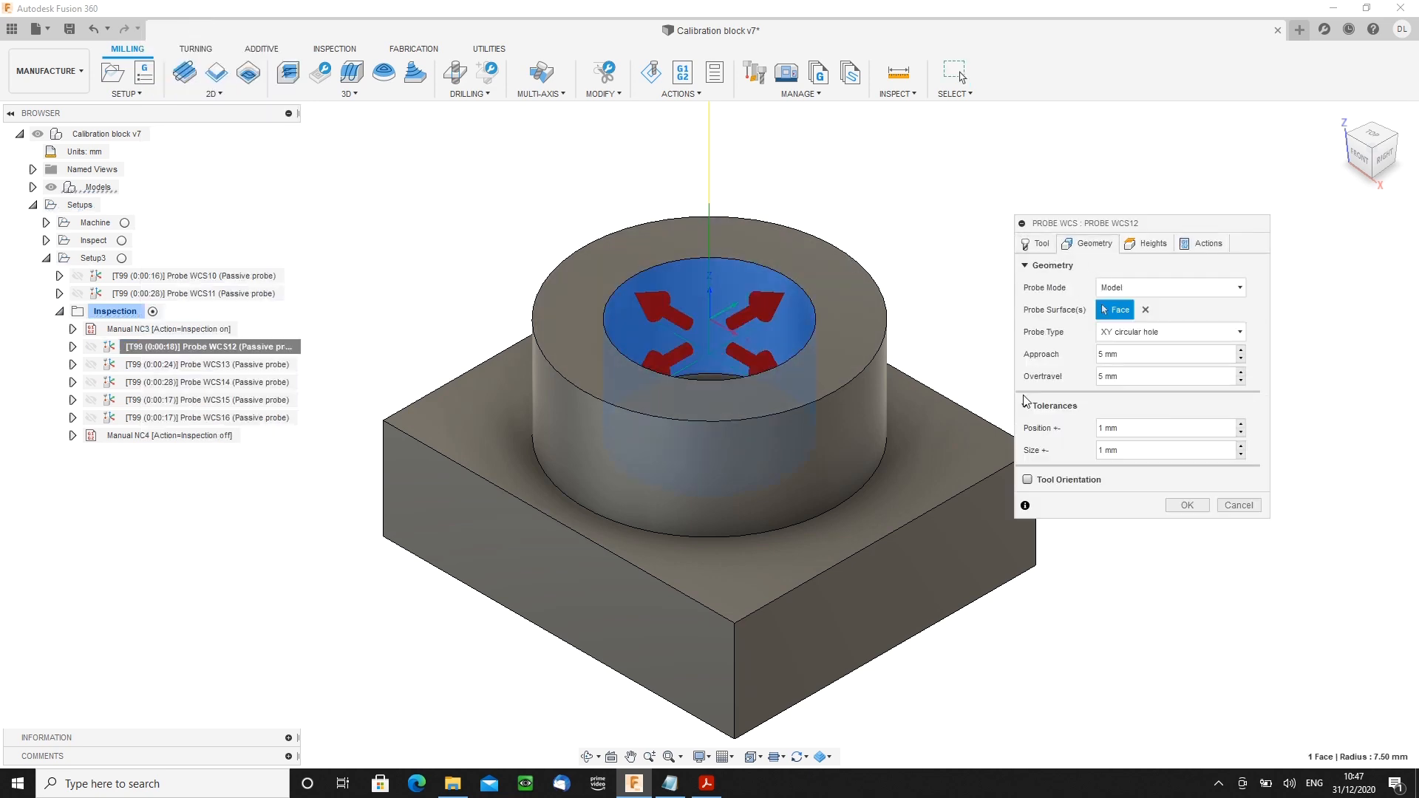
click(1151, 427)
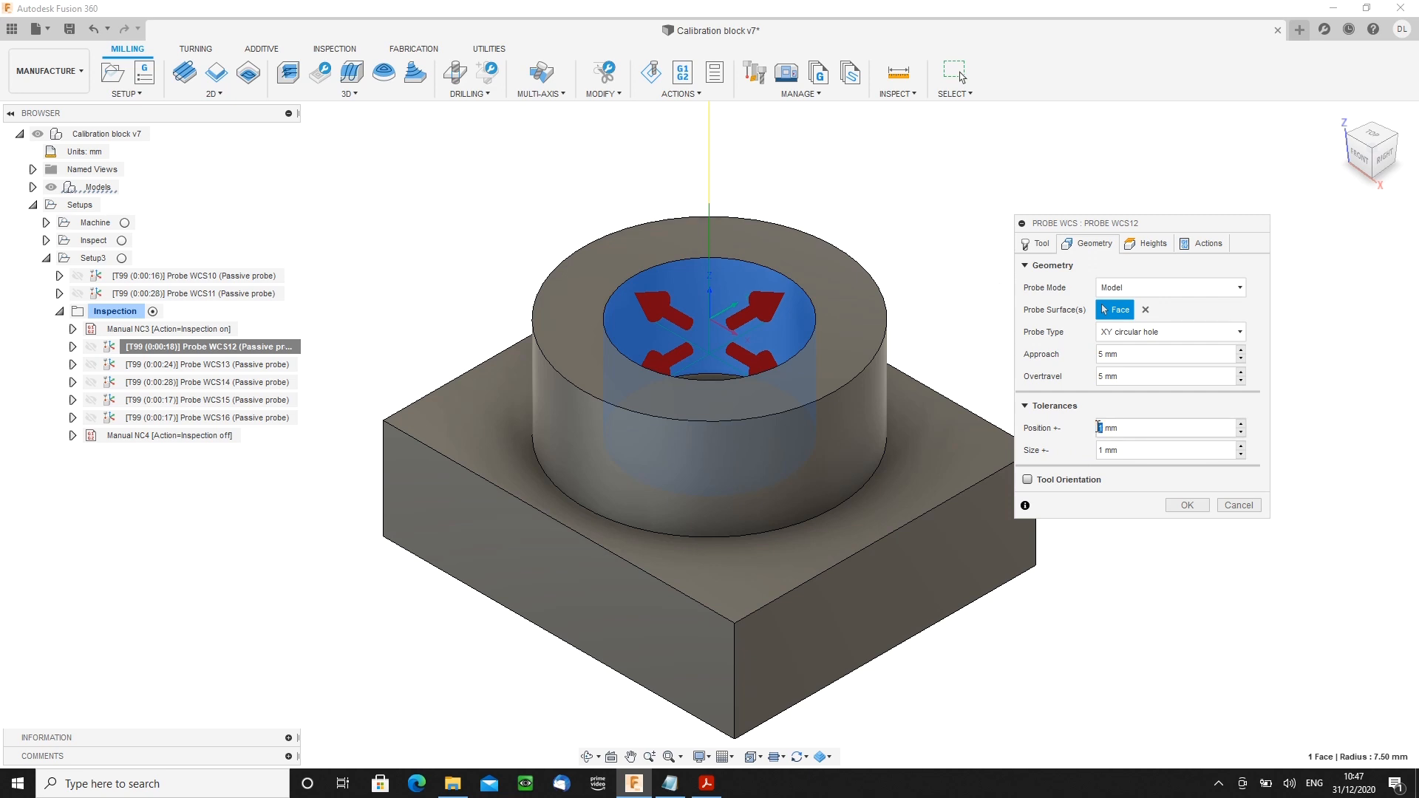
text(0.05)
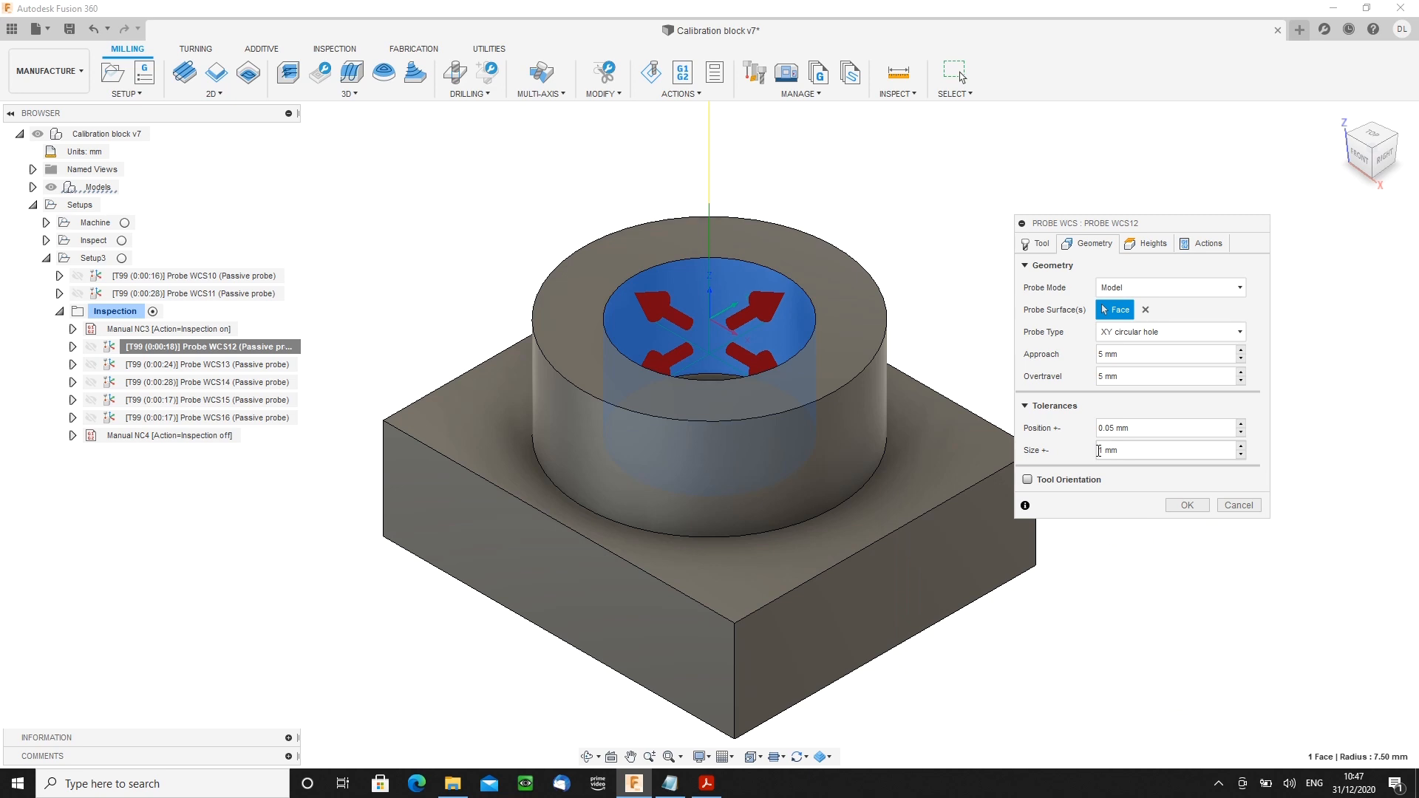
text(0.05)
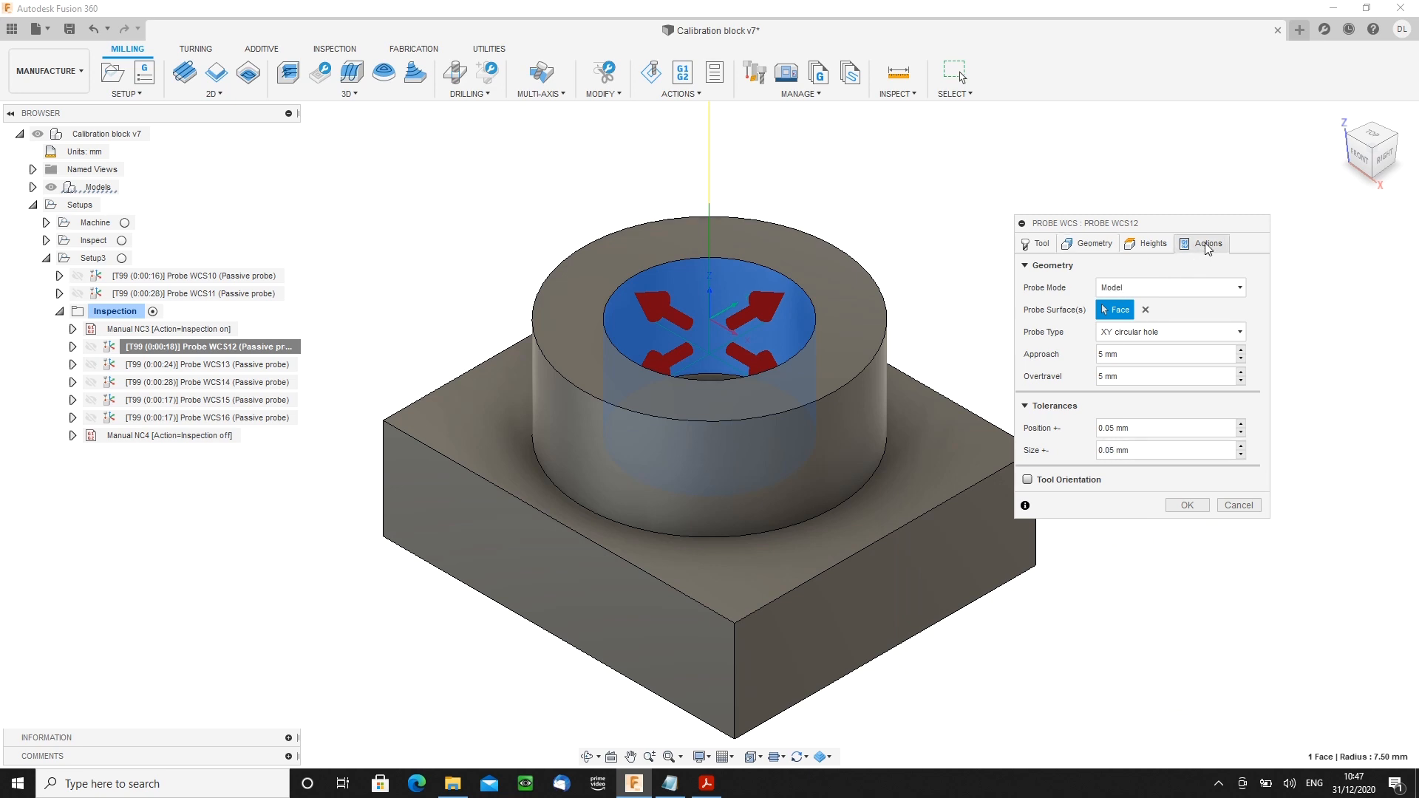
- Make Probe WCS12 stop with a message on Out of Position and Wrong Size, and confirm
click(1208, 244)
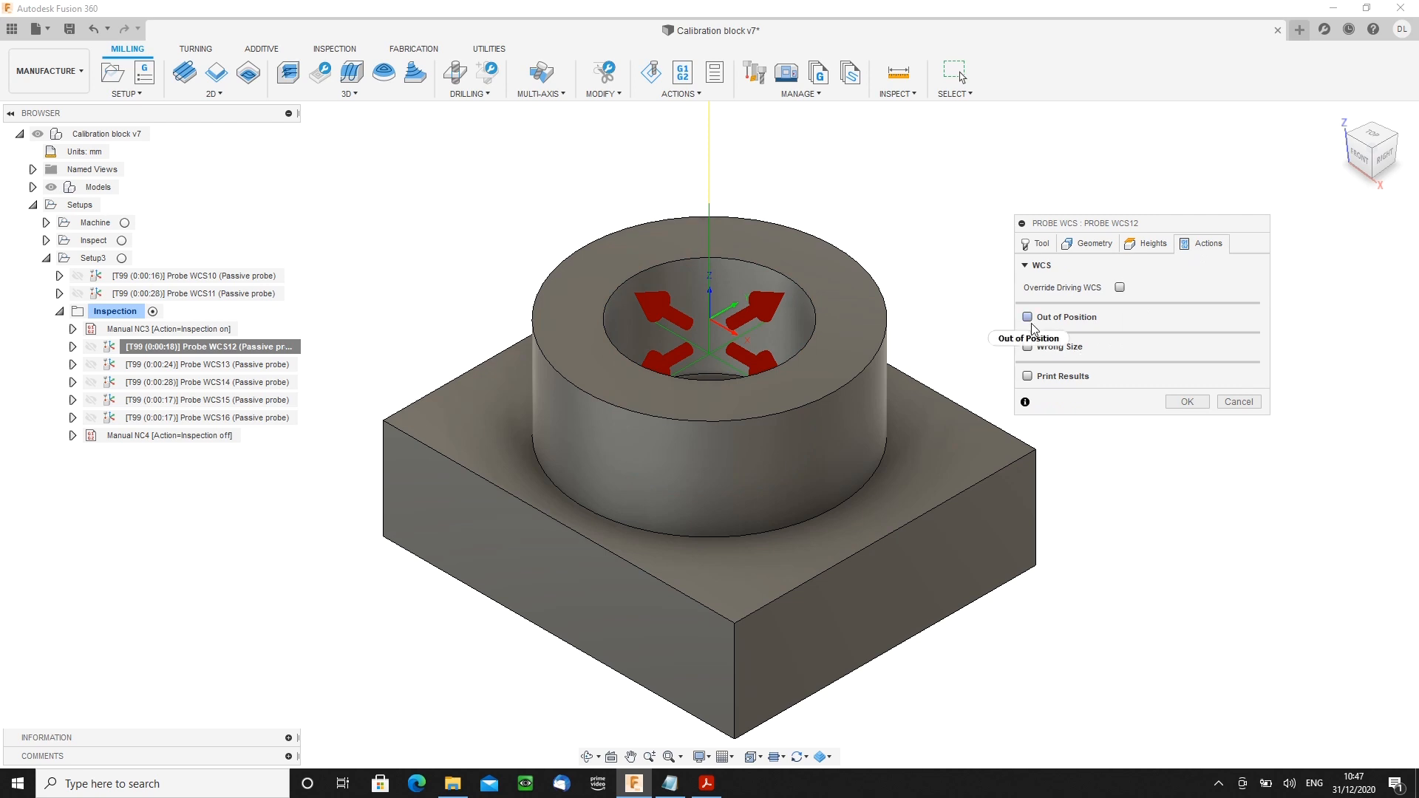
click(1028, 316)
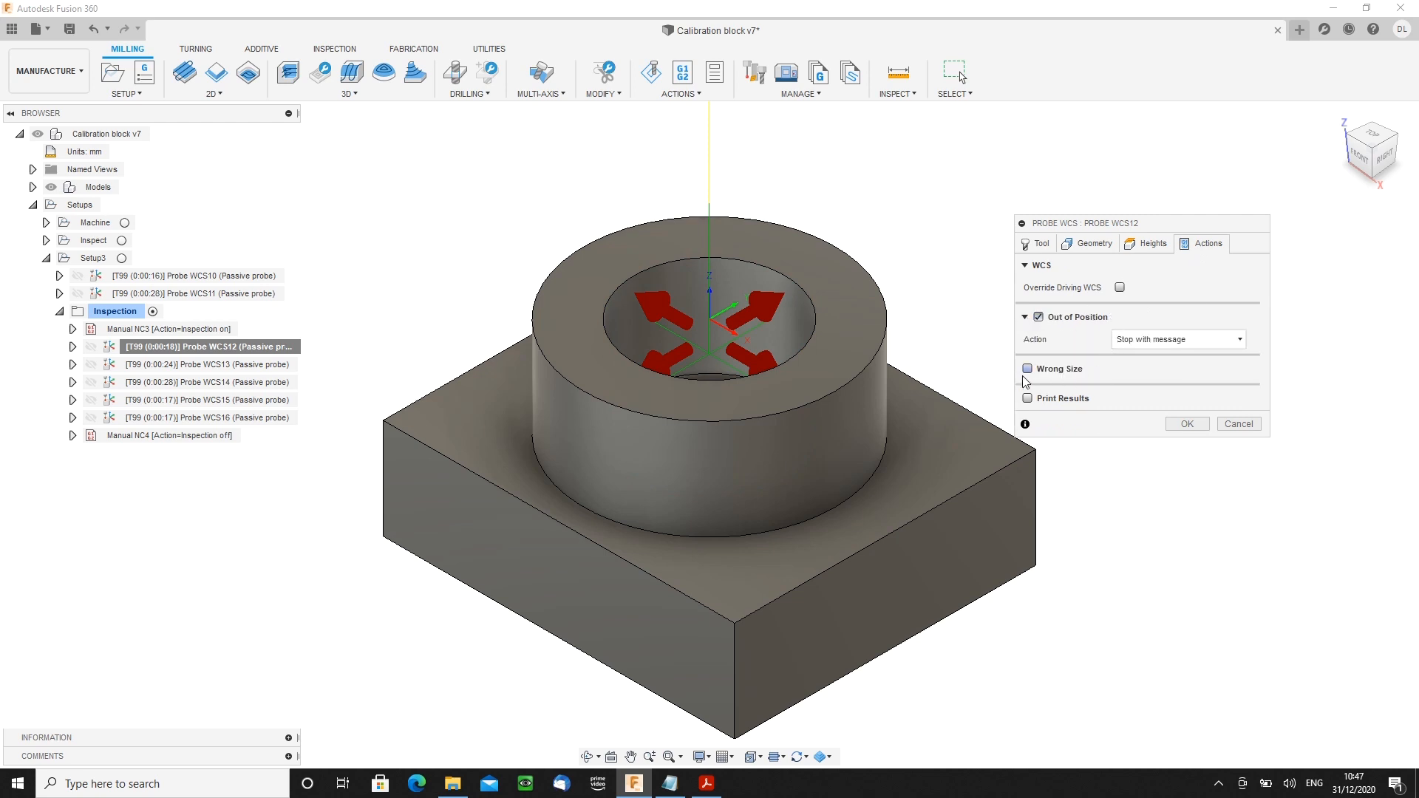
click(1027, 368)
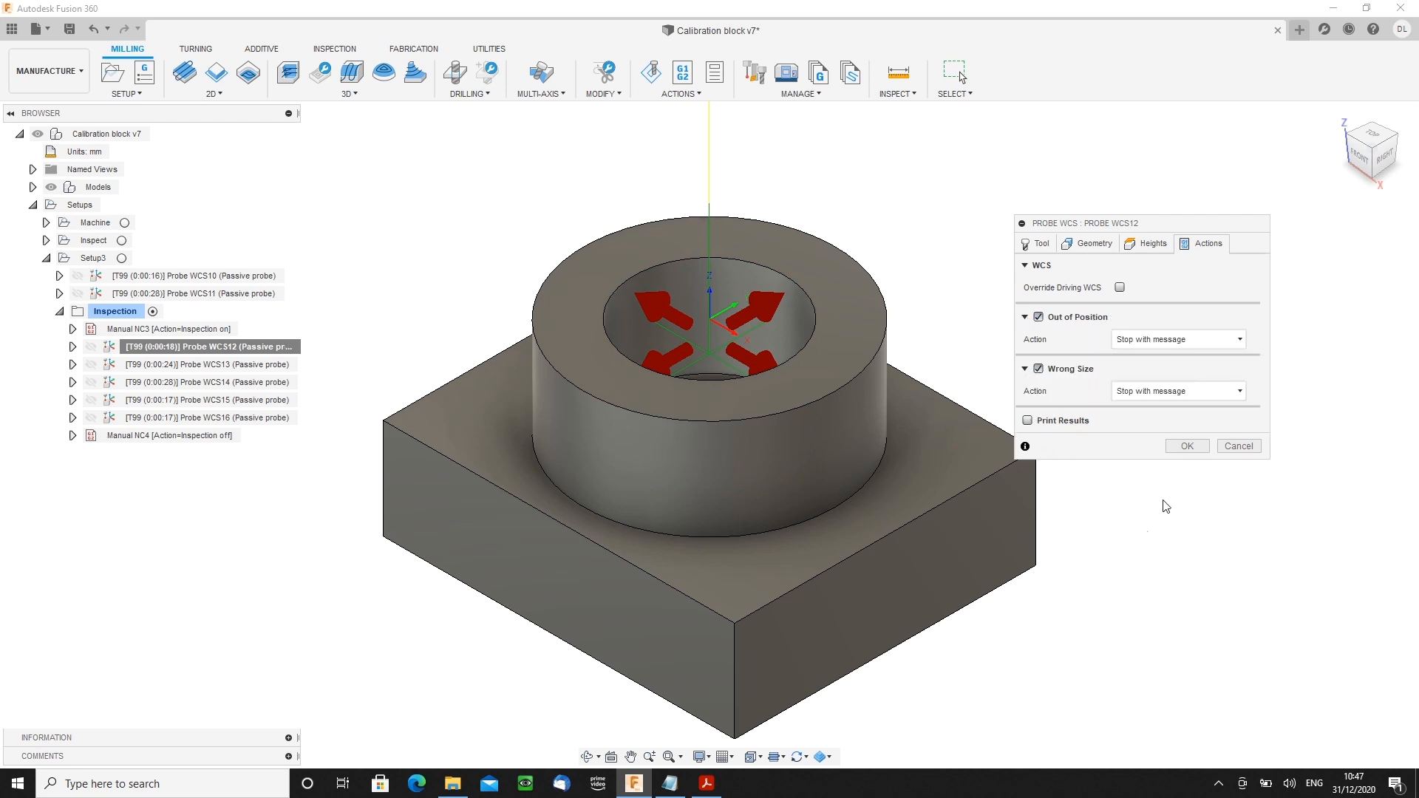
click(1185, 445)
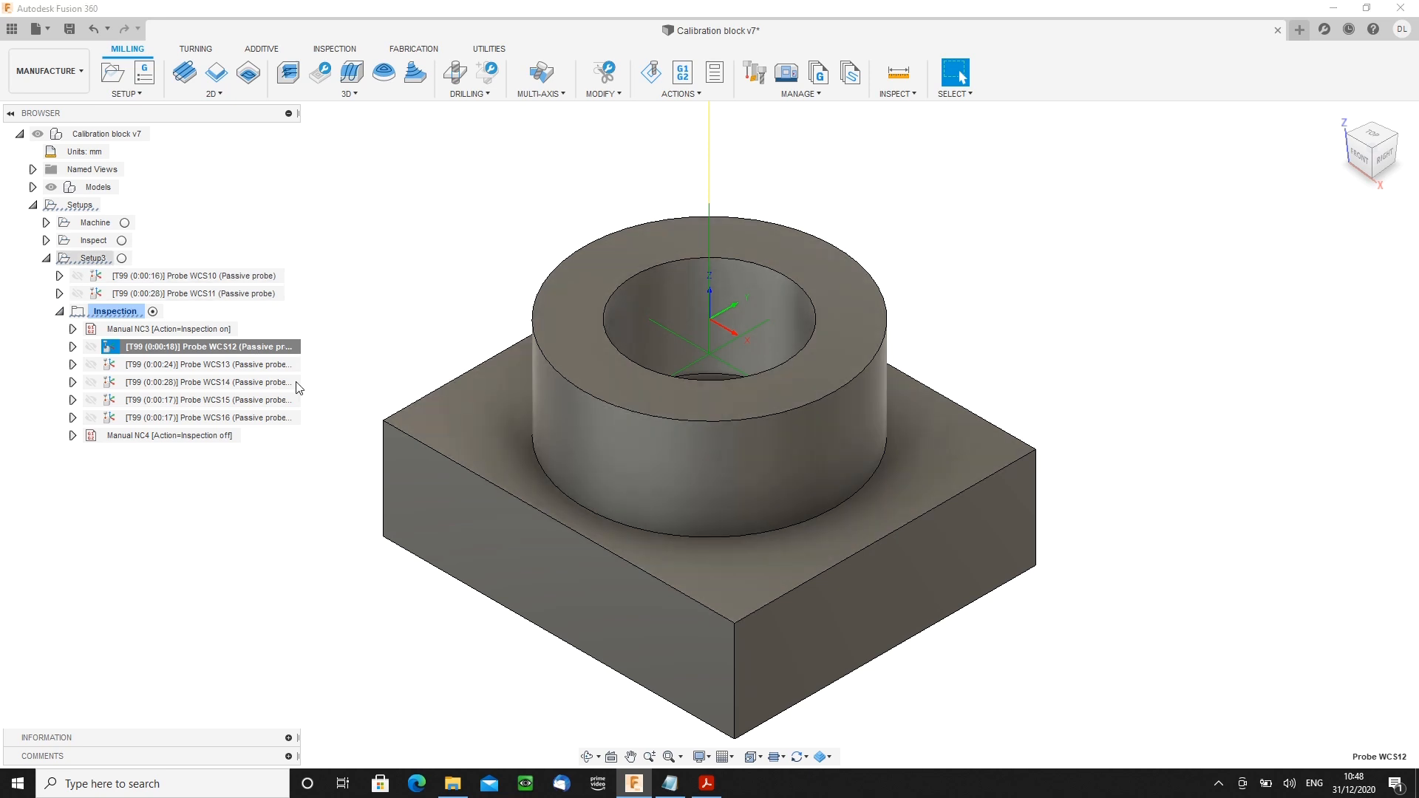
click(95, 257)
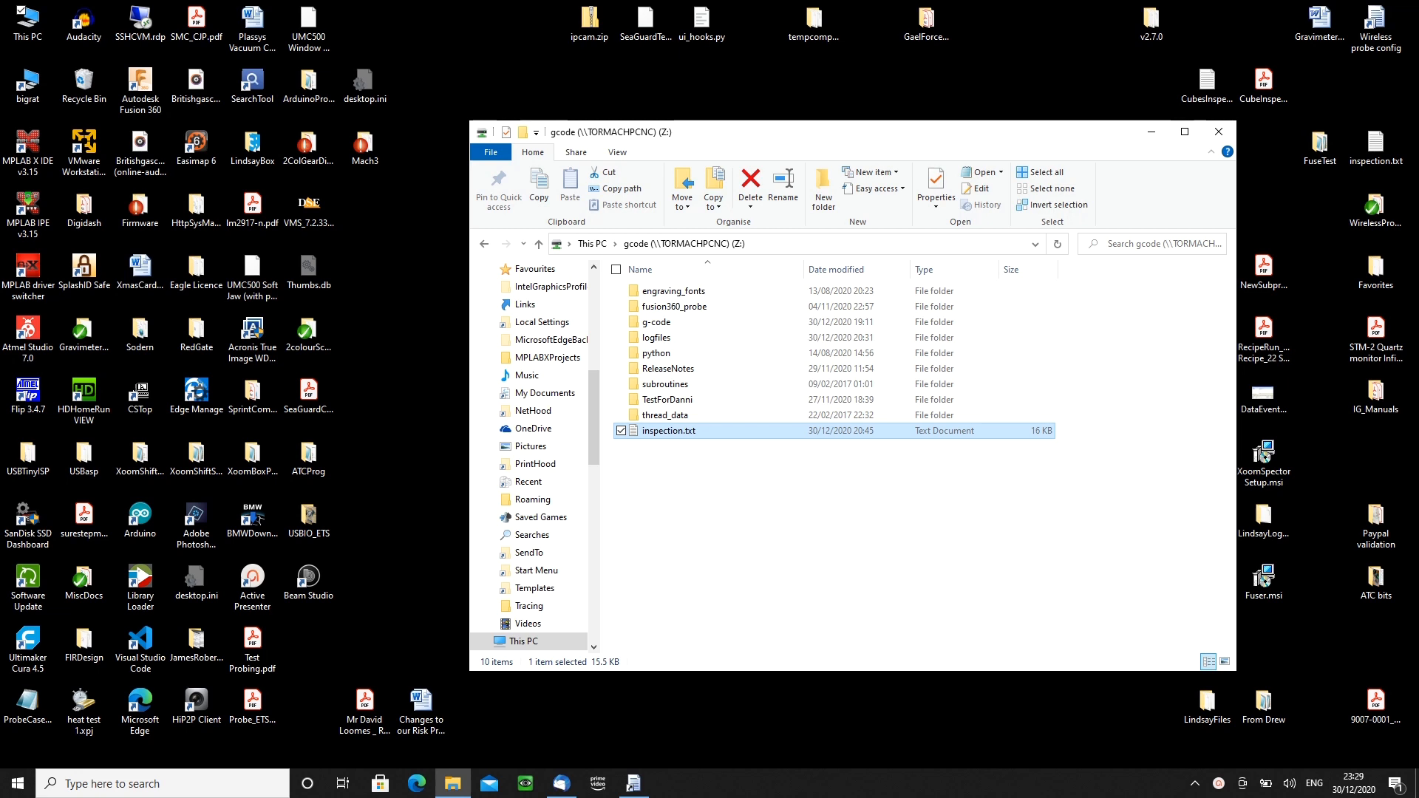
mouse_move(1266, 636)
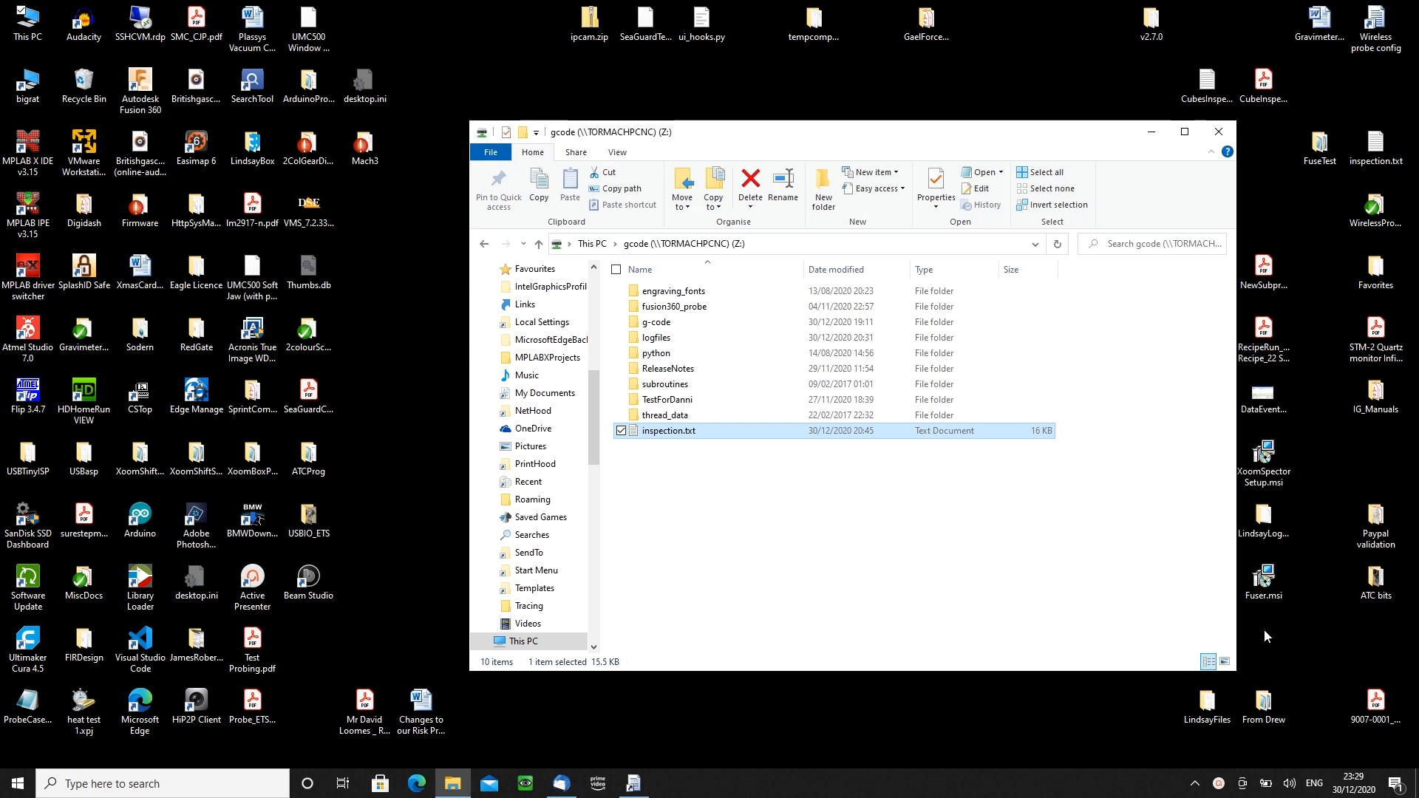
mouse_move(641, 432)
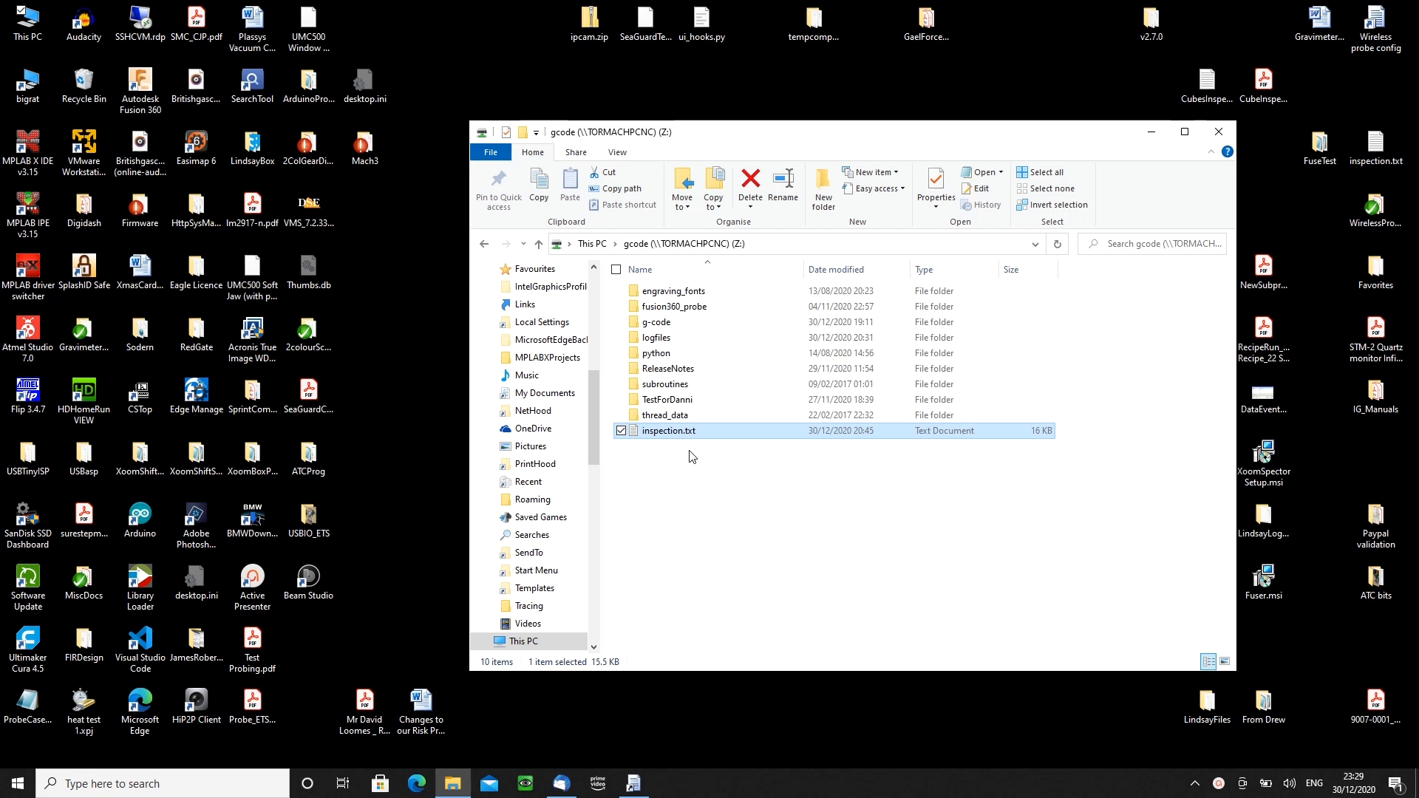
mouse_move(735, 509)
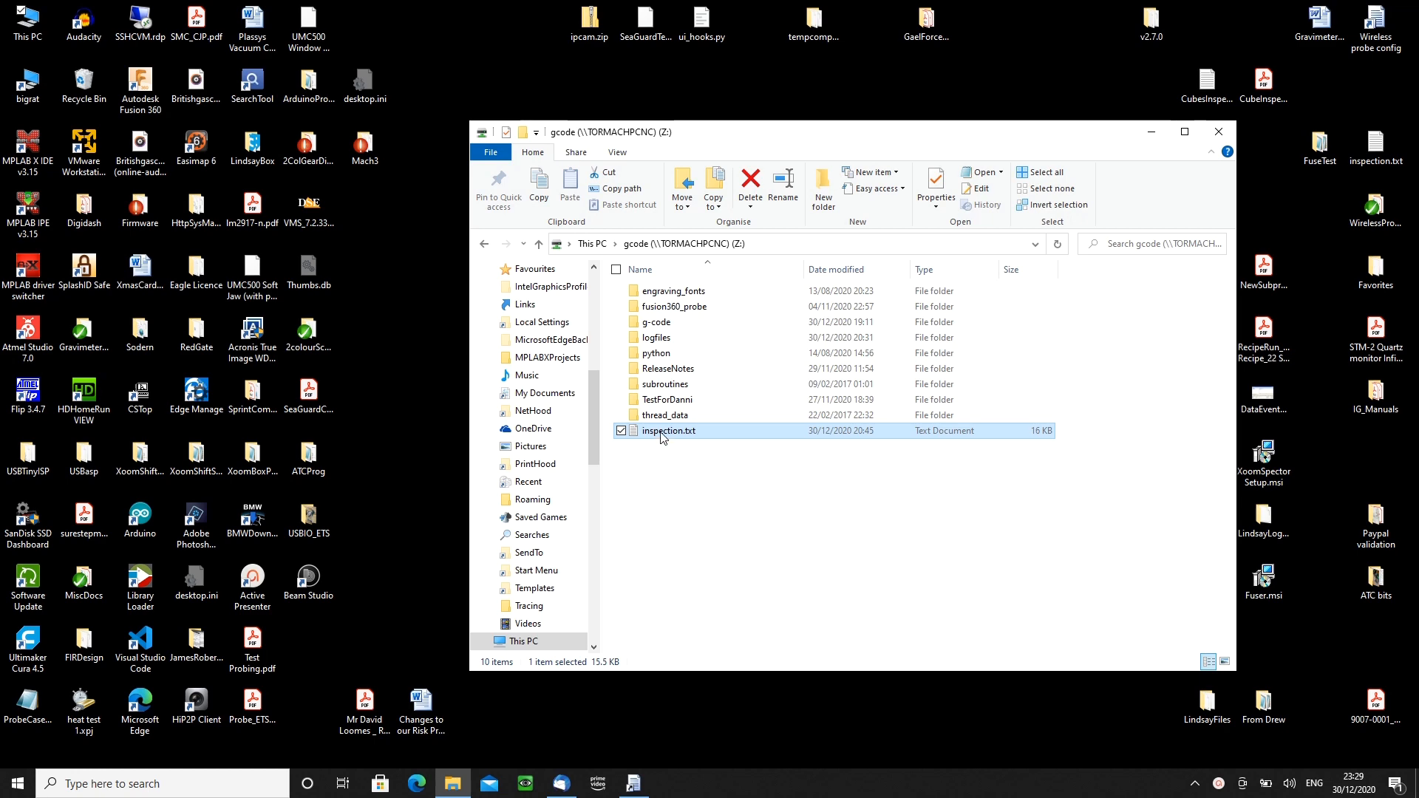
- Read through inspection.txt in Notepad, picking out the latest run's program name and timestamp
double_click(667, 431)
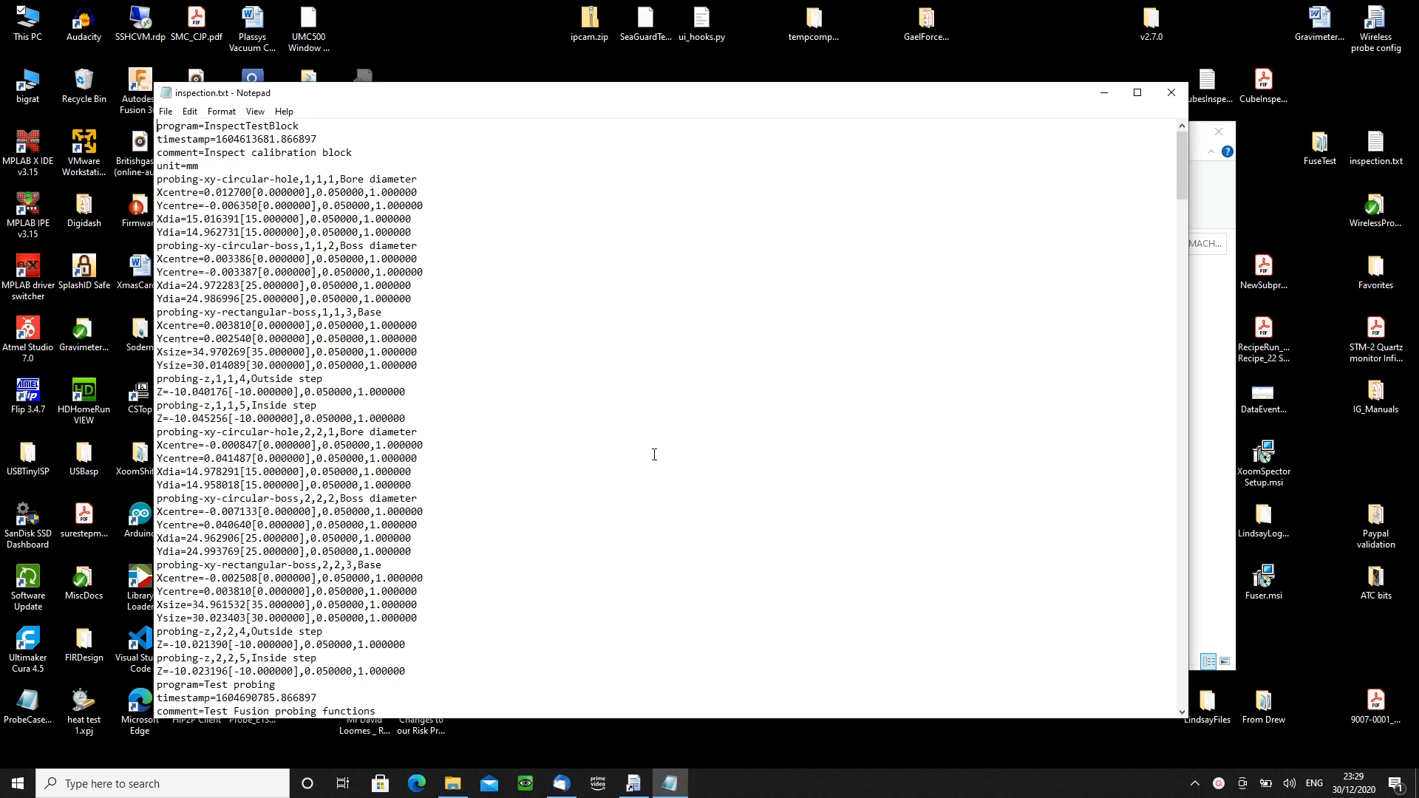
mouse_move(886, 394)
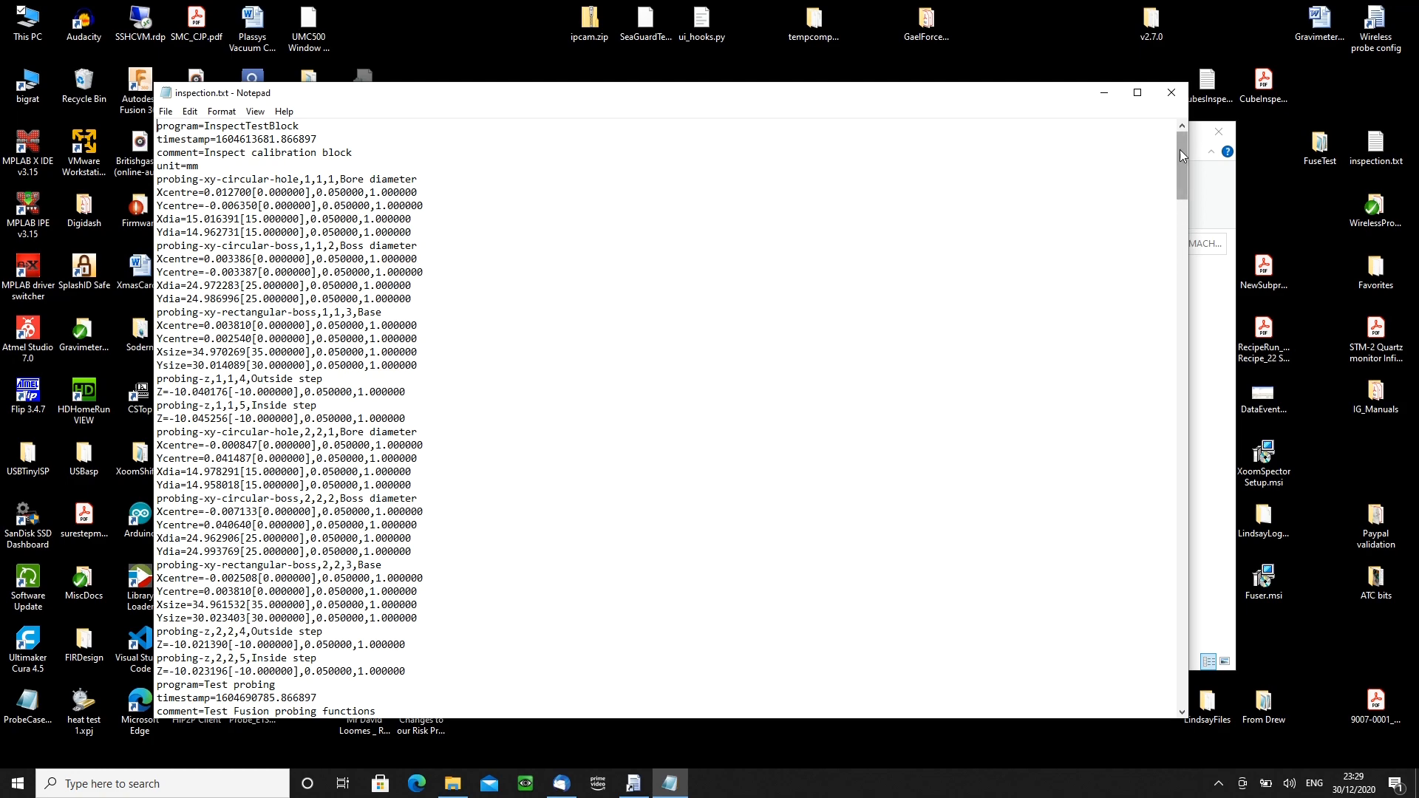
scroll(down, 3)
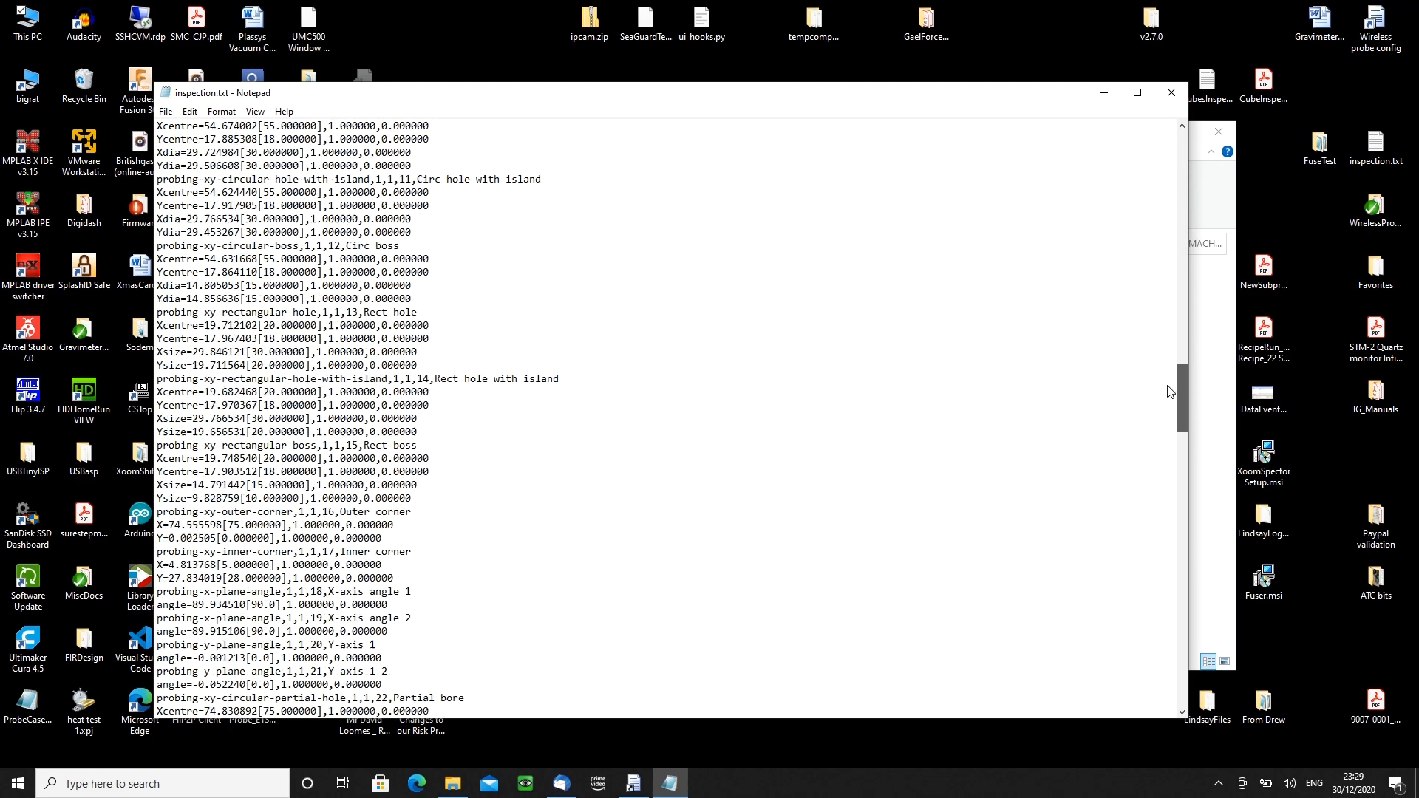
scroll(down, 3)
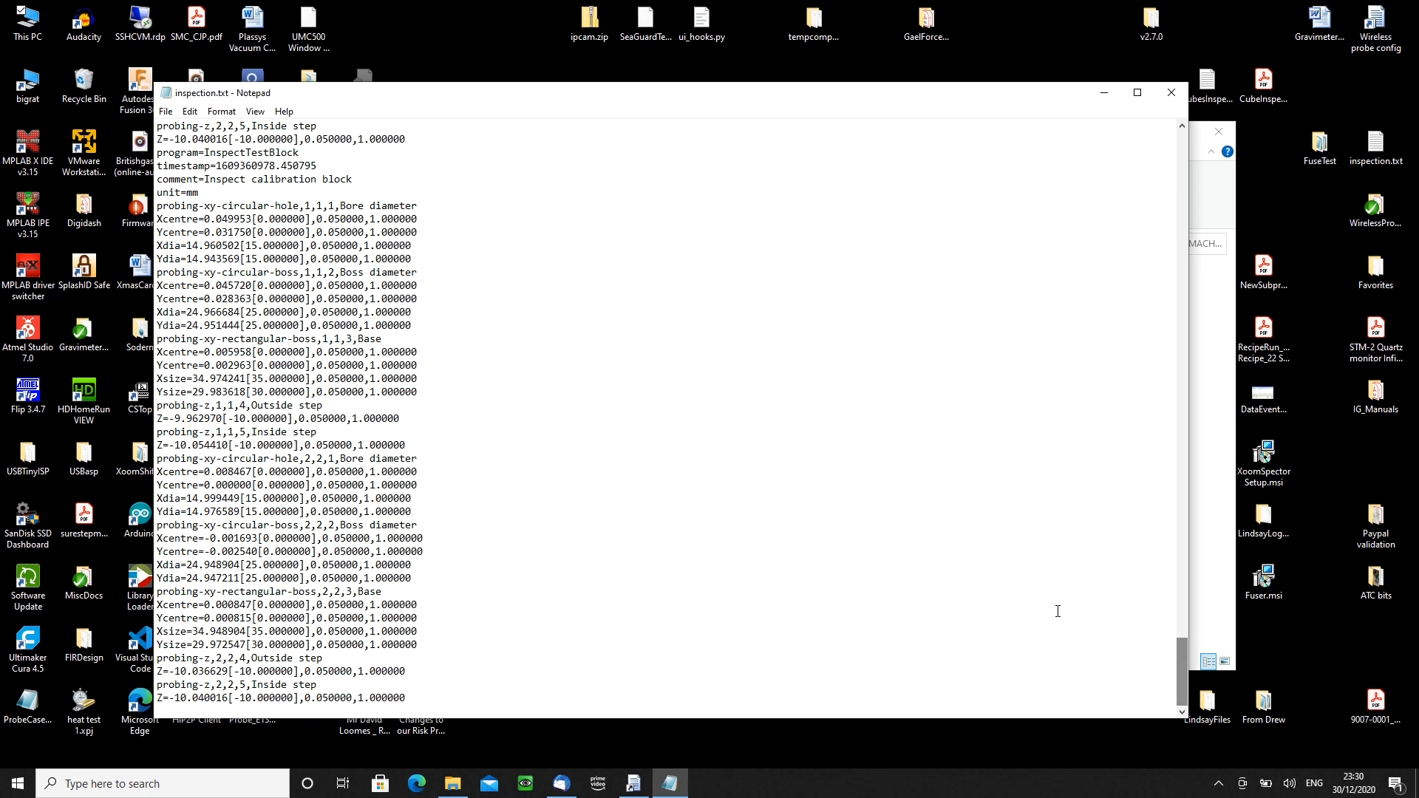
mouse_move(905, 571)
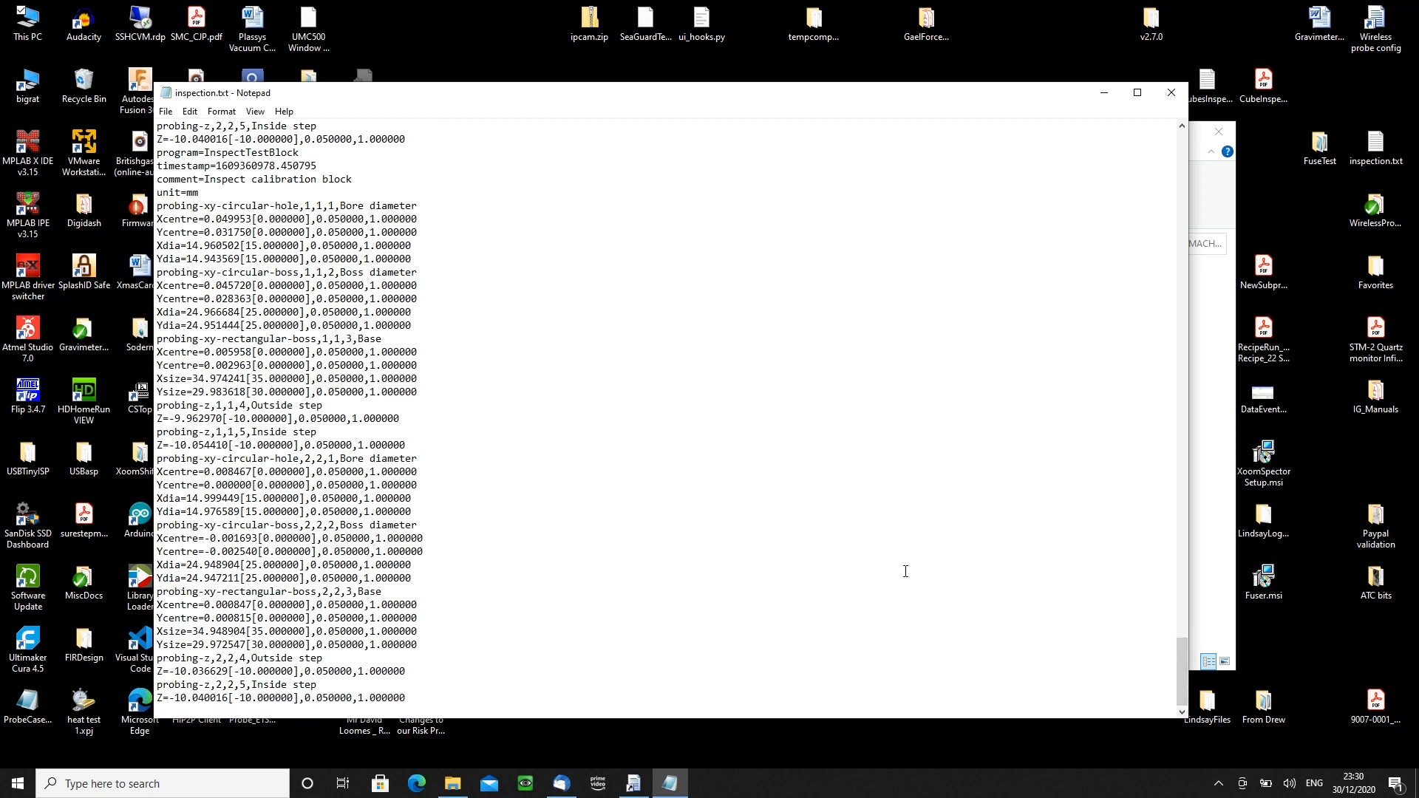
mouse_move(645, 378)
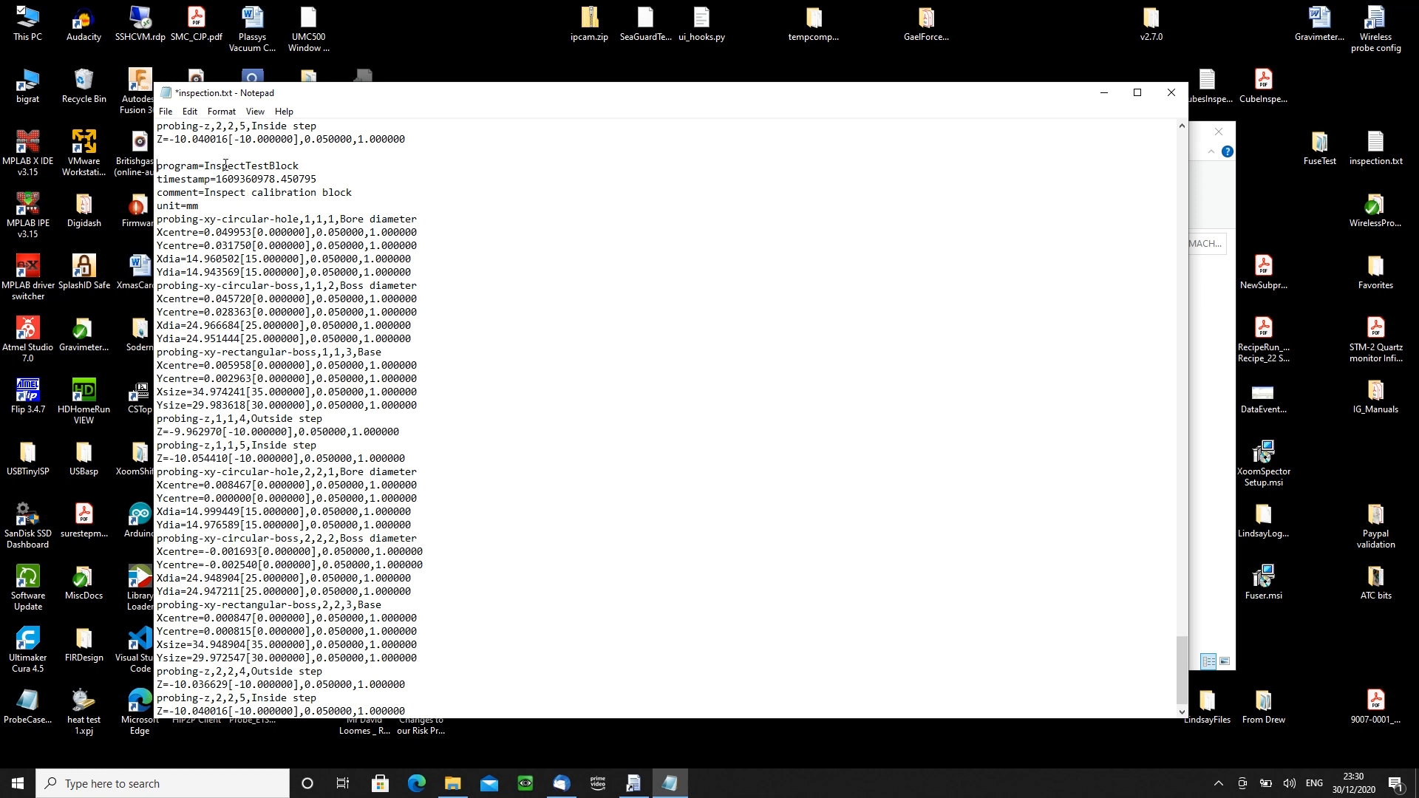
double_click(226, 165)
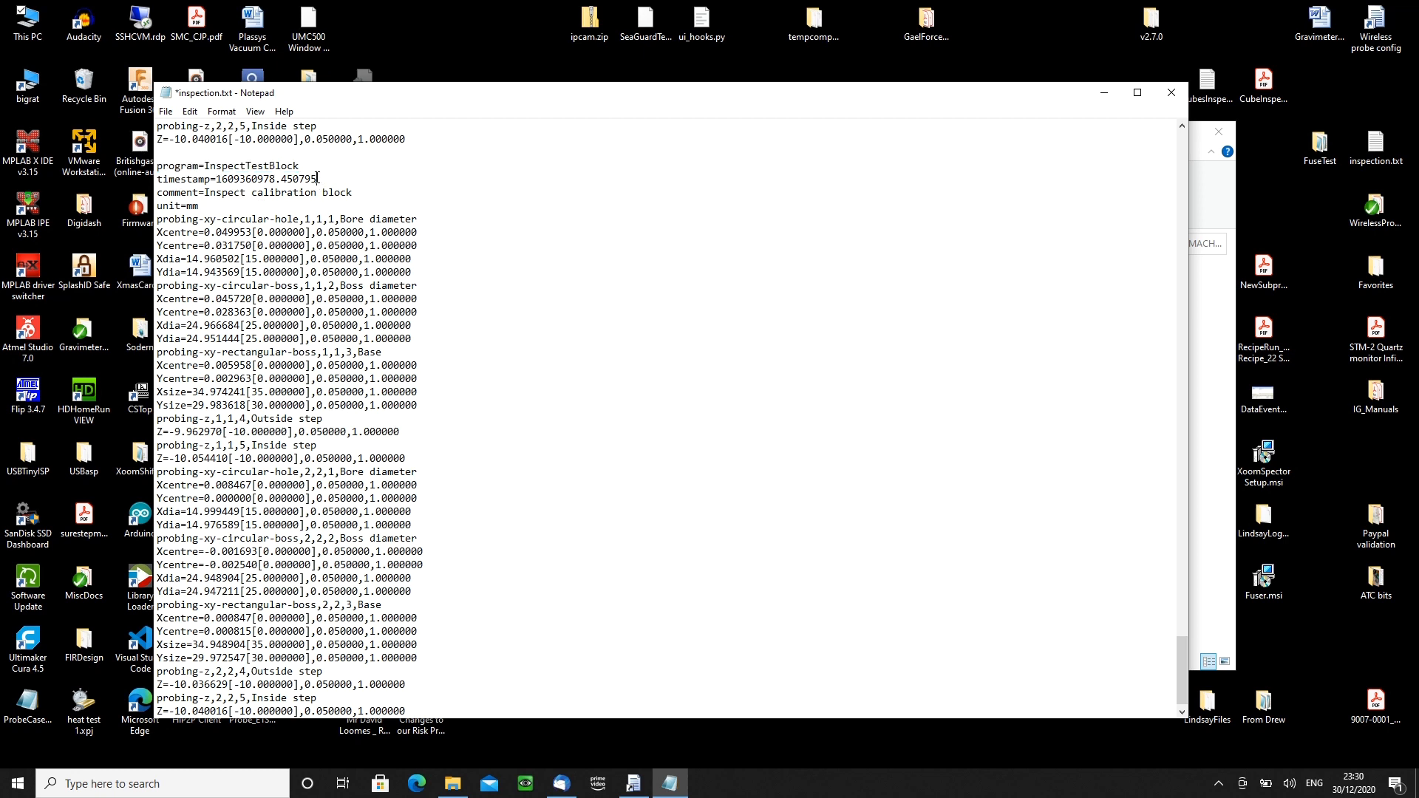
double_click(235, 179)
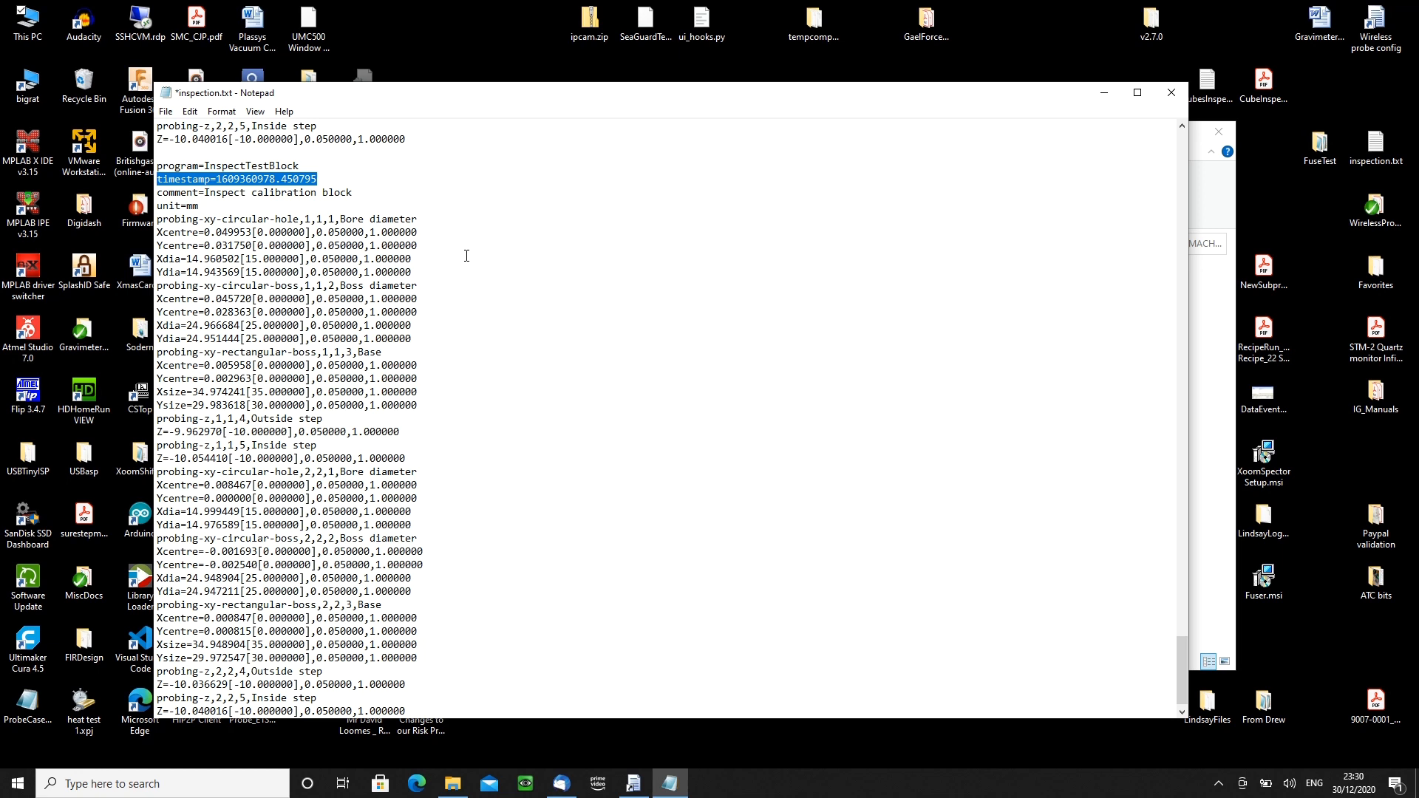
mouse_move(354, 192)
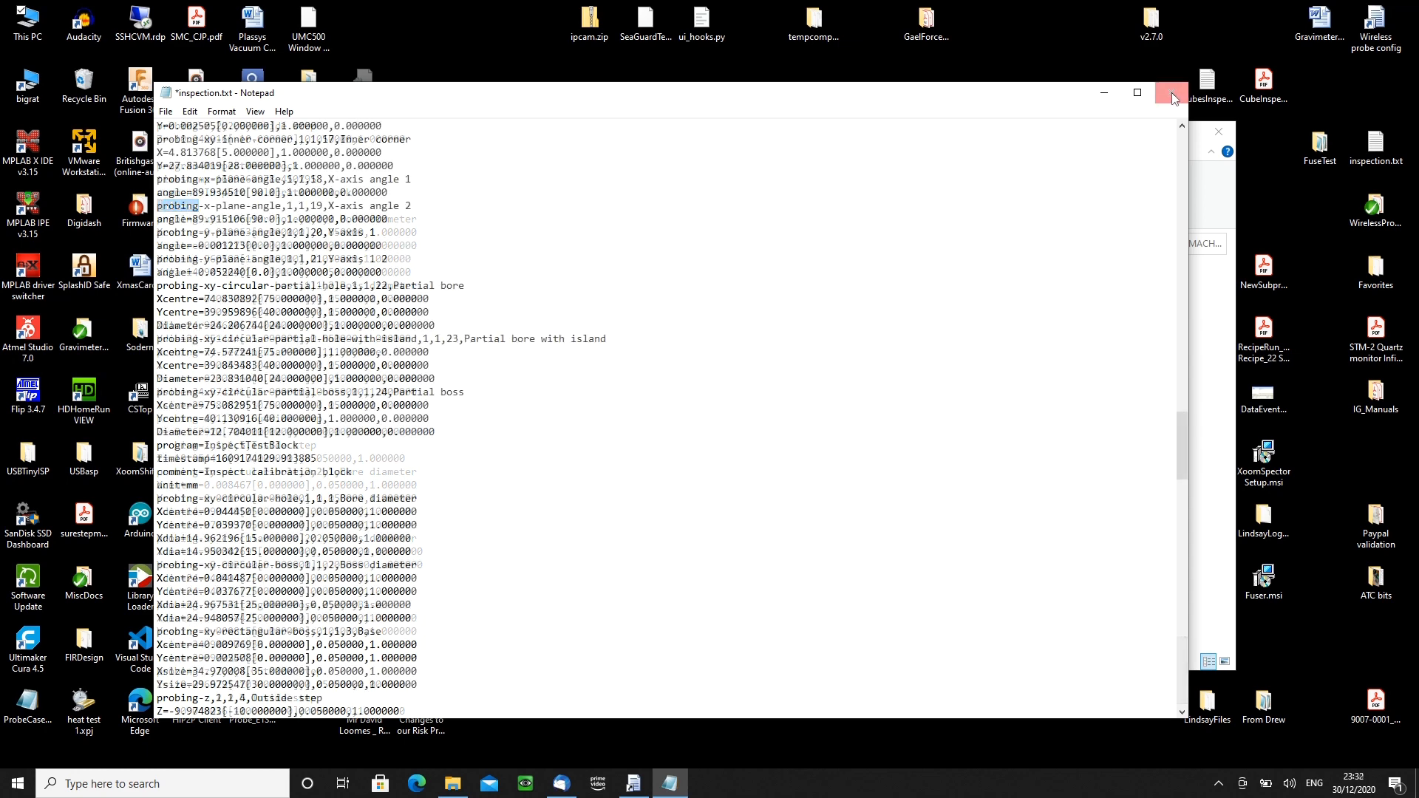
- Close inspection.txt without saving any edits
click(1171, 91)
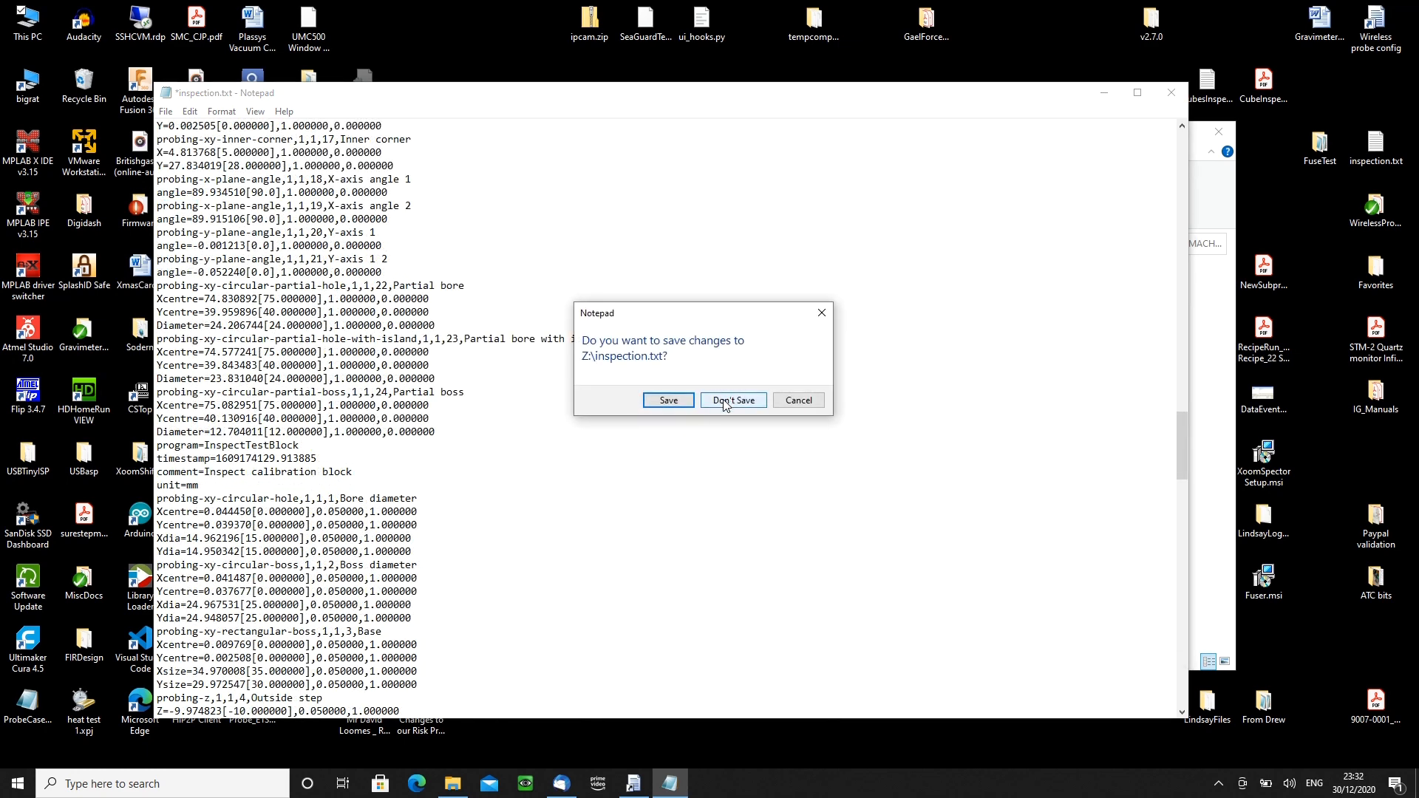
click(732, 401)
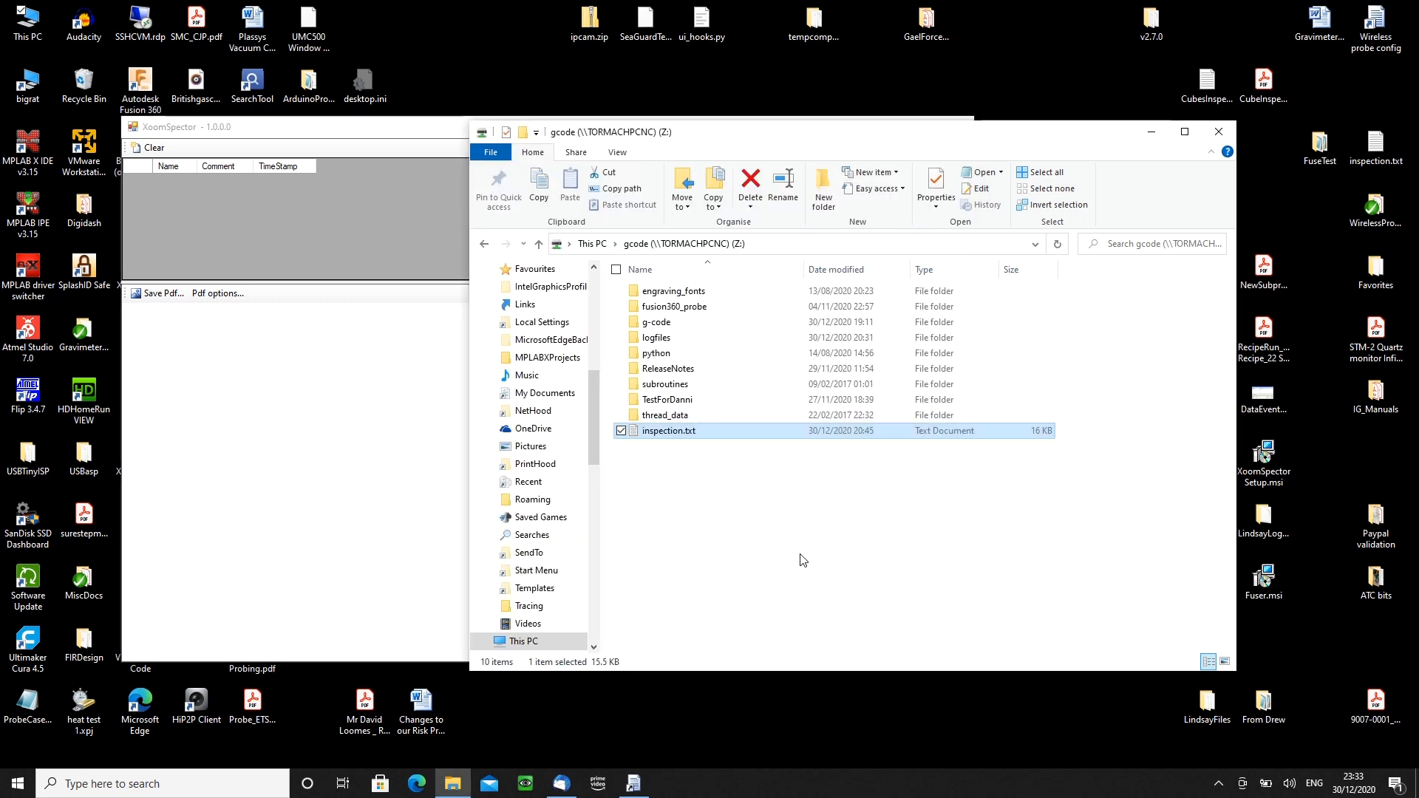
mouse_move(808, 564)
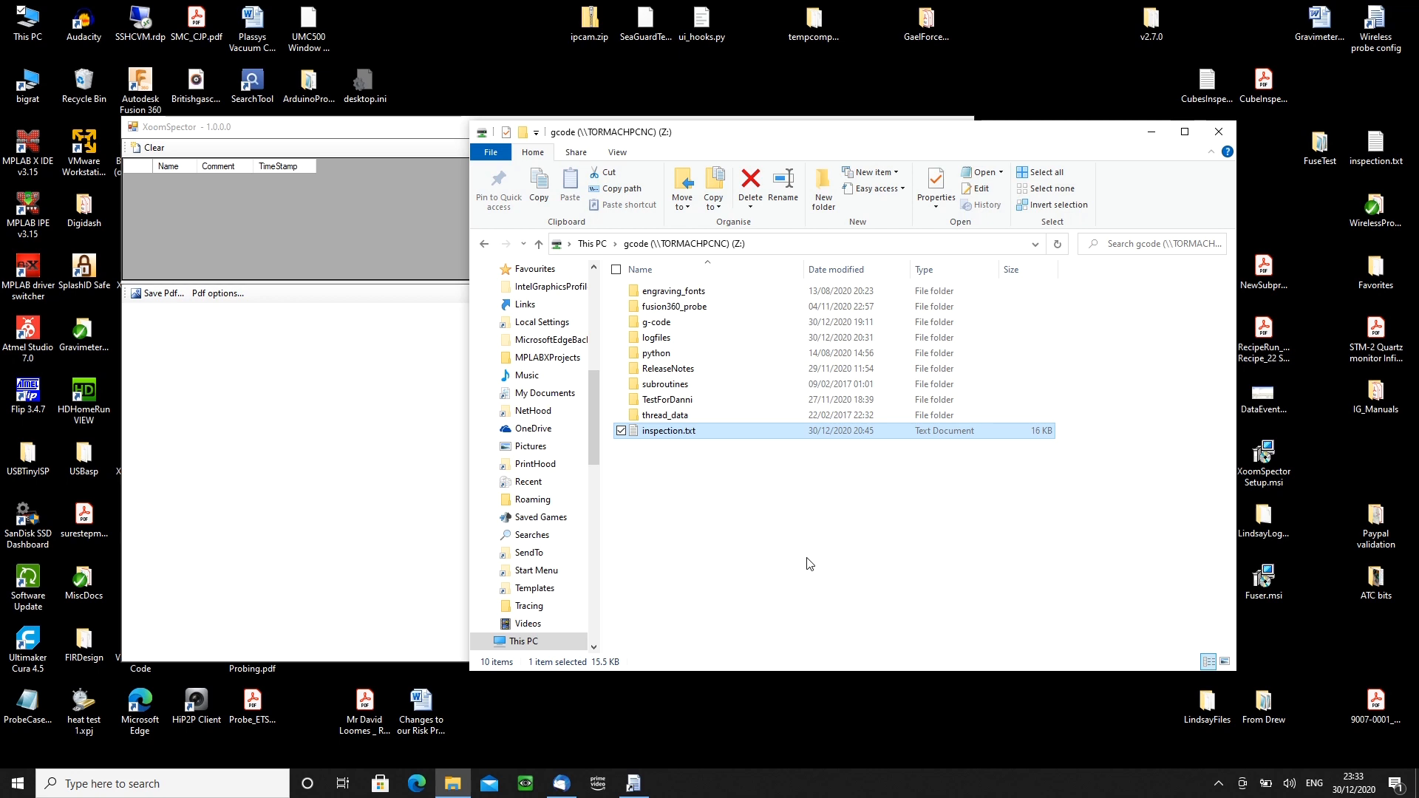
mouse_move(804, 560)
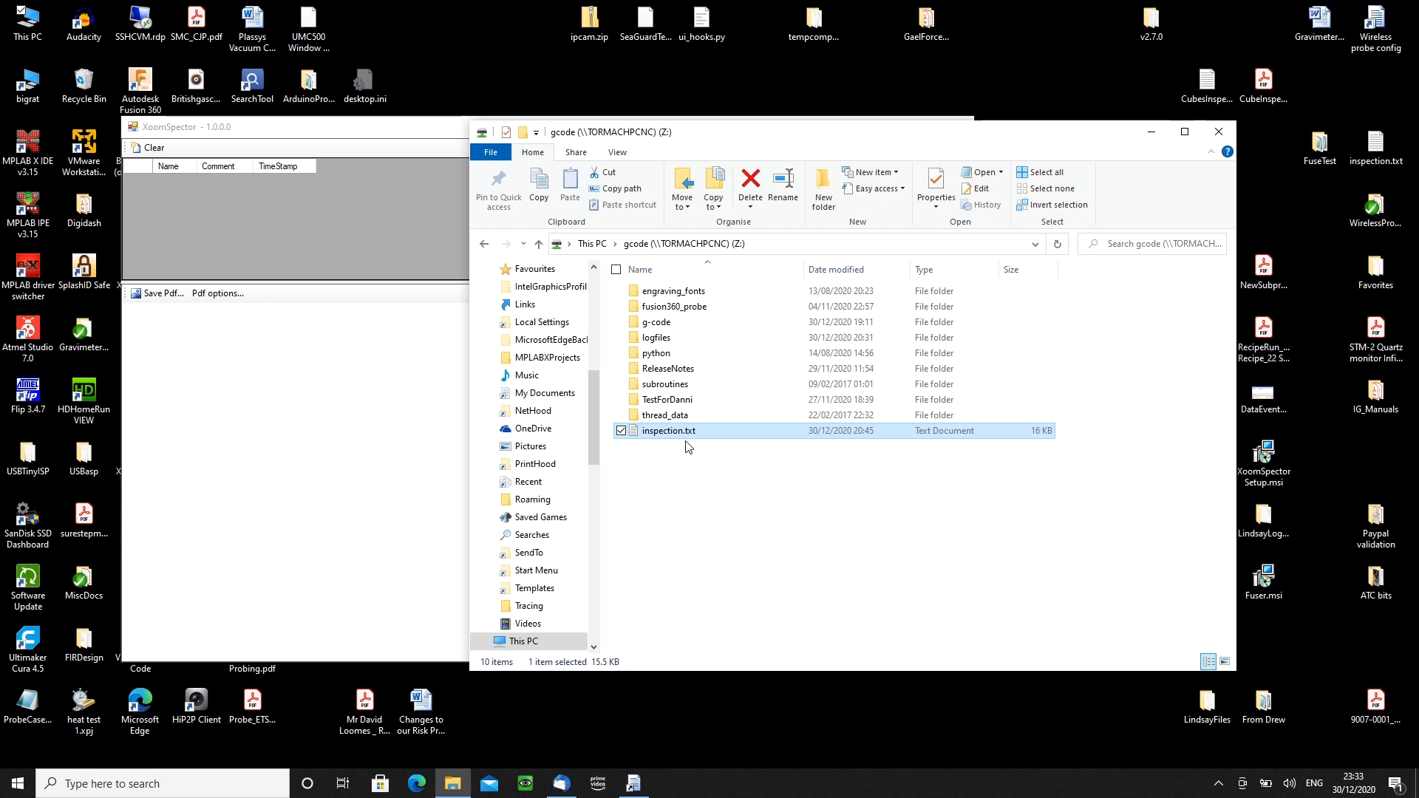
mouse_move(679, 439)
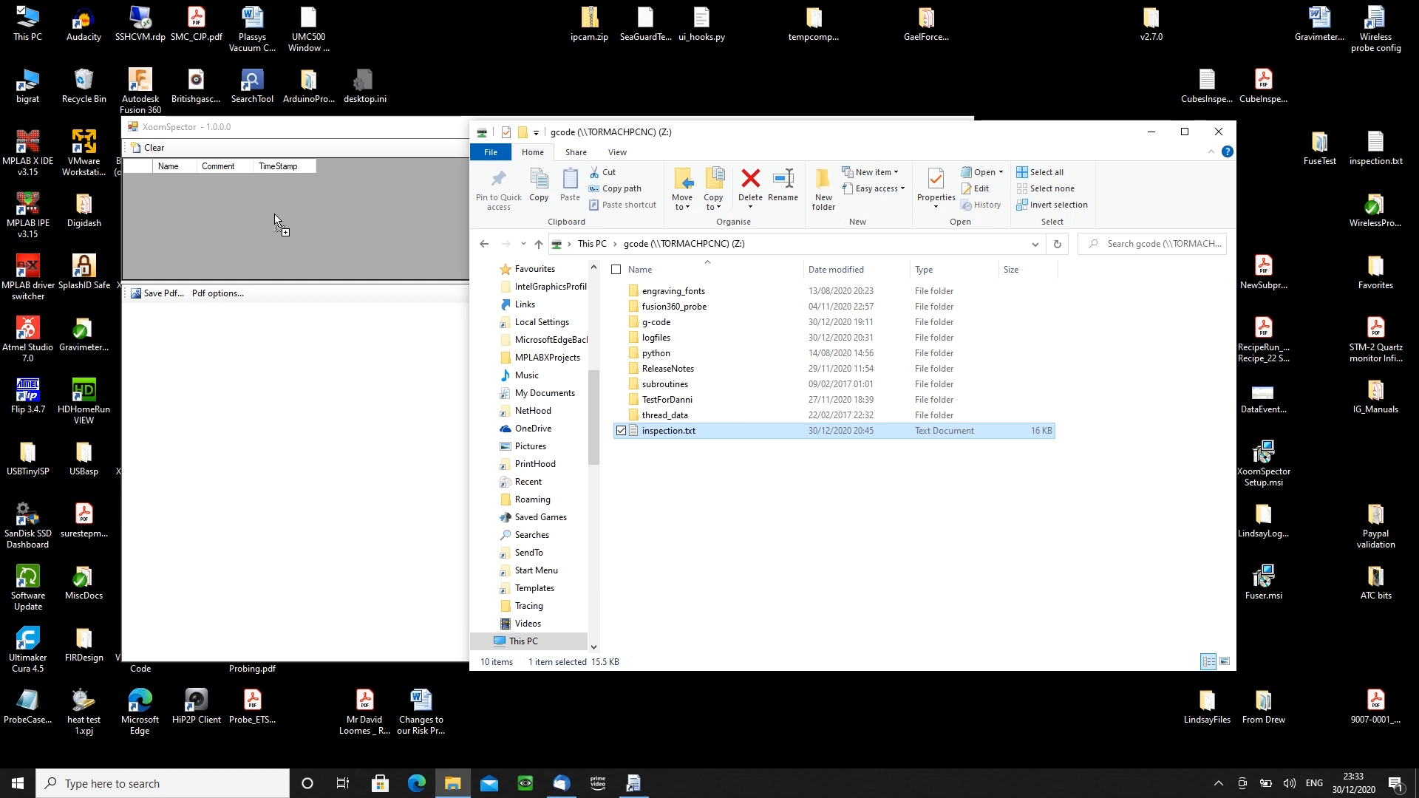
- Drop inspection.txt into XoomSpector's empty results list
click(185, 181)
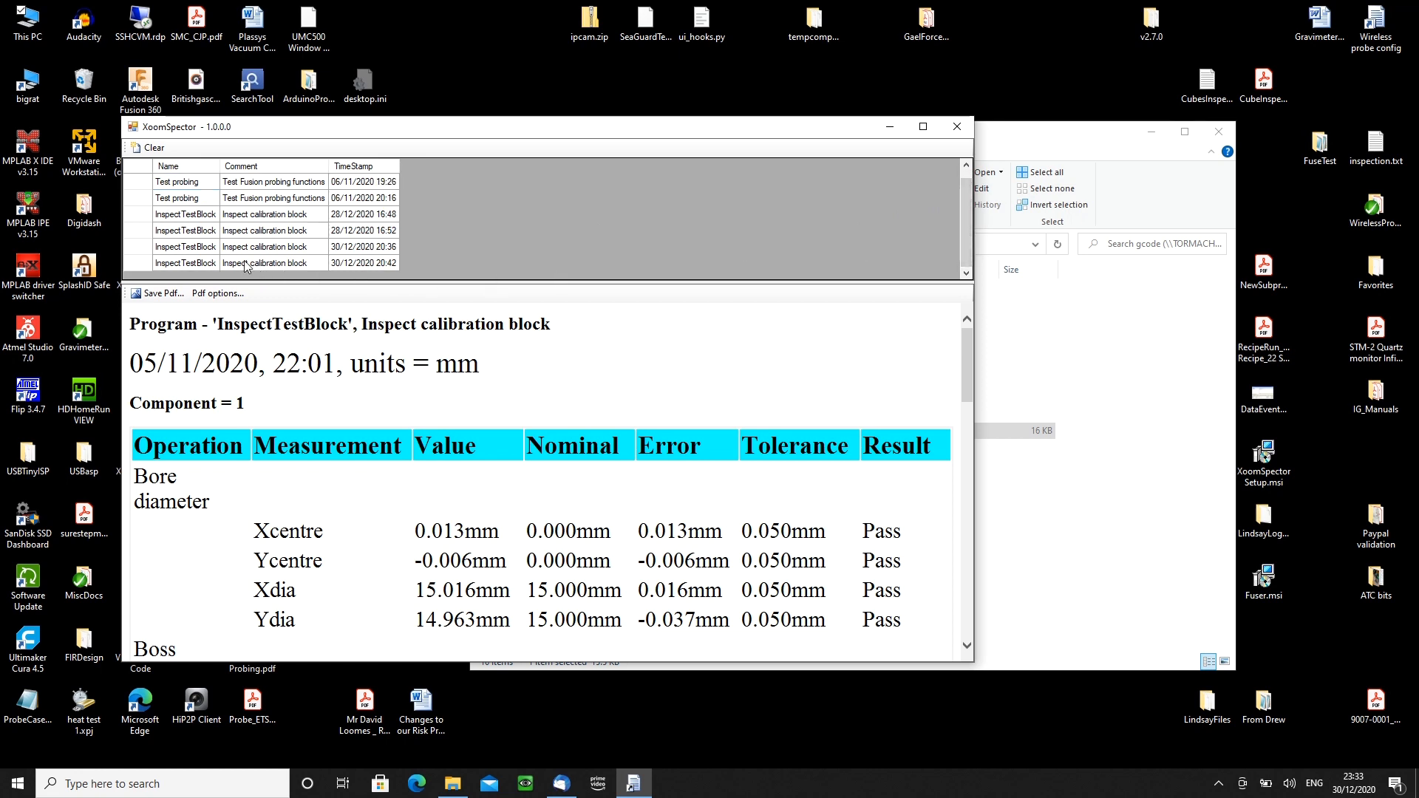
click(240, 247)
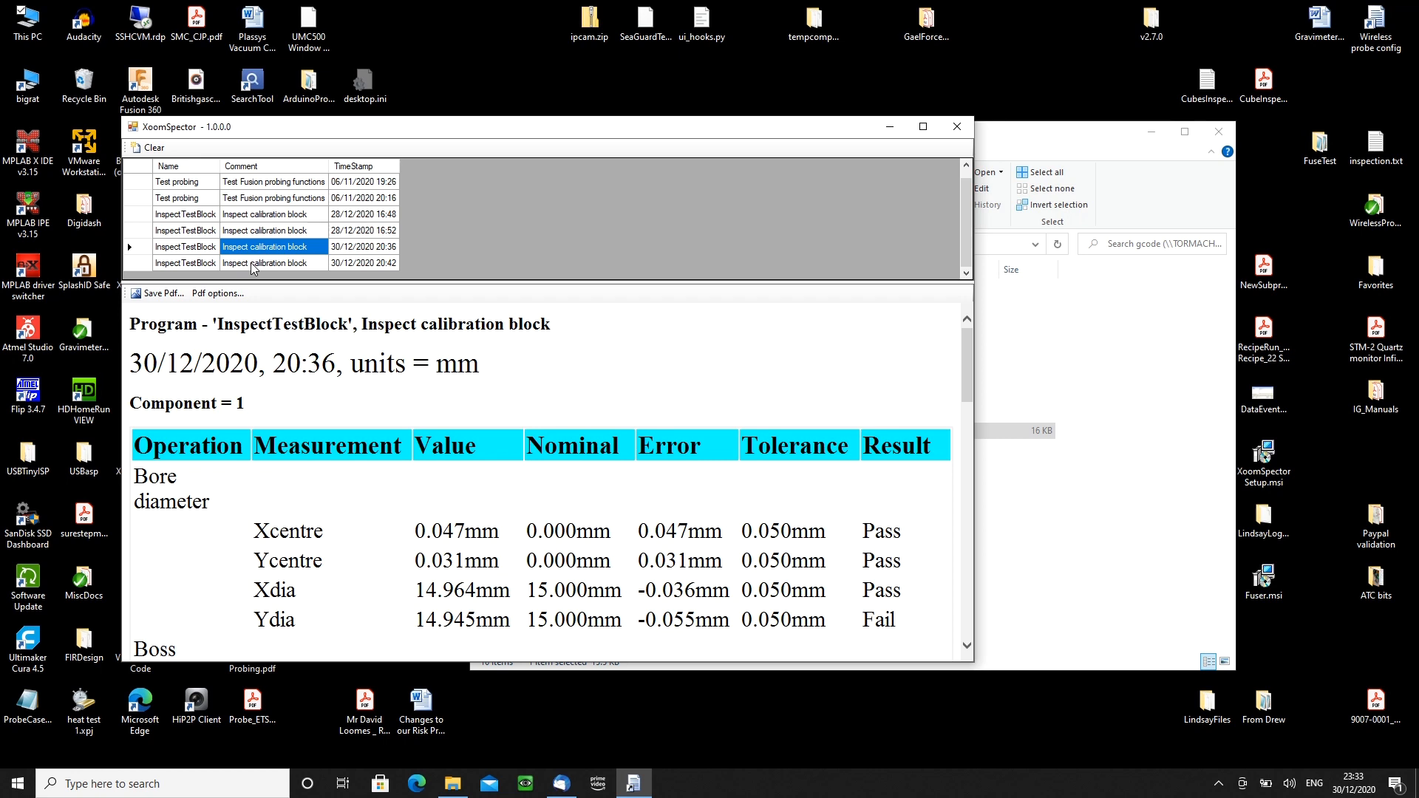
click(272, 264)
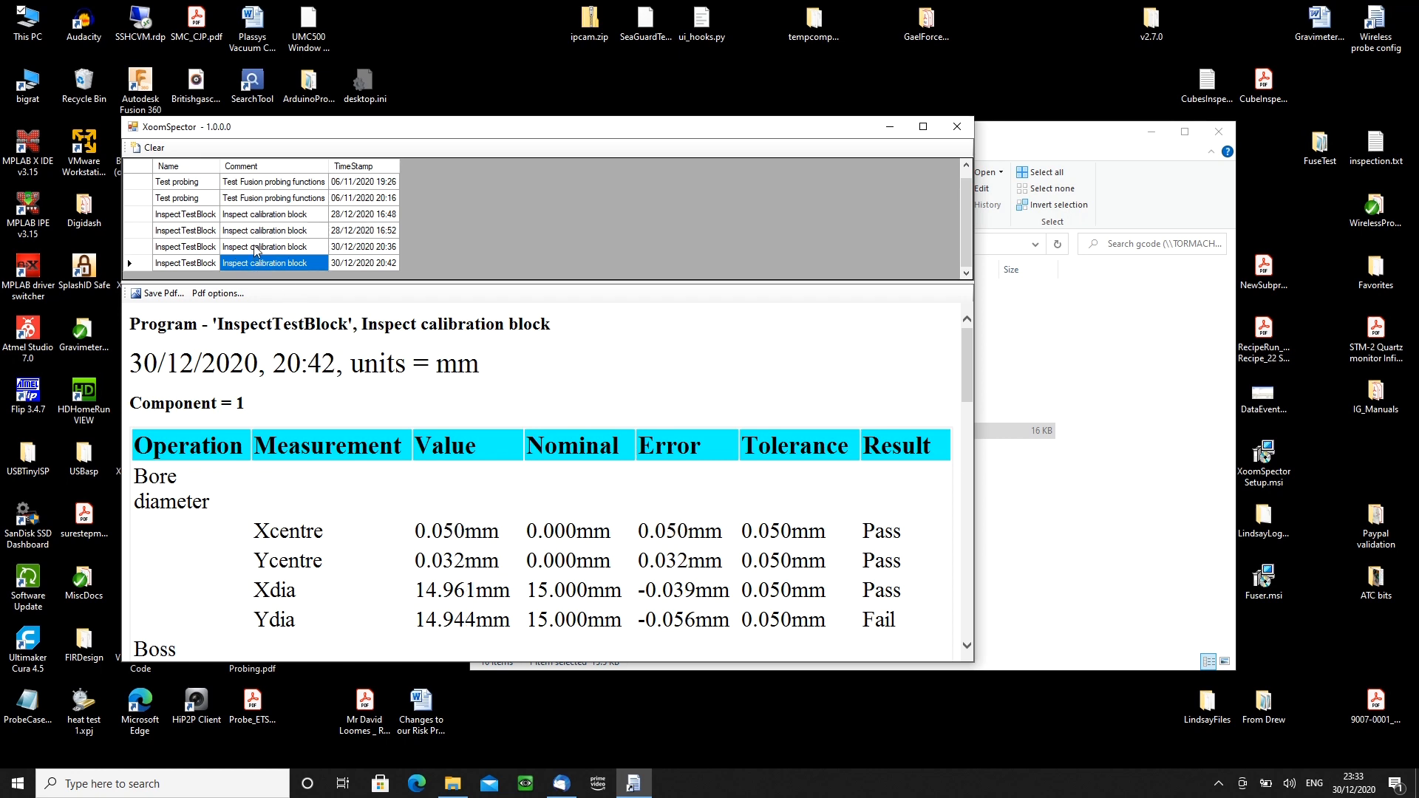
click(263, 247)
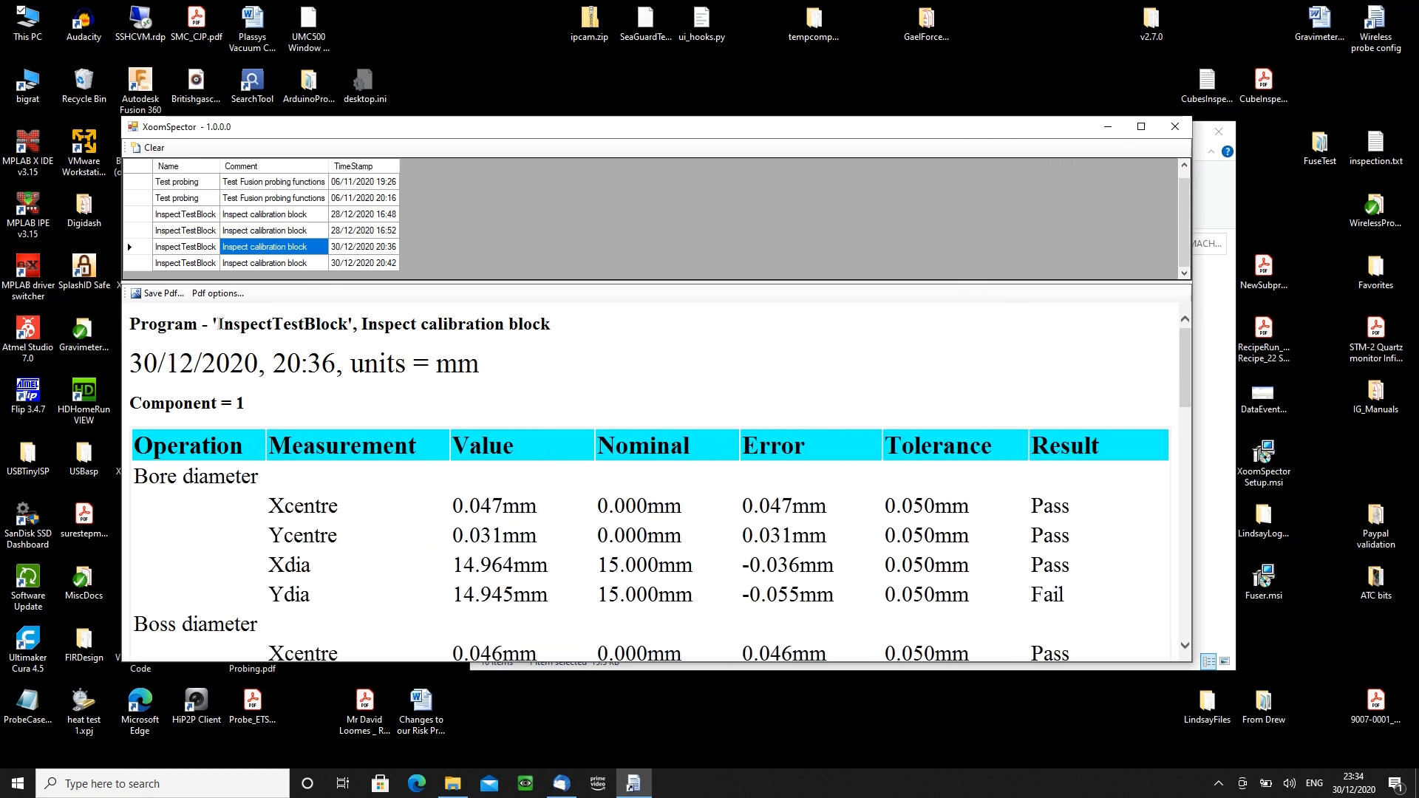
double_click(276, 324)
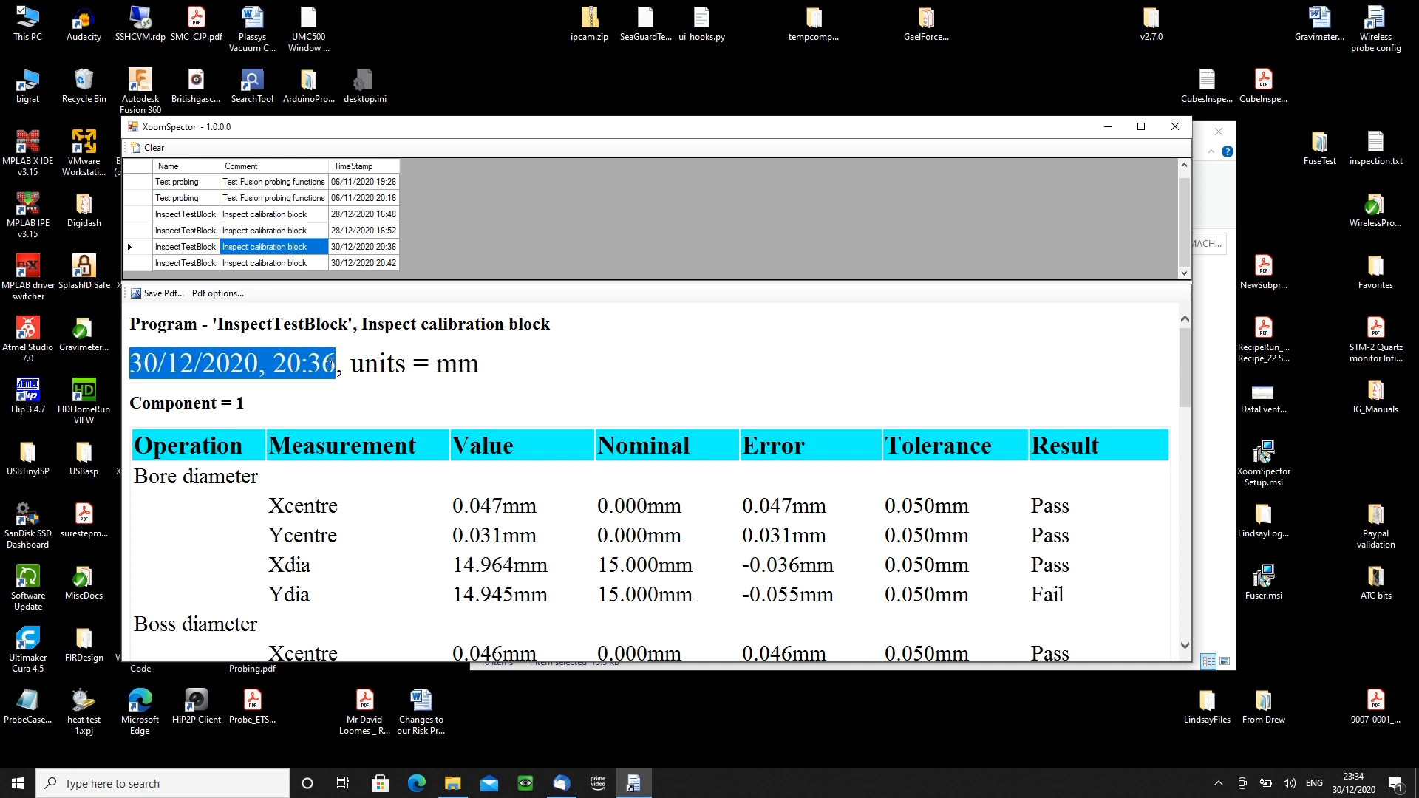
mouse_move(758, 356)
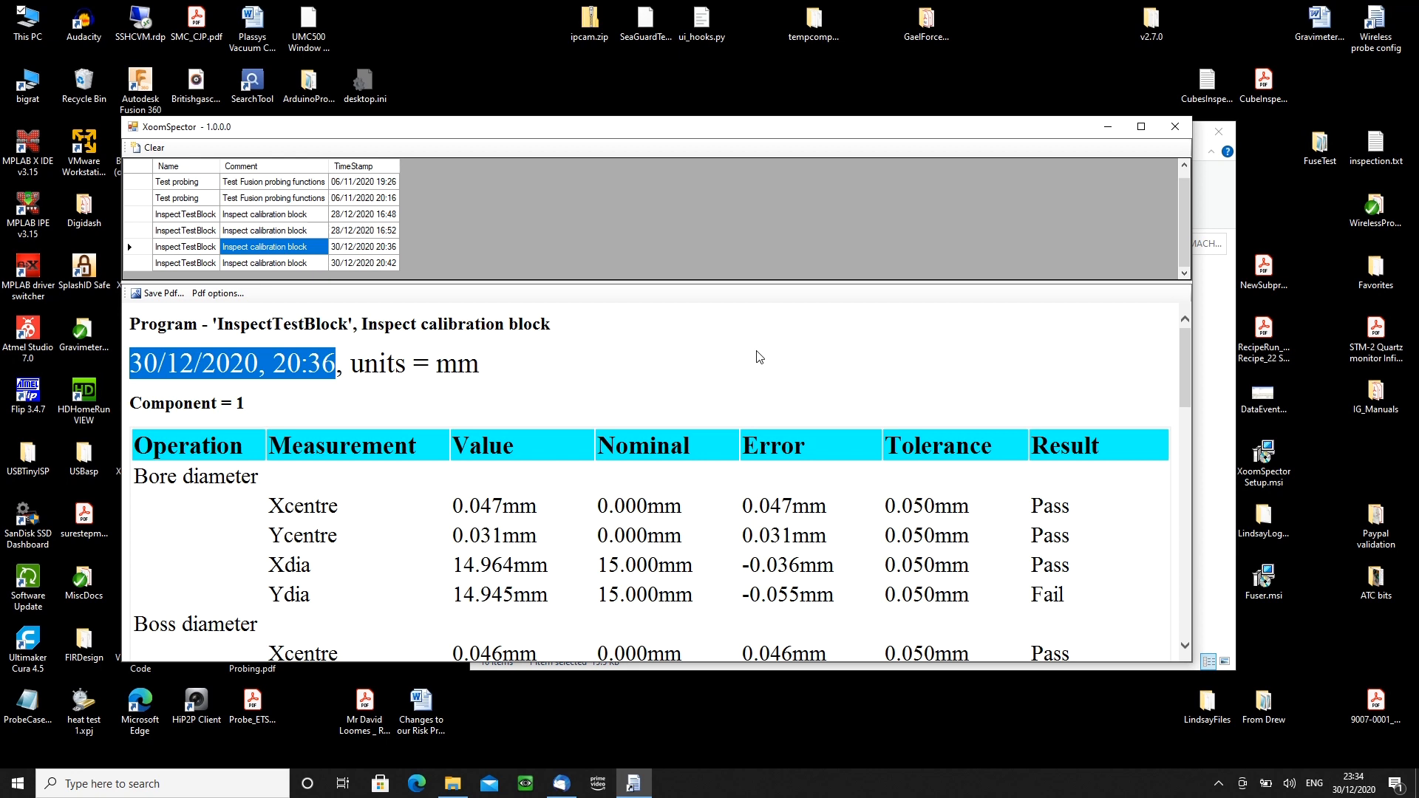
mouse_move(1052, 352)
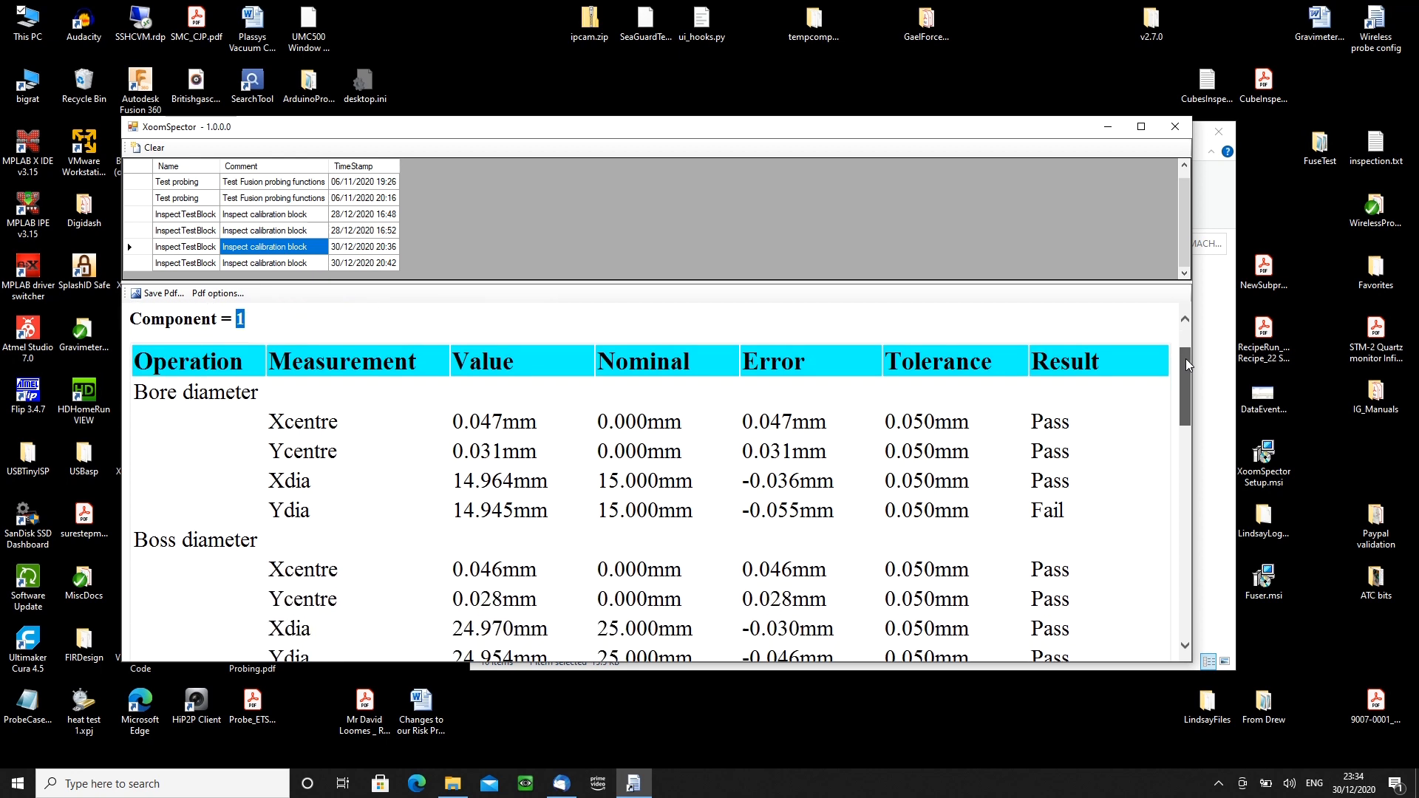
scroll(down, 3)
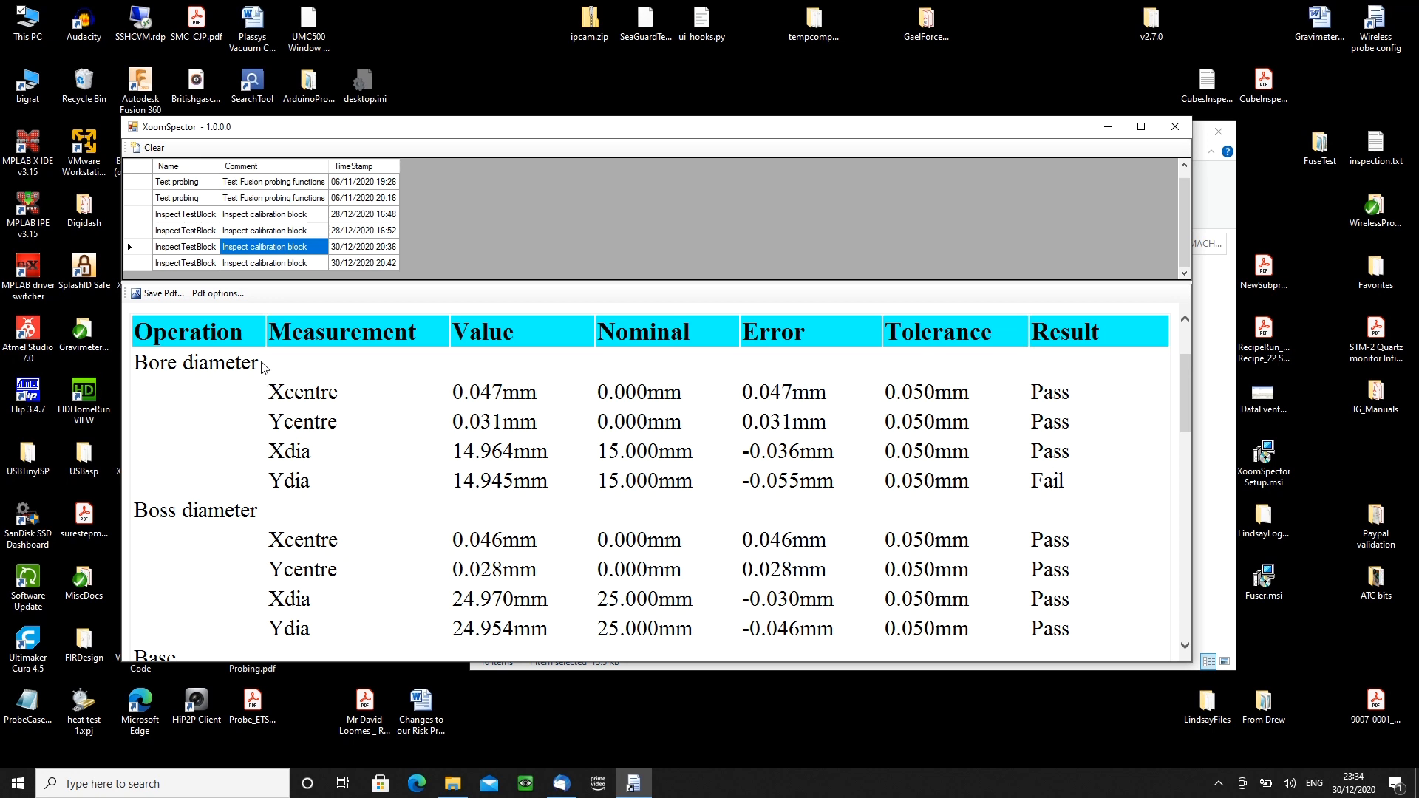
double_click(195, 362)
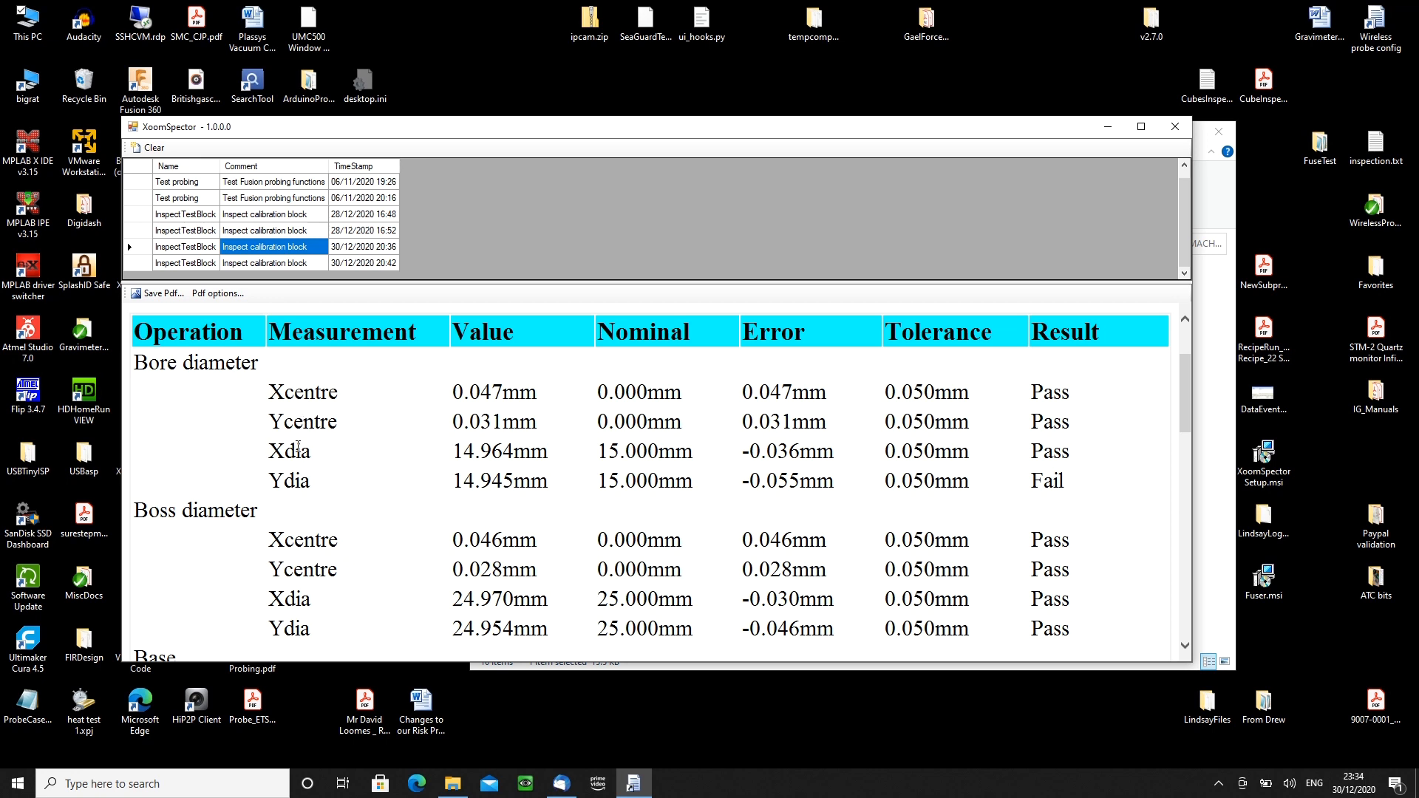
mouse_move(547, 396)
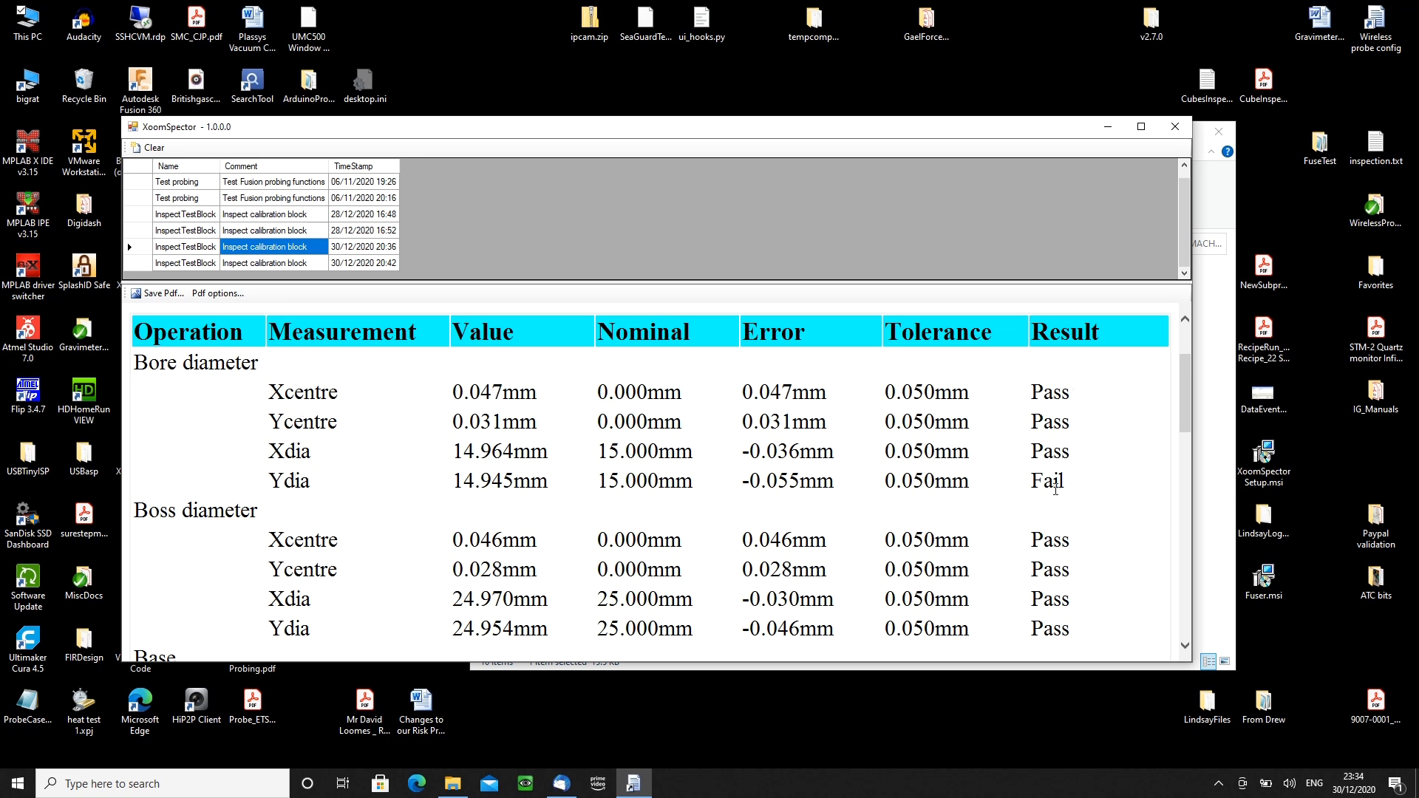
mouse_move(1183, 384)
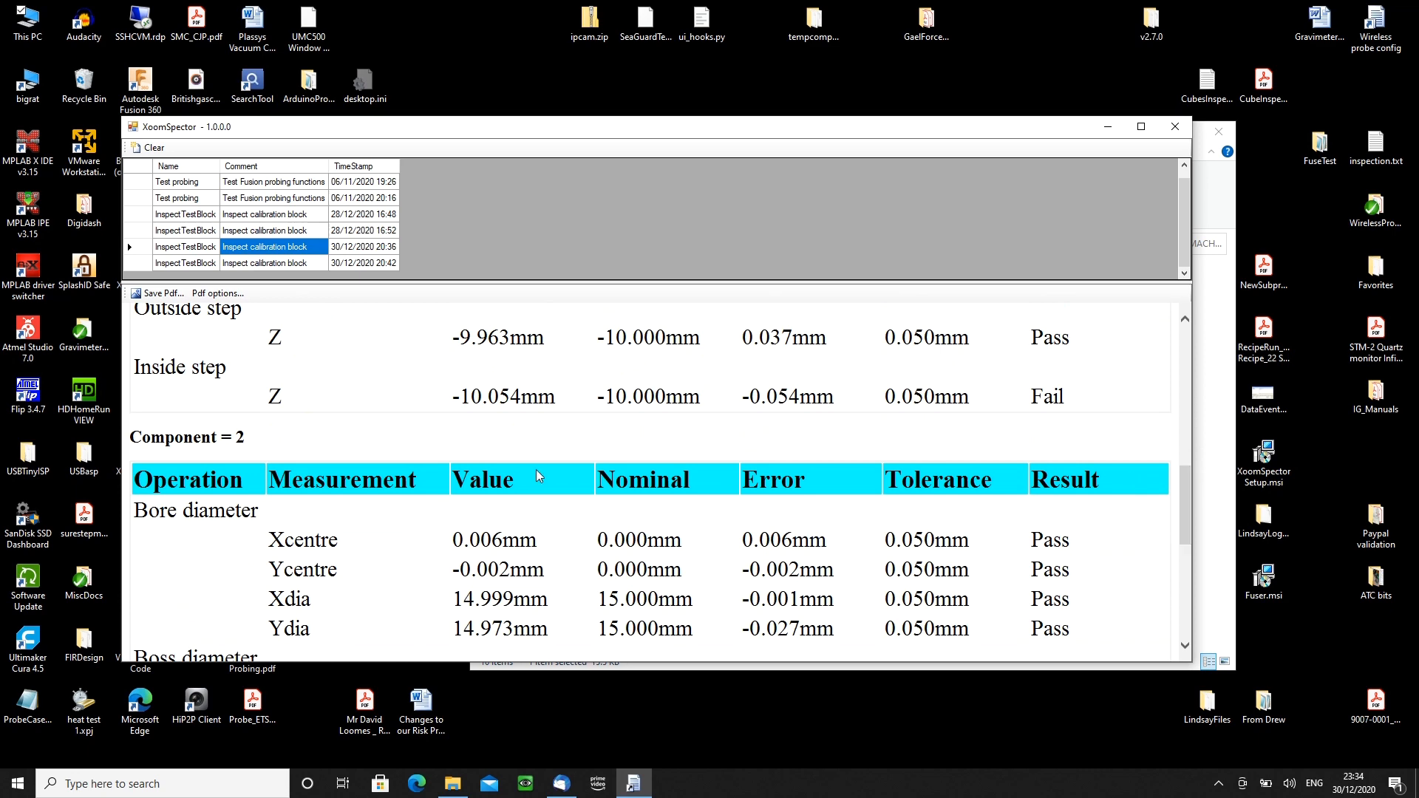
mouse_move(694, 437)
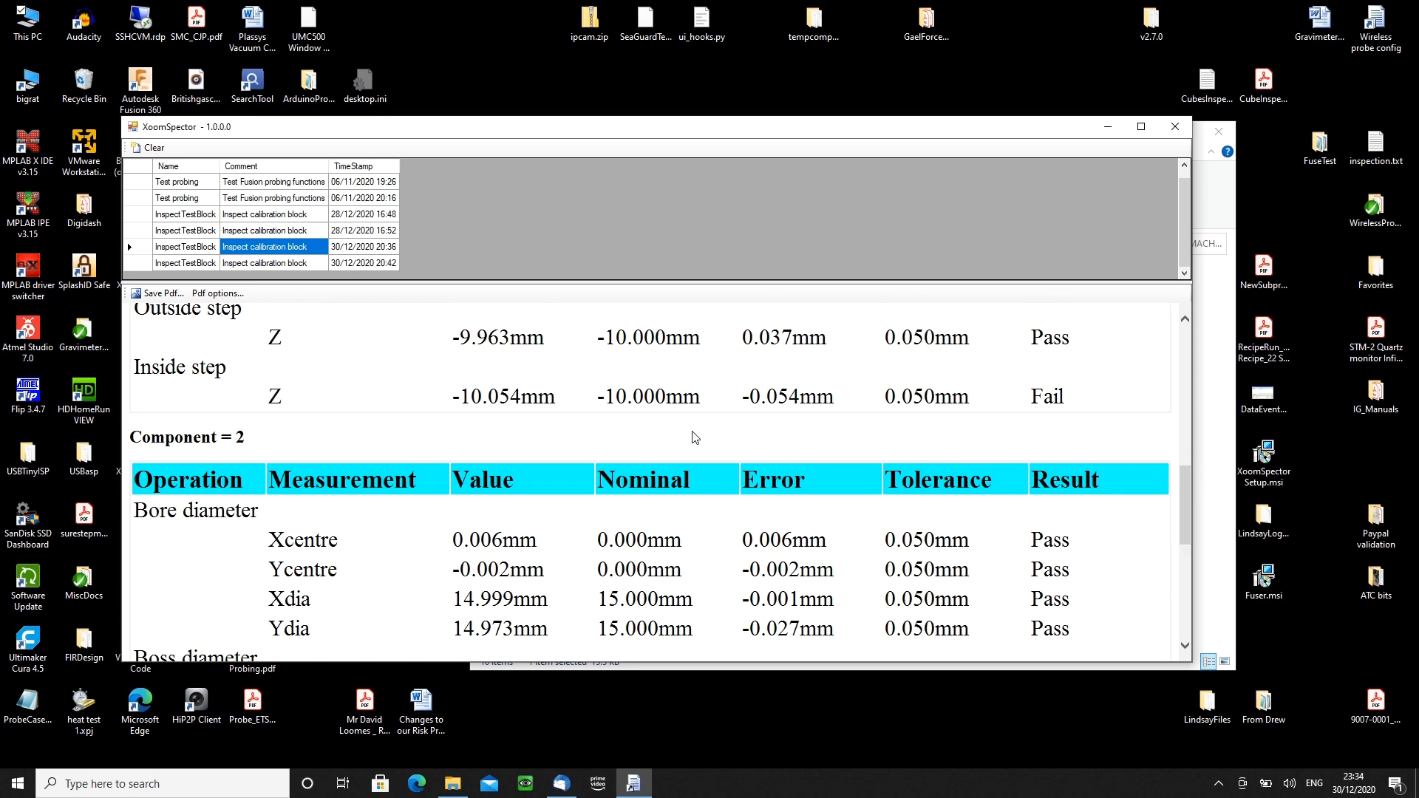
scroll(down, 3)
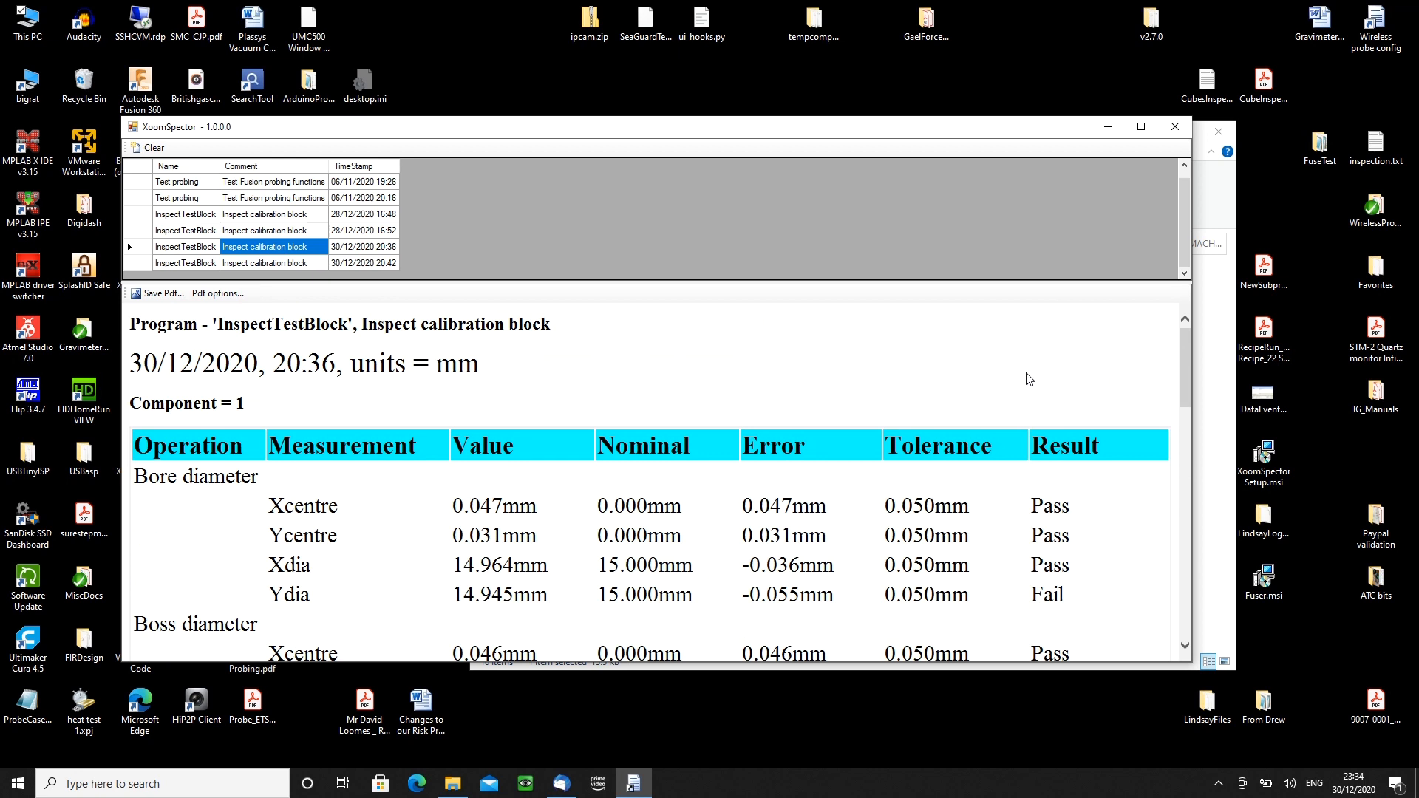
mouse_move(996, 379)
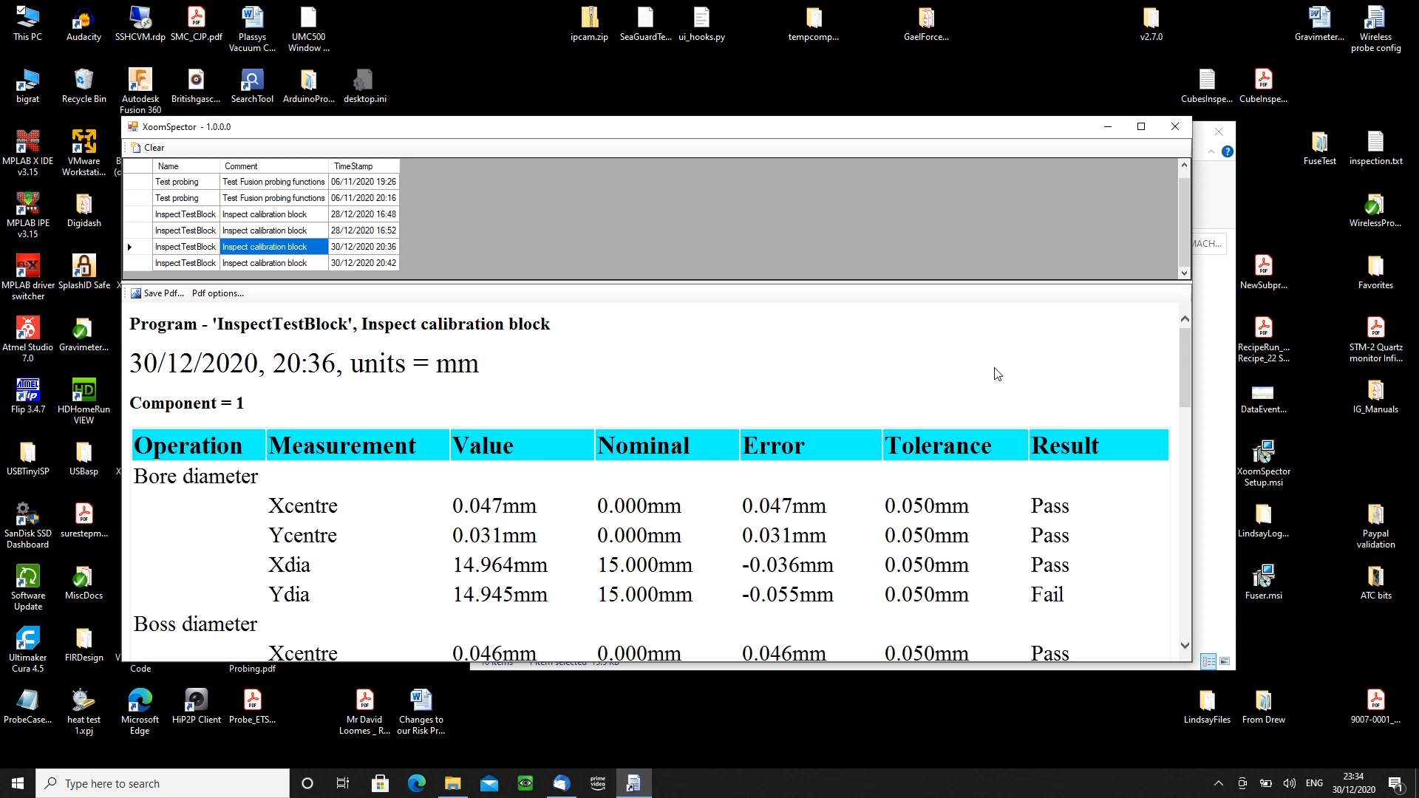
mouse_move(690, 337)
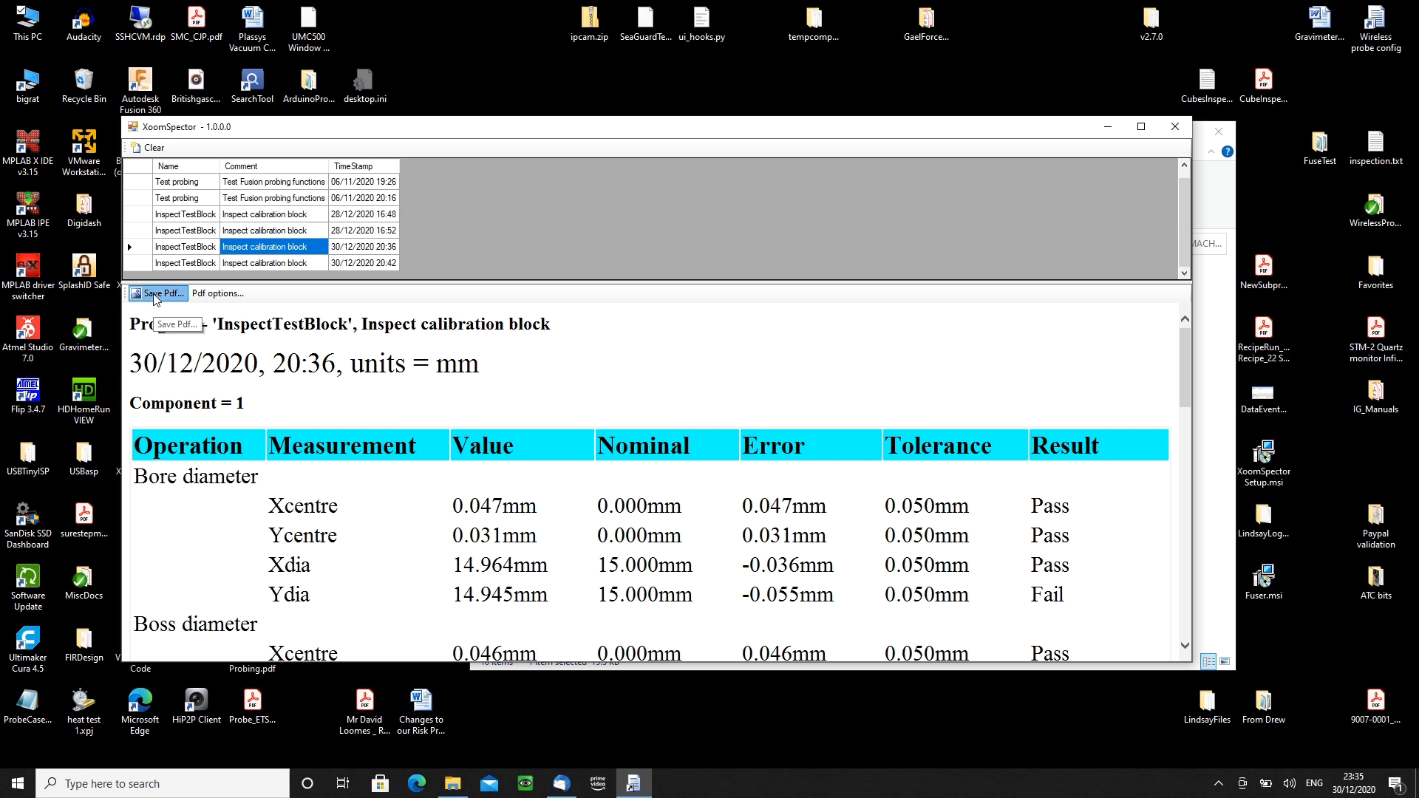
- Save the report as a PDF named Inspectionreport in the gcode (Z:) folder
click(159, 293)
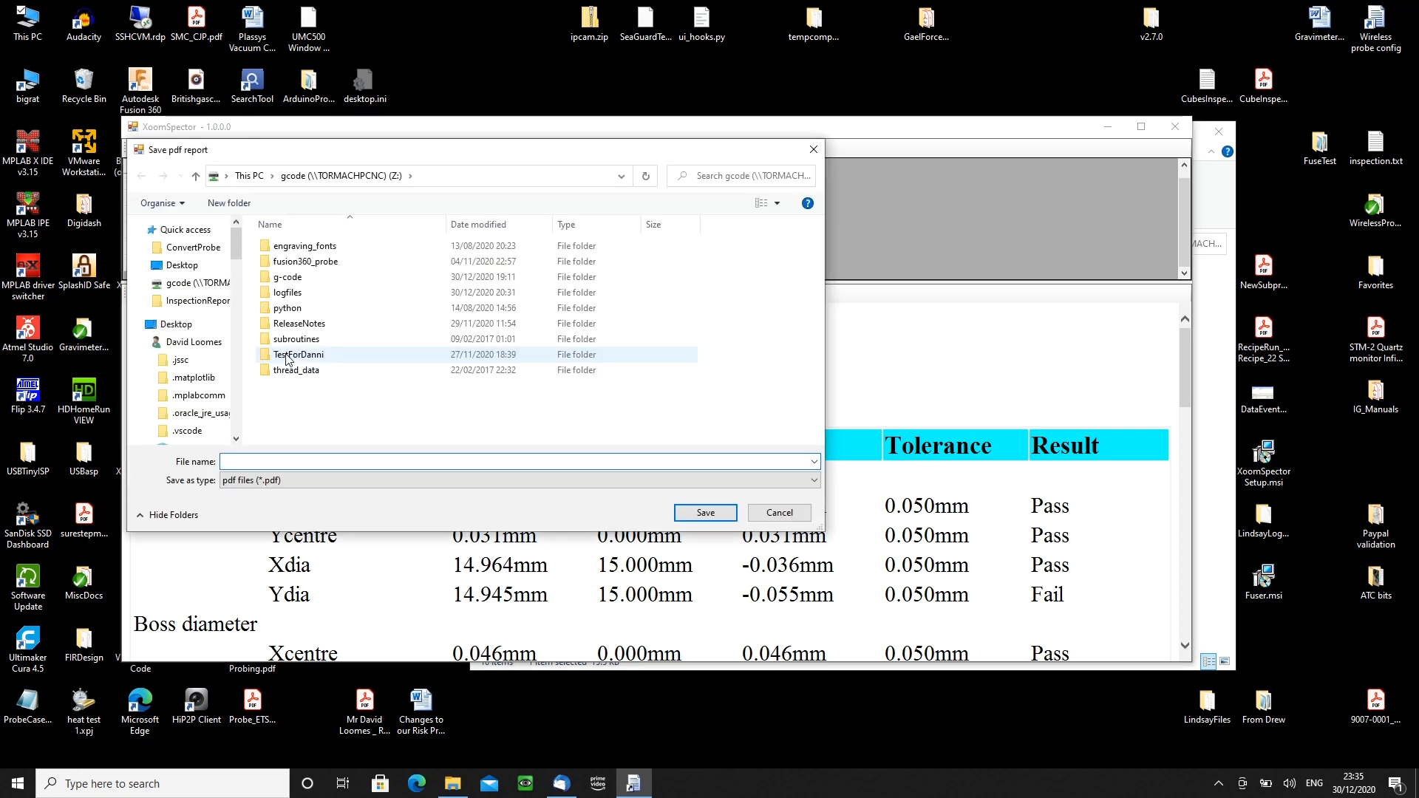
click(320, 461)
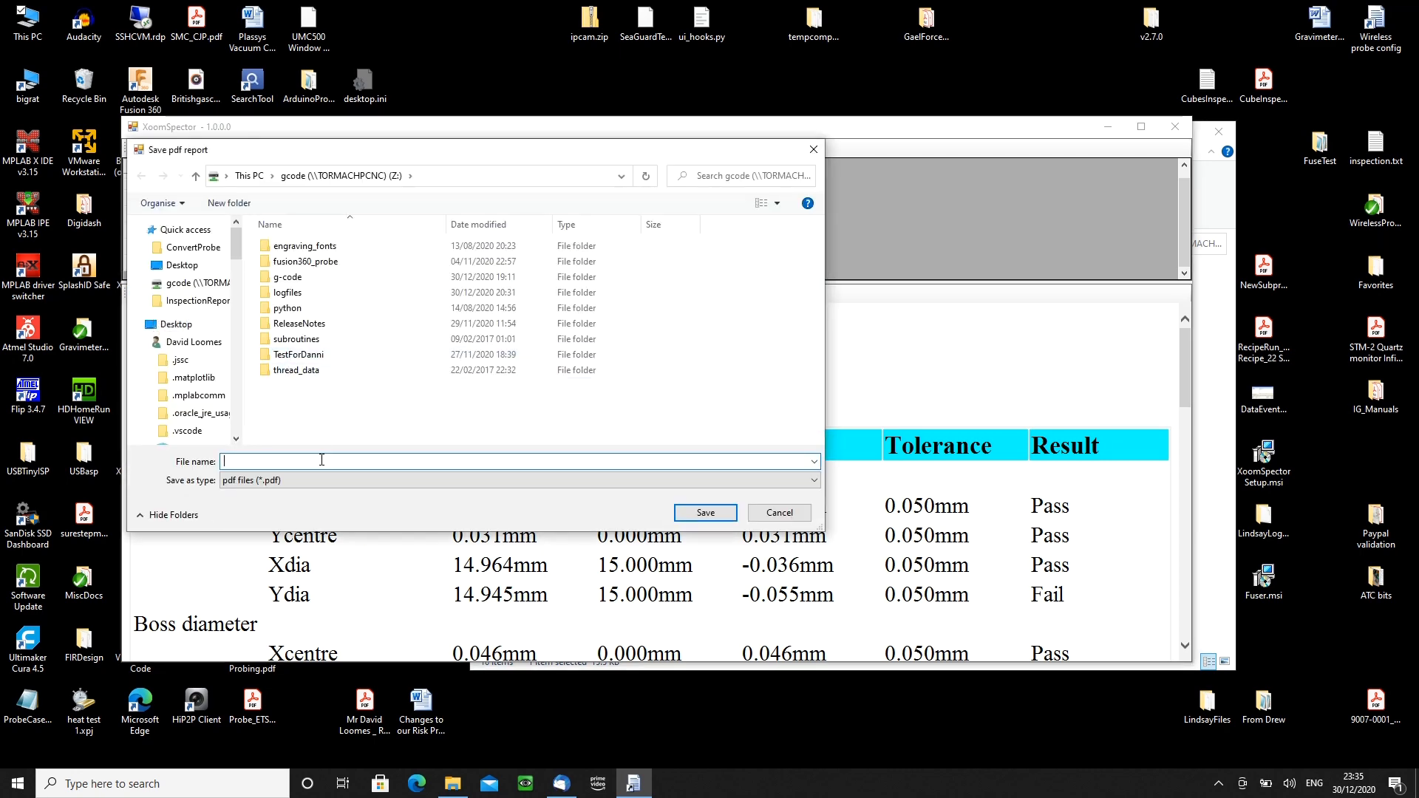
text(Ins)
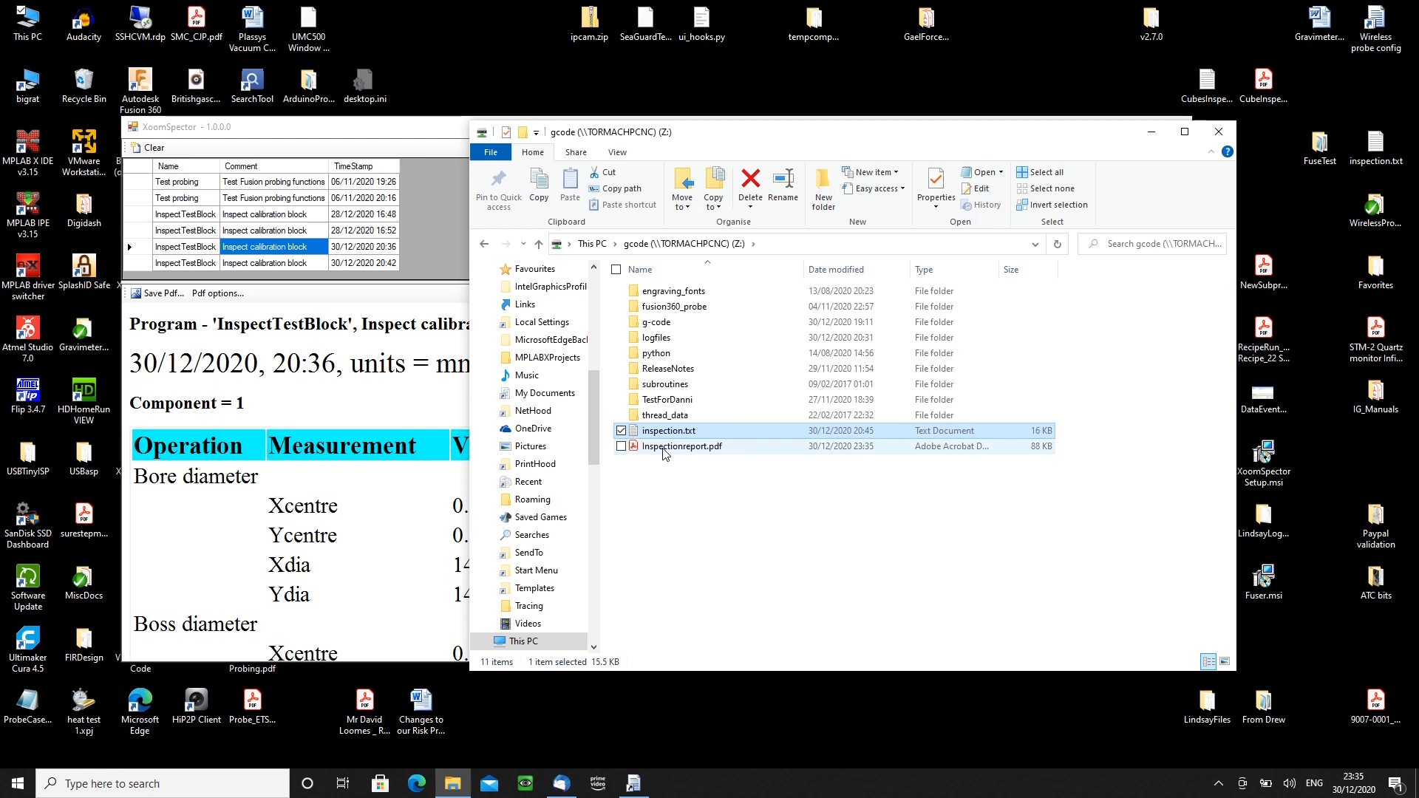
- Open the newly saved Inspectionreport.pdf from the gcode folder
click(680, 445)
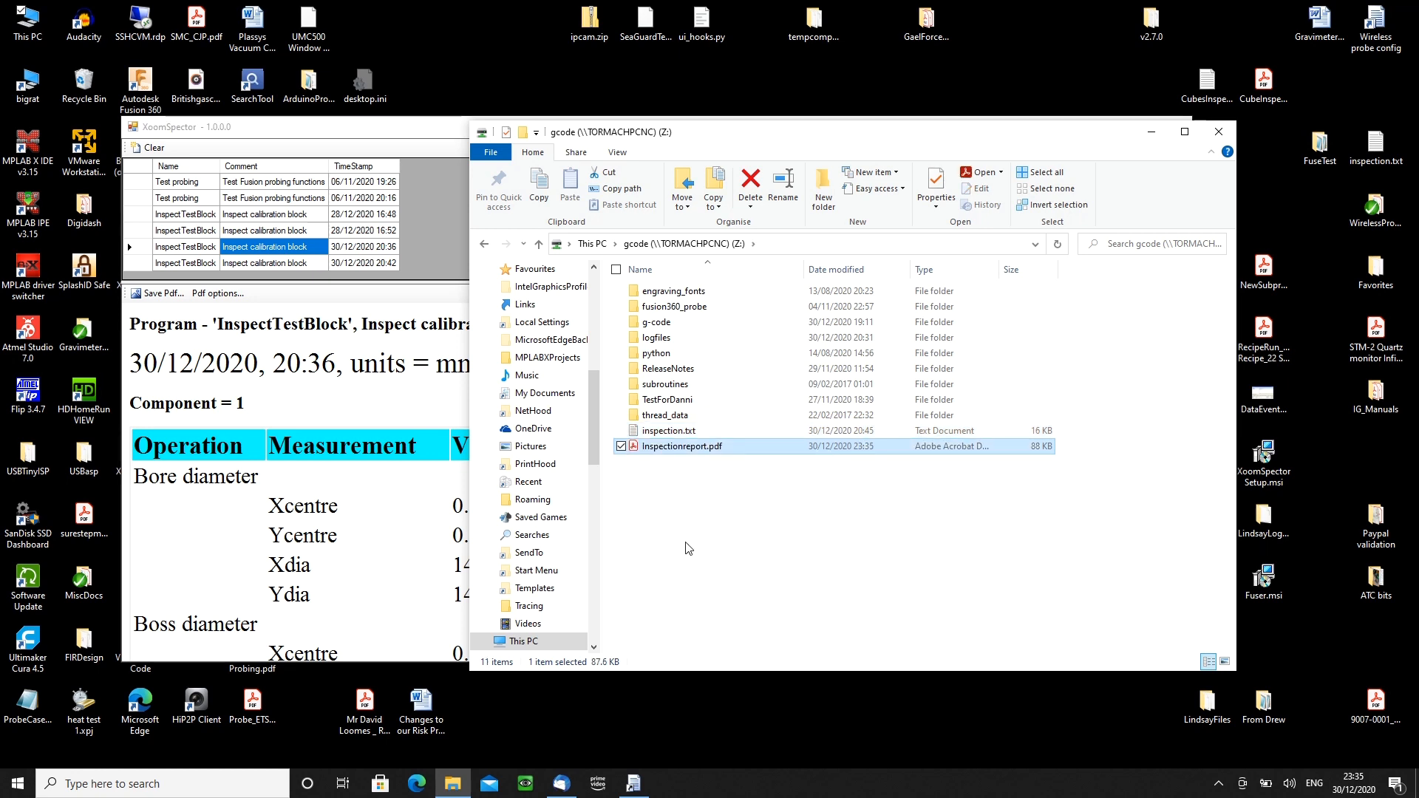
mouse_move(680, 536)
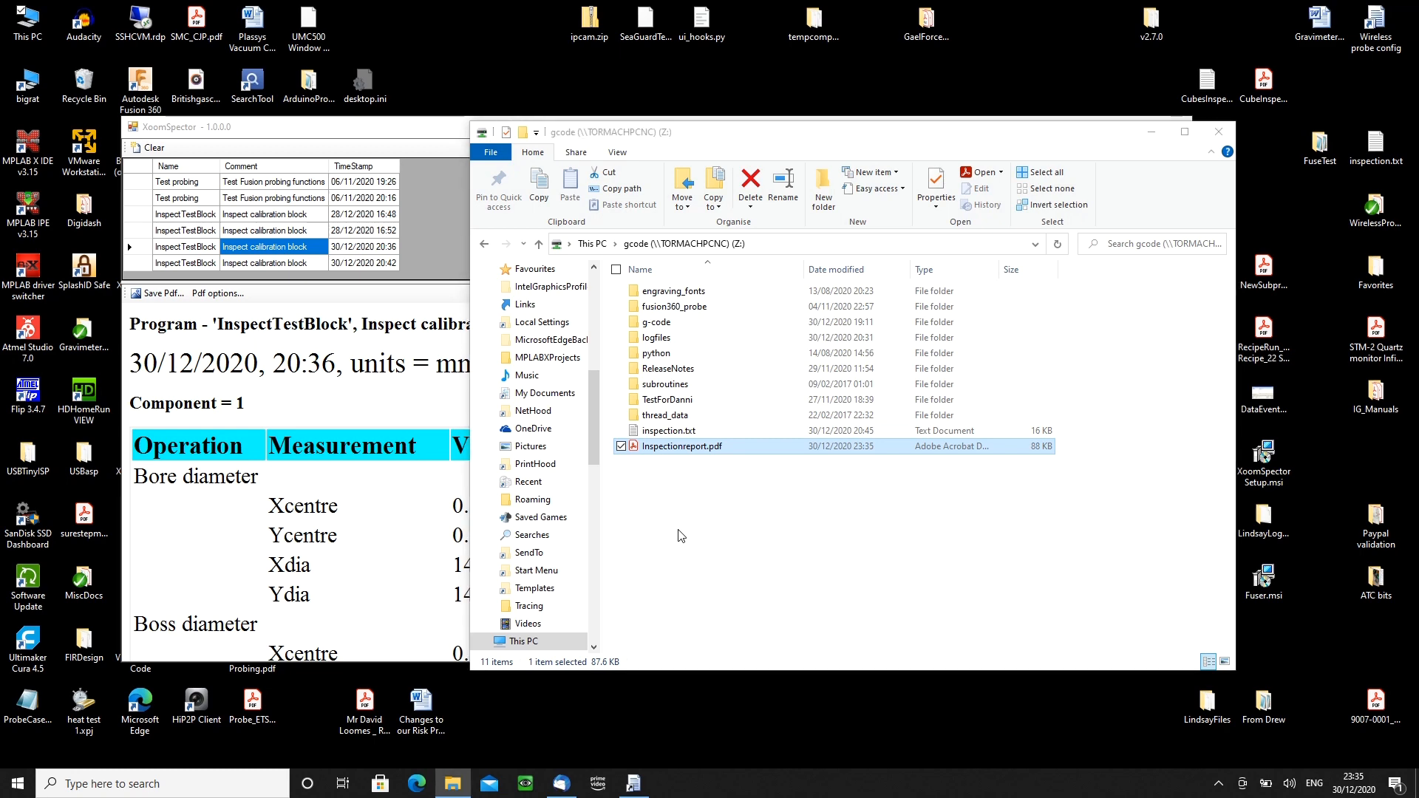
double_click(680, 446)
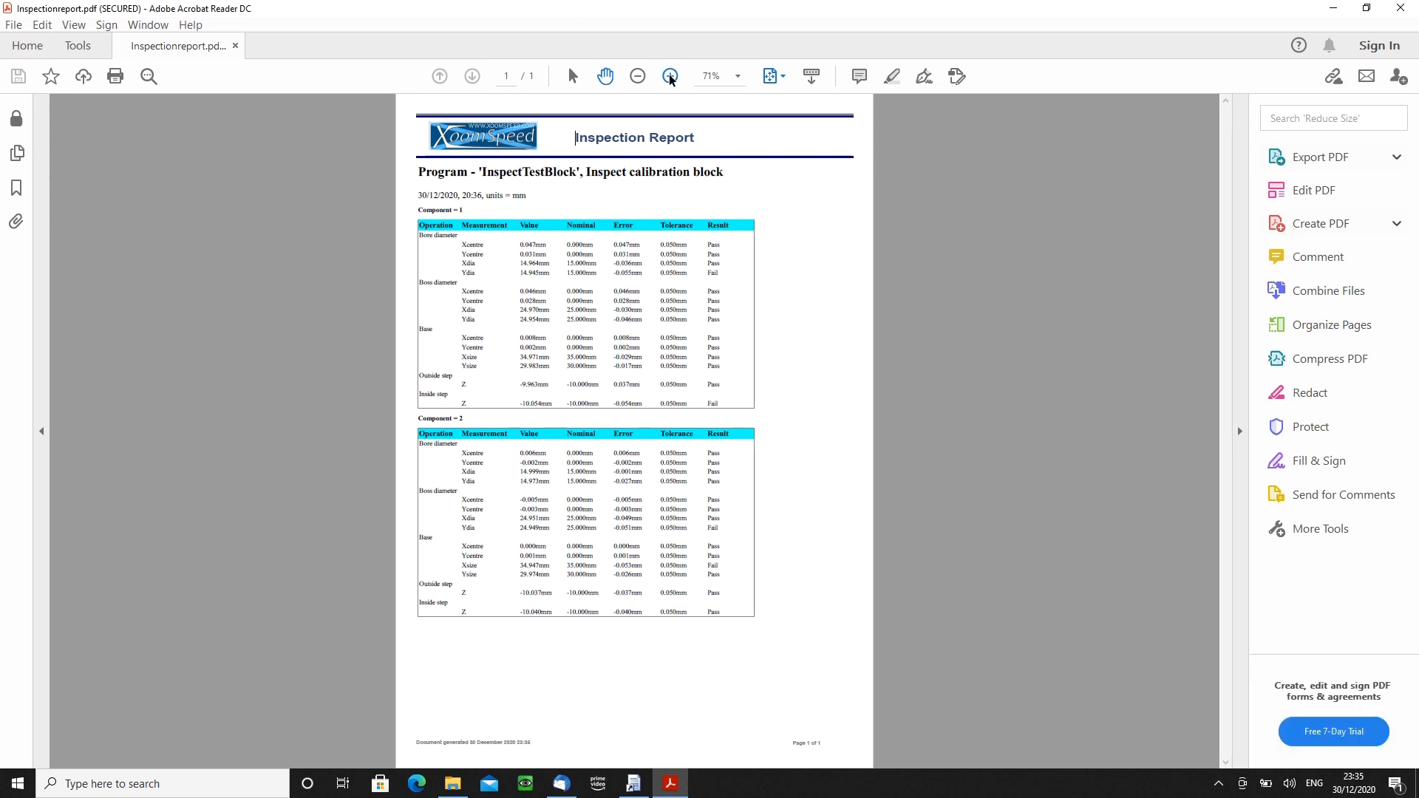
- Zoom the report to 125% and scroll down to Component 2's results table
click(672, 76)
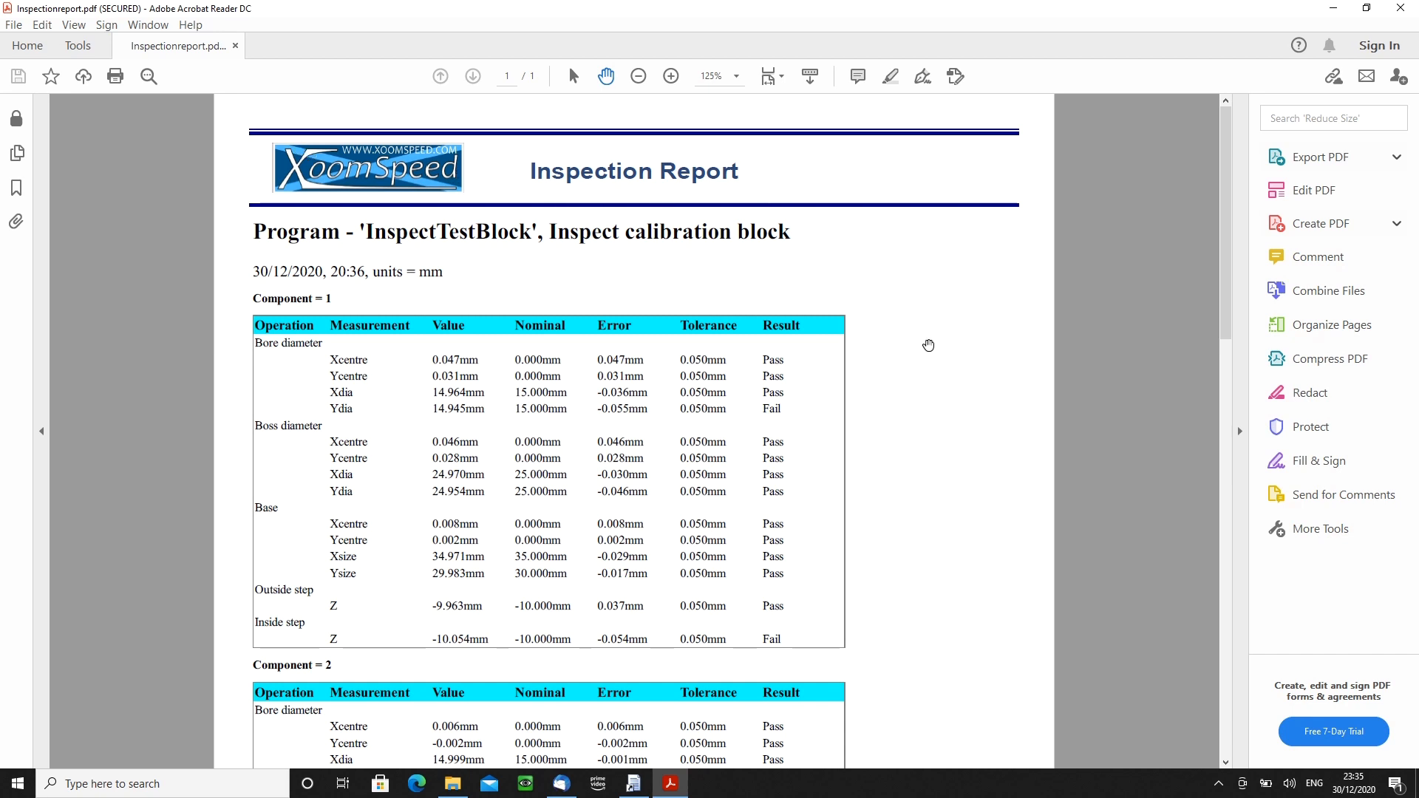
mouse_move(1052, 327)
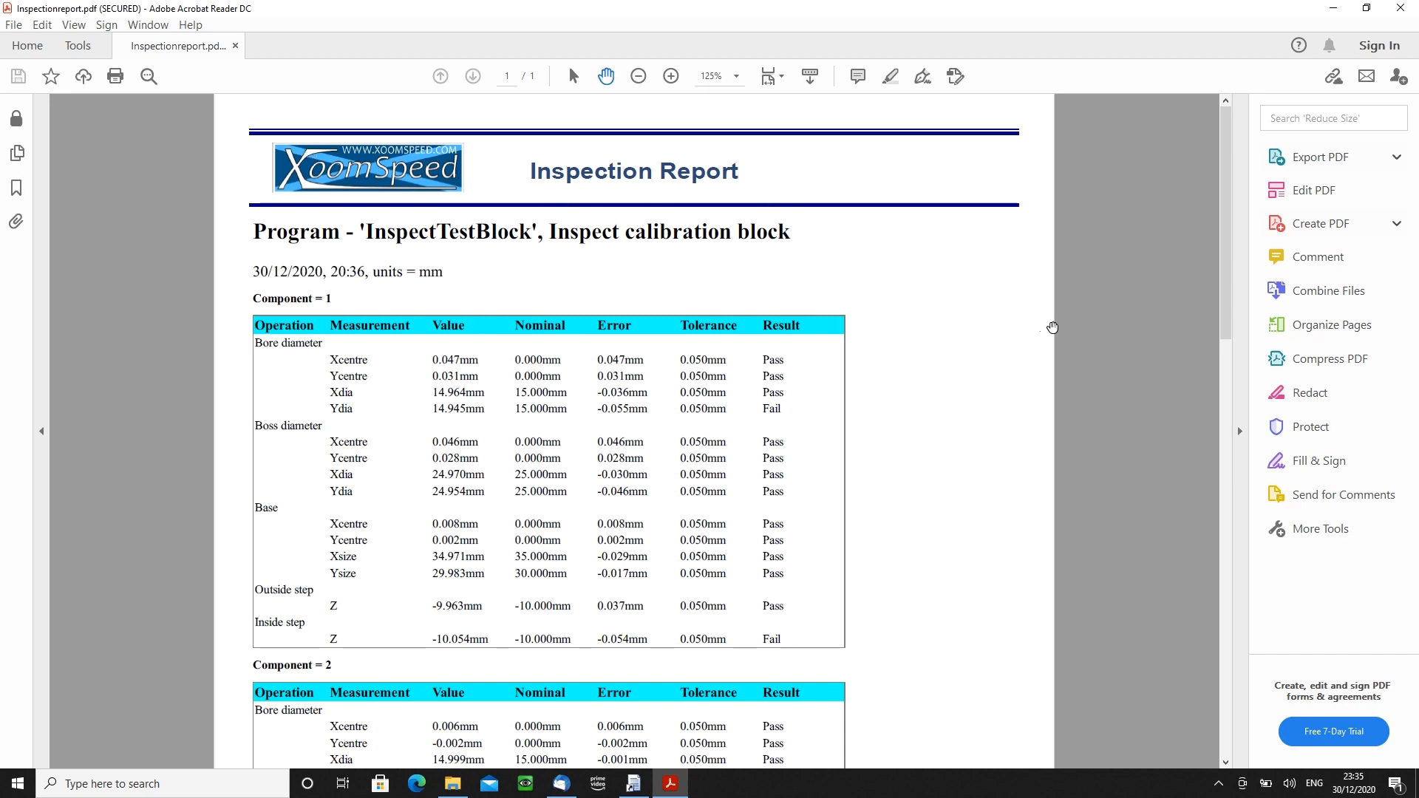
mouse_move(1224, 223)
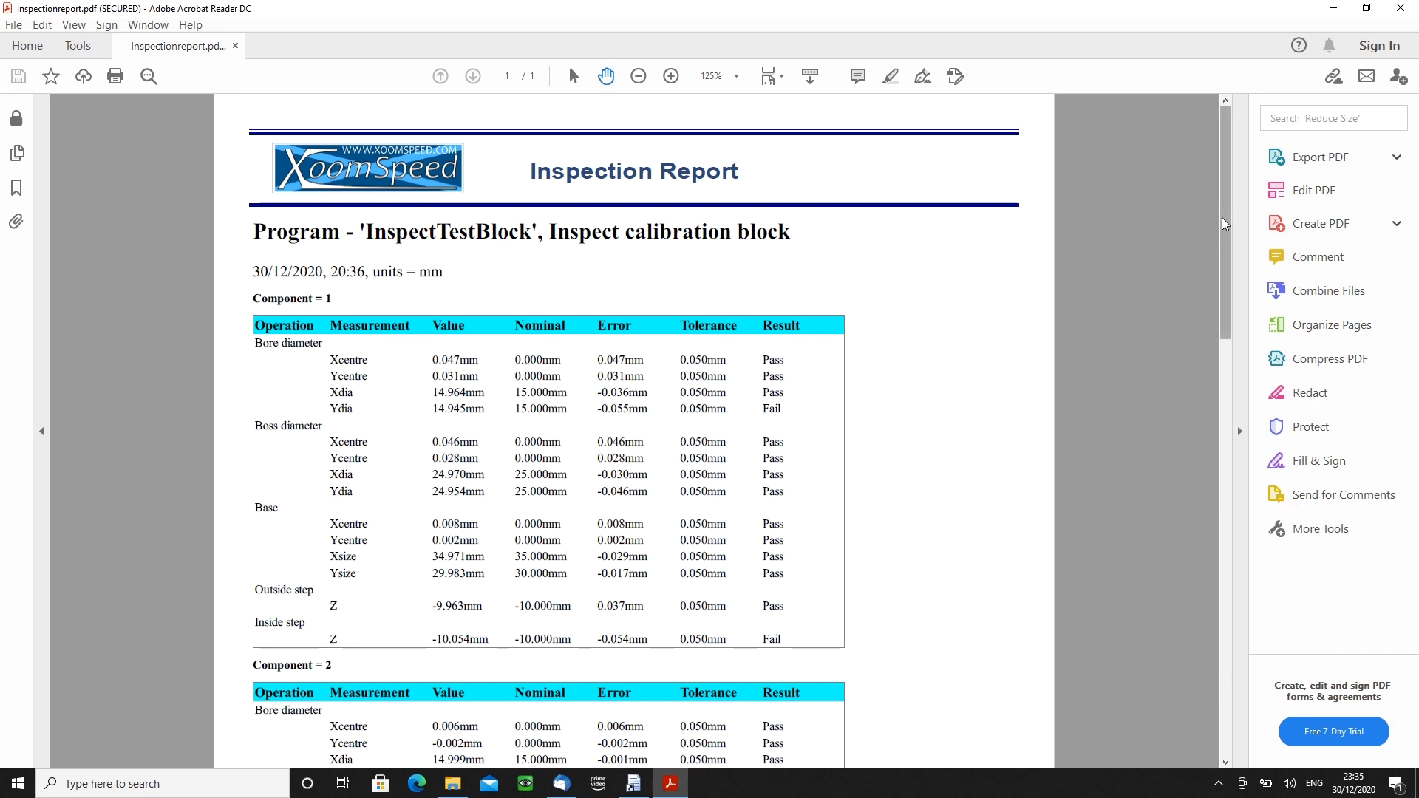
scroll(down, 3)
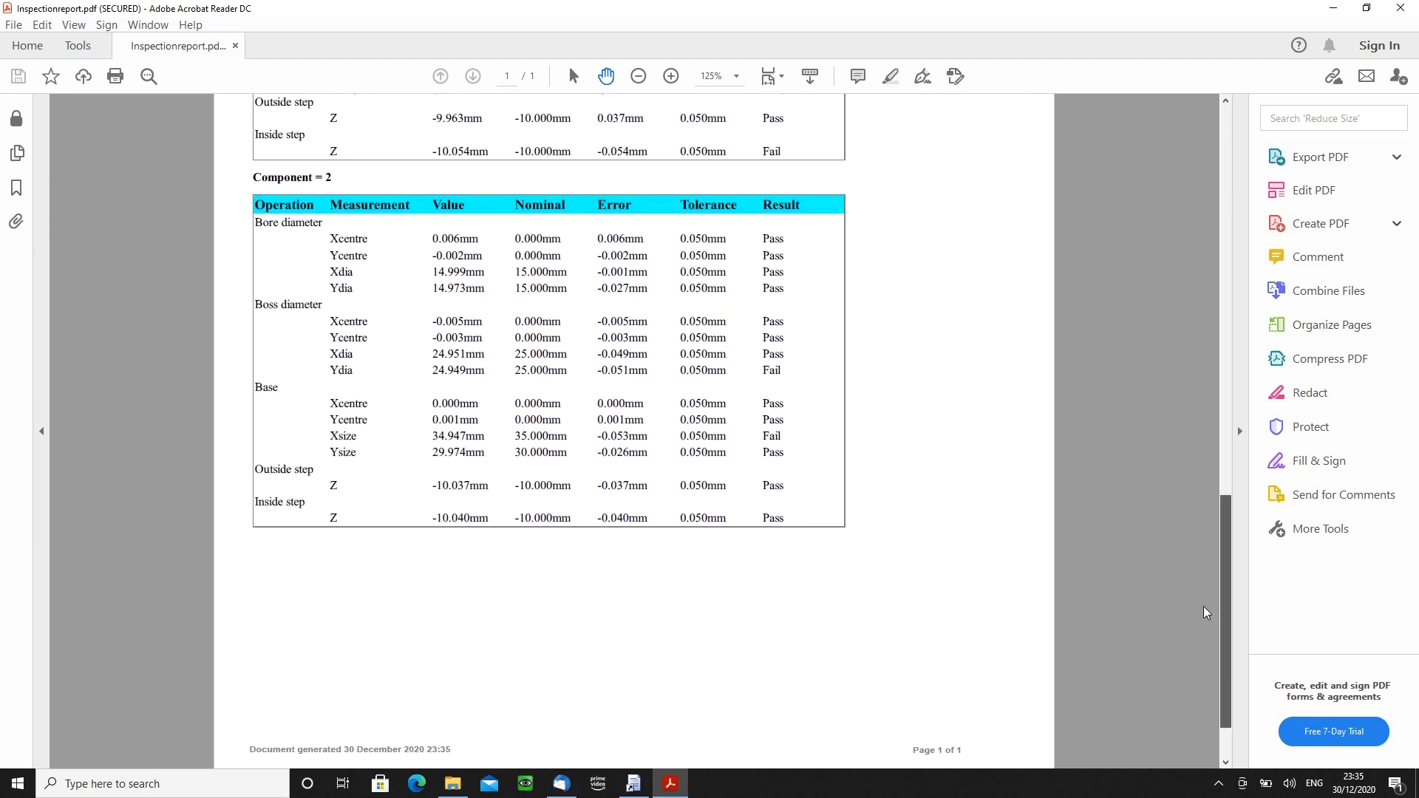
scroll(down, 3)
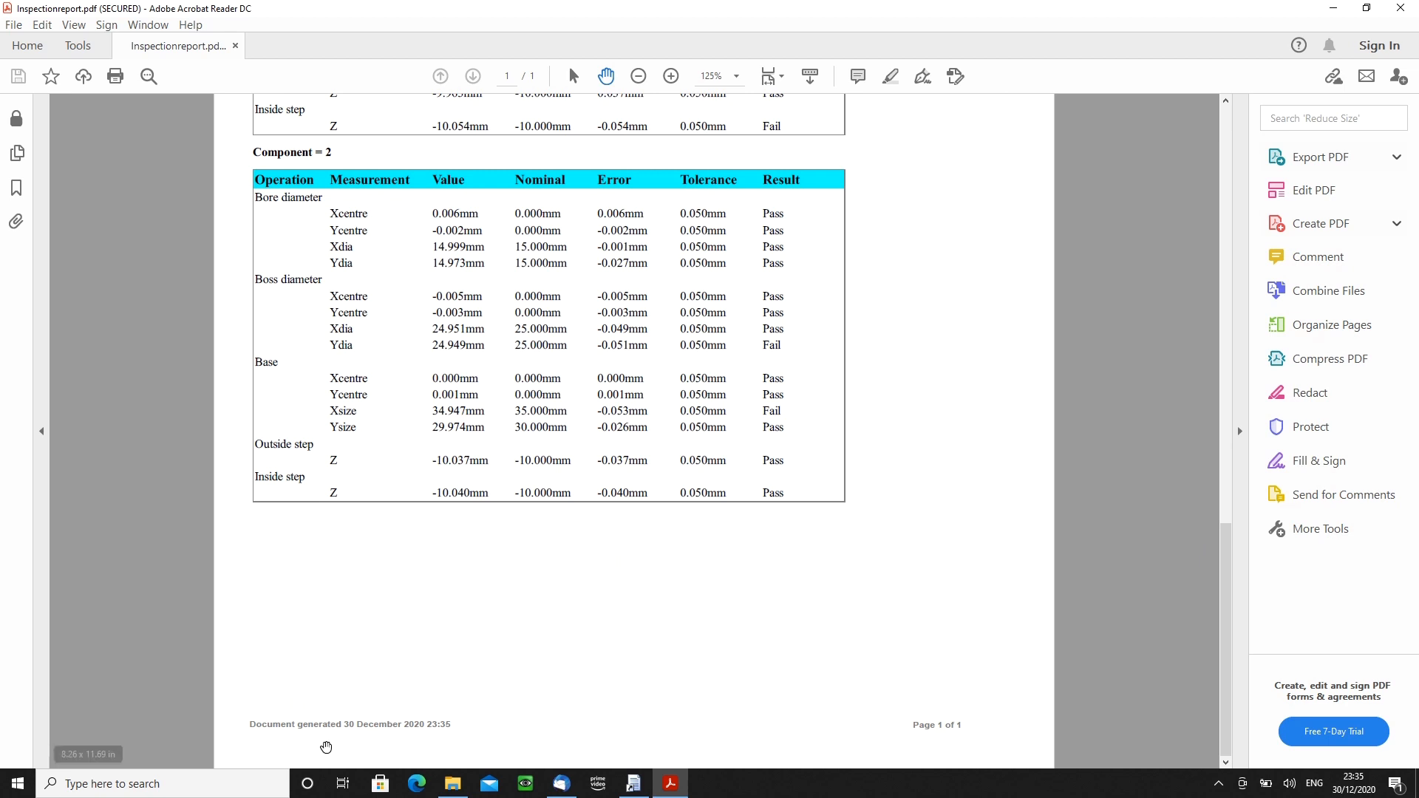
mouse_move(1204, 652)
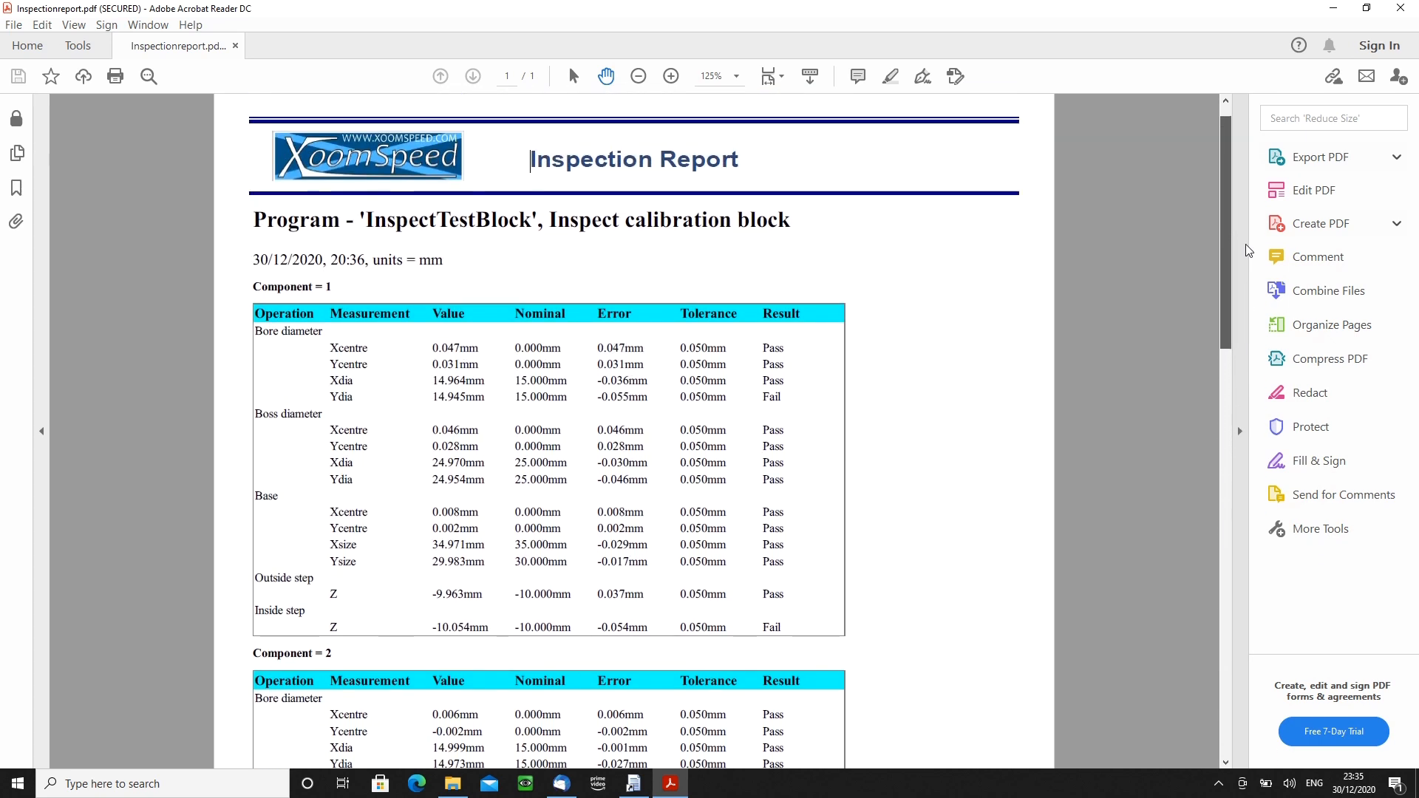
mouse_move(1082, 752)
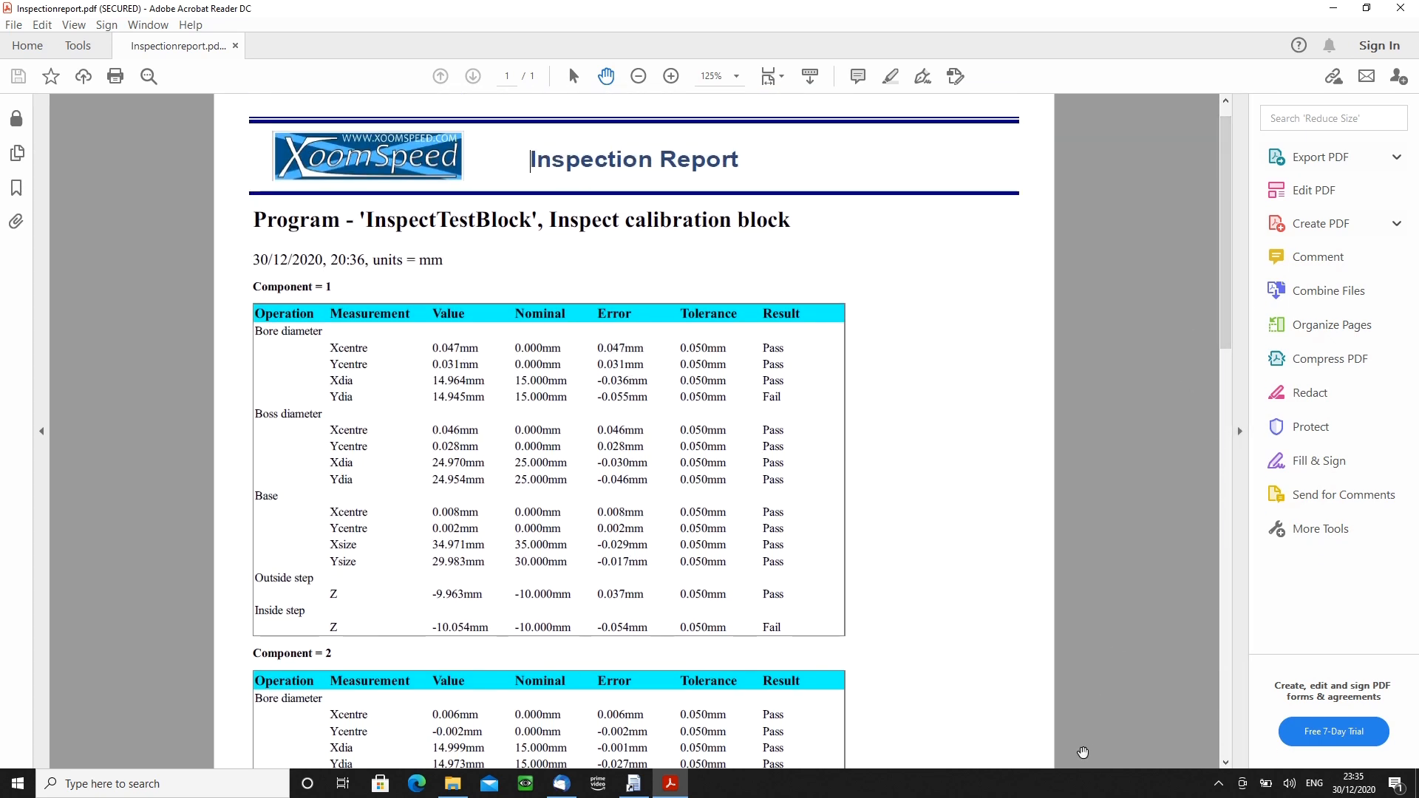
mouse_move(1085, 795)
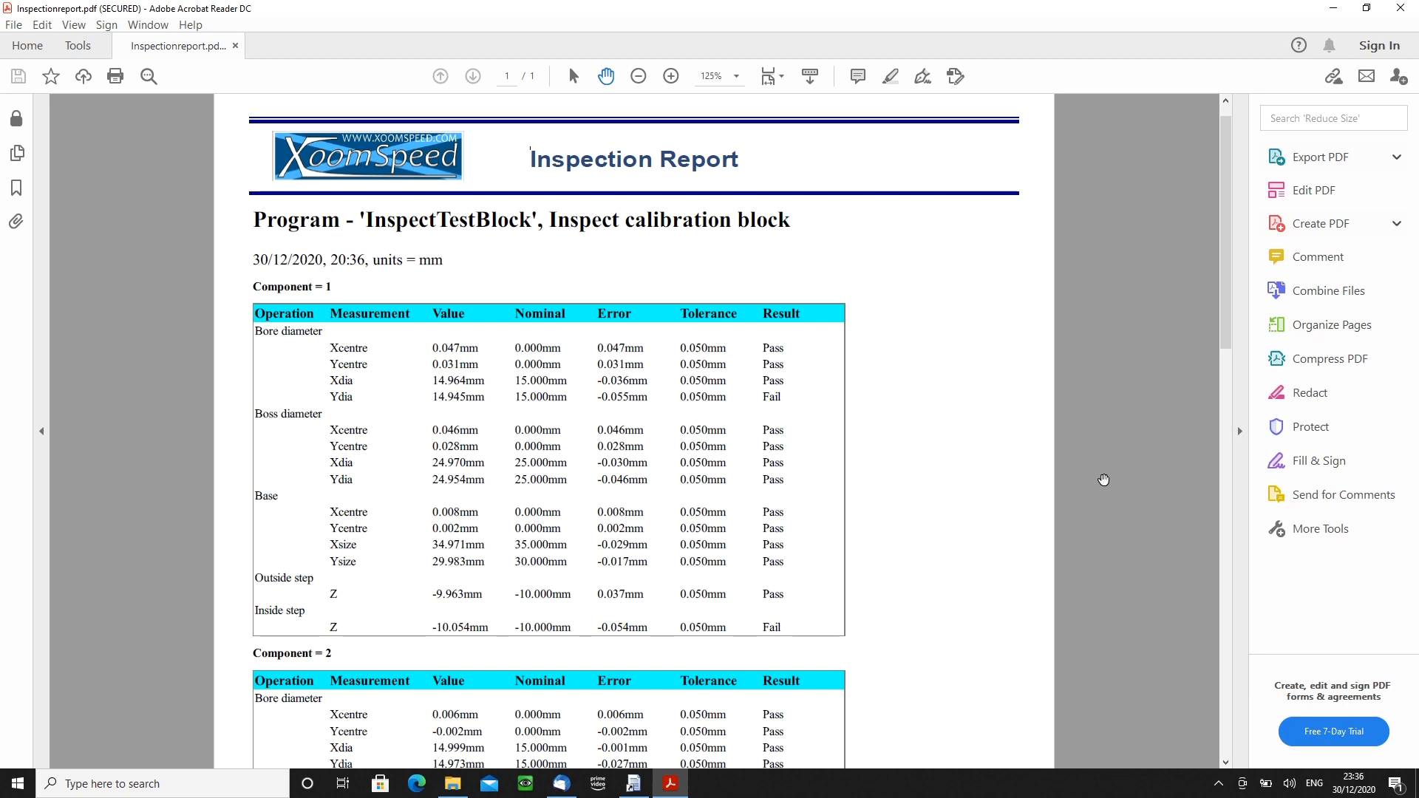
mouse_move(1103, 482)
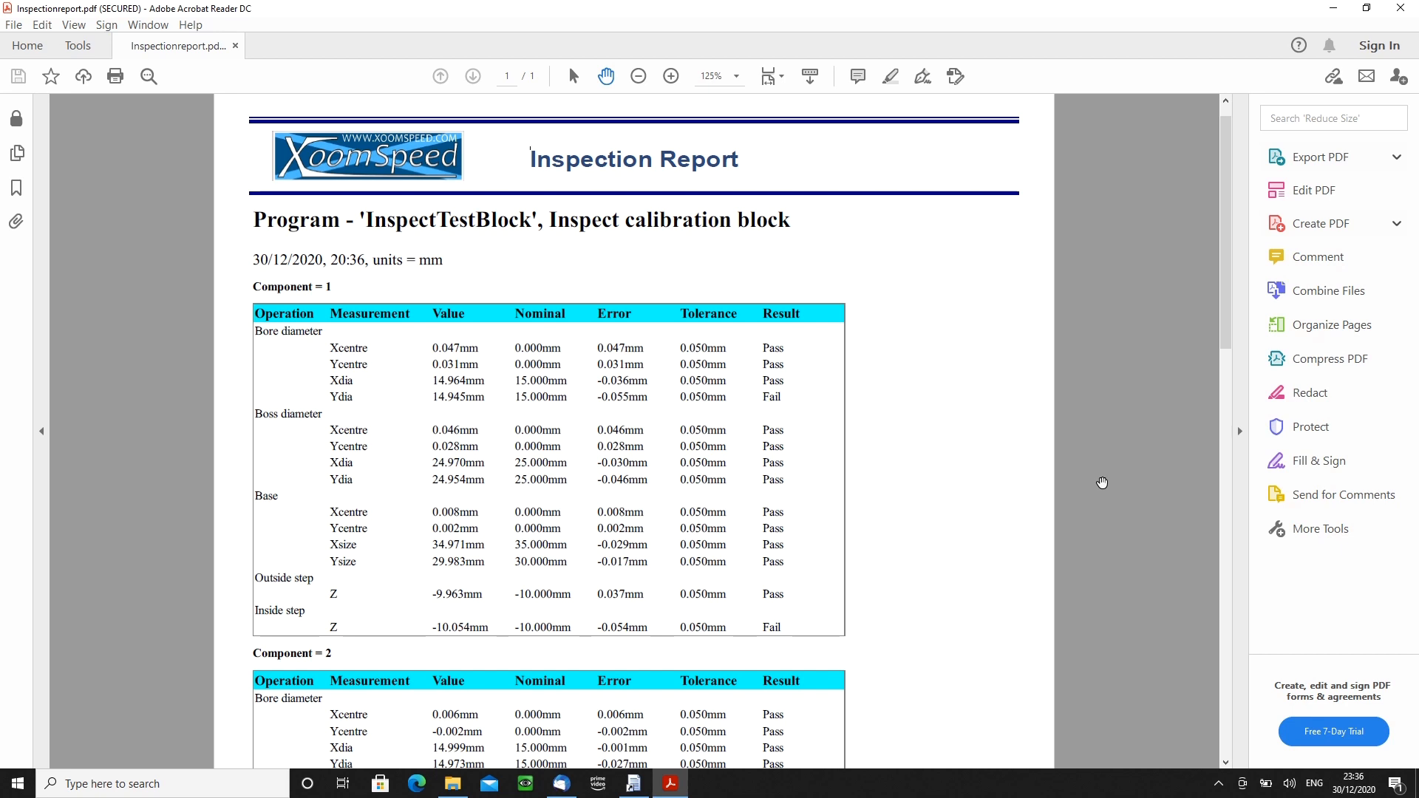